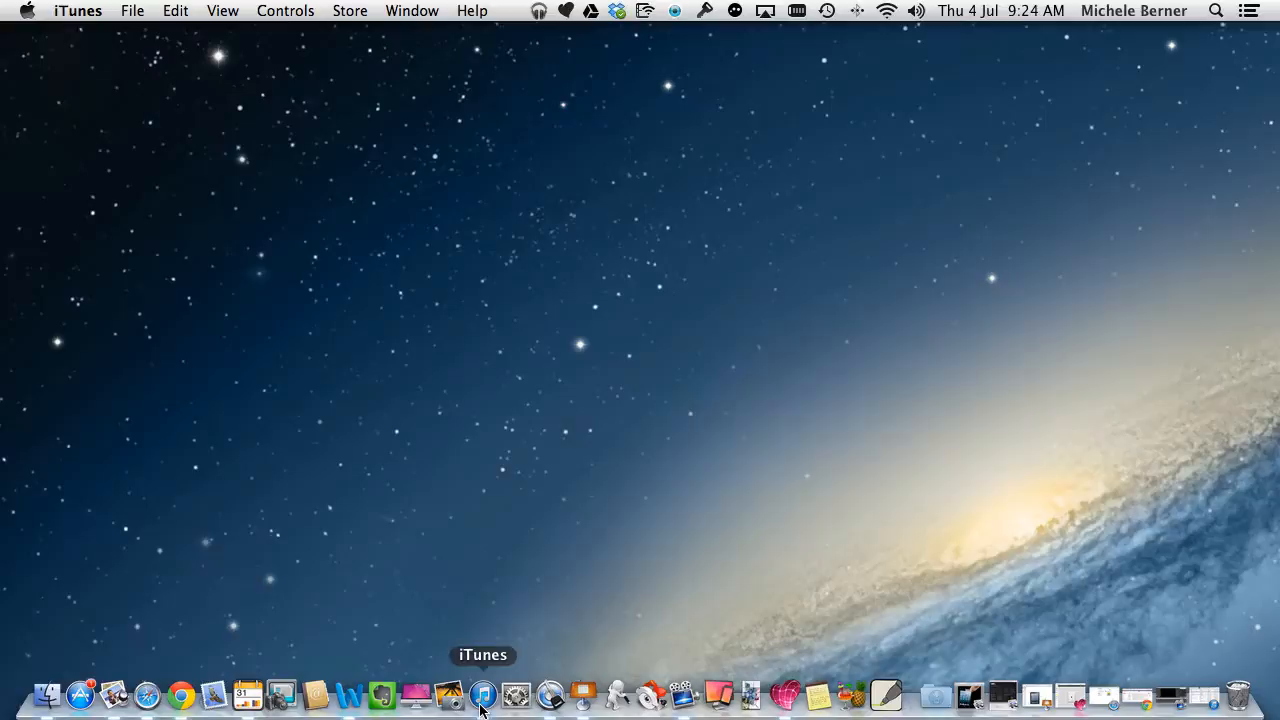
Launch iTunes from the Dock to show the Music song list.
click(483, 692)
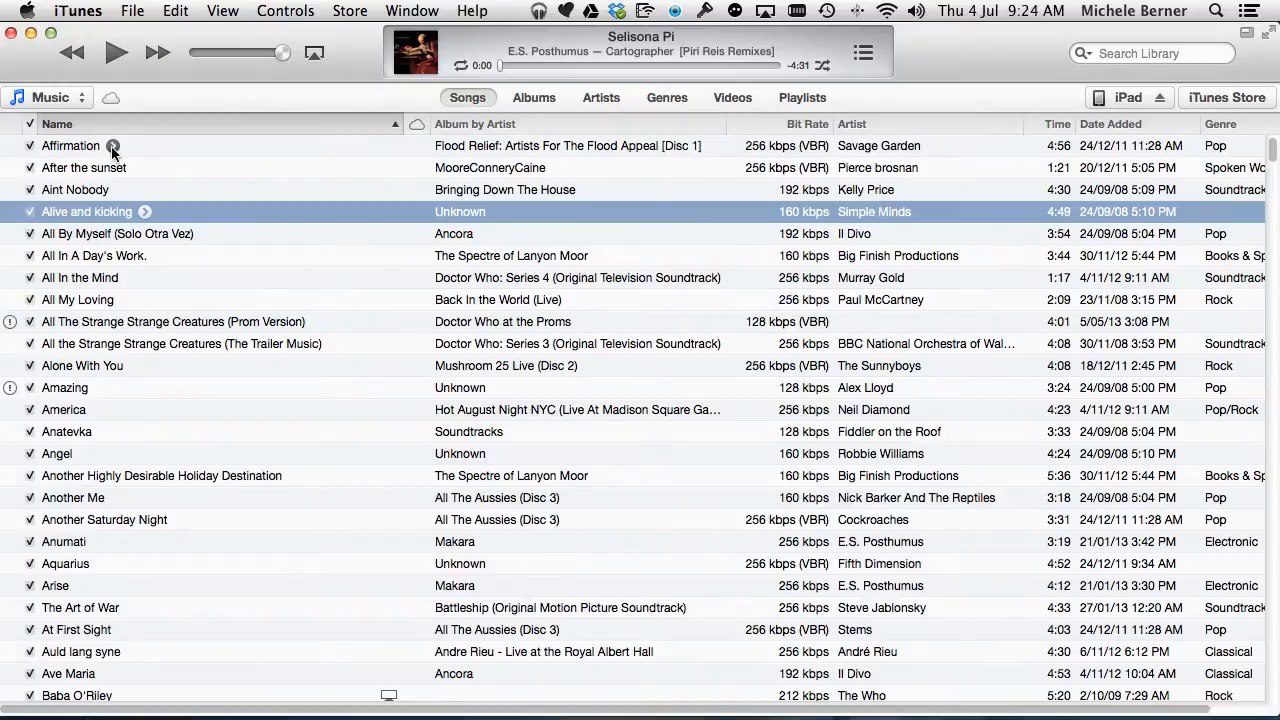
mouse_move(170, 150)
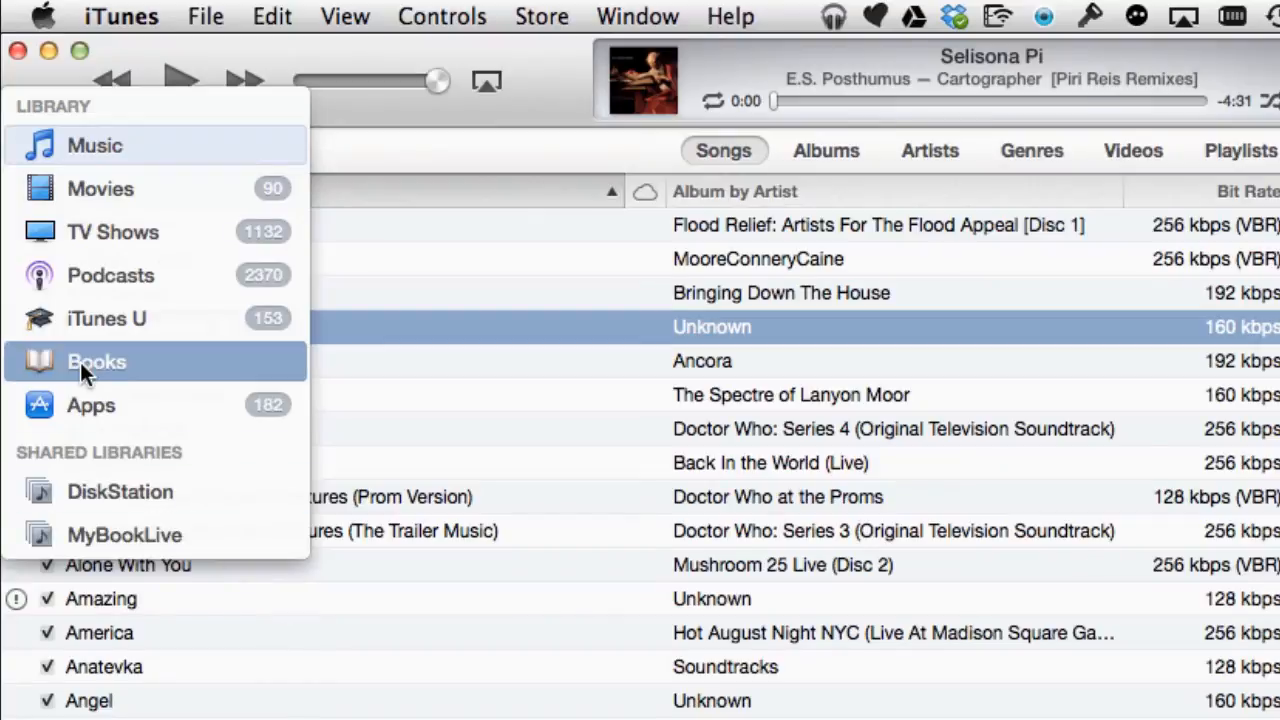
Choose TV Shows from the media kind menu to list the Doctor Who episodes.
click(112, 231)
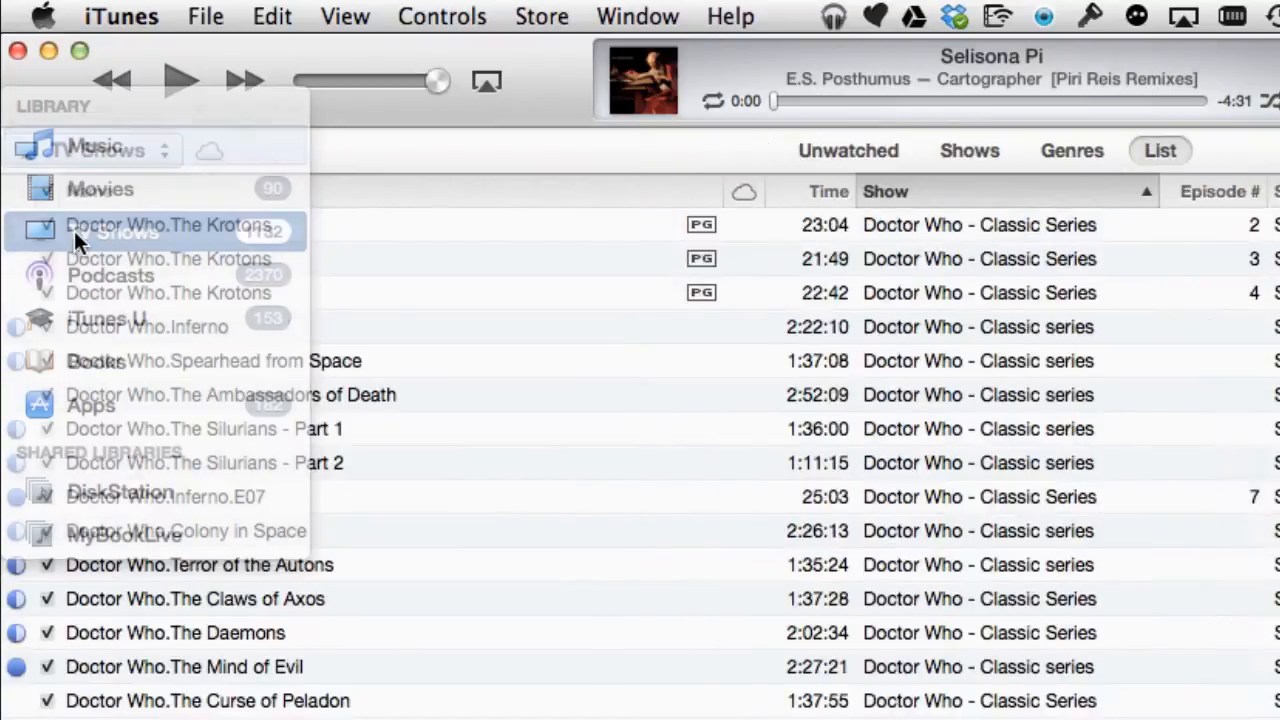
click(93, 150)
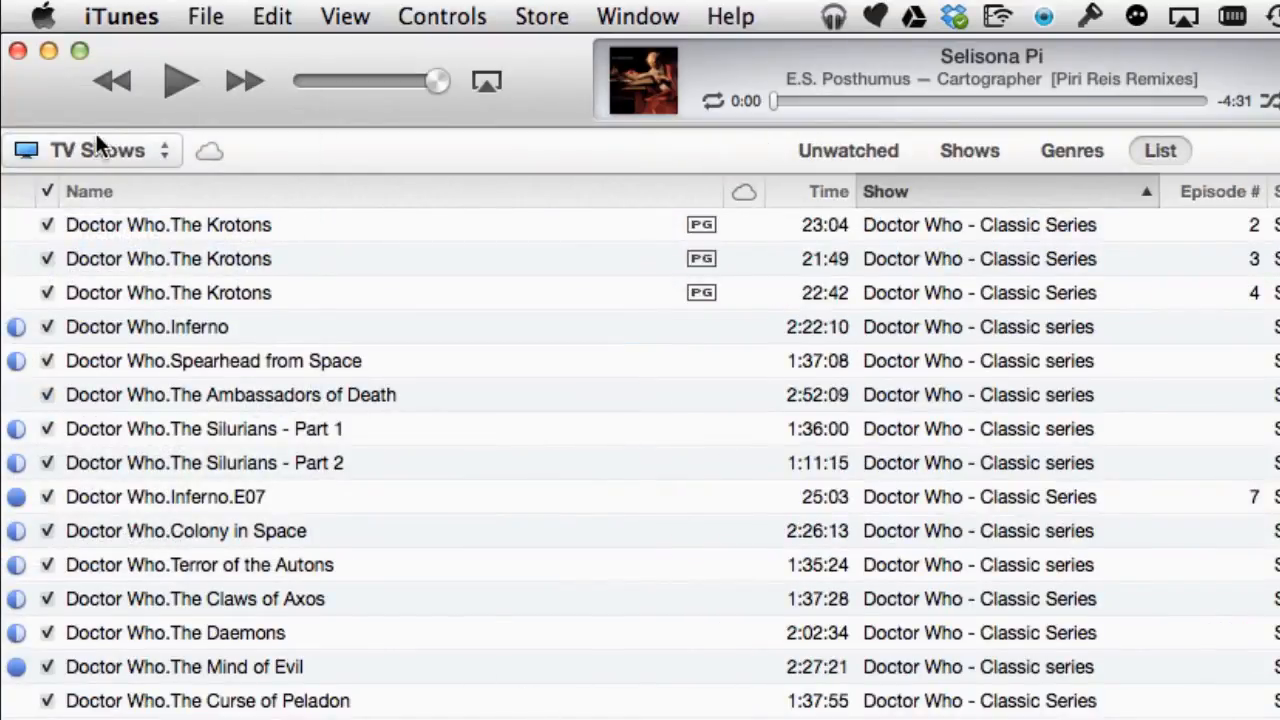
mouse_move(130, 160)
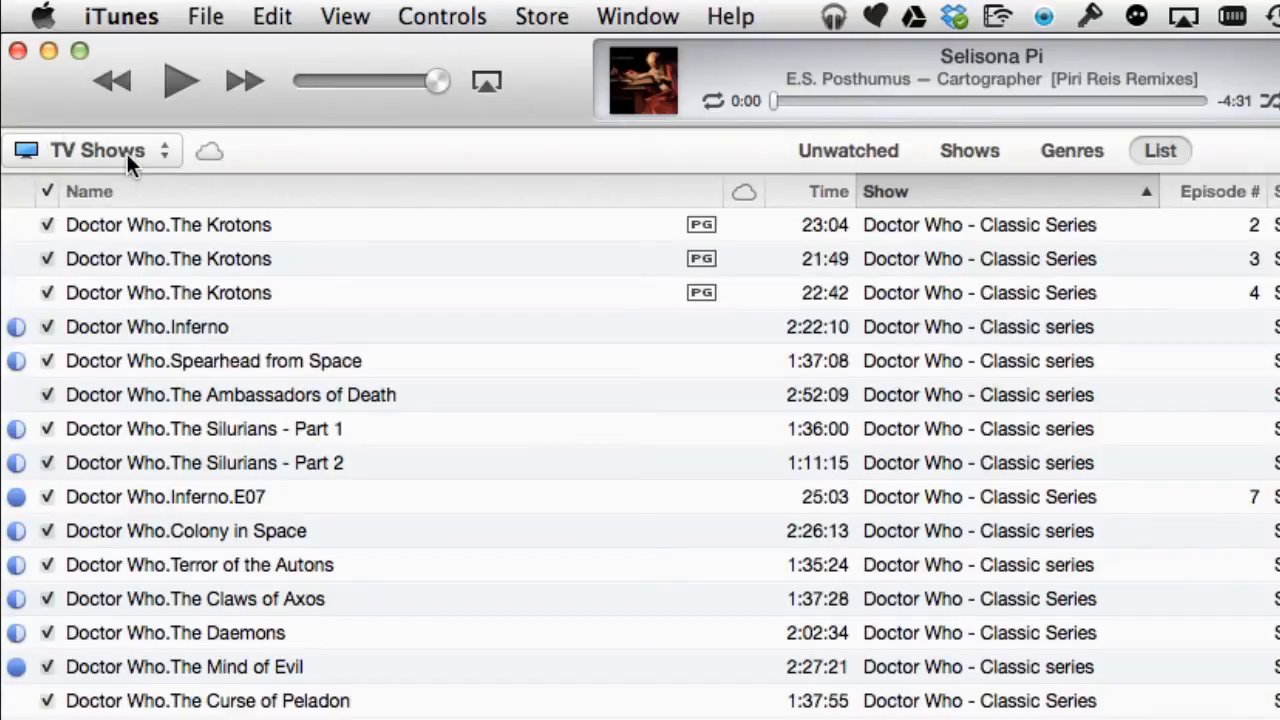
click(95, 150)
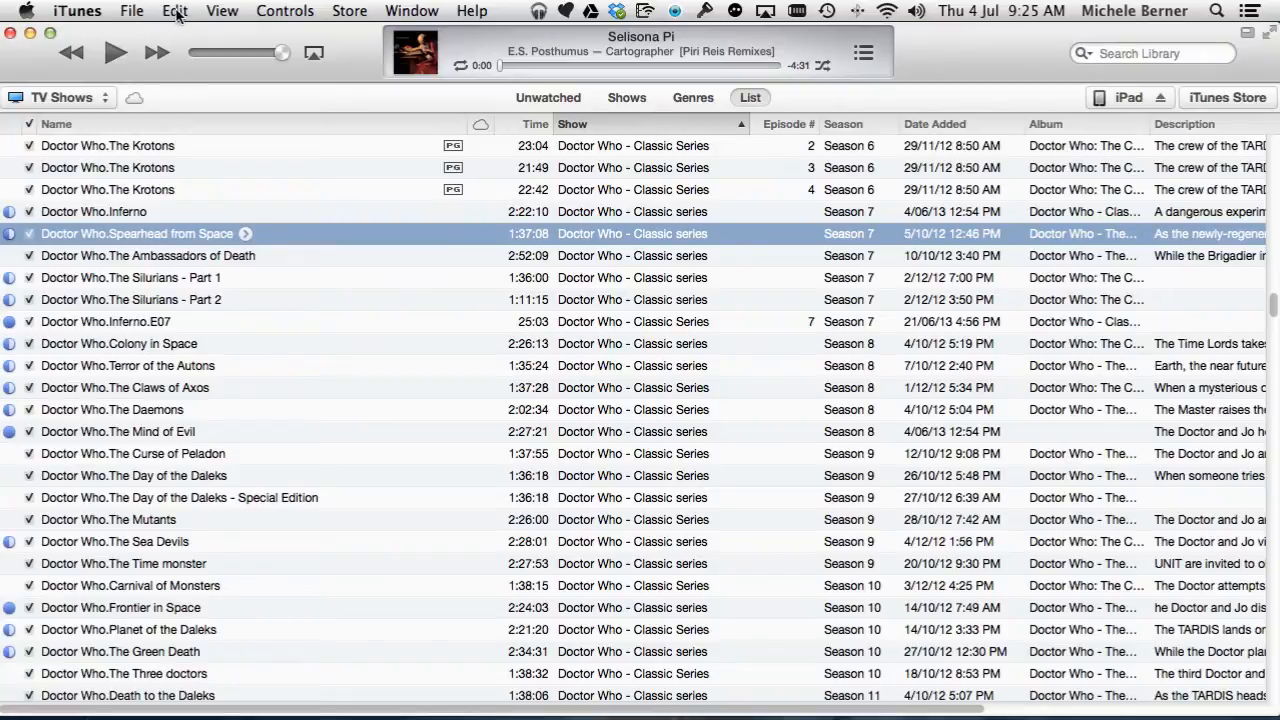
Turn on the sidebar with View > Show Sidebar.
click(150, 15)
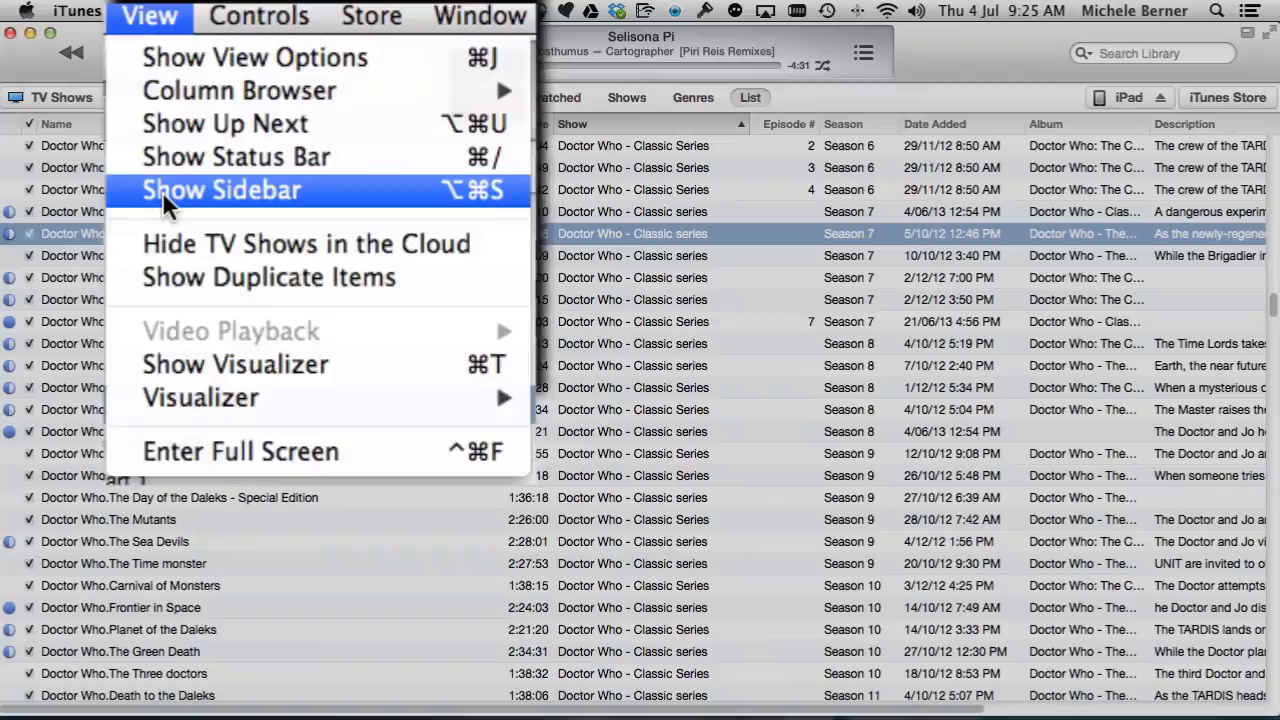
click(221, 190)
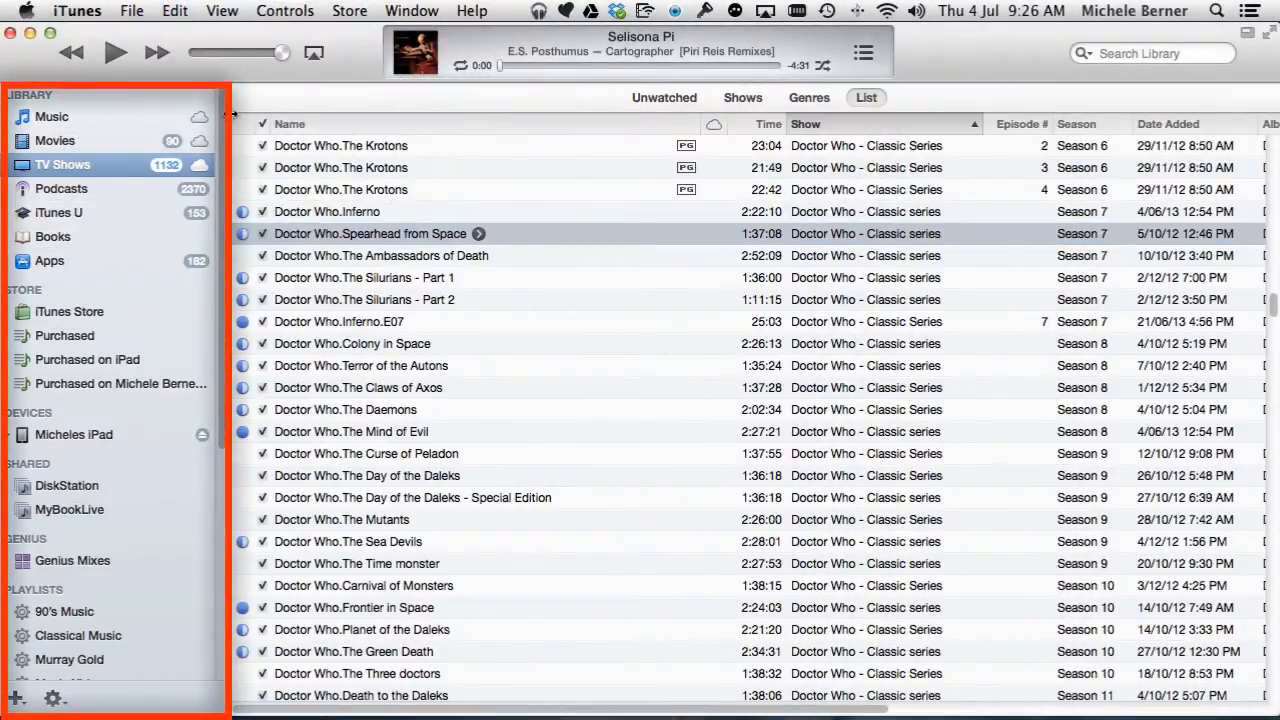
mouse_move(124, 183)
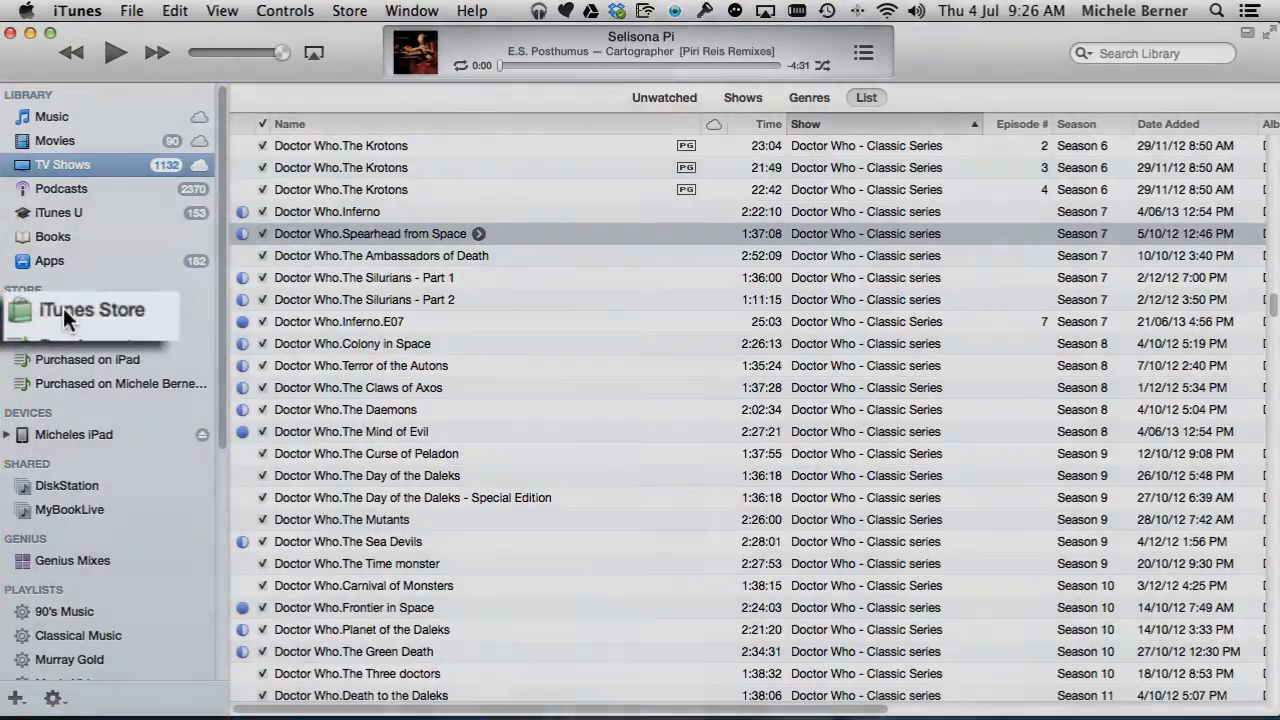
Visit the iTunes Store front page, then open the Books library.
click(92, 310)
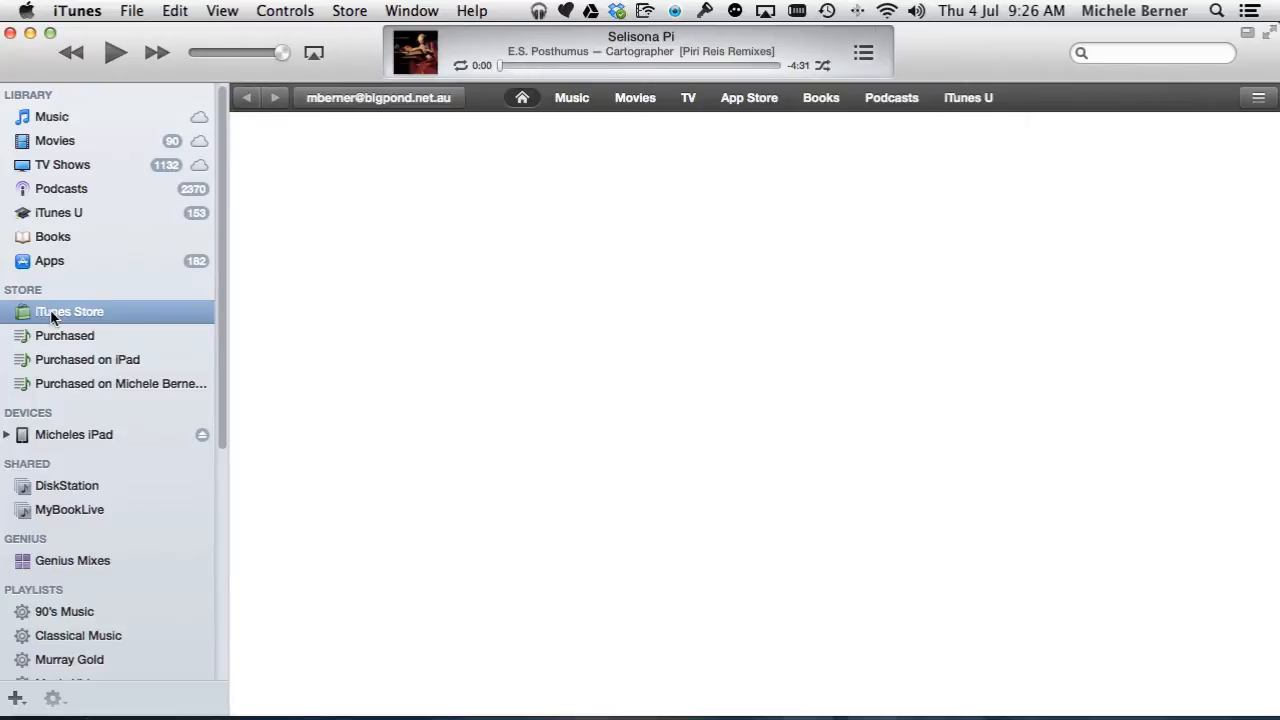
click(69, 311)
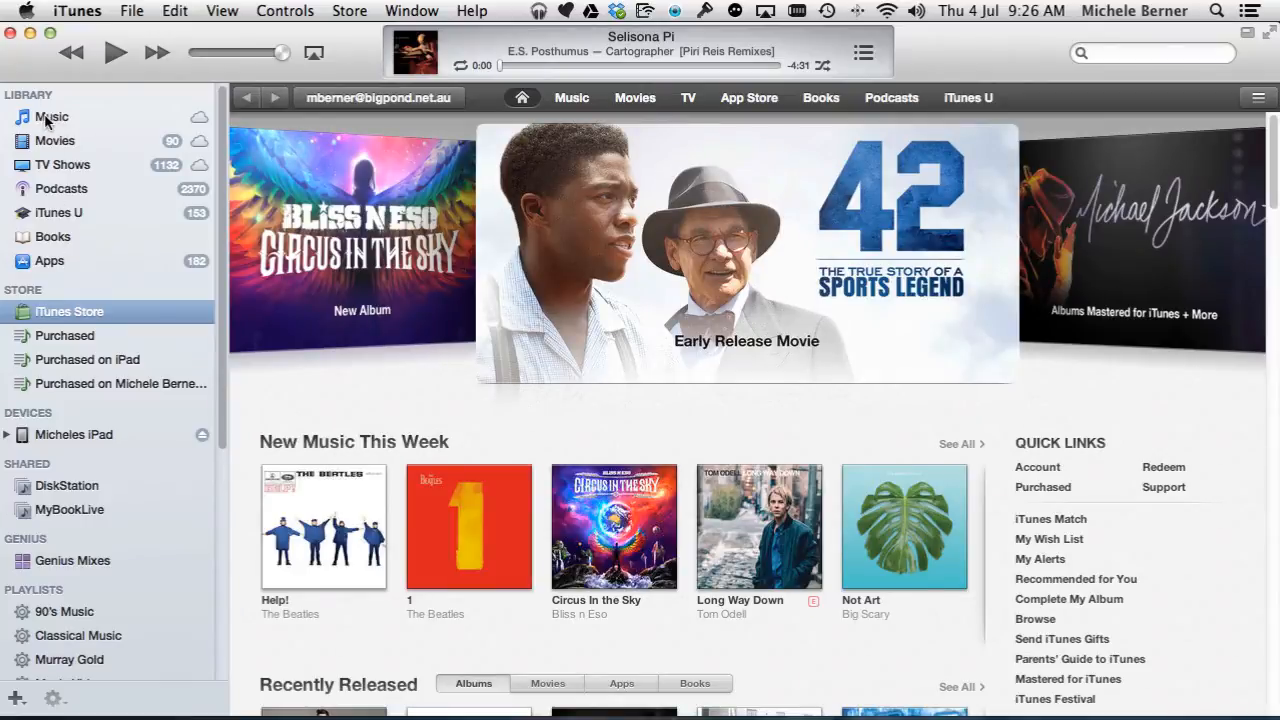
click(51, 116)
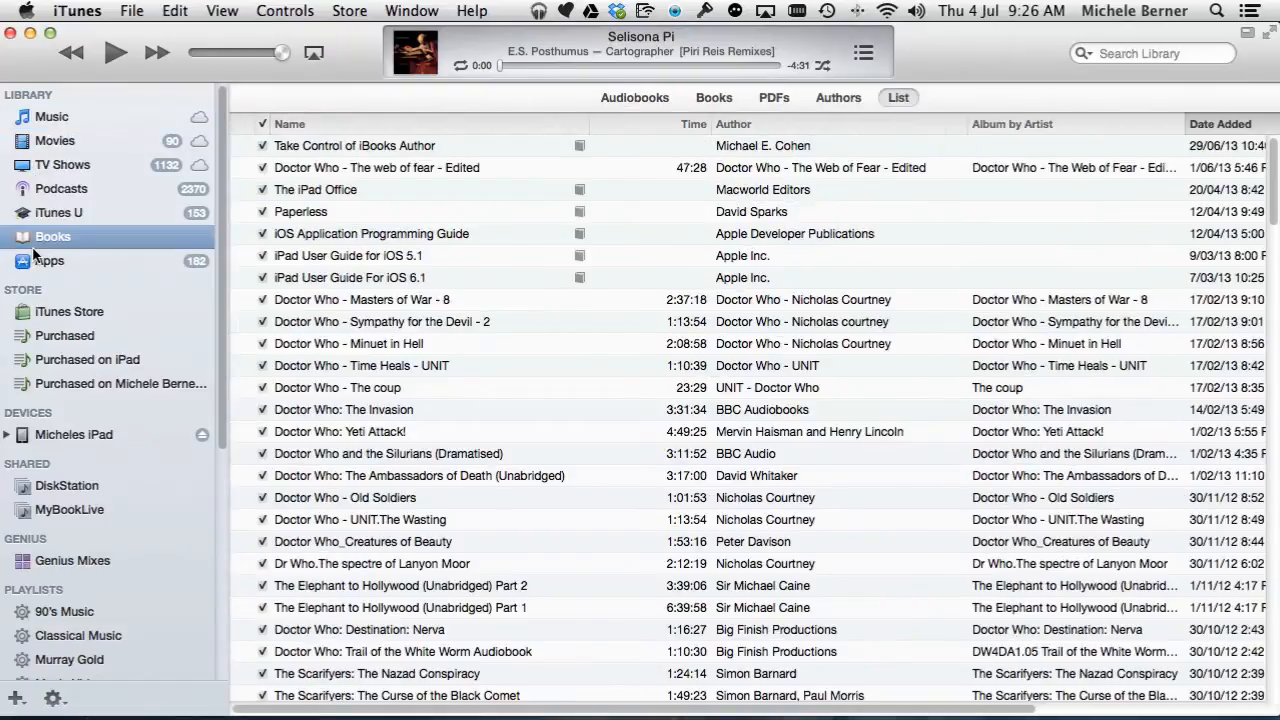
Scroll through Books, then open the Apps library's iPad app grid.
scroll(down, 3)
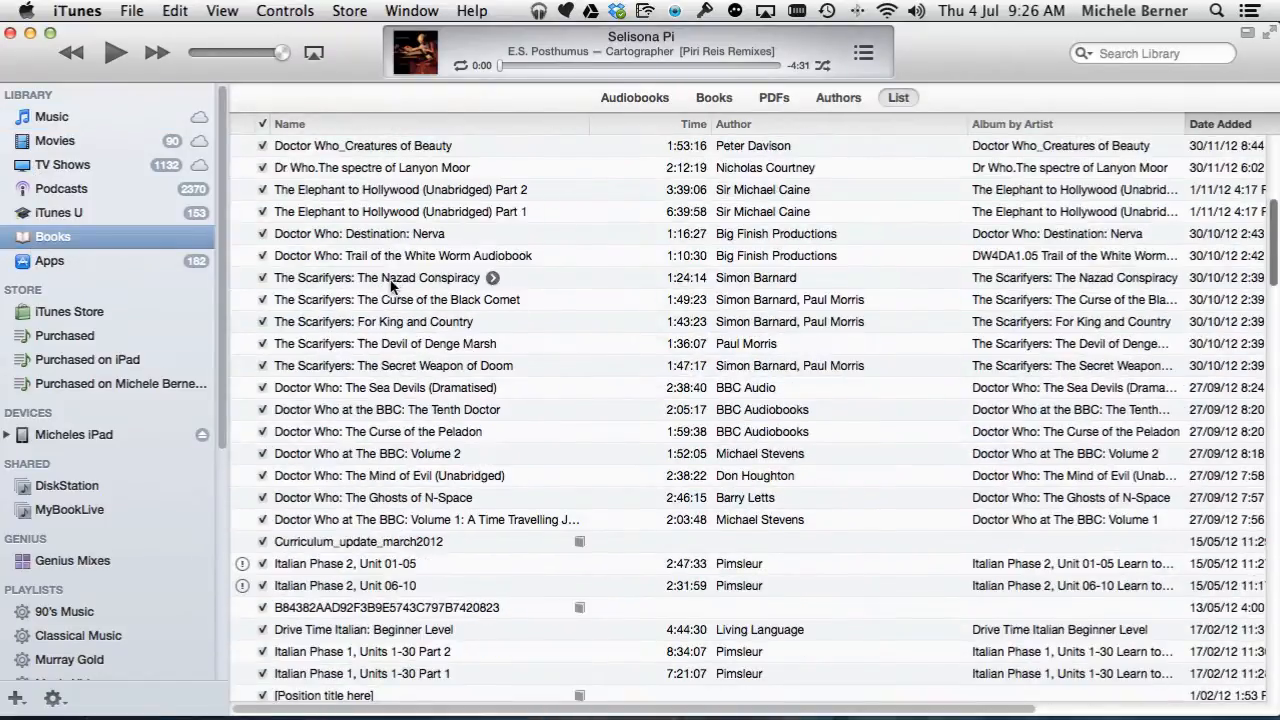
scroll(down, 3)
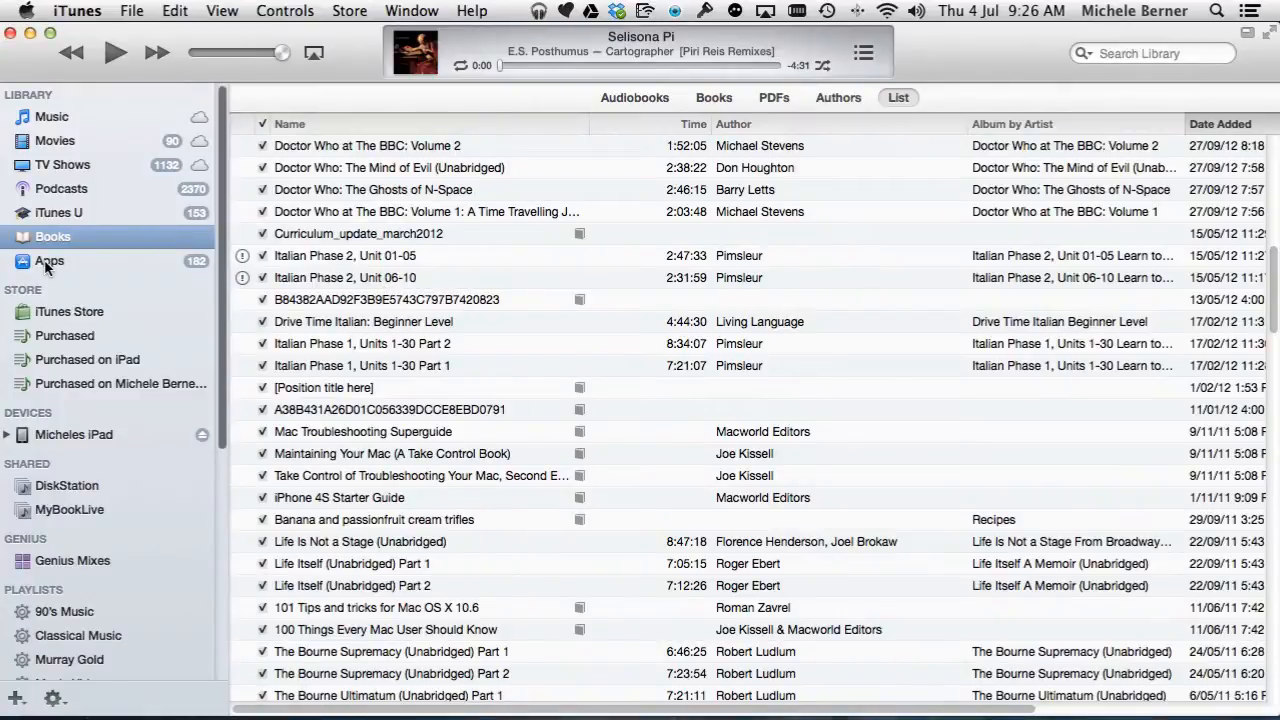
click(49, 260)
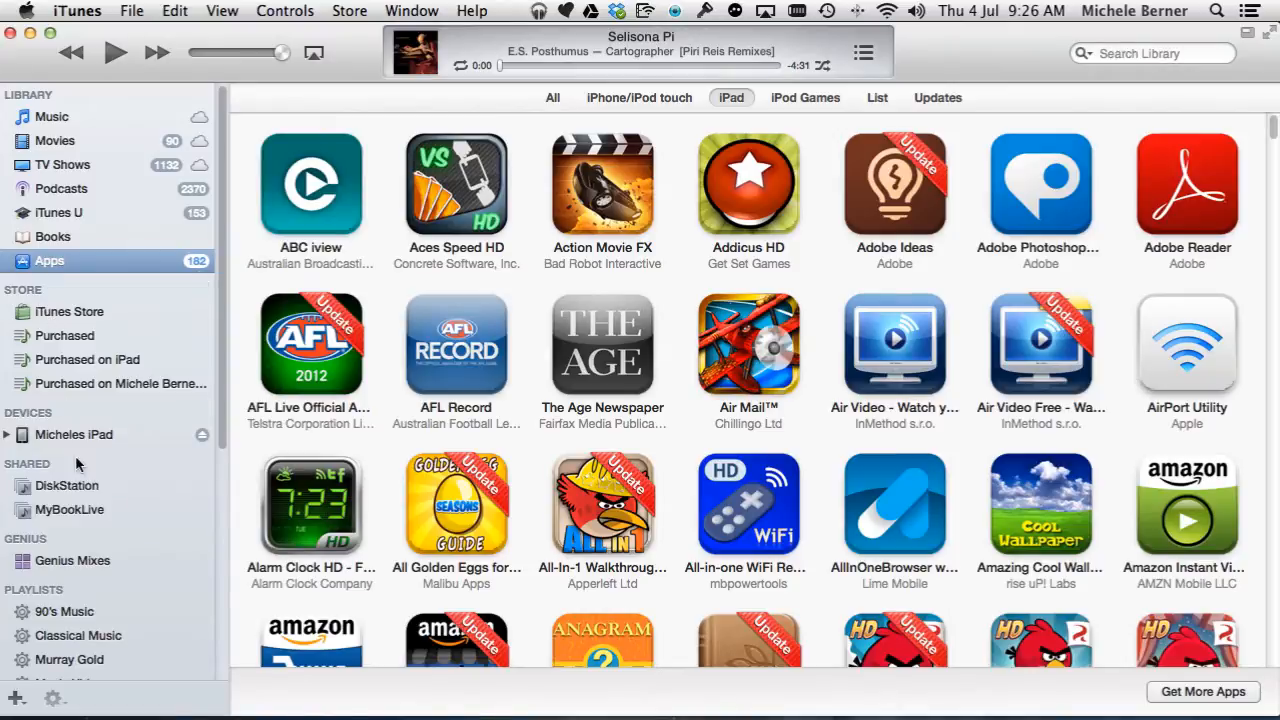
scroll(down, 3)
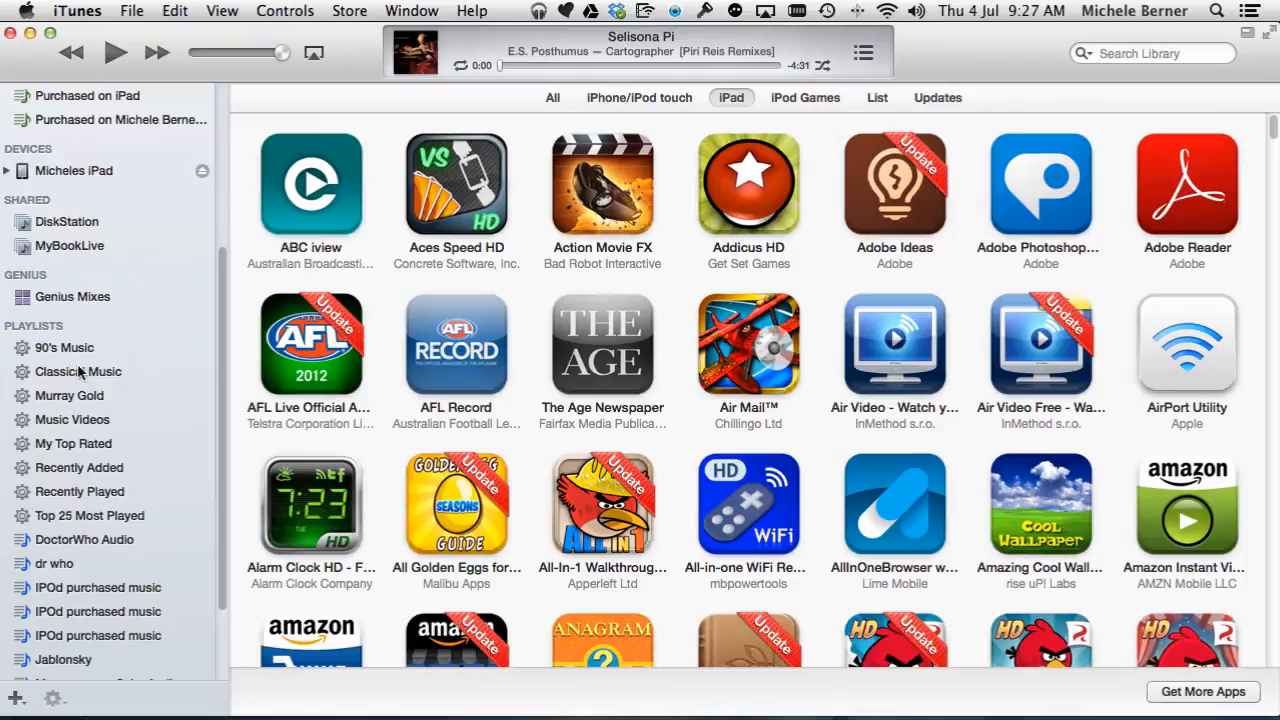
scroll(up, 3)
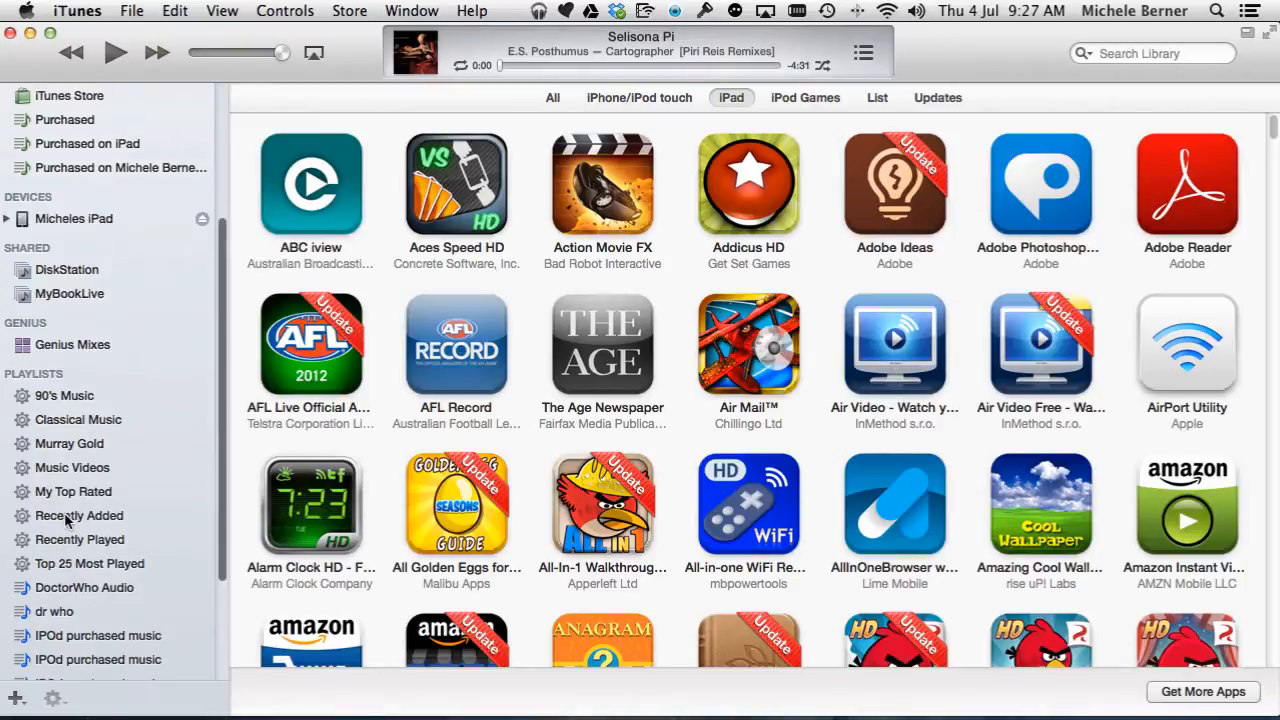
mouse_move(43, 420)
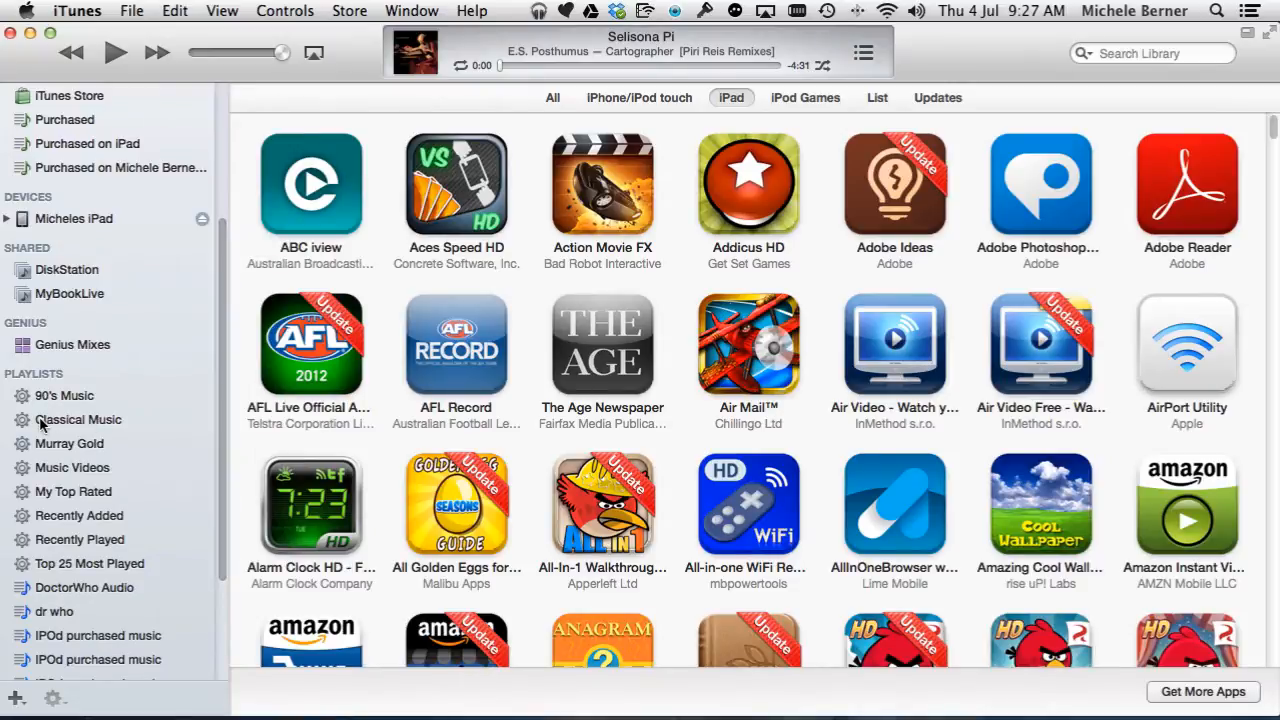
mouse_move(166, 474)
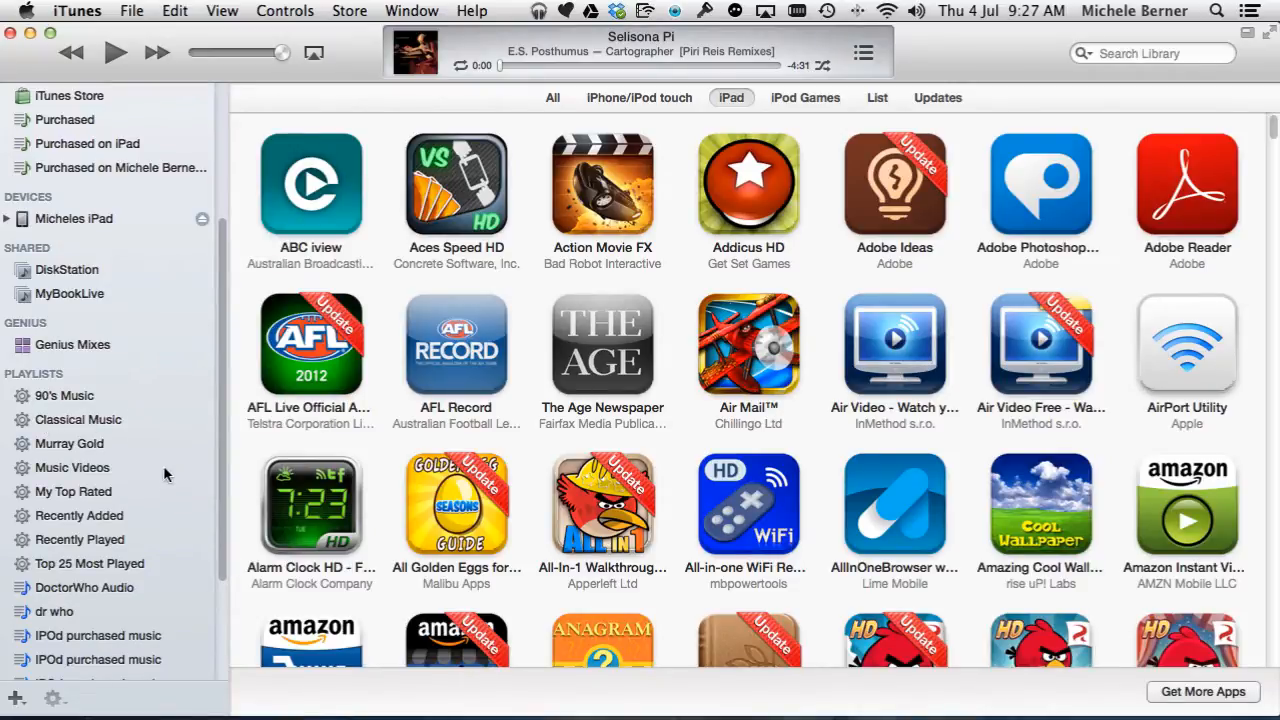
scroll(up, 3)
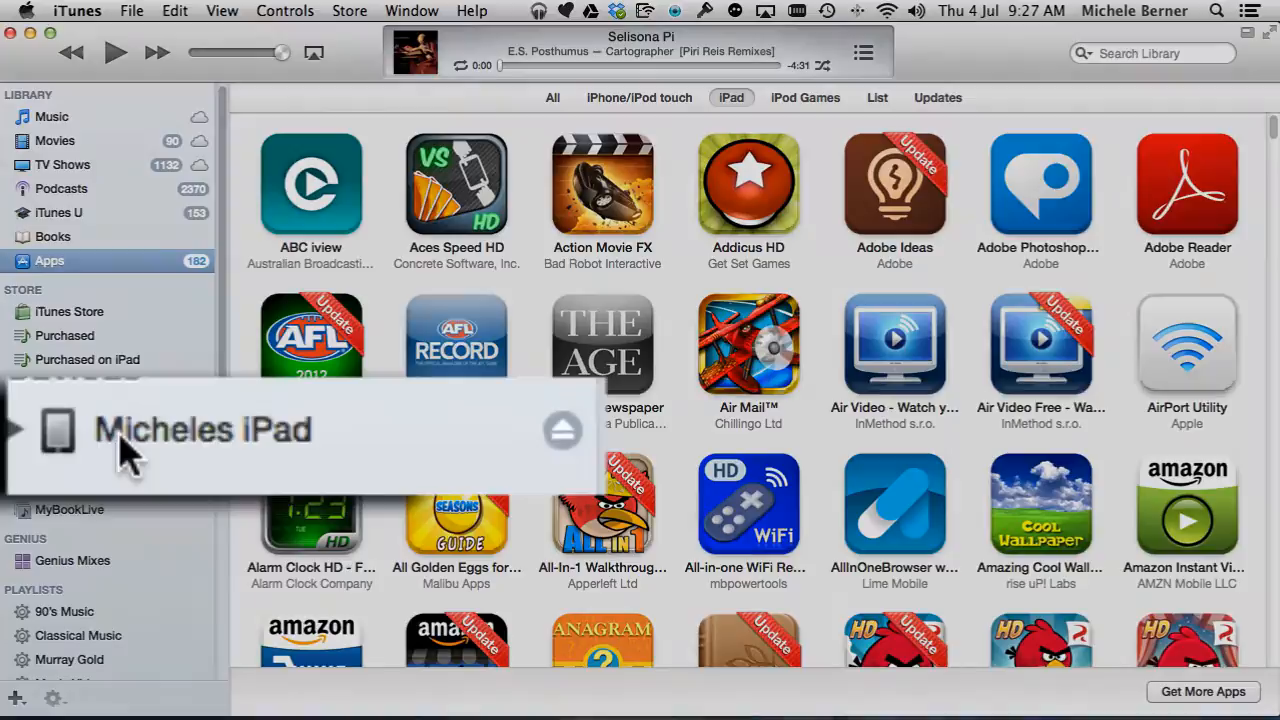
mouse_move(155, 450)
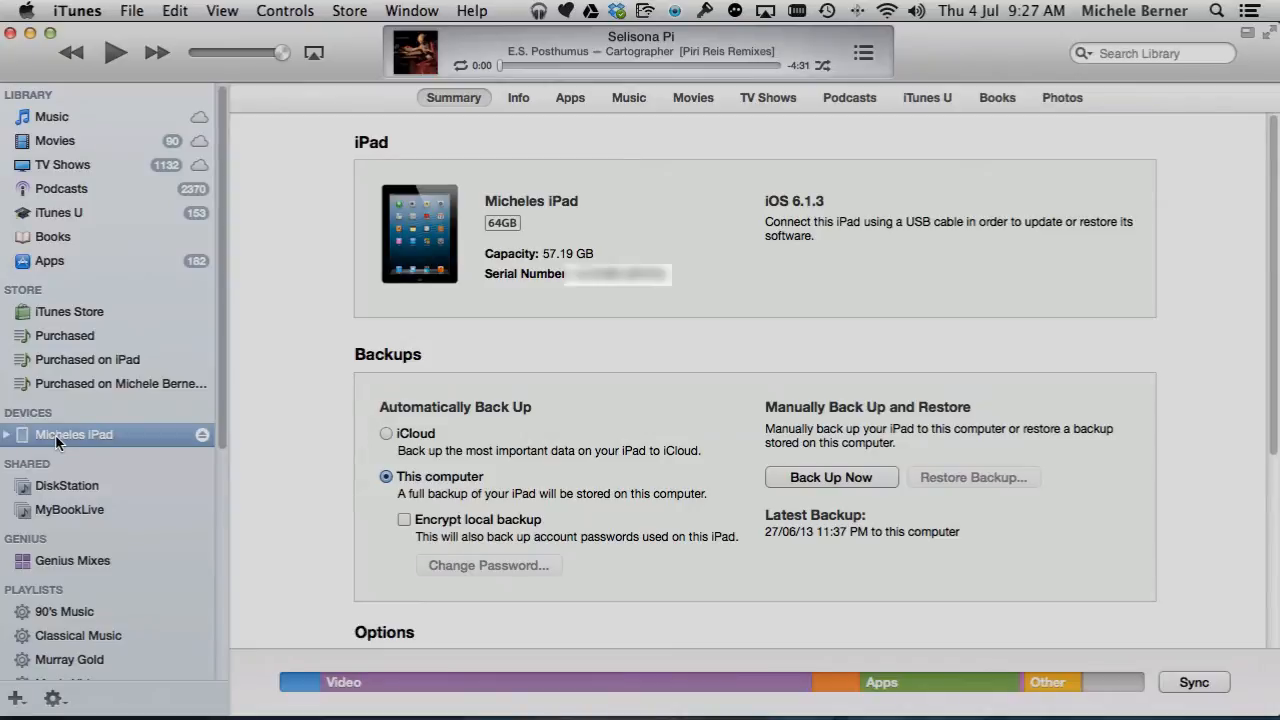
mouse_move(531, 127)
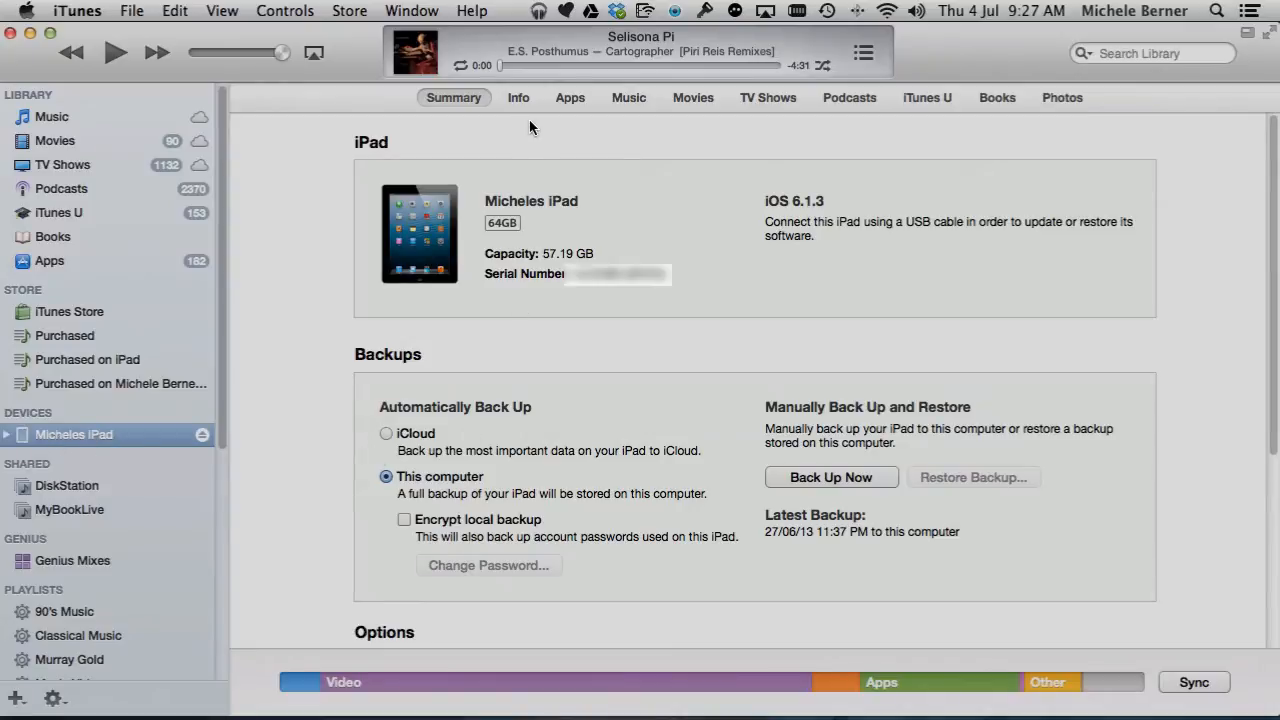
mouse_move(518, 103)
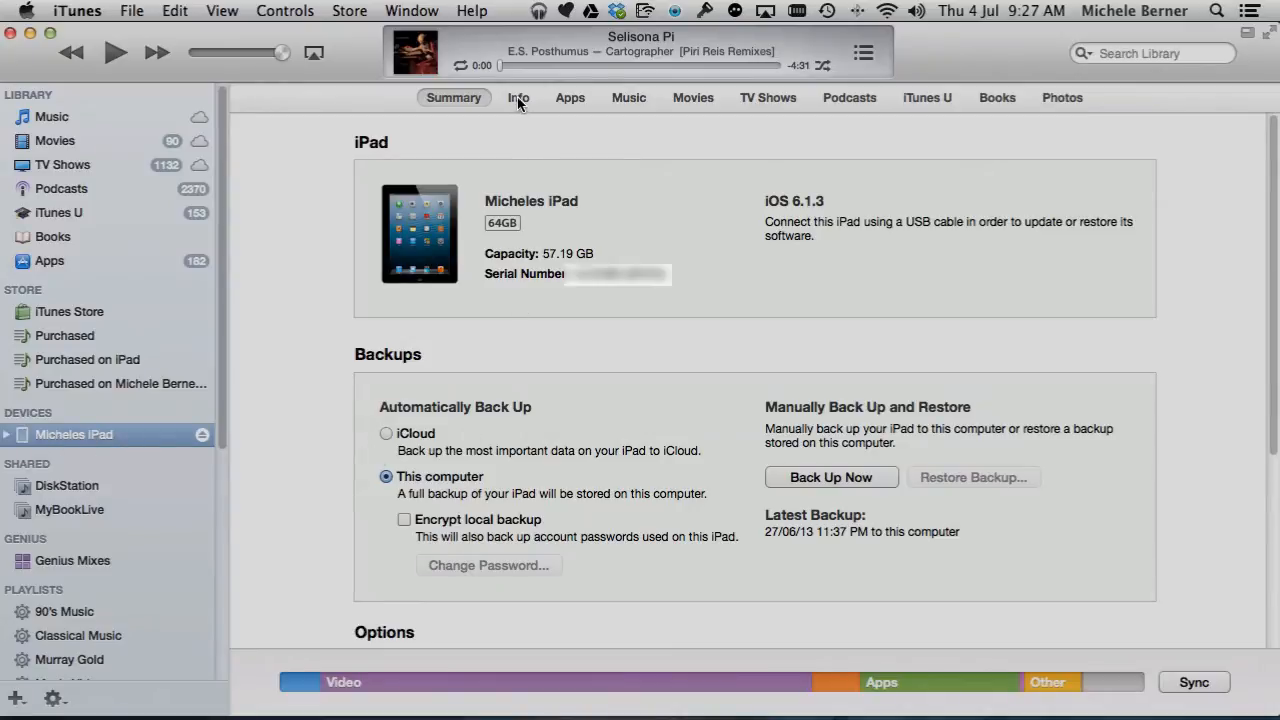
View the connected iPad's Info sync settings, then its Apps page.
click(518, 97)
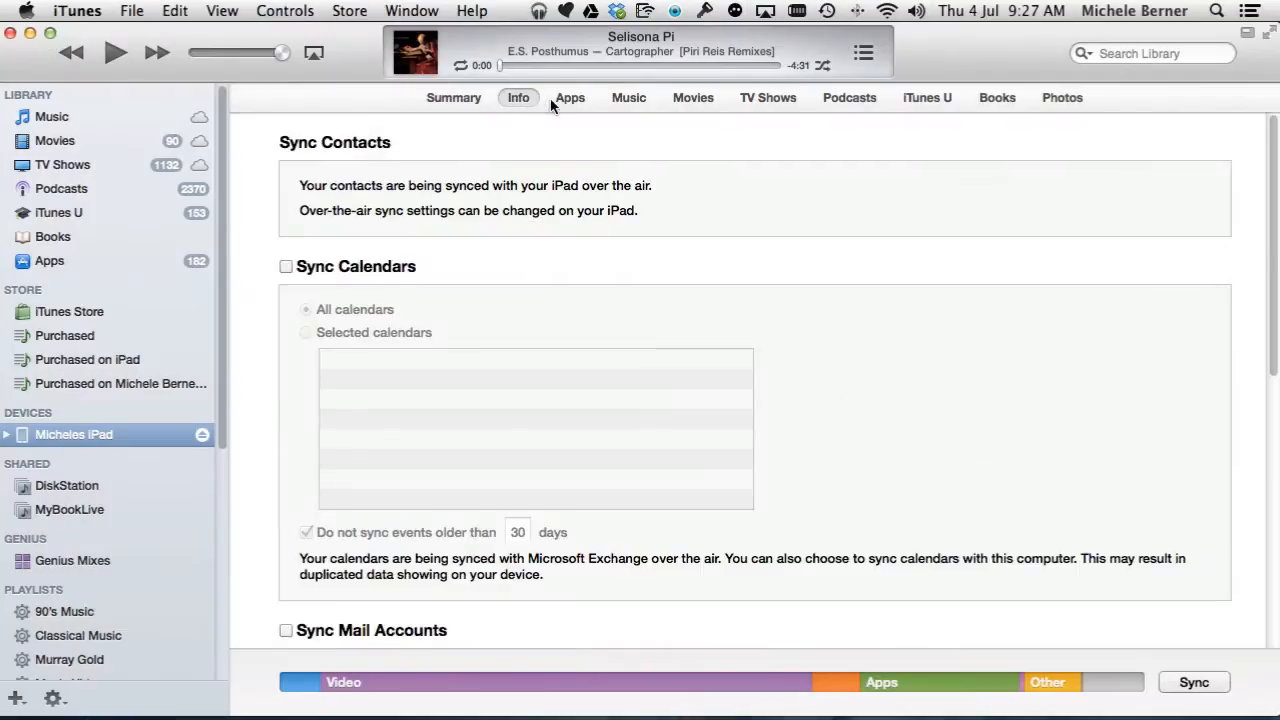
click(570, 97)
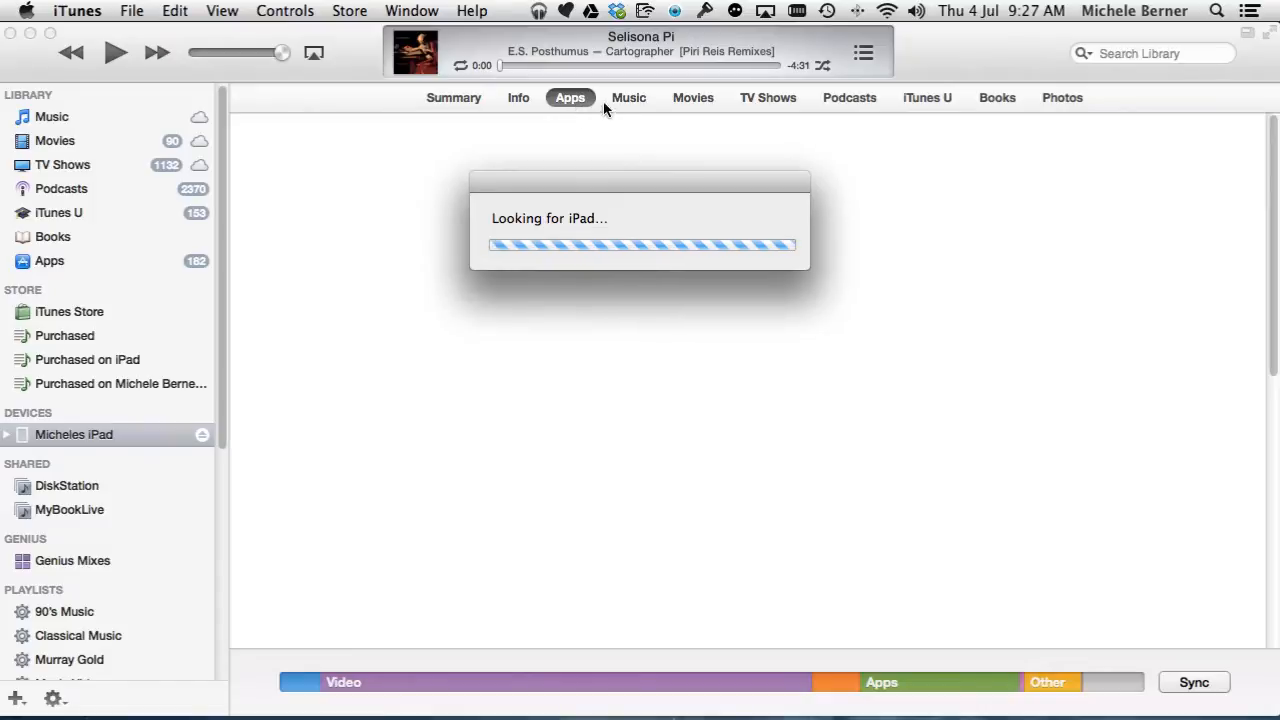
mouse_move(622, 118)
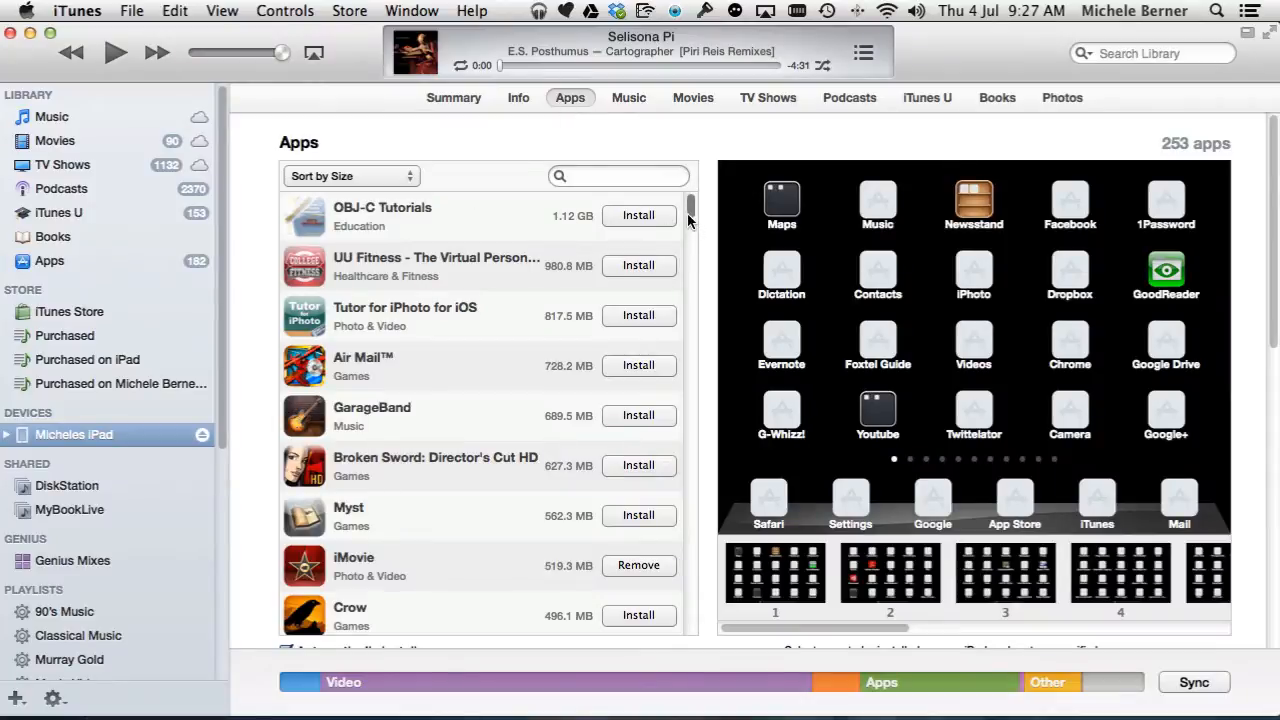
Scroll the iPad's 253-app list, then return to its Summary page.
scroll(down, 3)
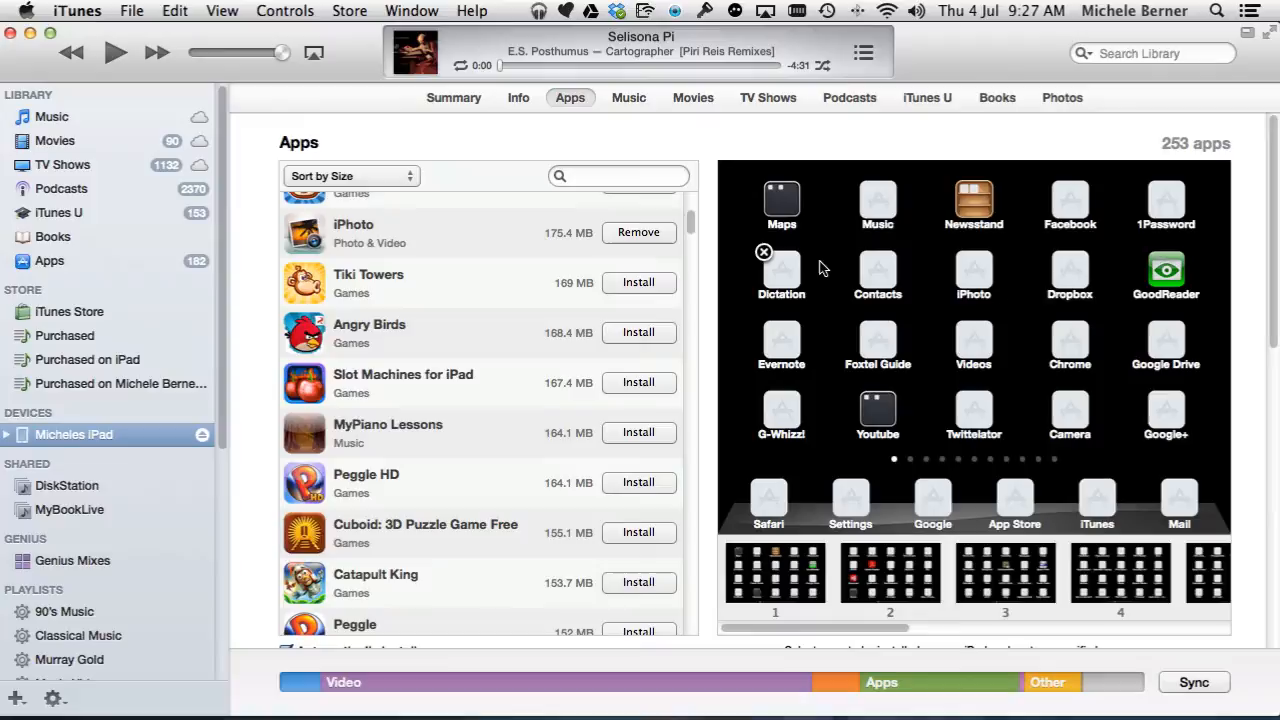
mouse_move(364, 113)
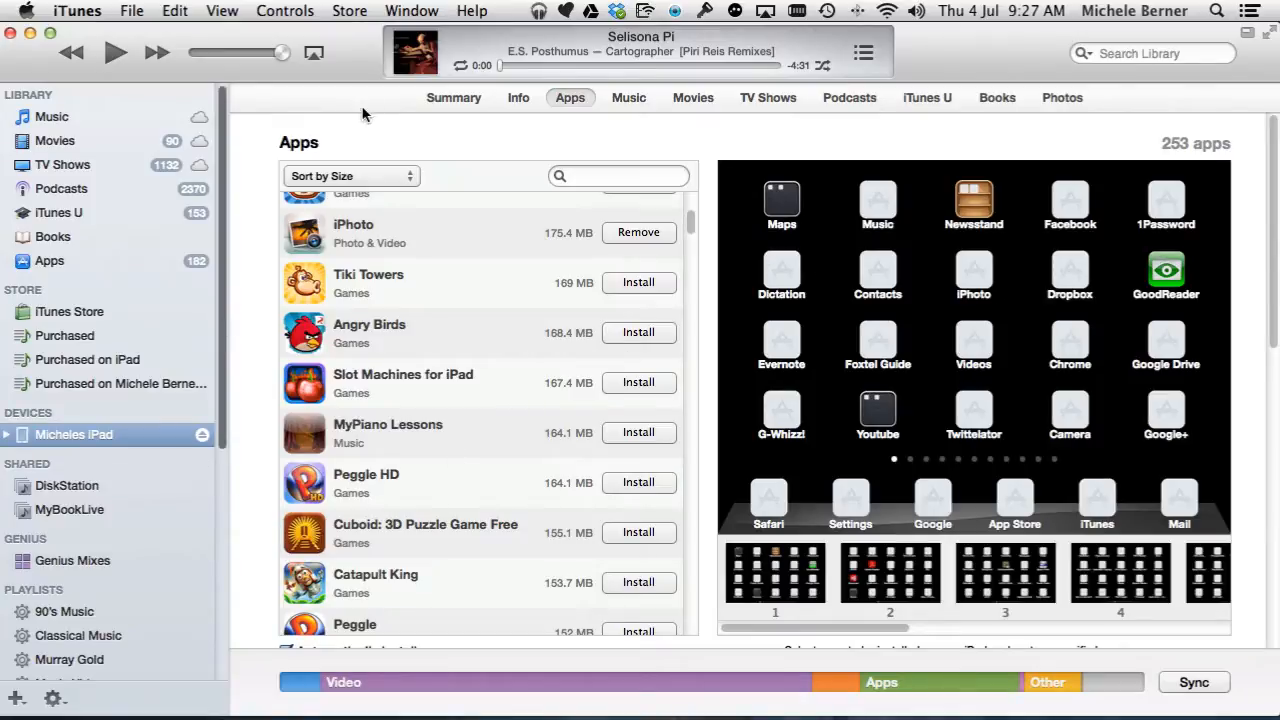
mouse_move(453, 97)
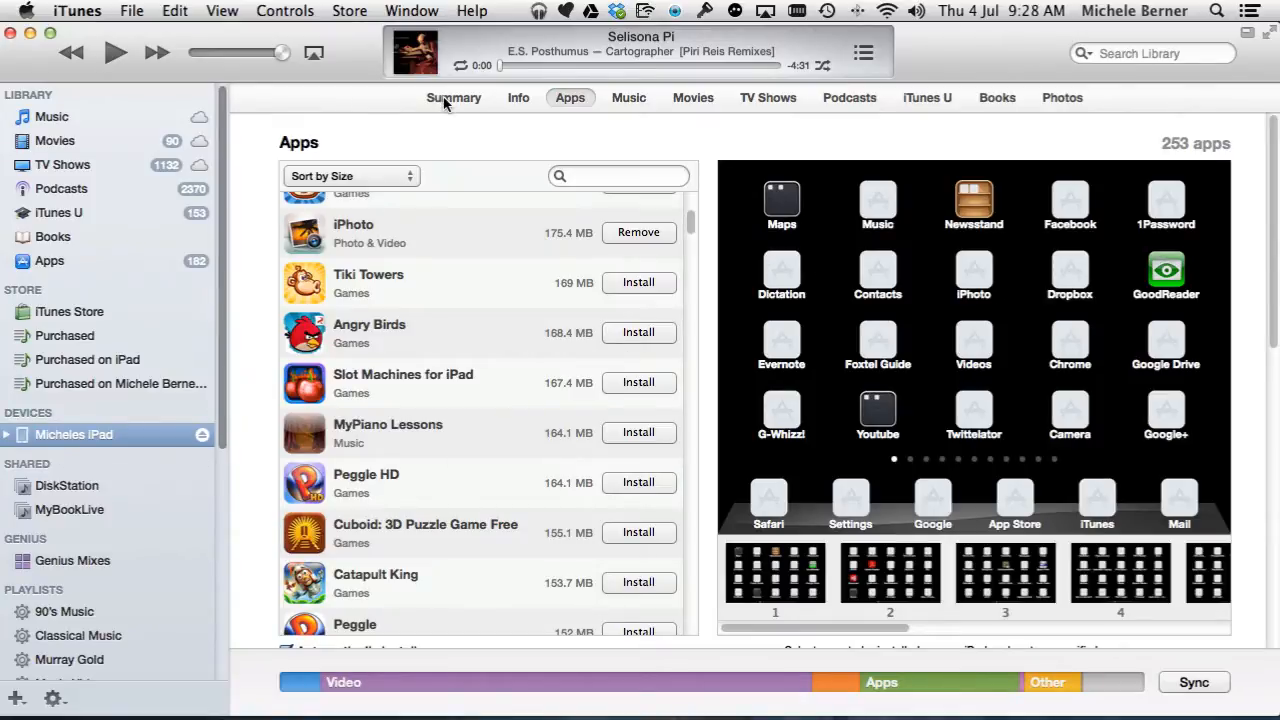
click(453, 97)
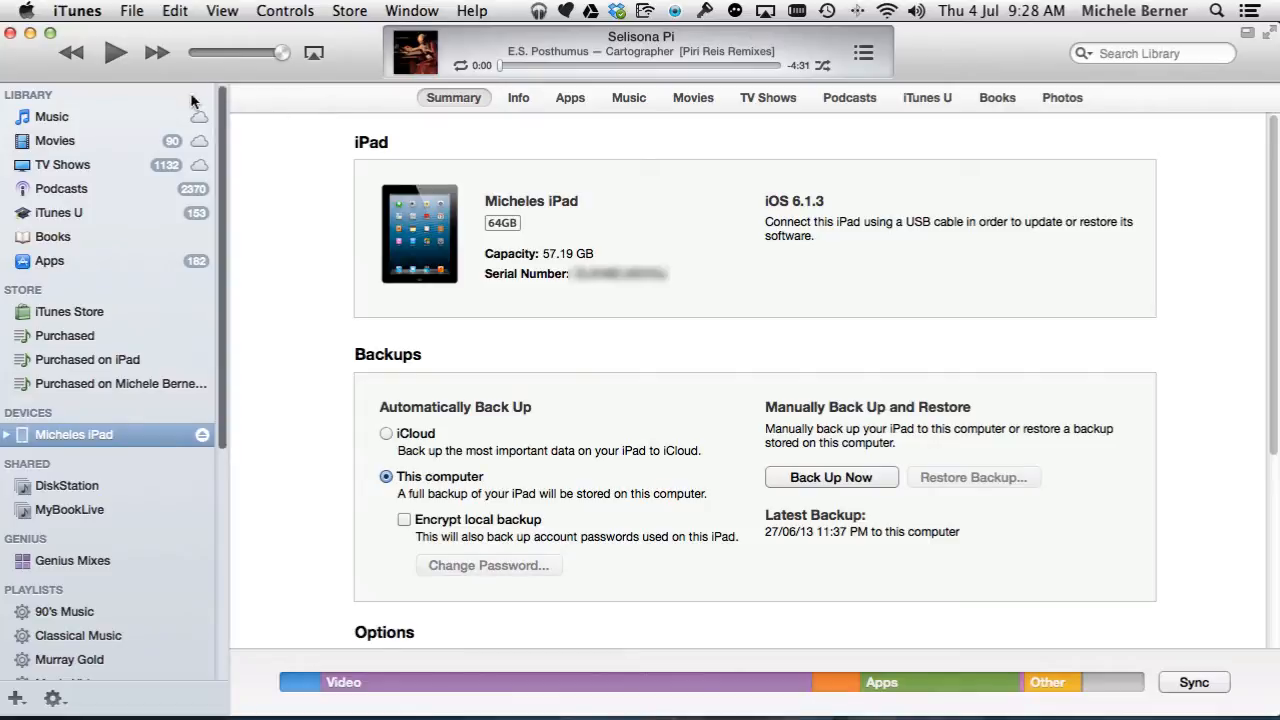
mouse_move(30, 312)
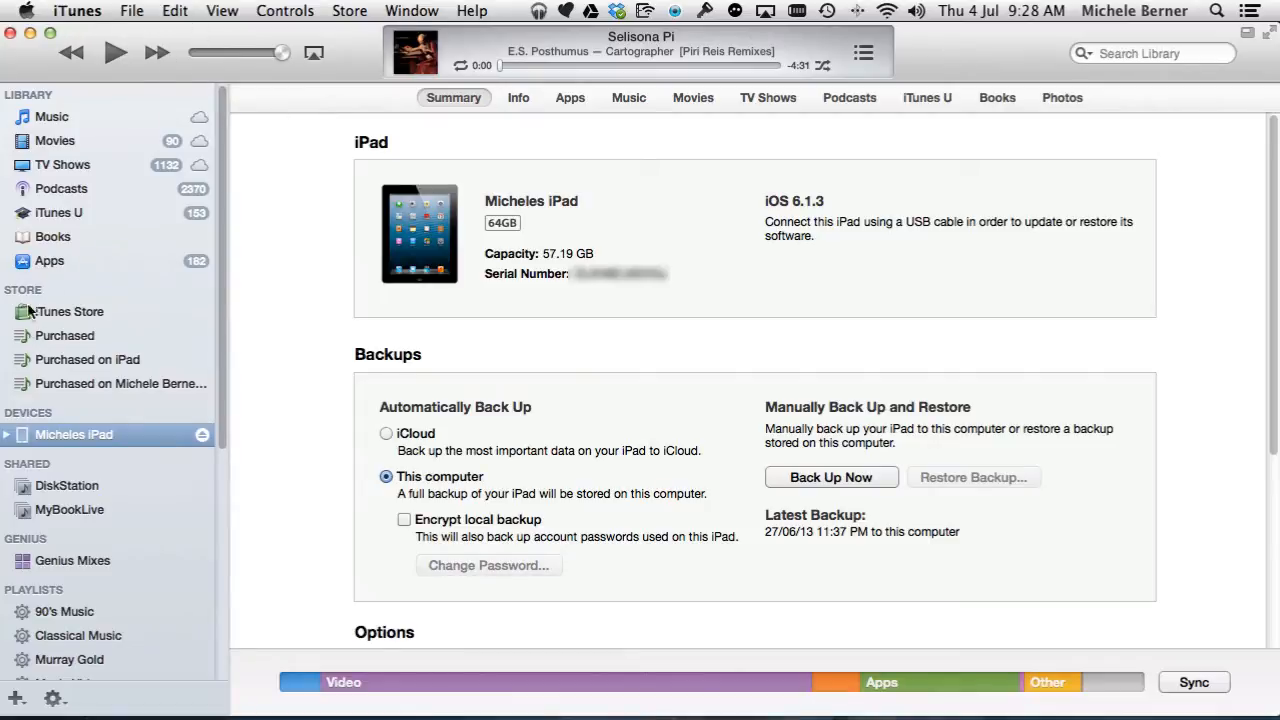
mouse_move(40, 67)
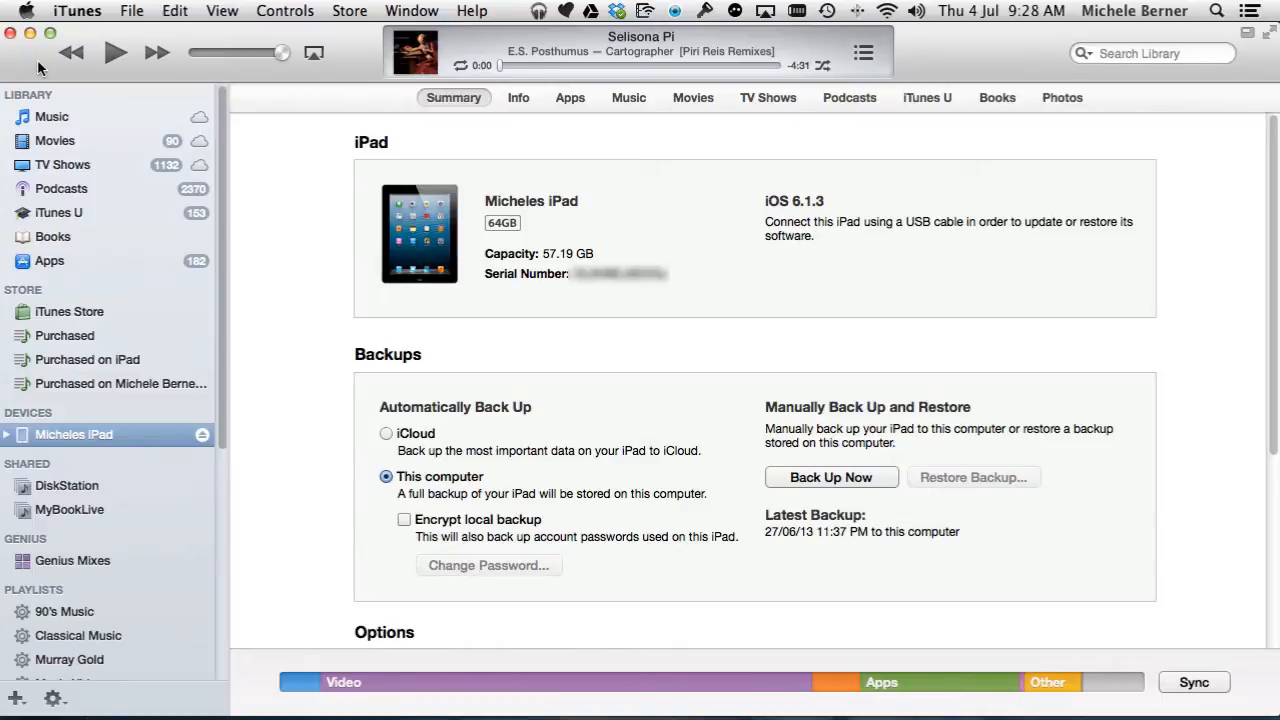
mouse_move(33, 60)
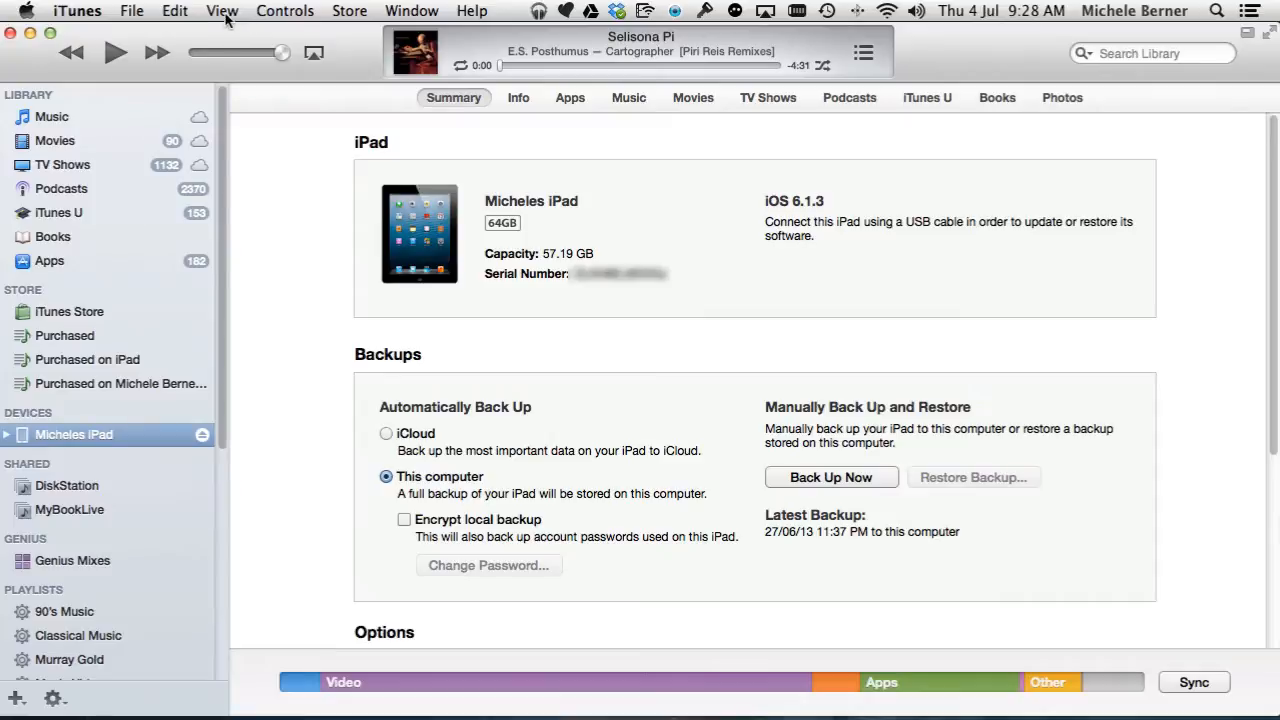
click(222, 11)
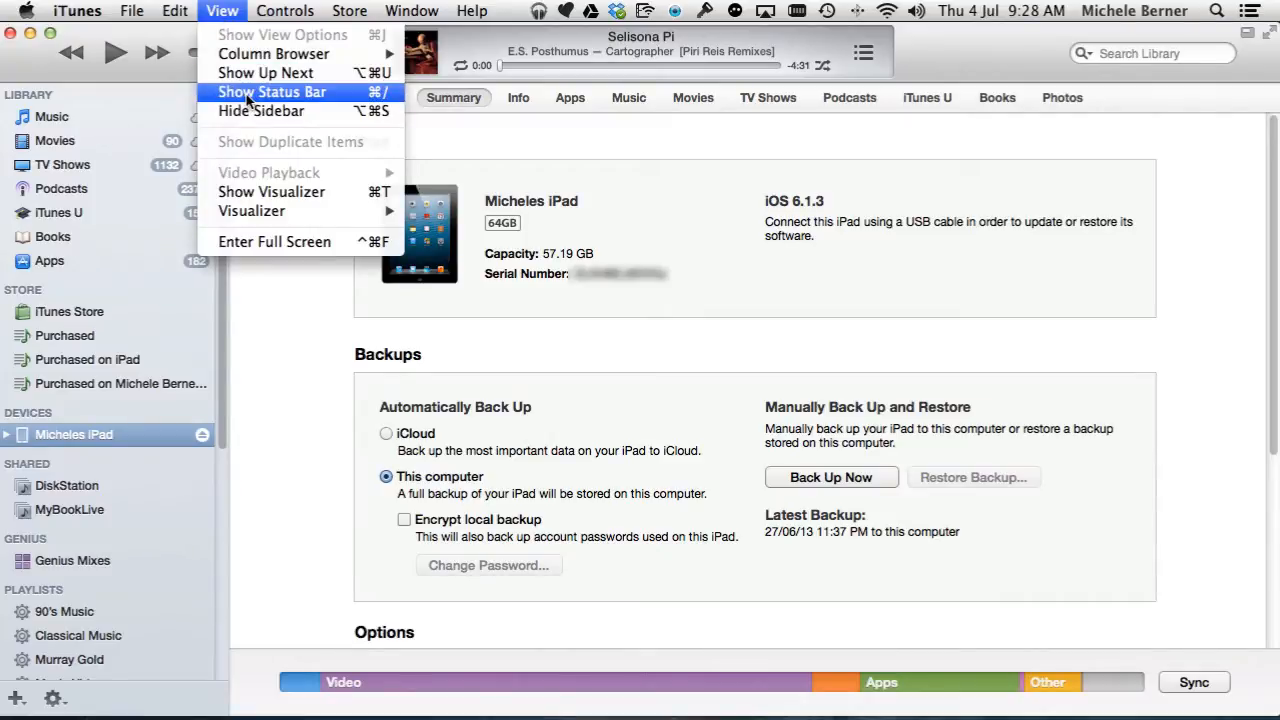
Enable the status bar and browse TV Shows: 1602 shows, 49.5 days, 1,165.76 GB.
click(271, 91)
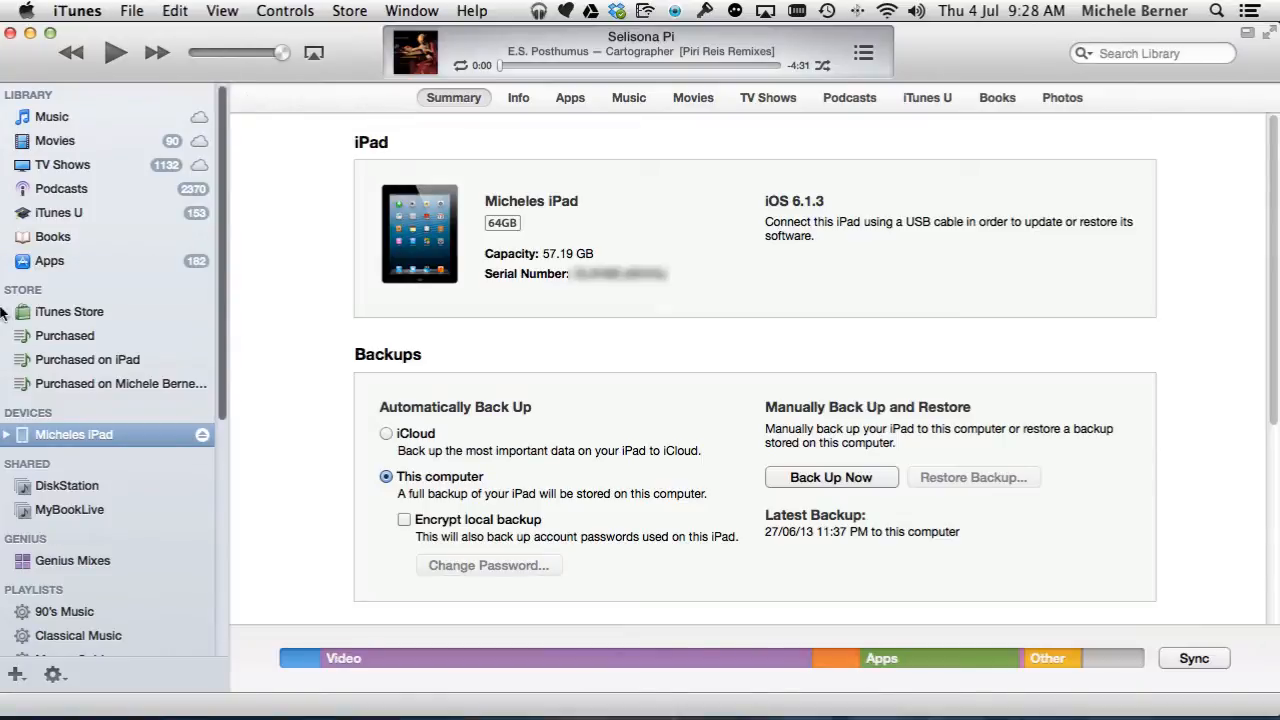
mouse_move(45, 140)
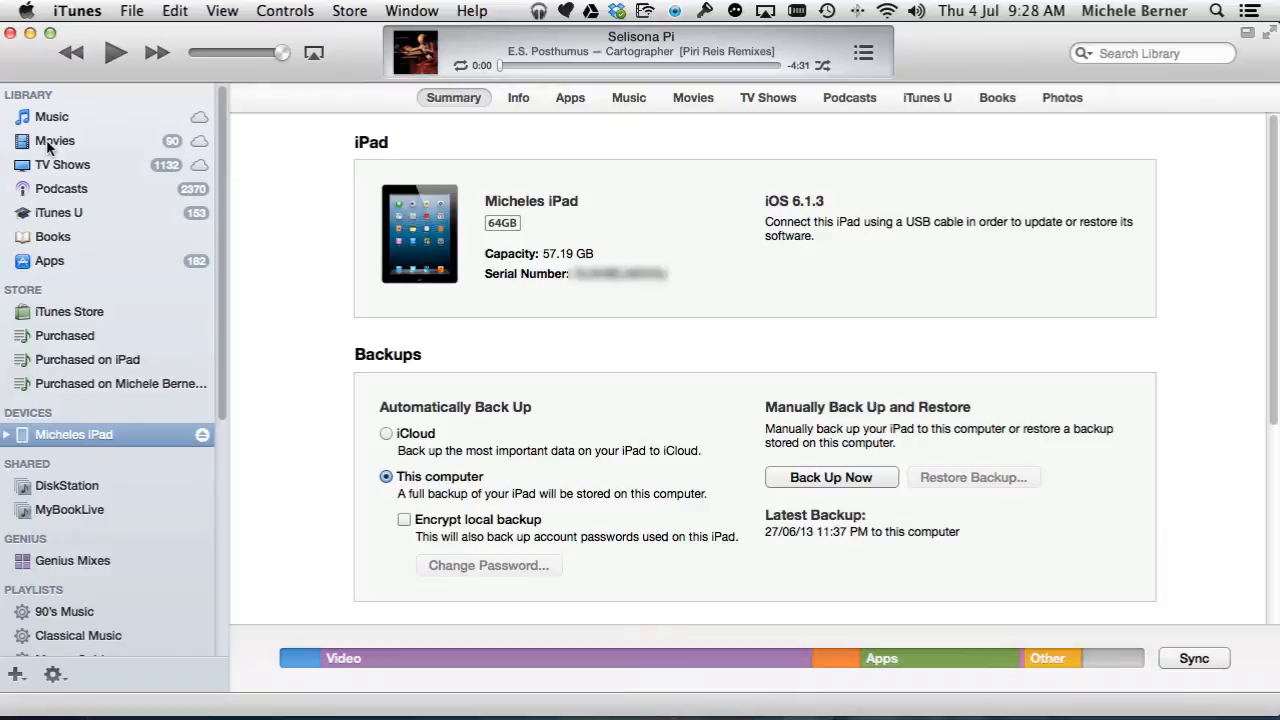
click(62, 164)
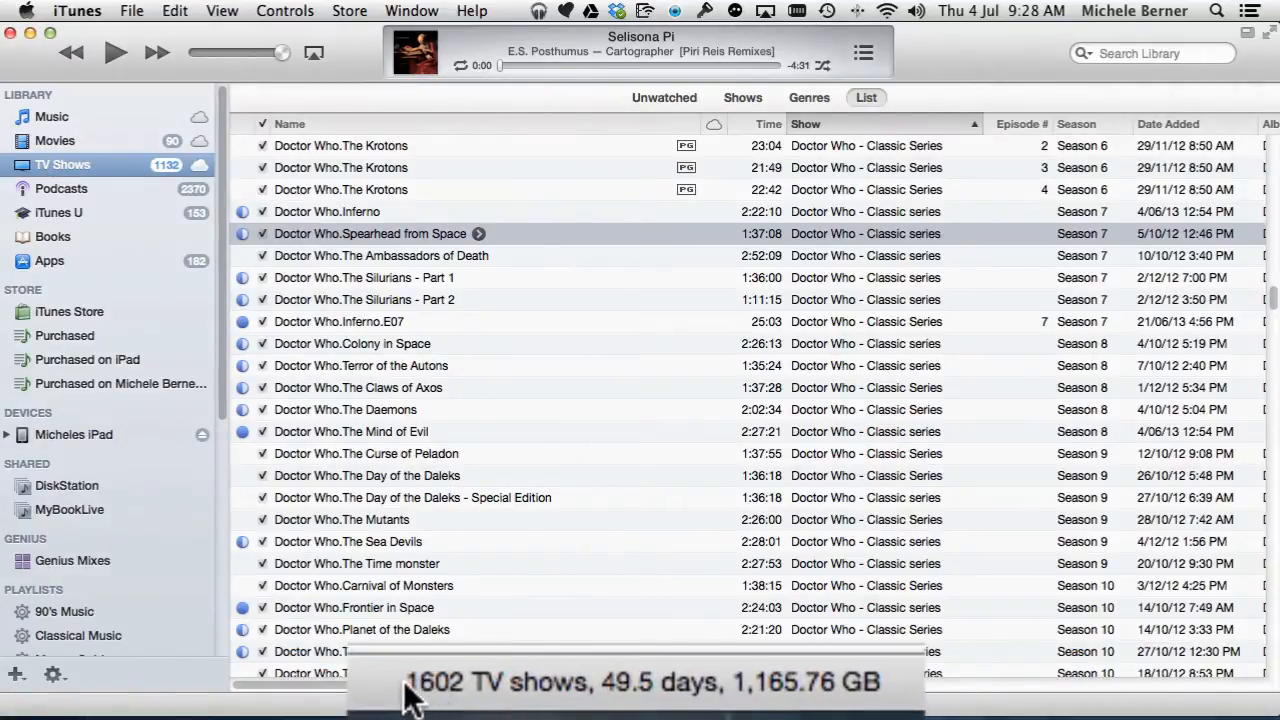
mouse_move(560, 705)
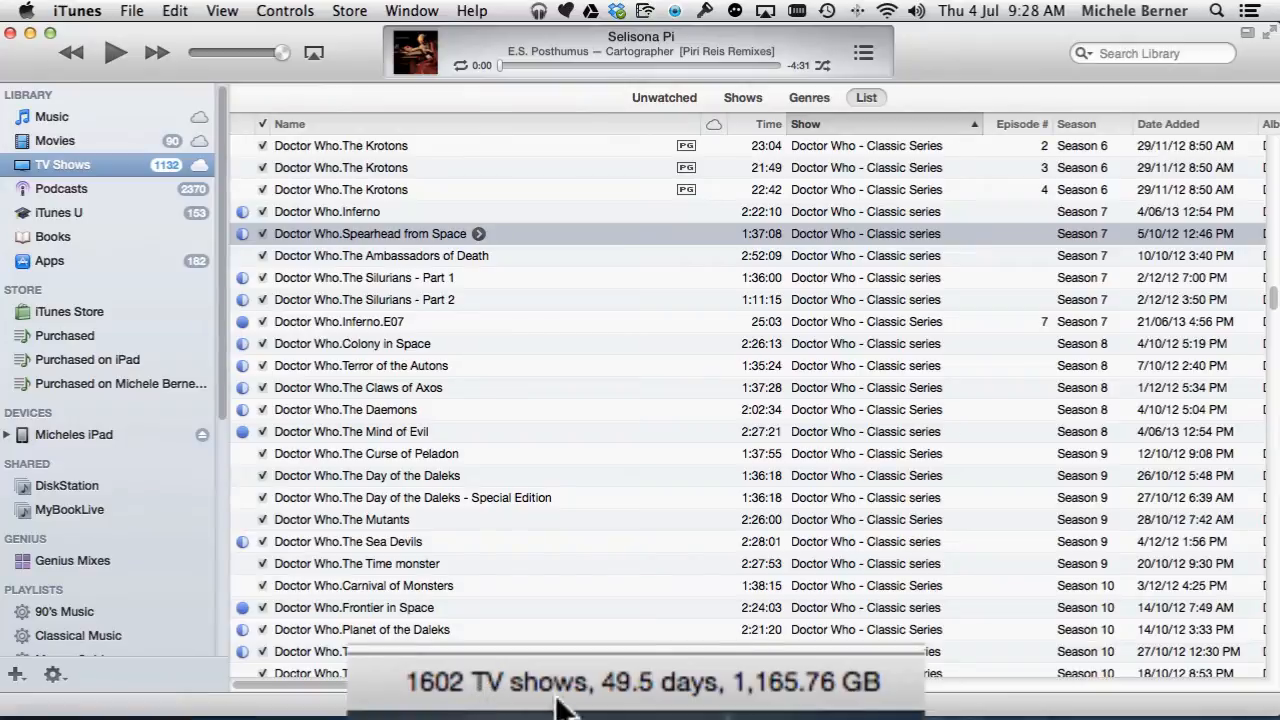
mouse_move(800, 705)
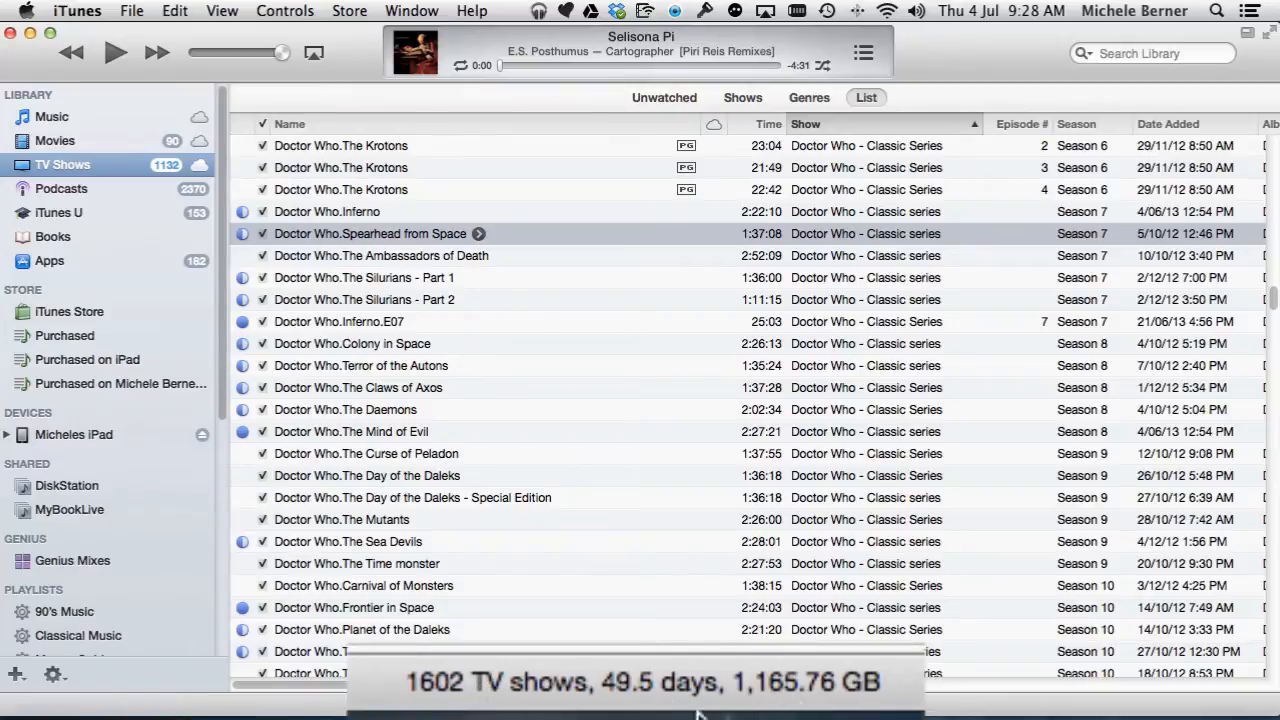
mouse_move(600, 688)
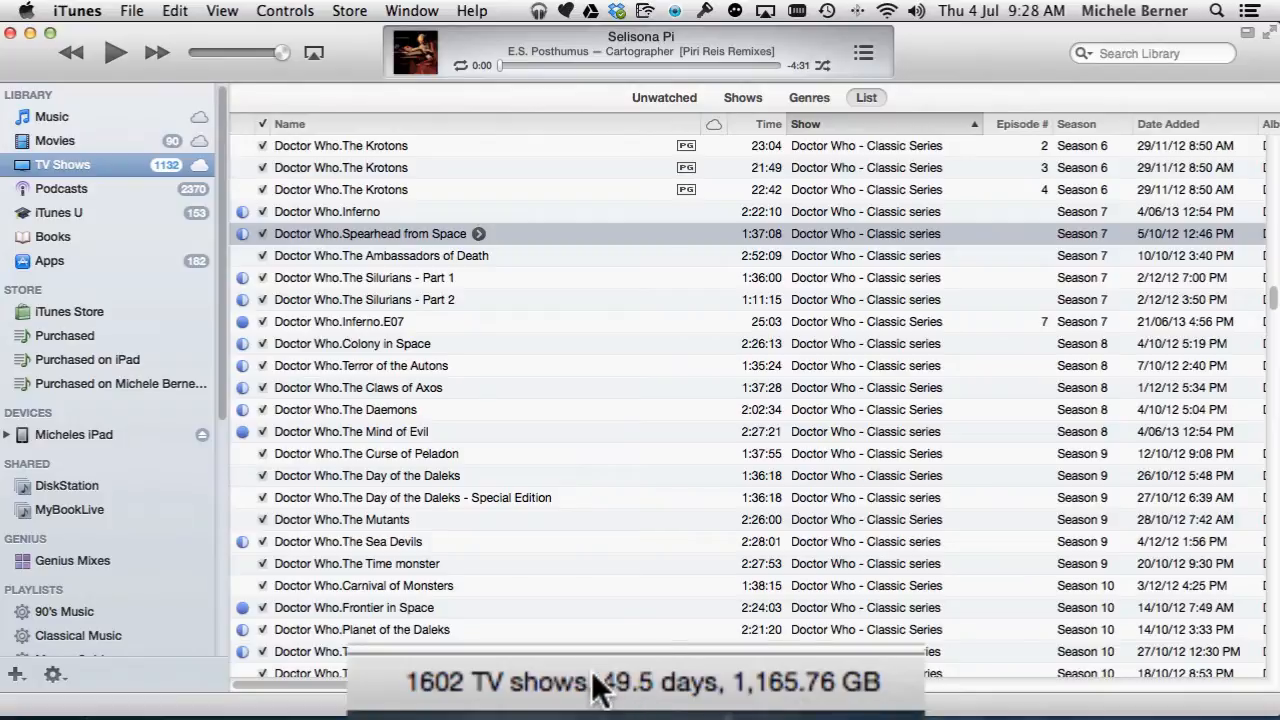
scroll(up, 3)
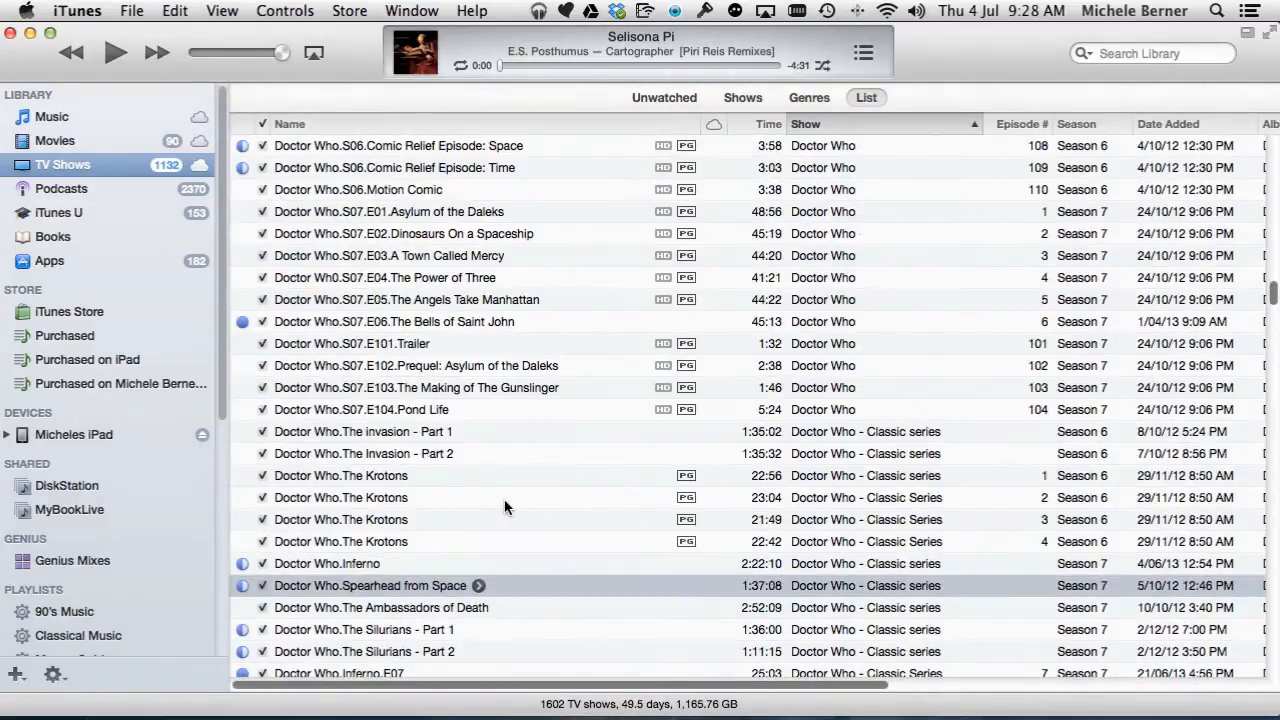
scroll(down, 3)
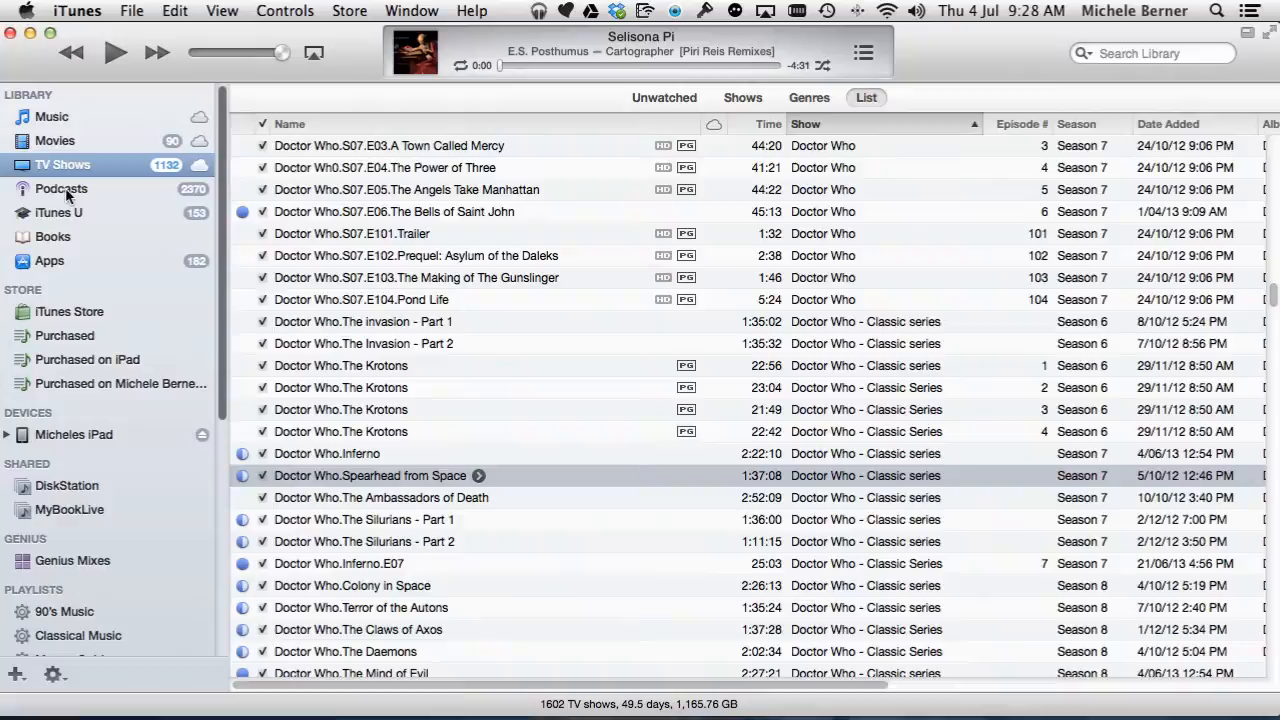
Open the Podcasts library, showing 2748 items, 59.1 days, 210.86 GB.
click(61, 188)
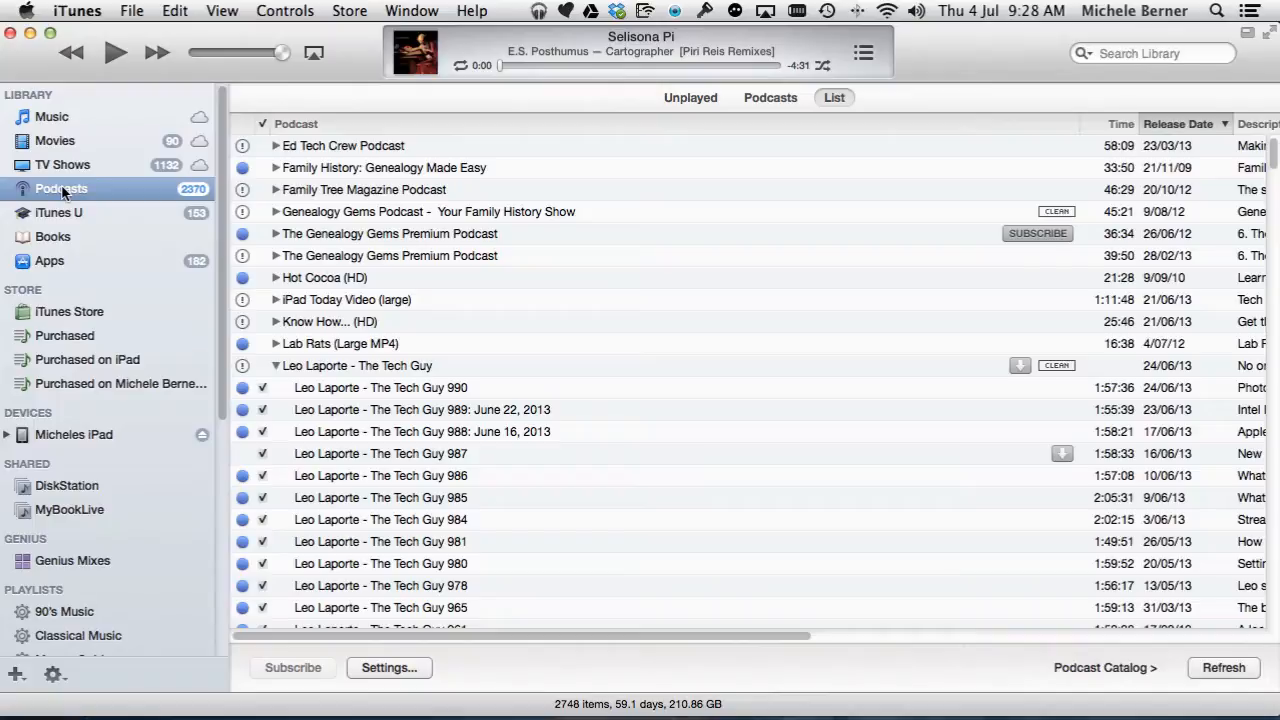
mouse_move(198, 289)
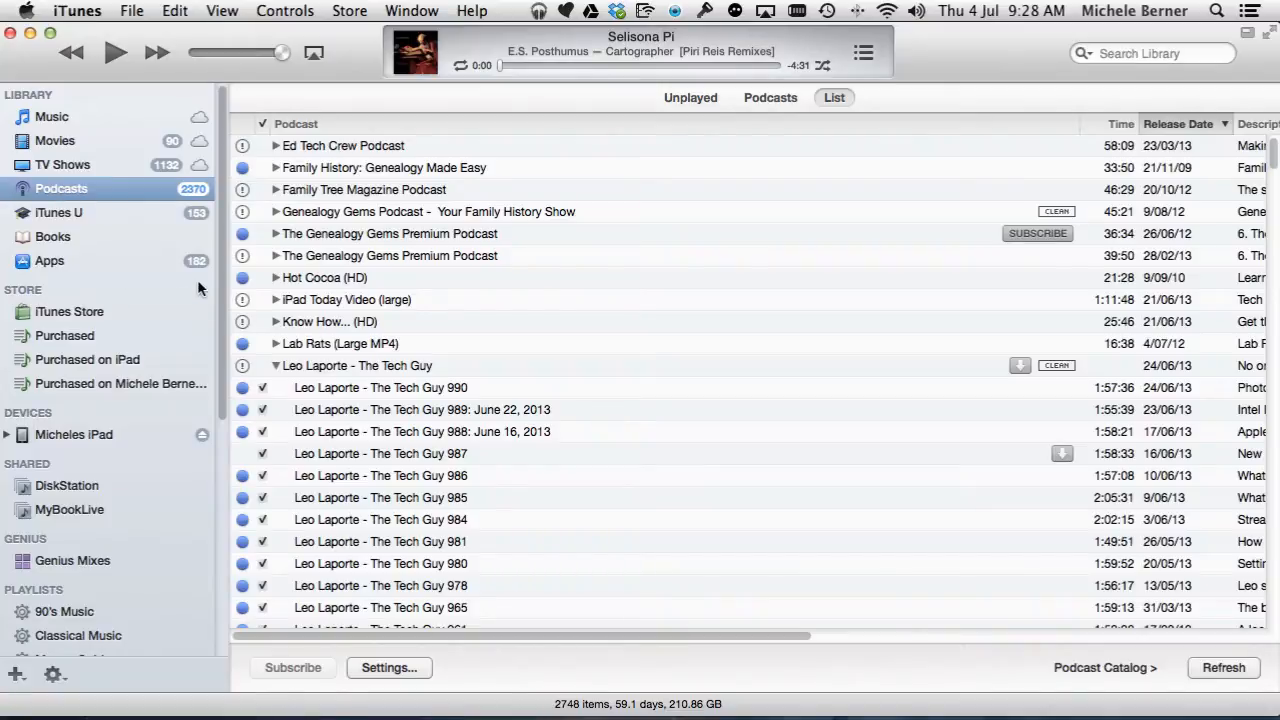
mouse_move(678, 260)
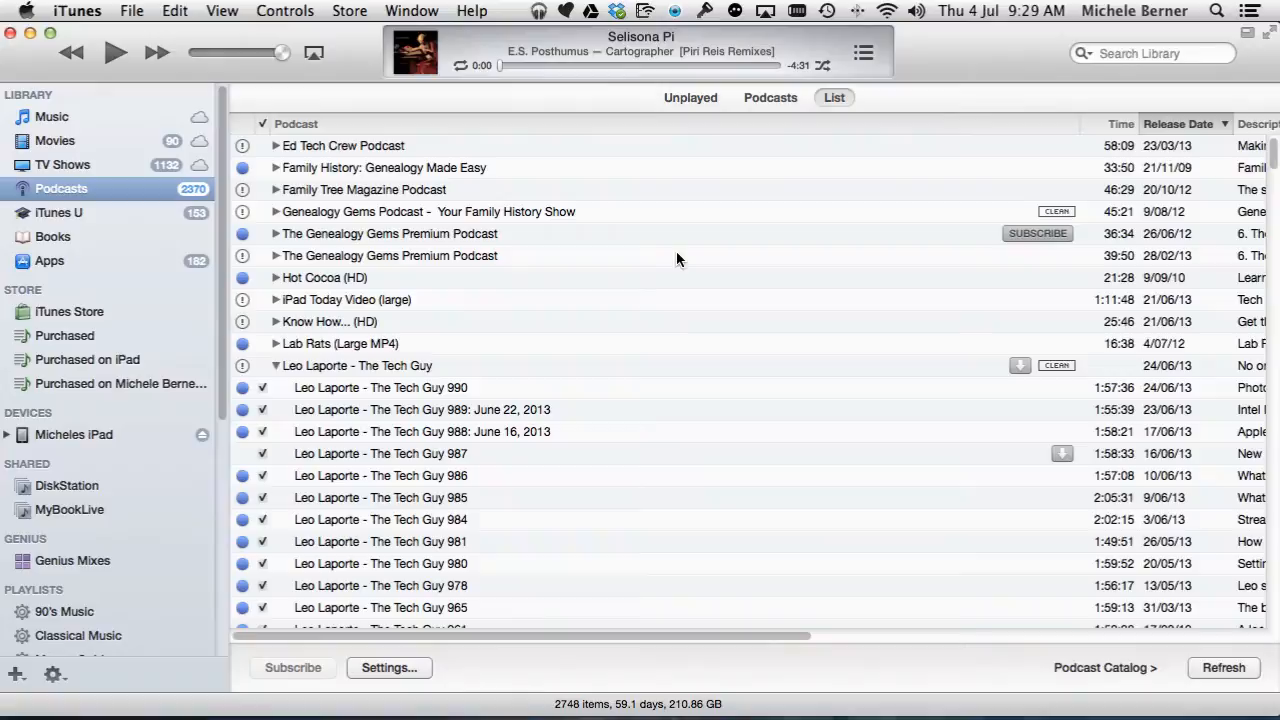
Open Advanced preferences and start changing the iTunes Media folder location.
click(77, 11)
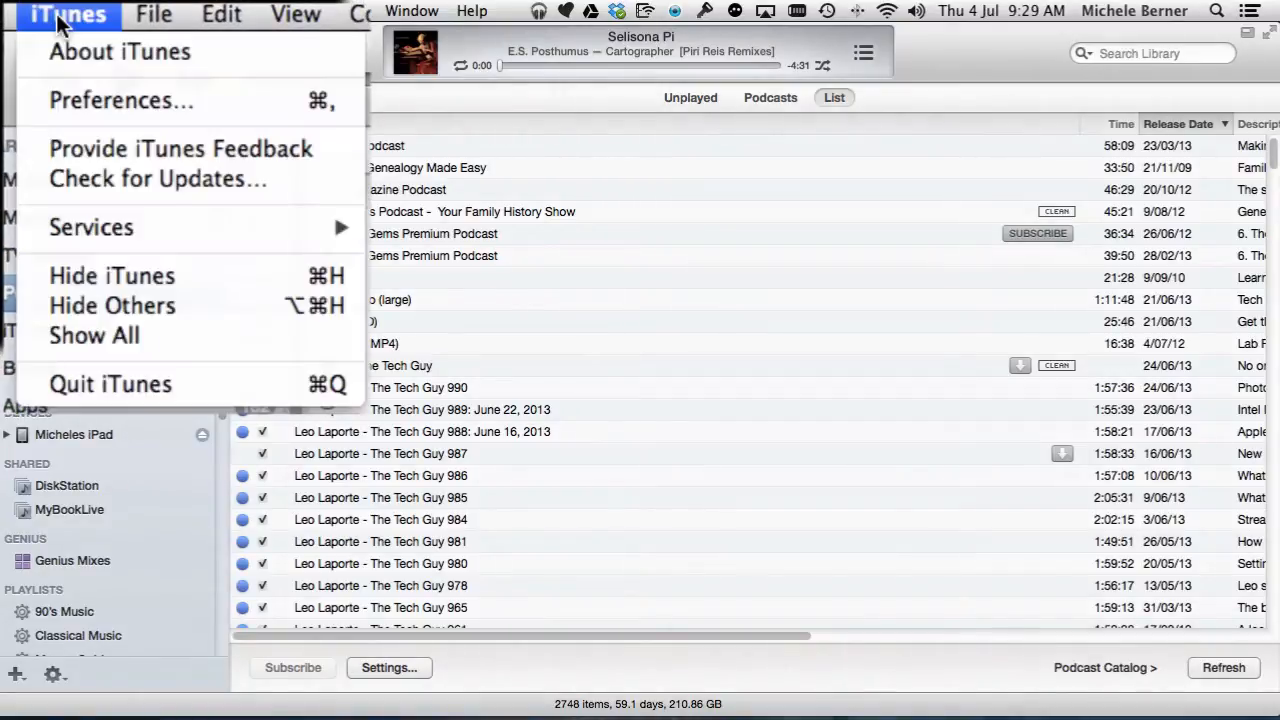
mouse_move(120, 100)
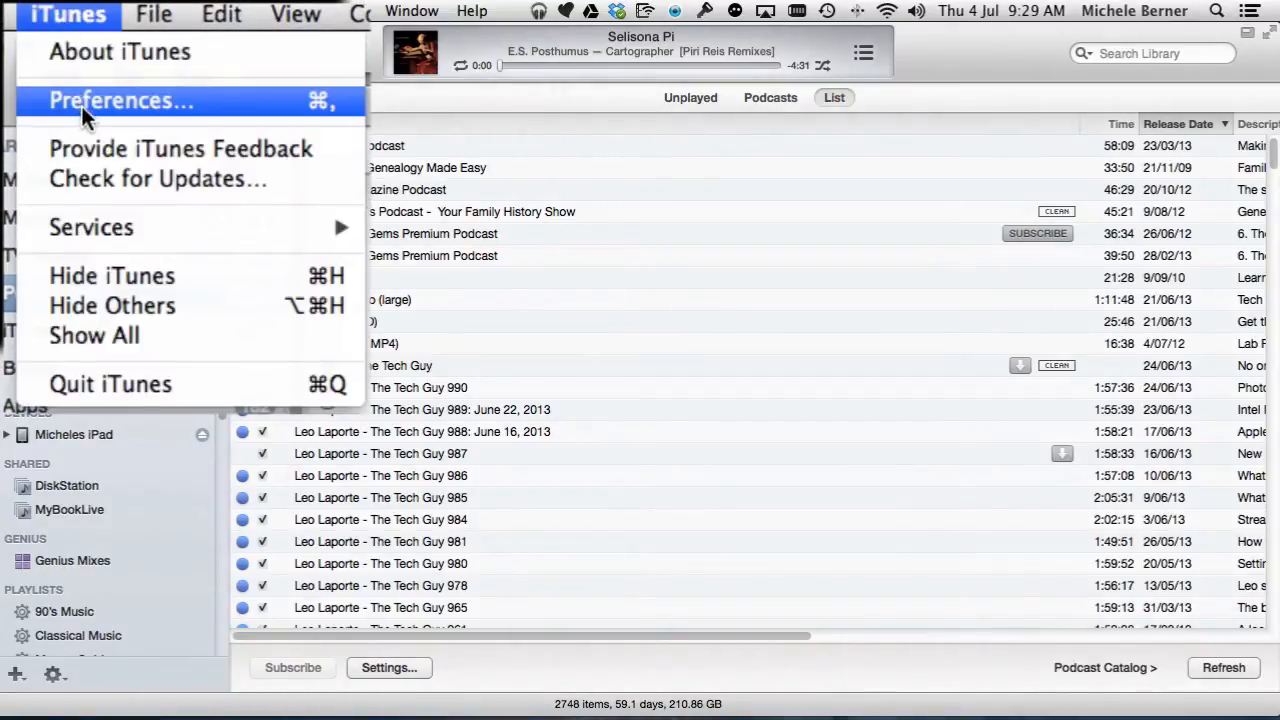
click(121, 100)
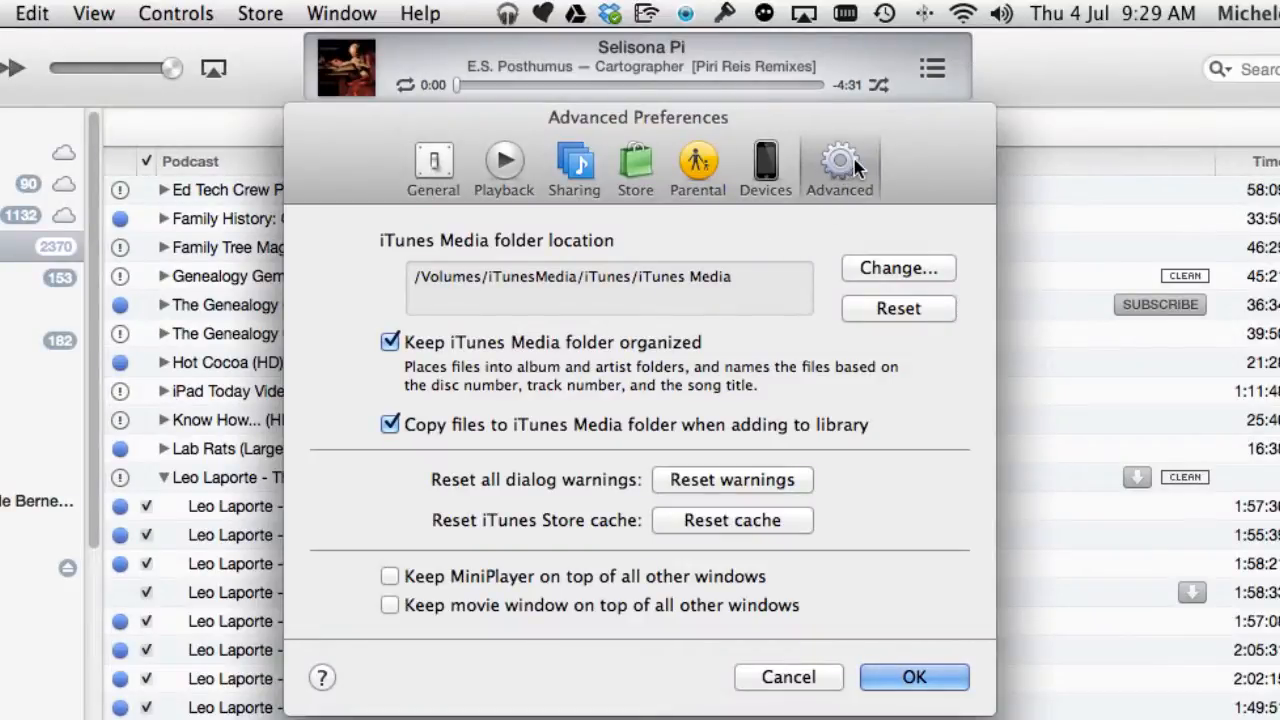
mouse_move(840, 165)
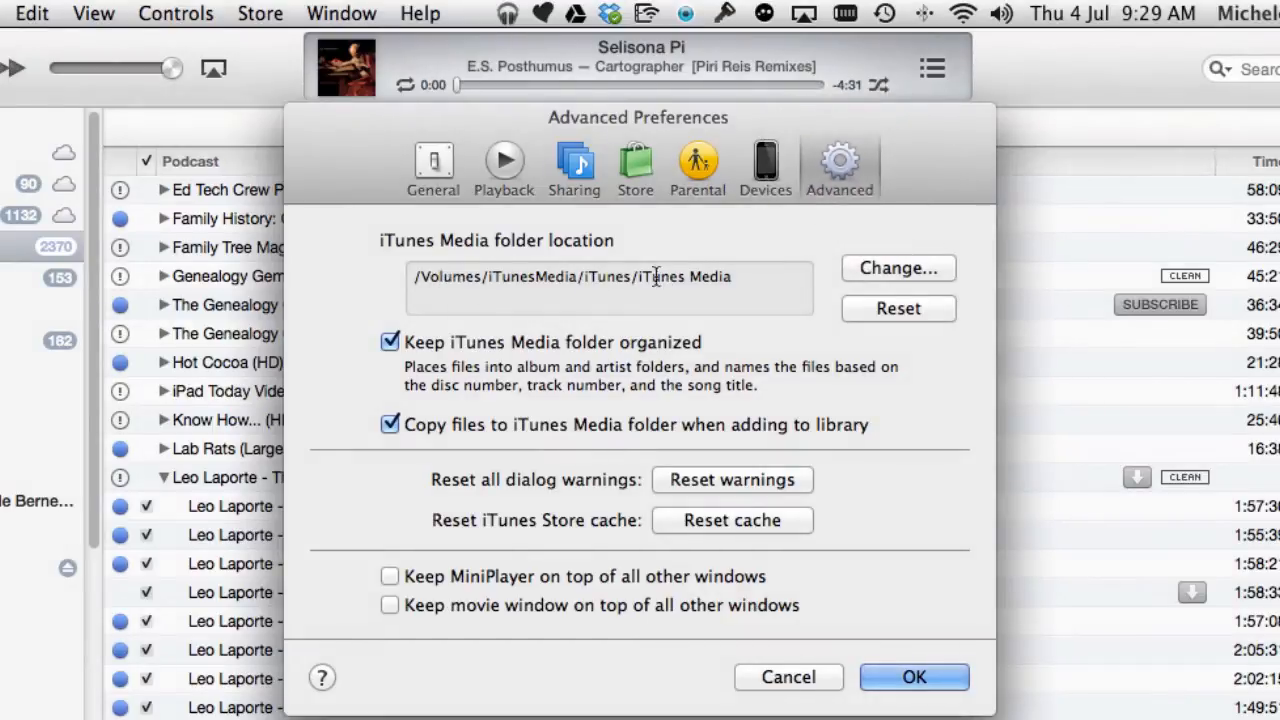
mouse_move(510, 276)
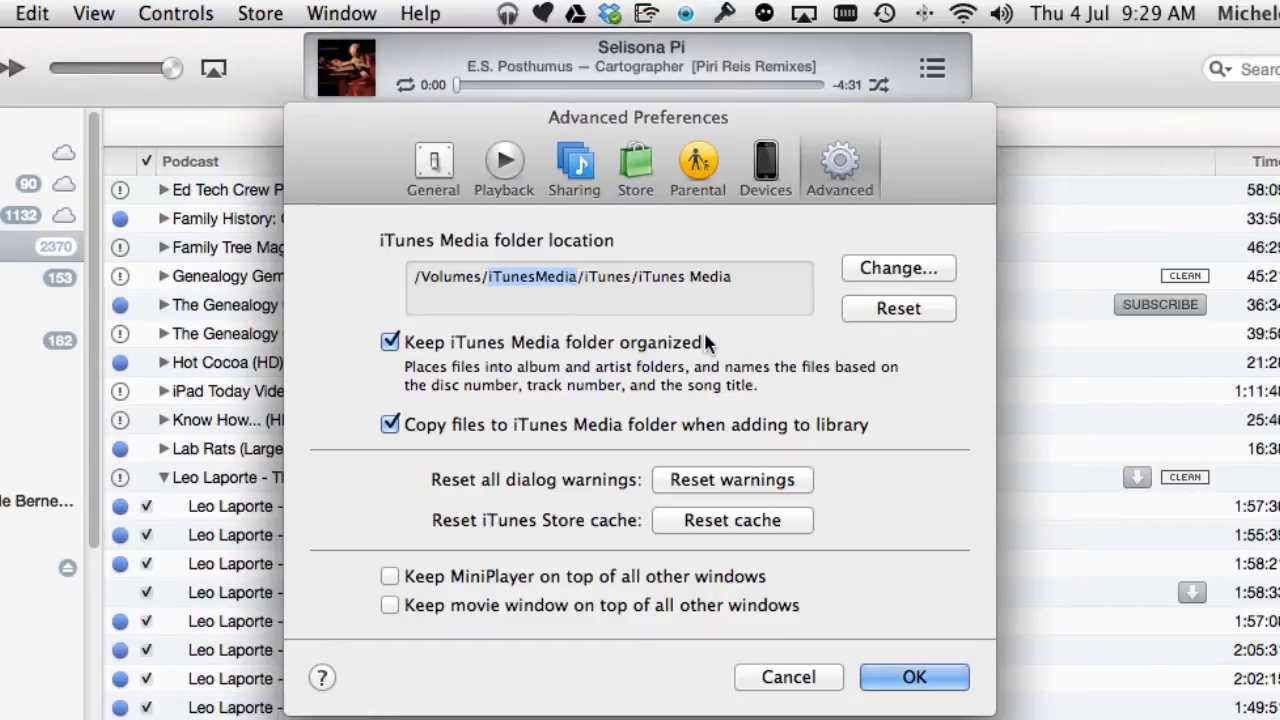
mouse_move(635, 330)
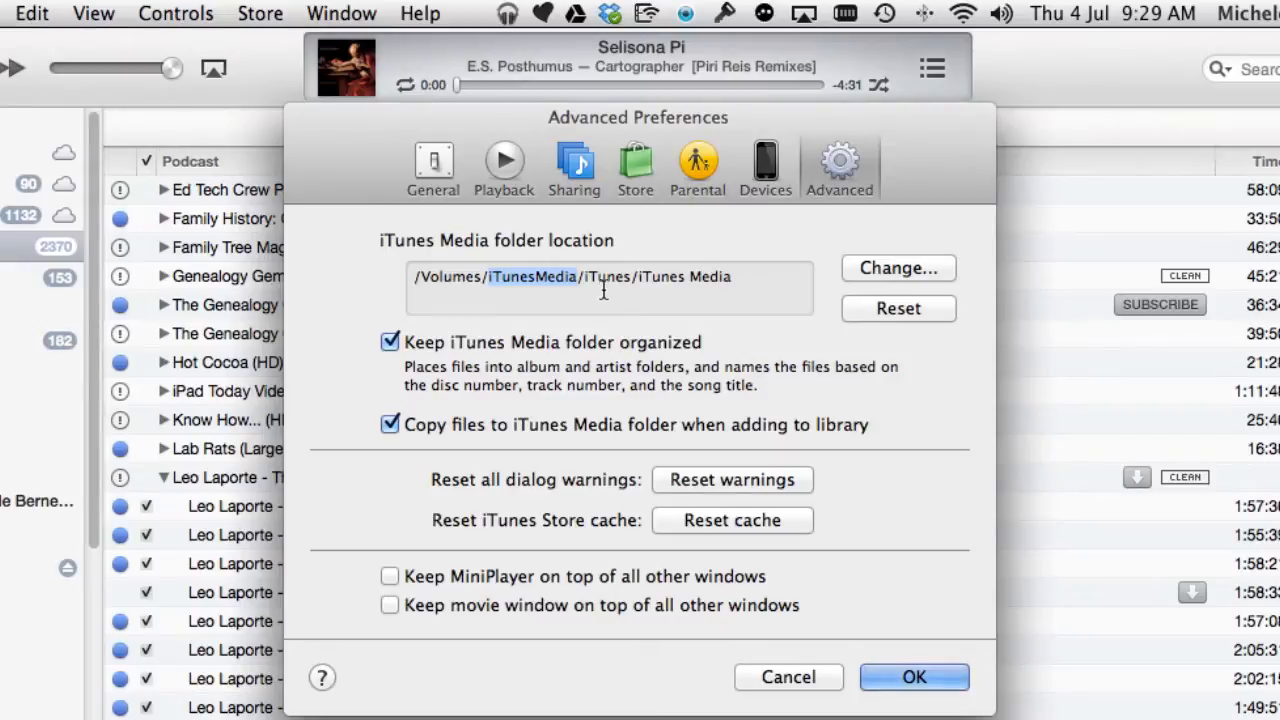
mouse_move(677, 293)
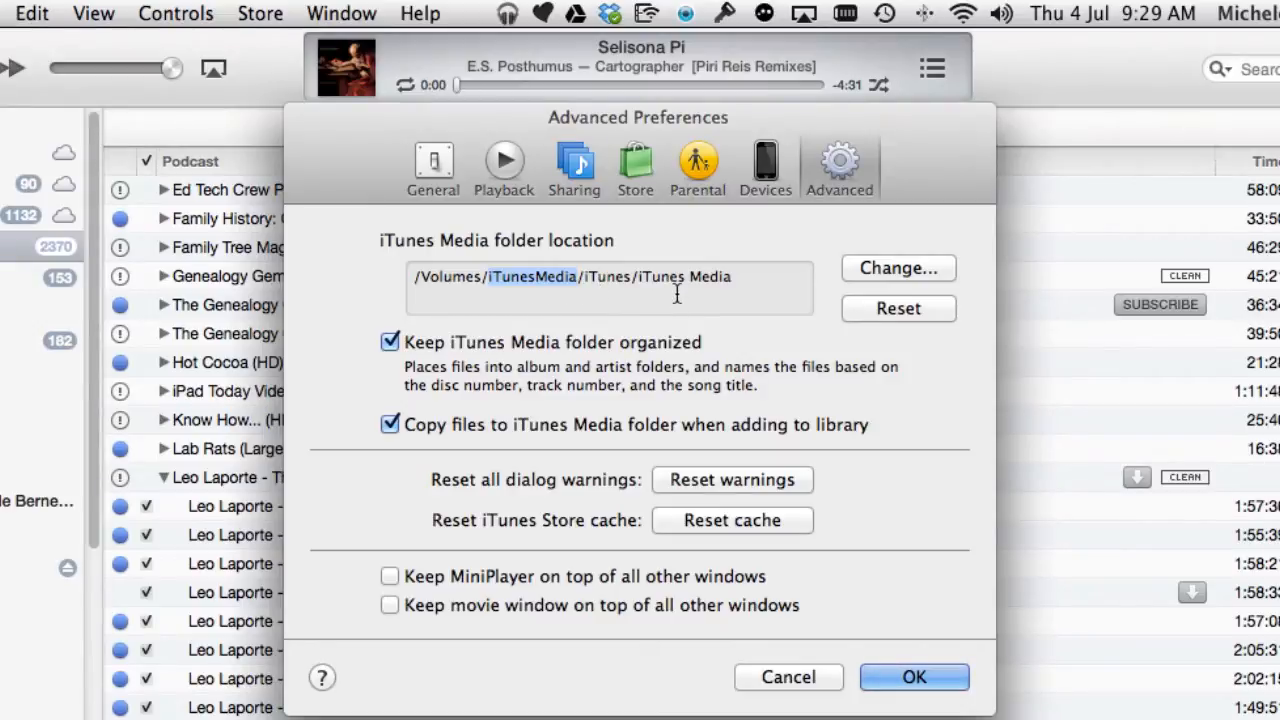
mouse_move(675, 290)
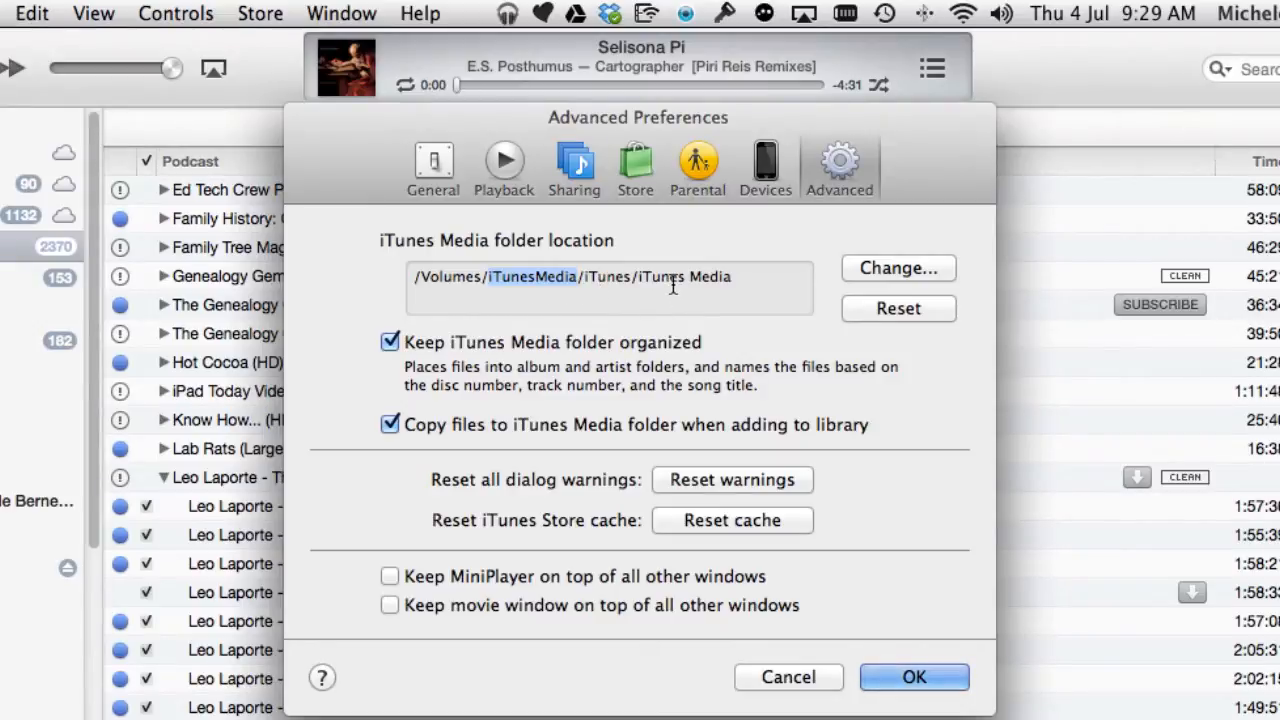
mouse_move(910, 278)
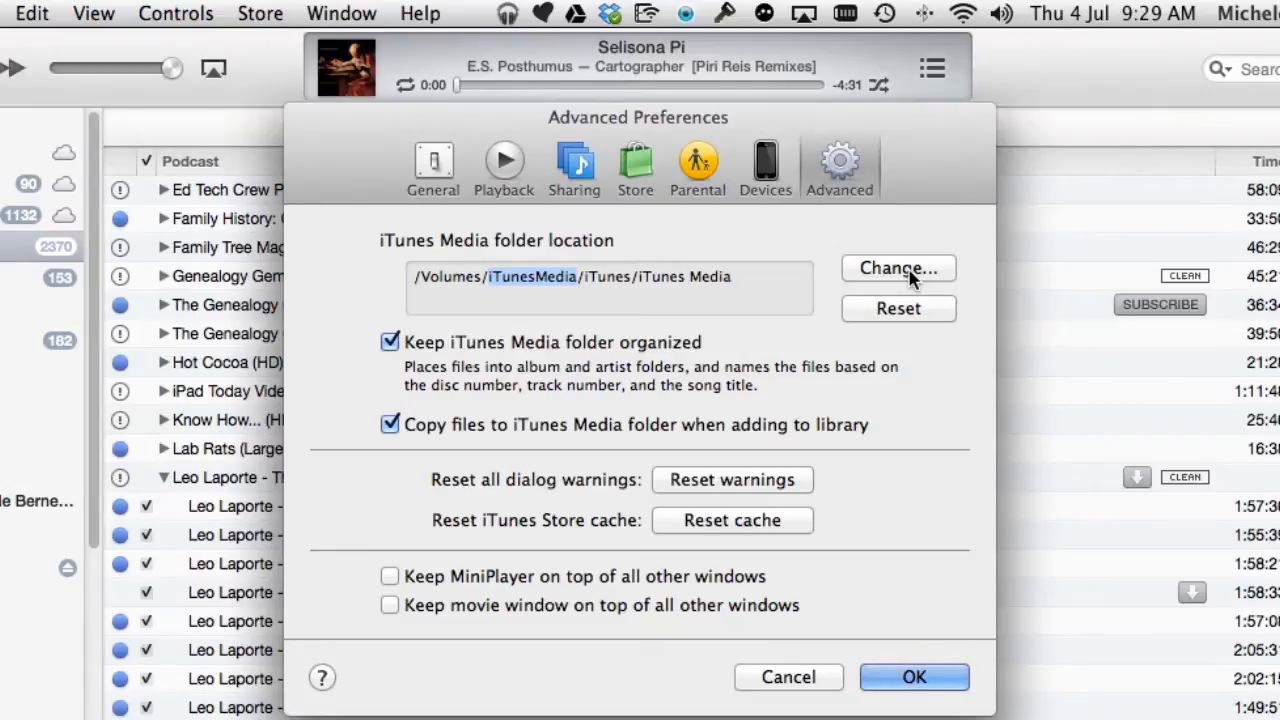
click(897, 268)
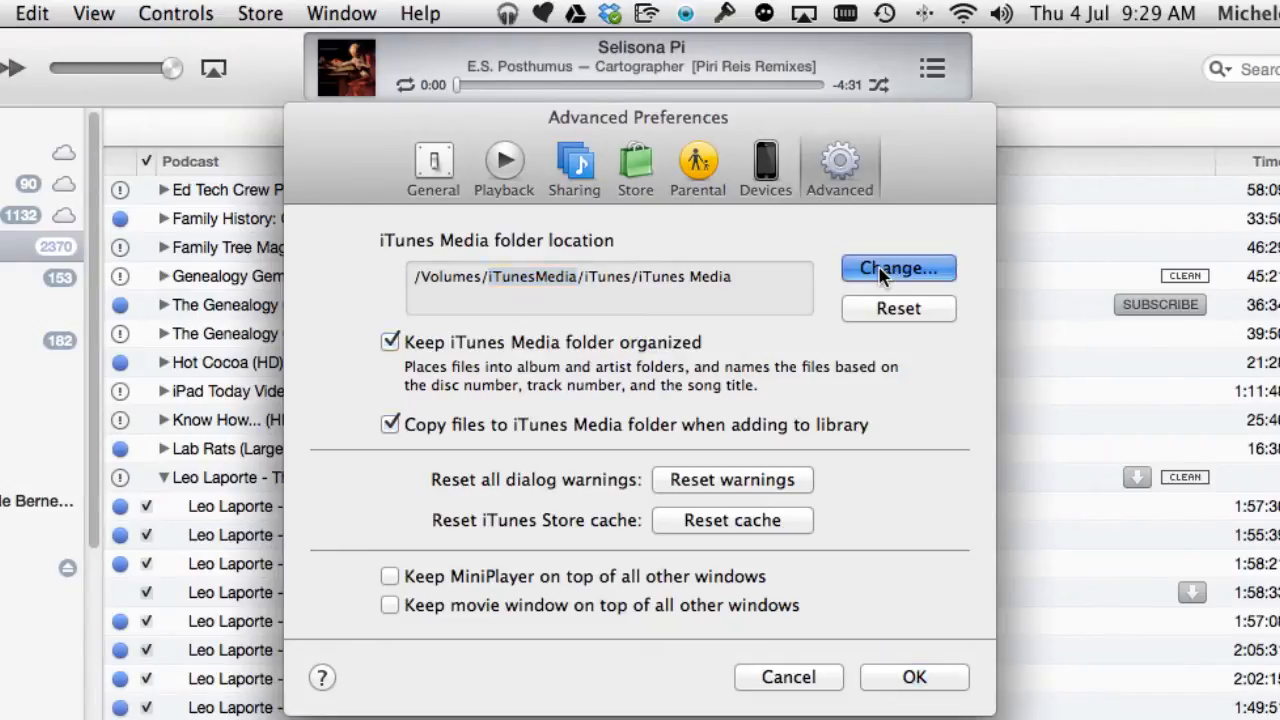
Expand and collapse the TV Shows folder, then scroll the sidebar toward Devices.
click(897, 268)
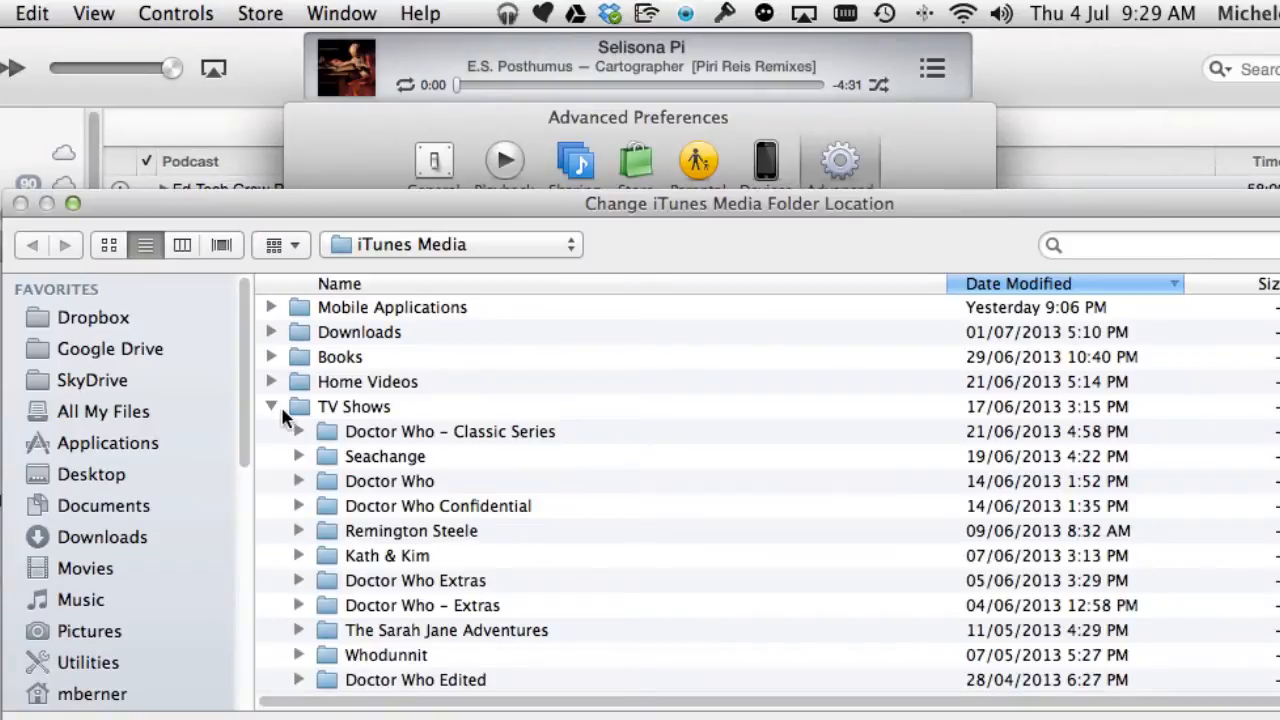
click(270, 406)
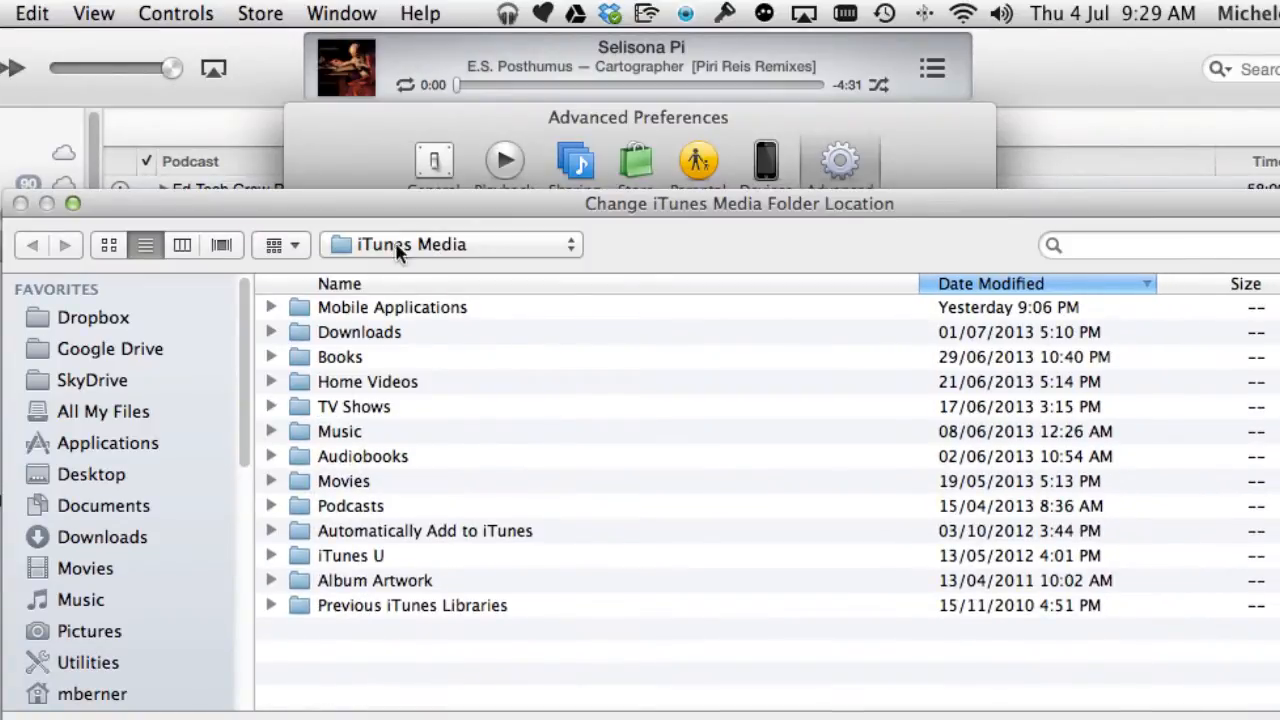
mouse_move(580, 248)
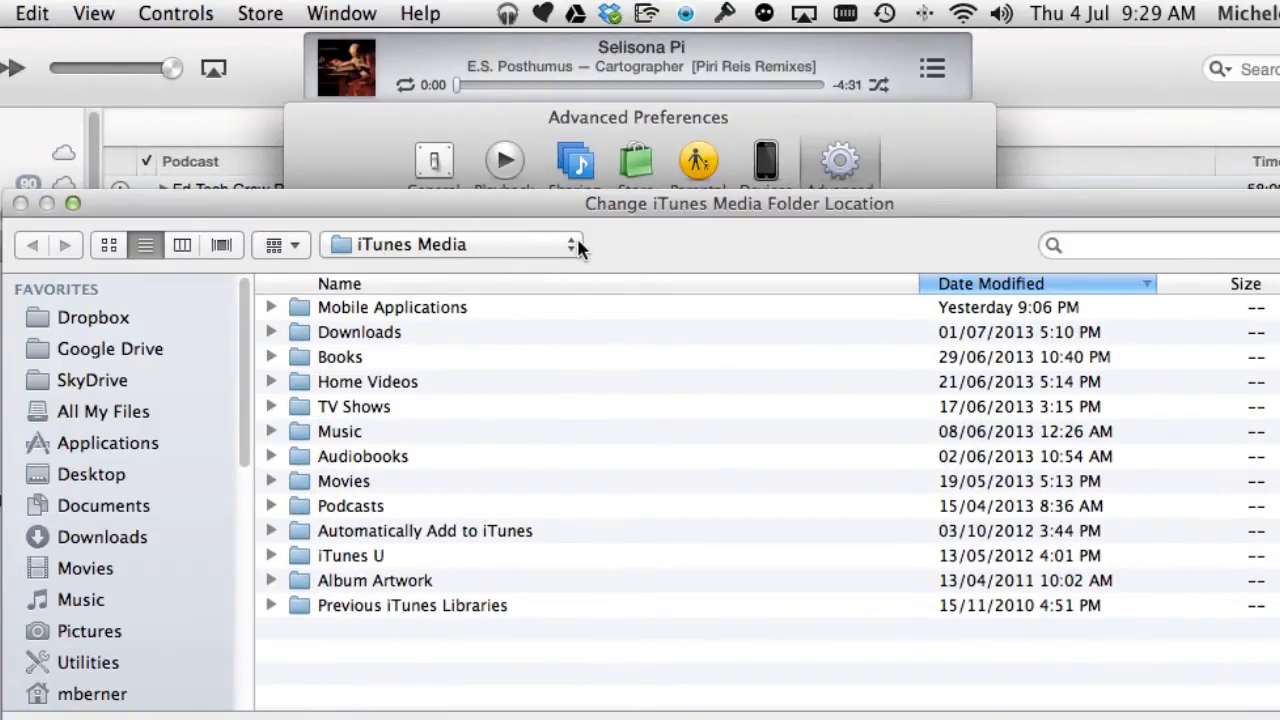
mouse_move(445, 295)
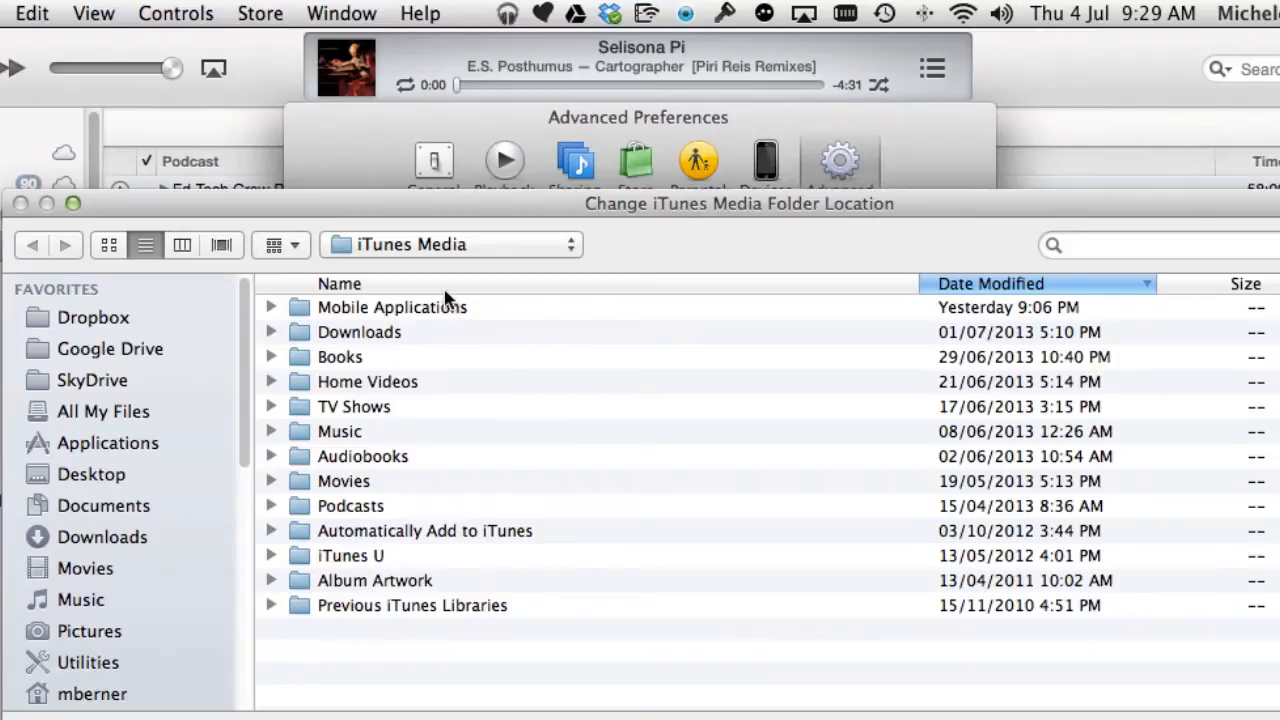
scroll(down, 3)
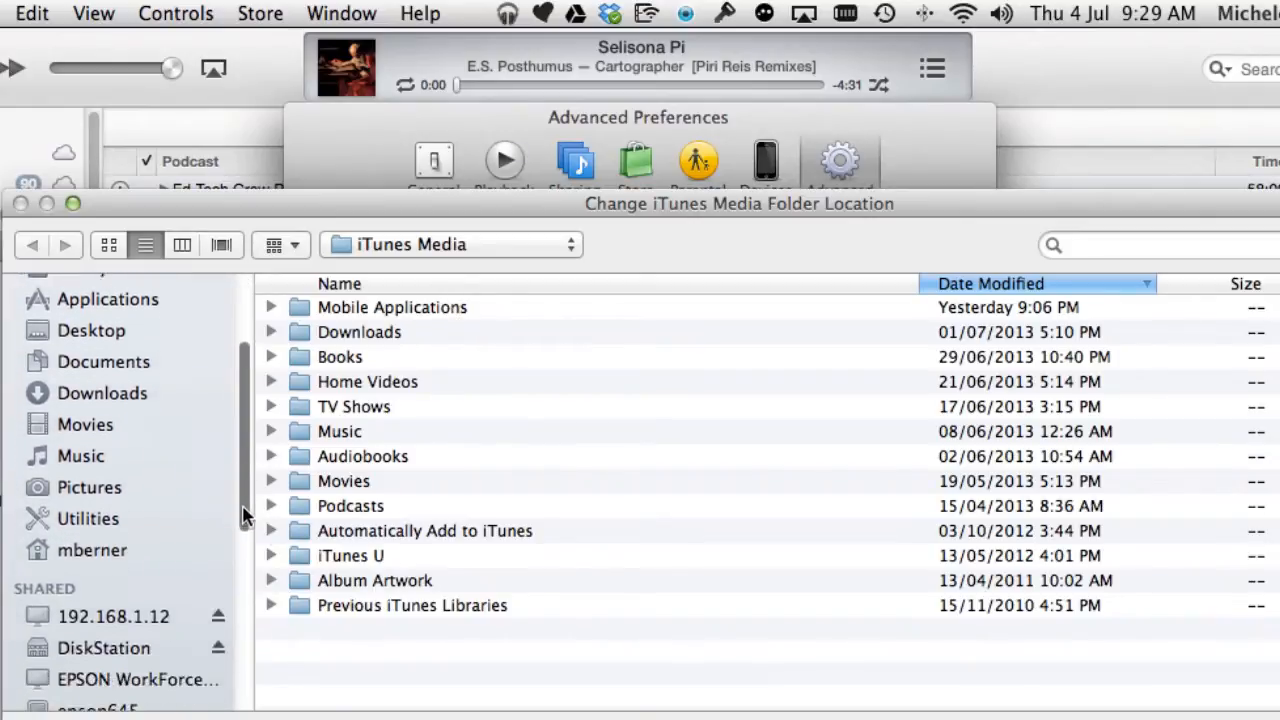
scroll(down, 3)
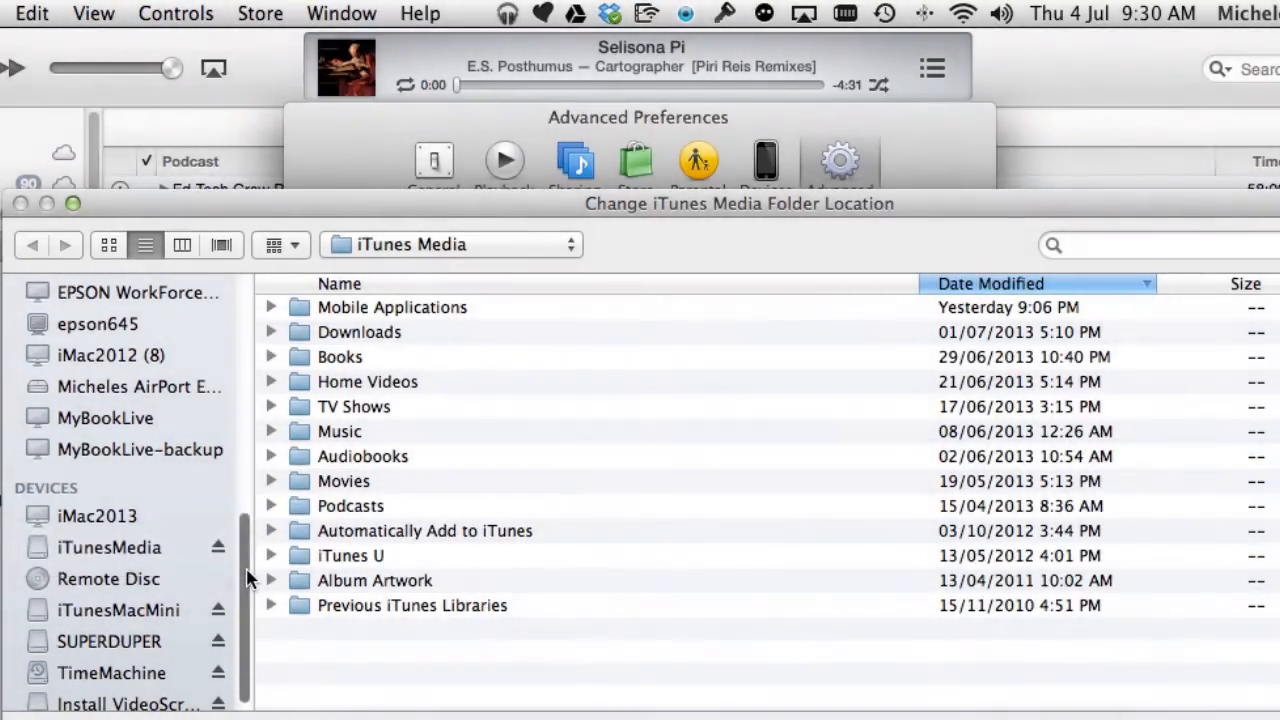
scroll(up, 3)
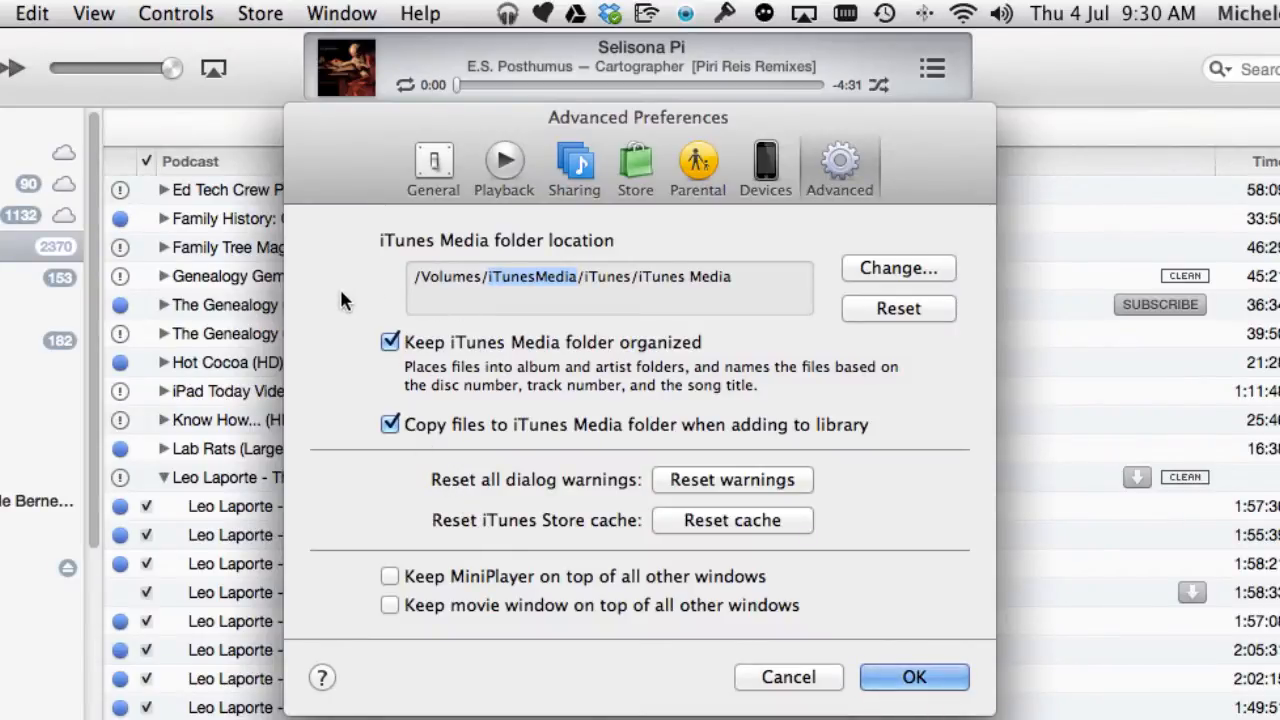
mouse_move(391, 354)
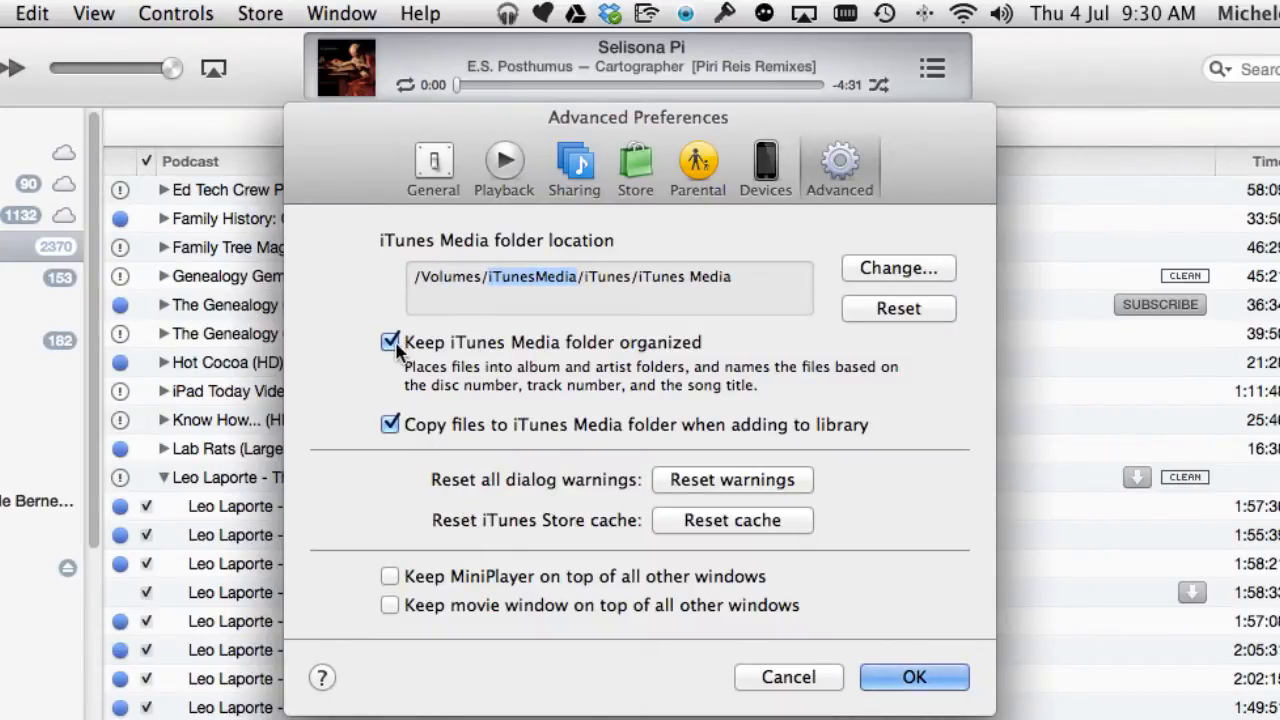
mouse_move(390, 424)
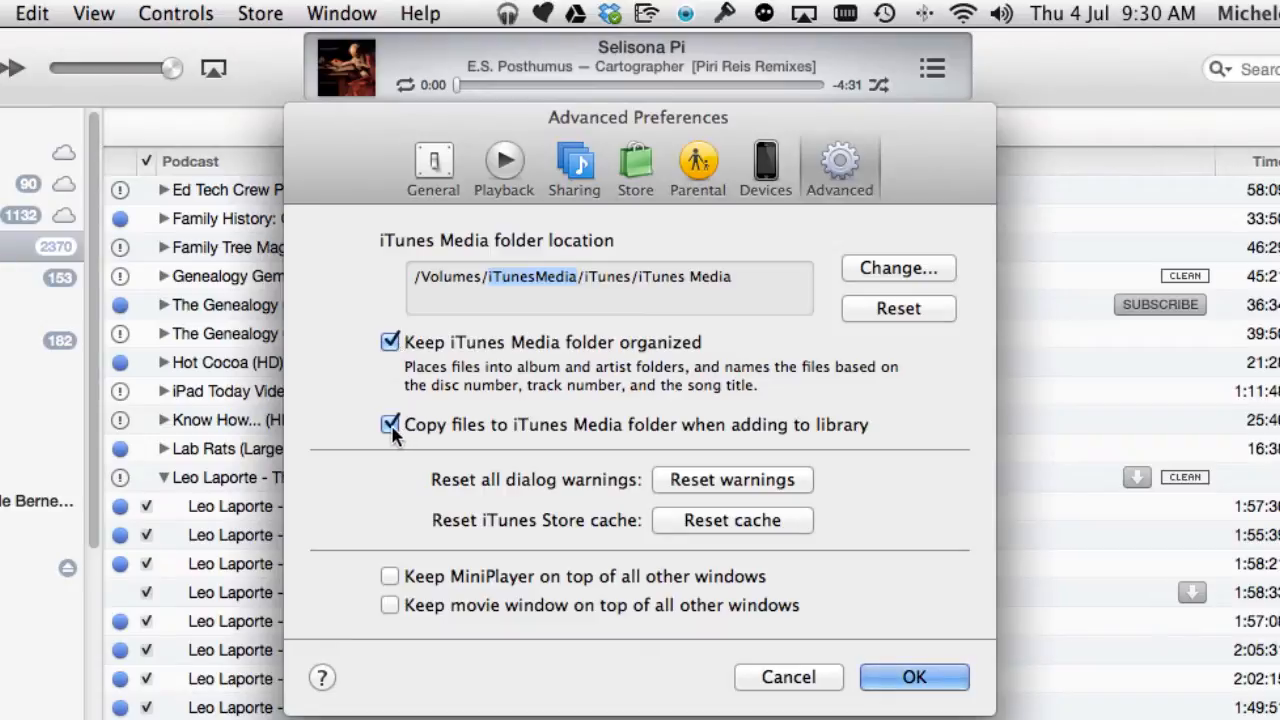
mouse_move(372, 413)
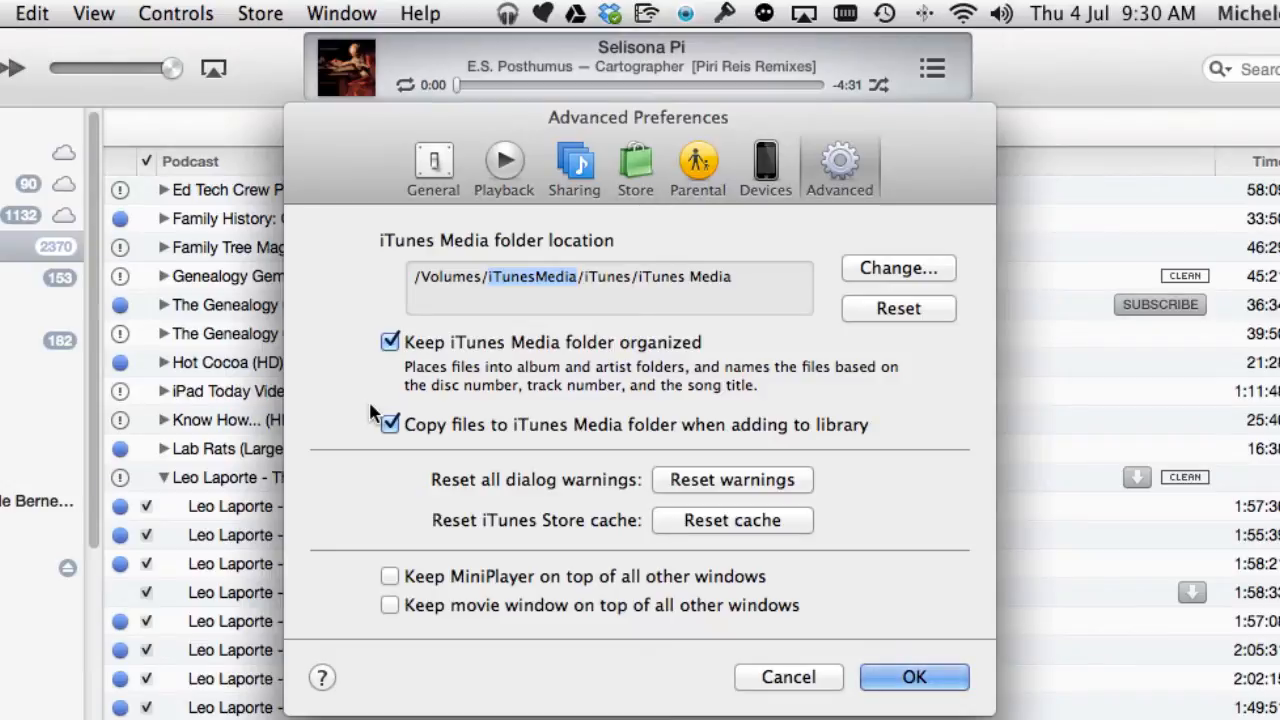
mouse_move(388, 362)
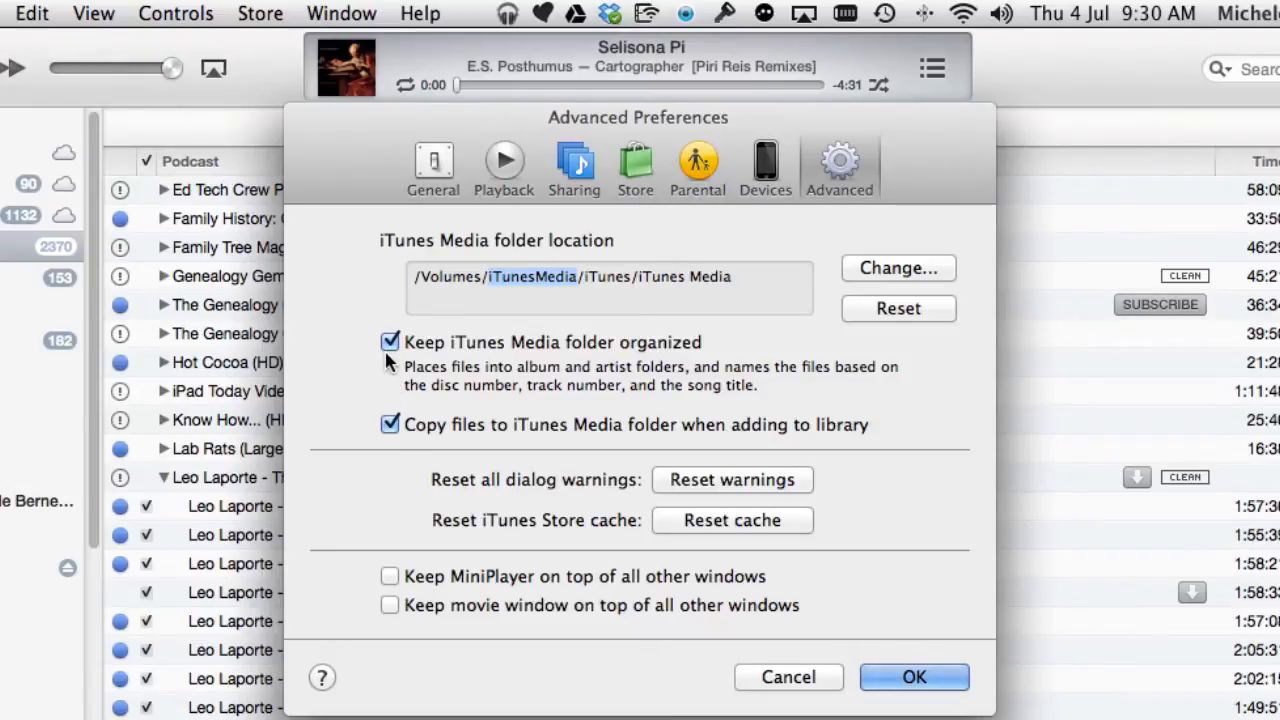
mouse_move(405, 530)
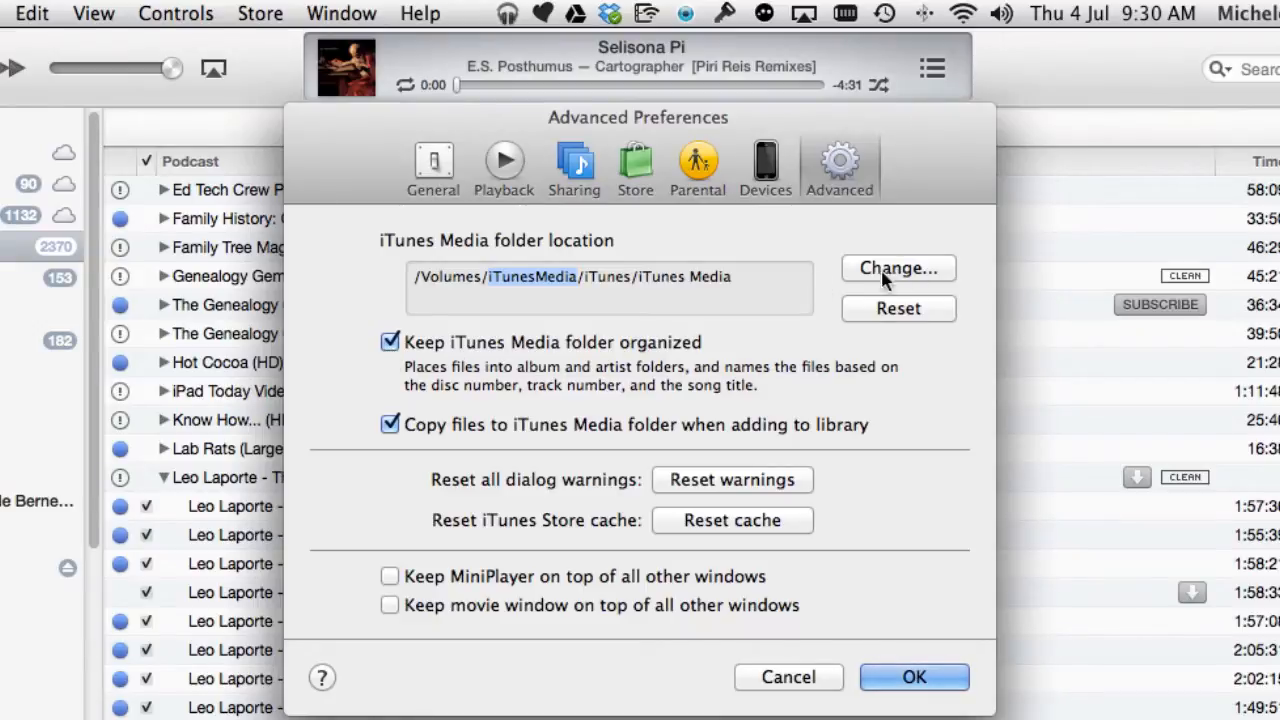
mouse_move(392, 402)
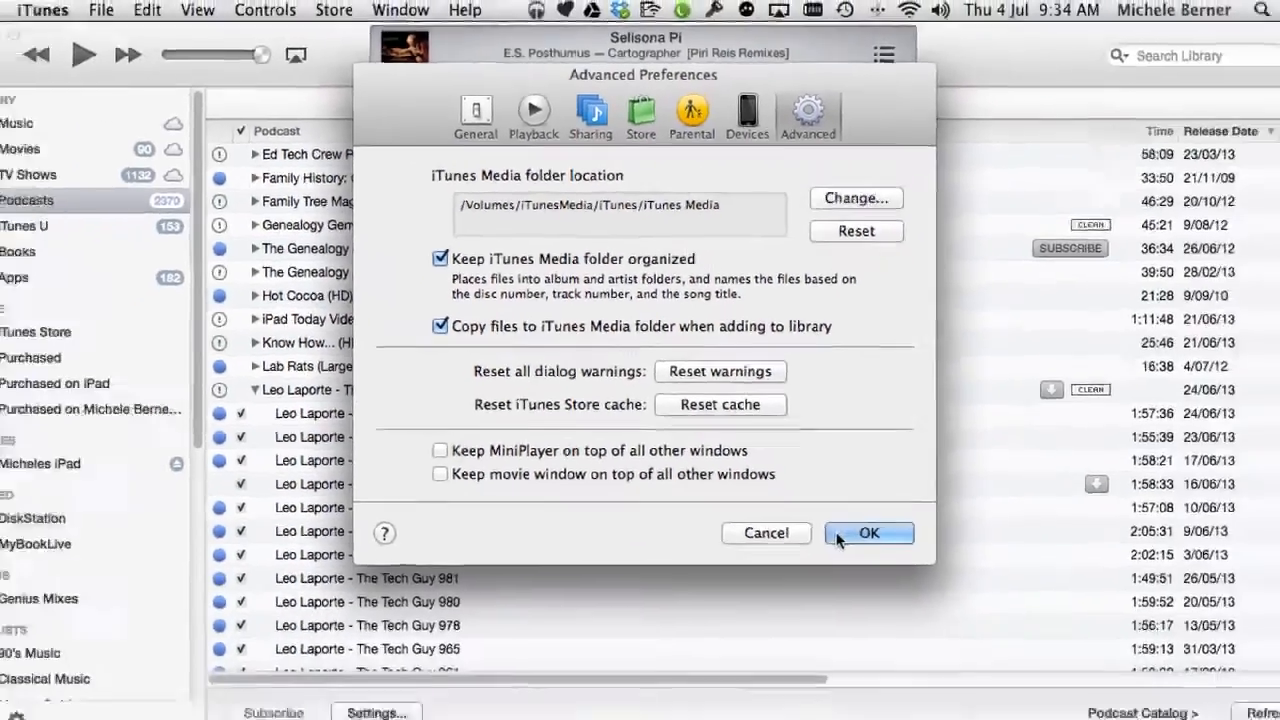
Confirm the Advanced preferences, keeping the iTunesMedia media folder location.
click(868, 532)
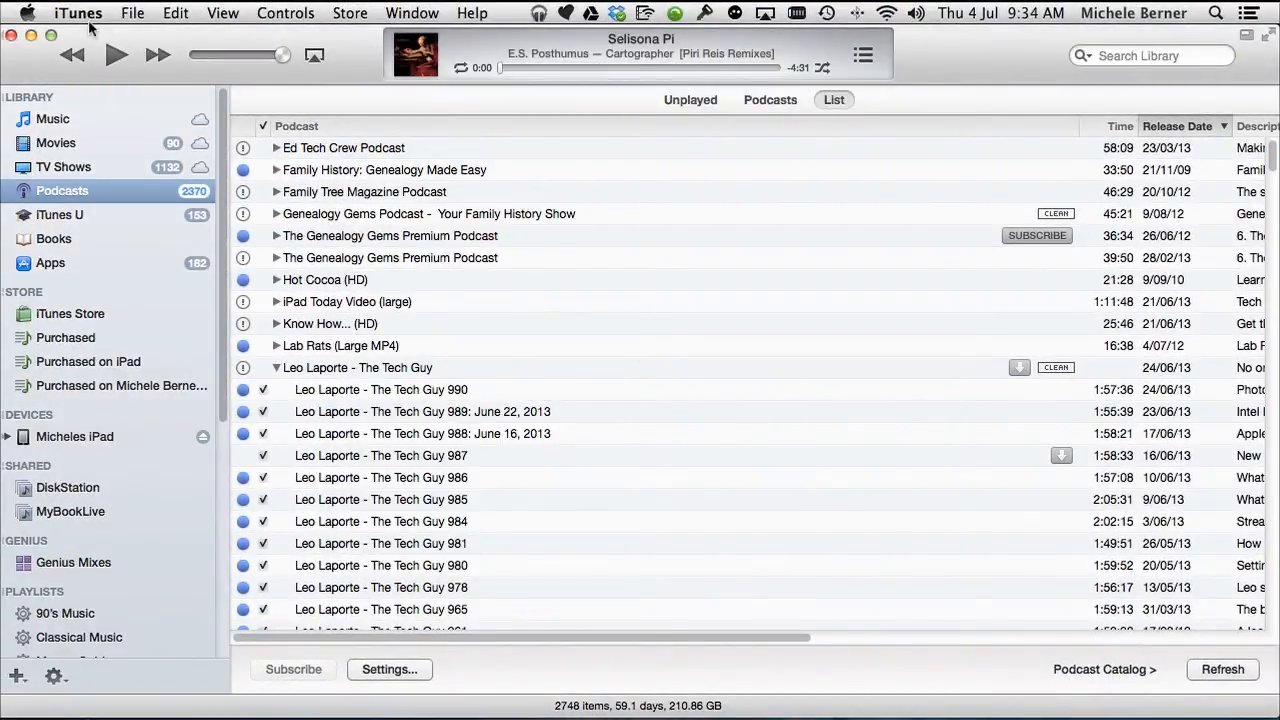
click(132, 13)
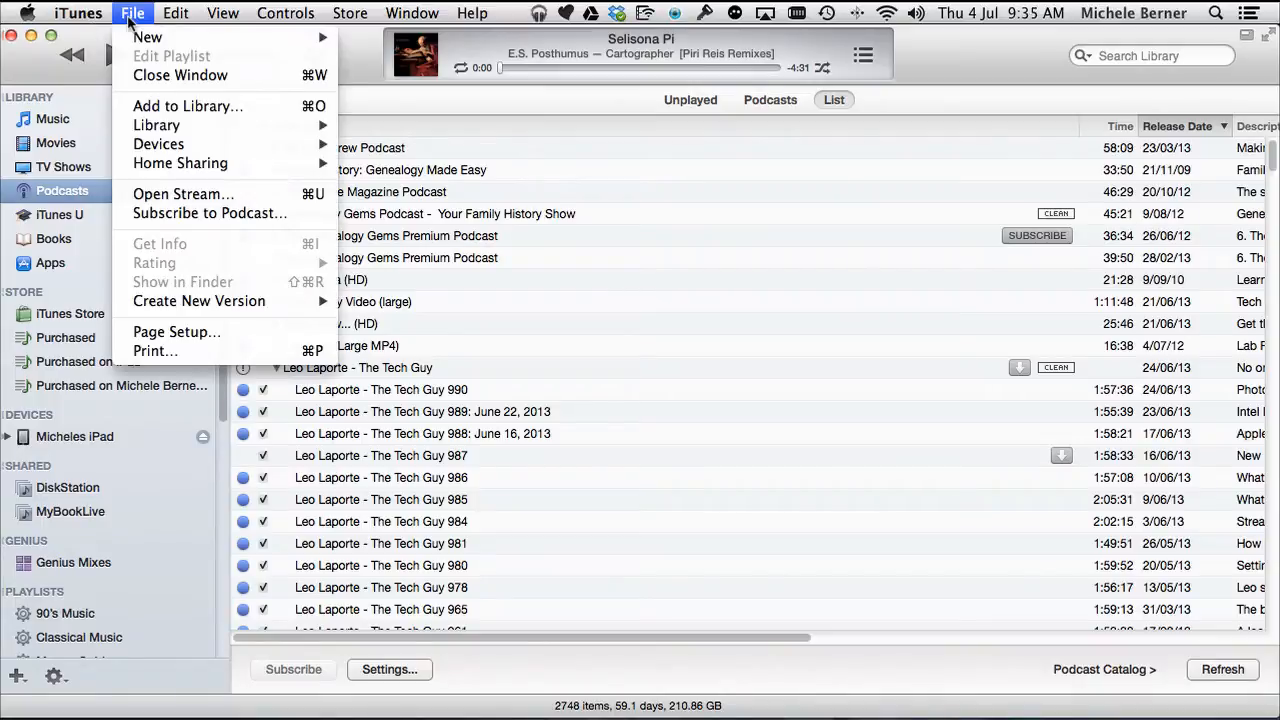
mouse_move(180, 163)
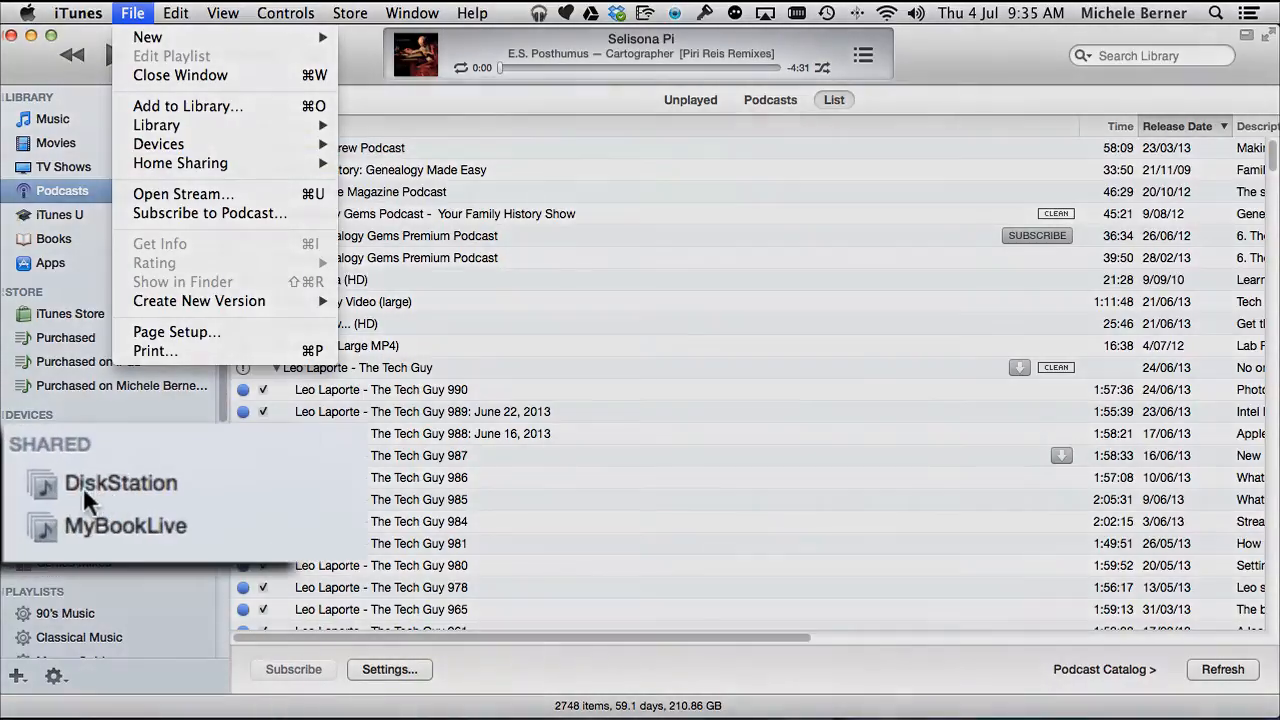
mouse_move(98, 543)
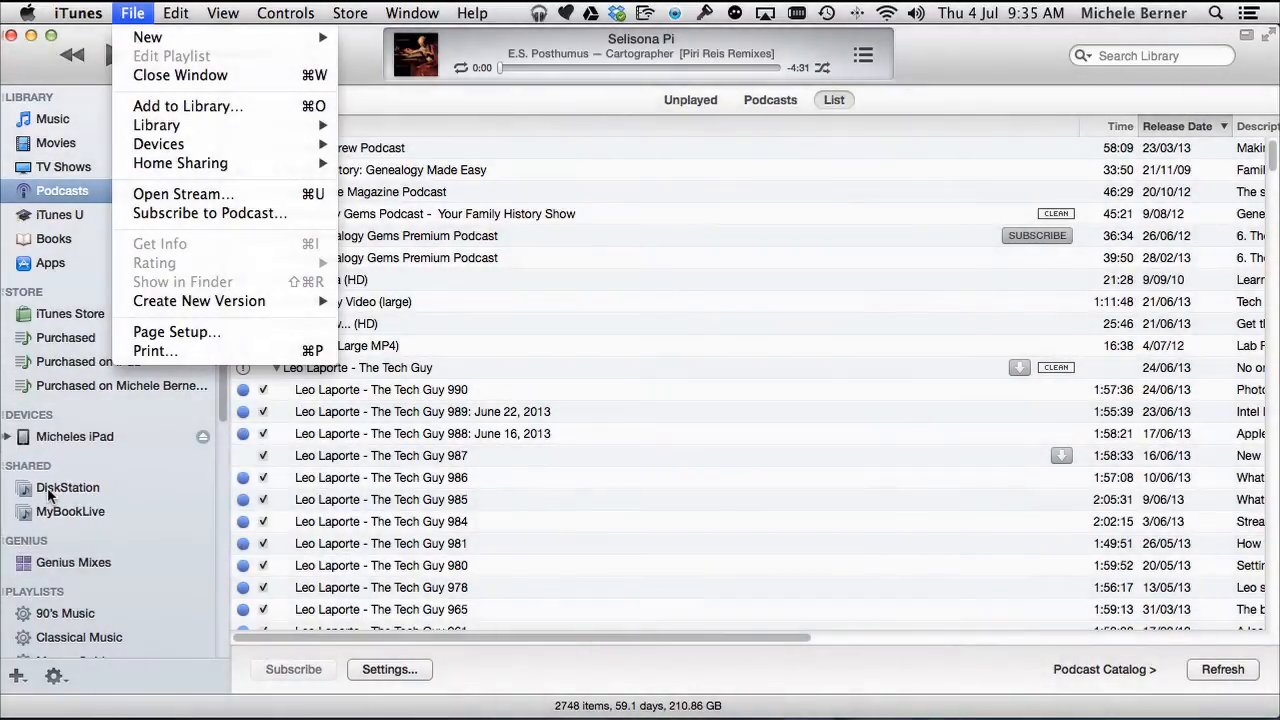
mouse_move(180, 163)
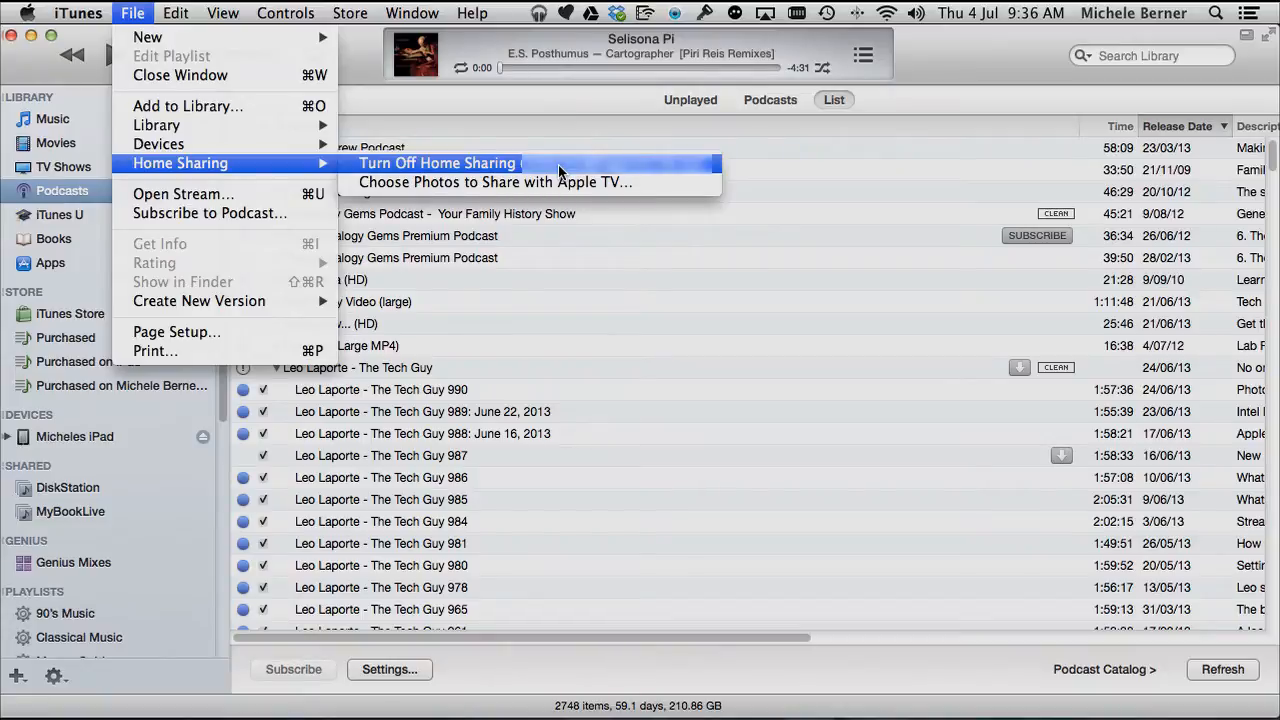
click(348, 13)
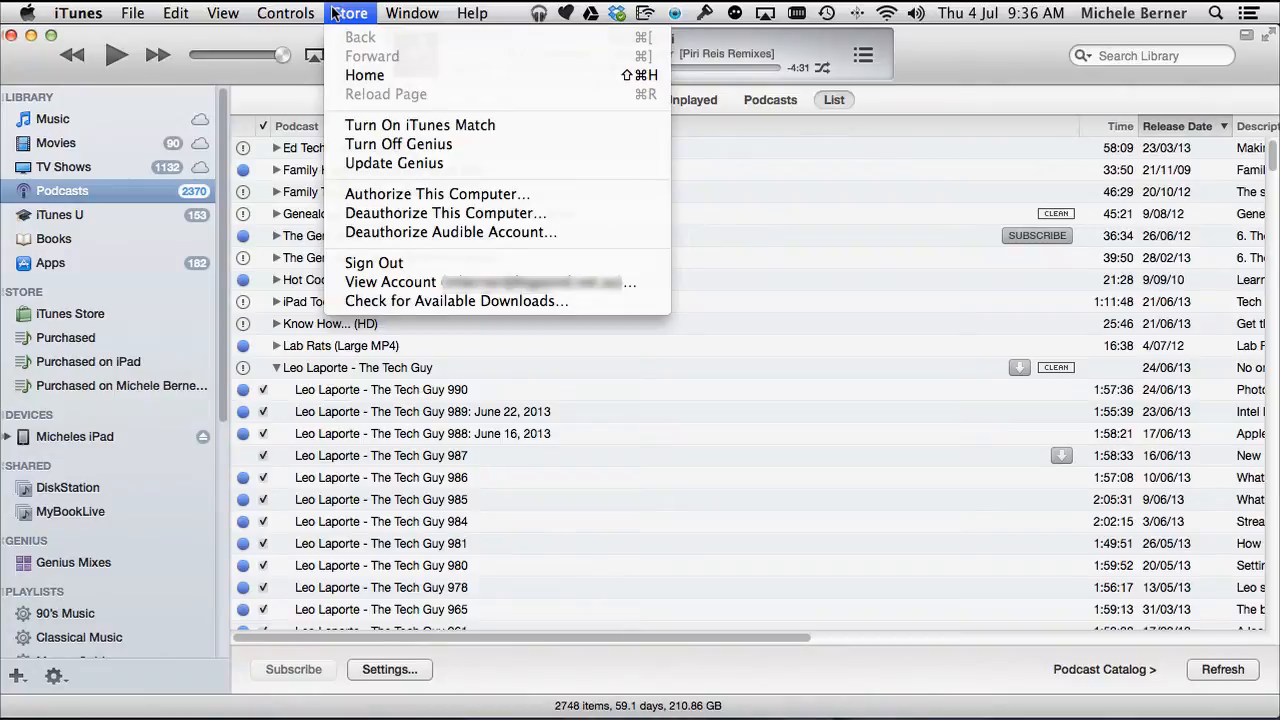
click(603, 449)
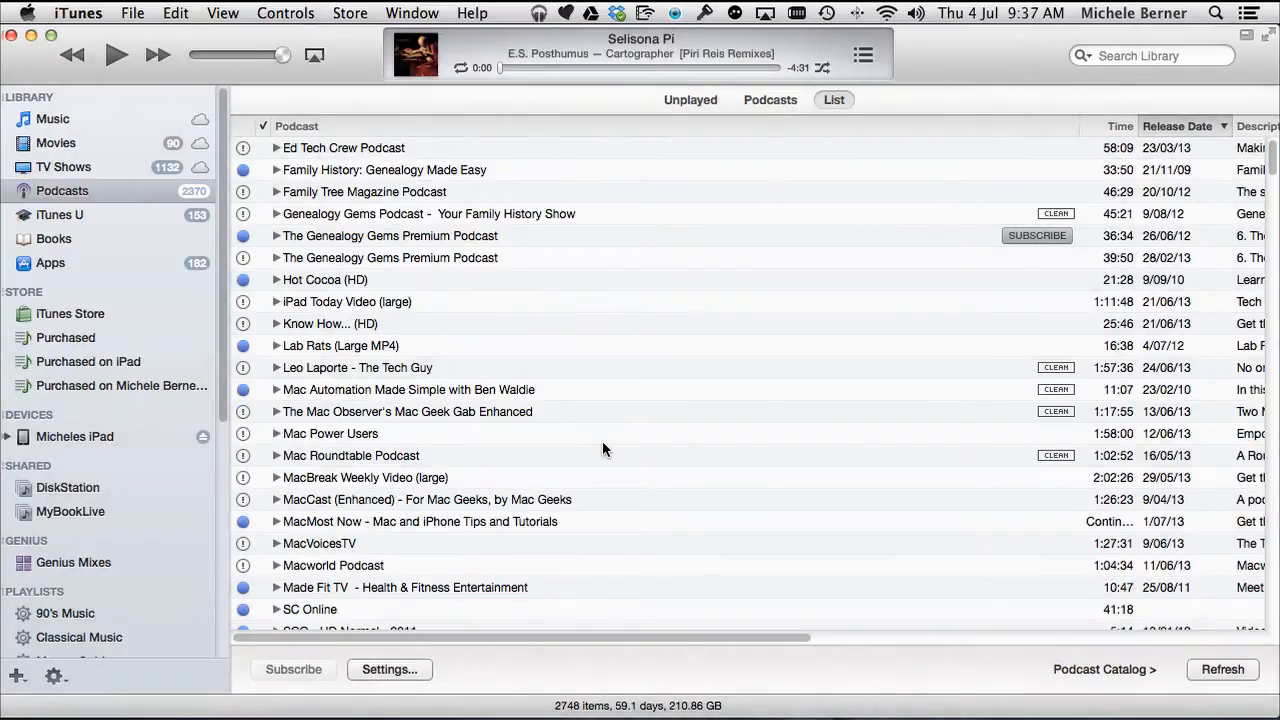
mouse_move(52, 119)
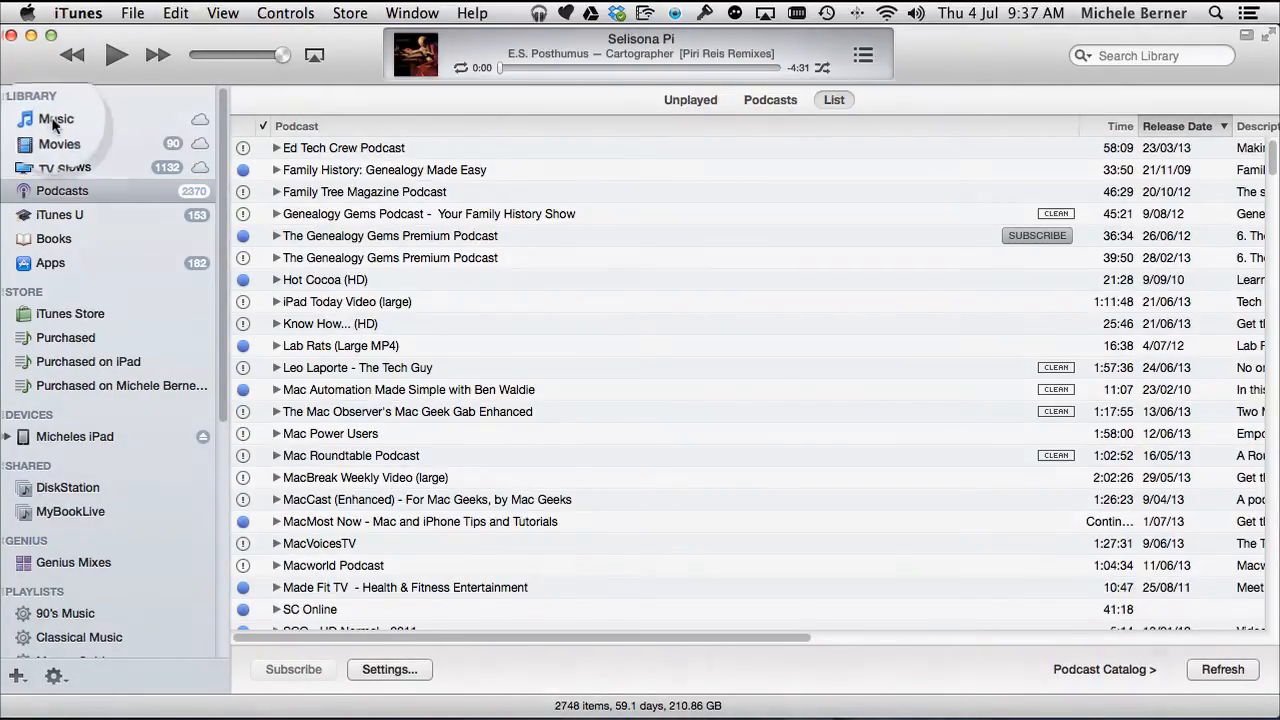
Show the Music library songs and scroll down to Hopper.
click(56, 119)
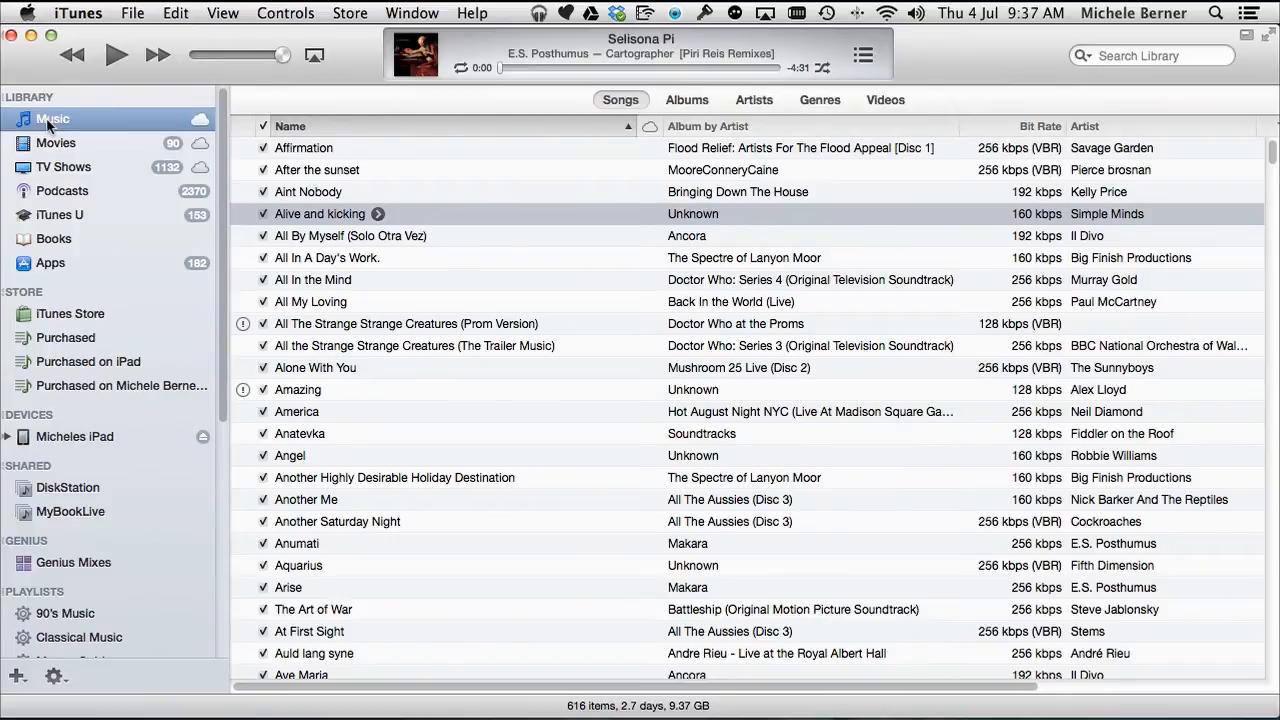
scroll(down, 3)
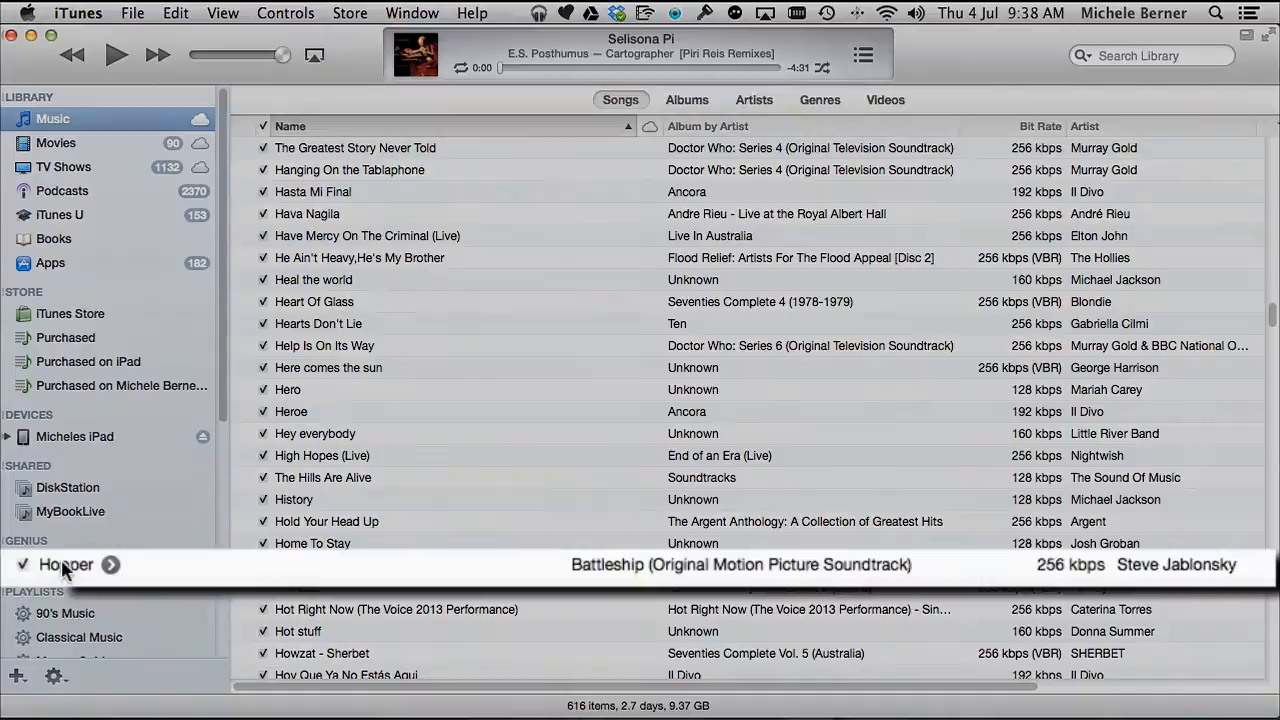
mouse_move(115, 585)
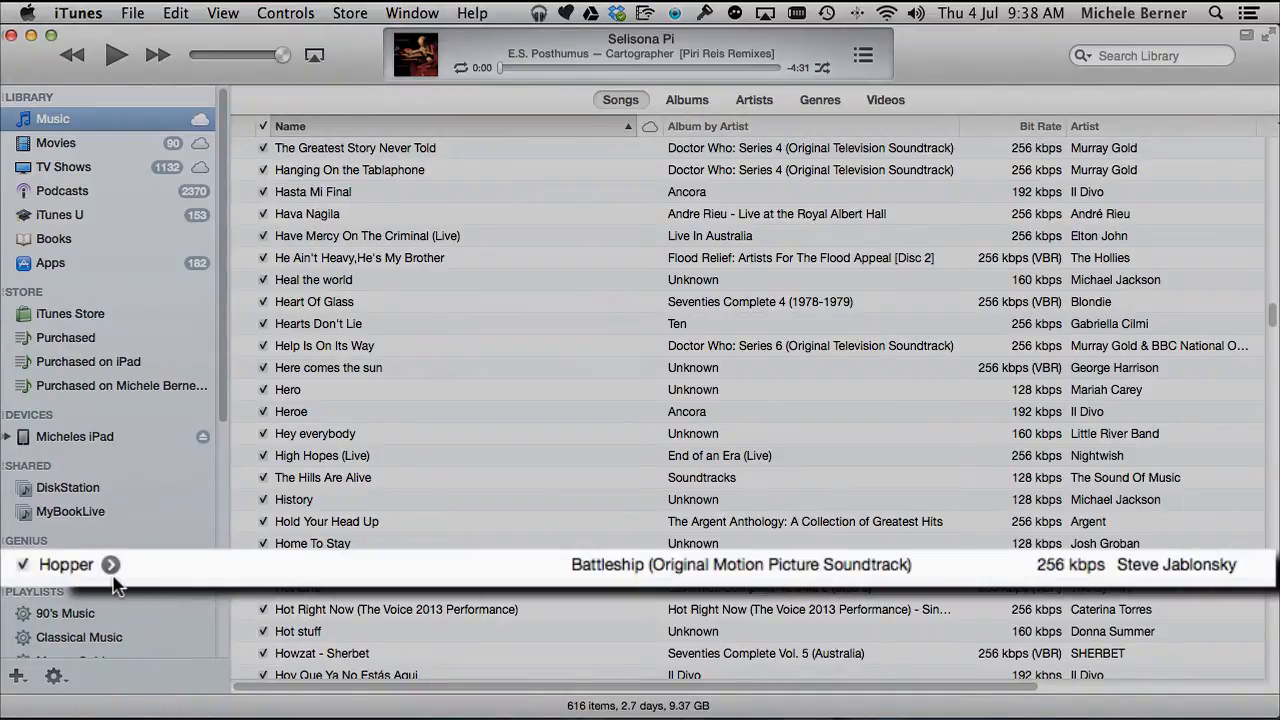
mouse_move(560, 575)
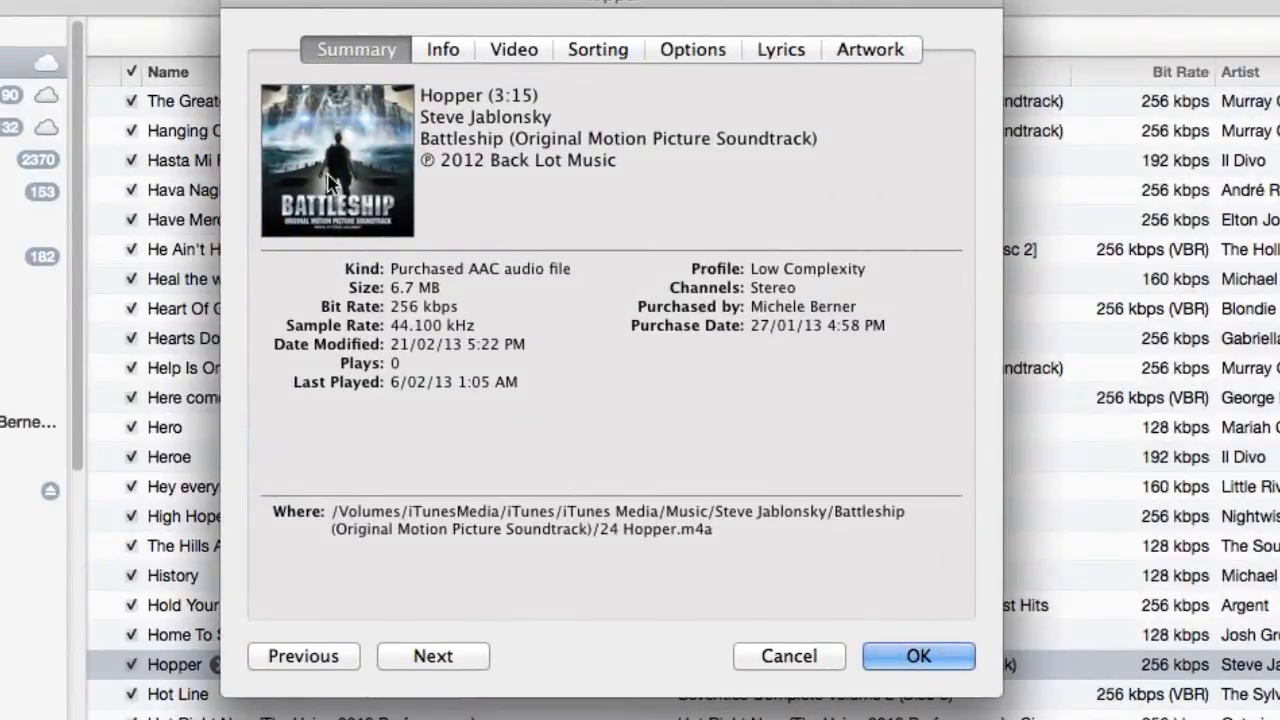
mouse_move(299, 608)
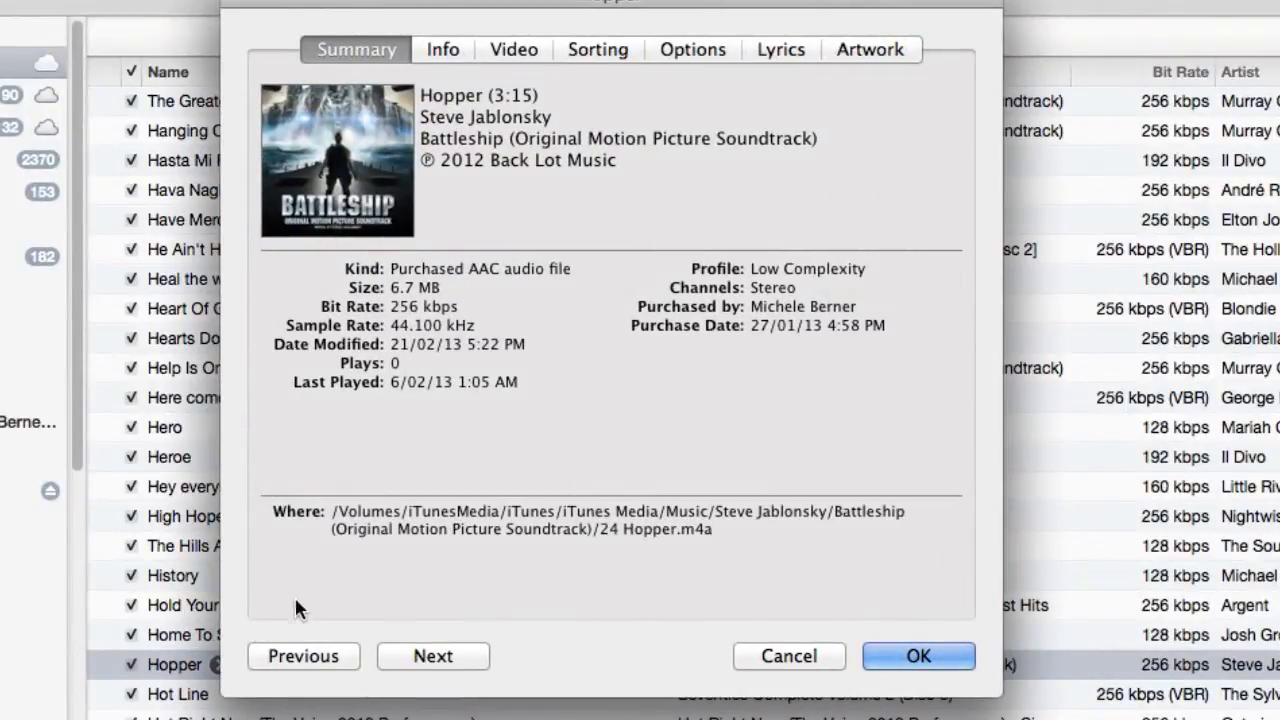
mouse_move(358, 525)
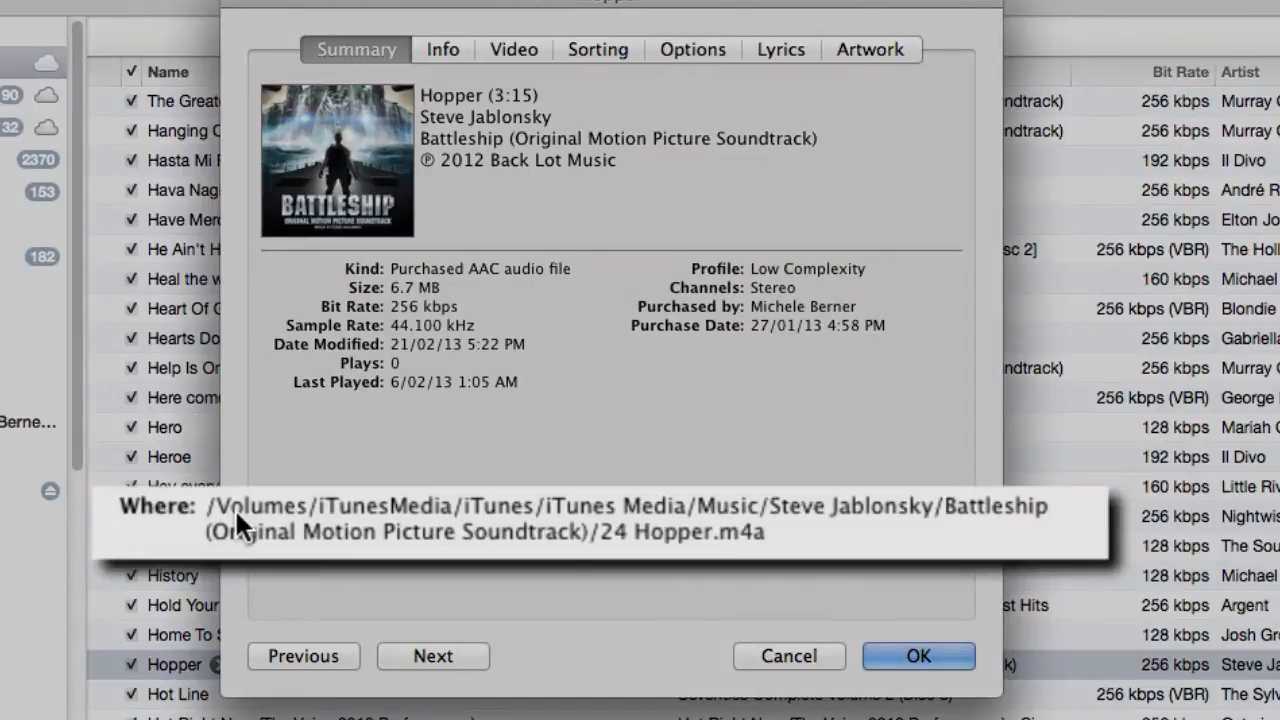
mouse_move(350, 525)
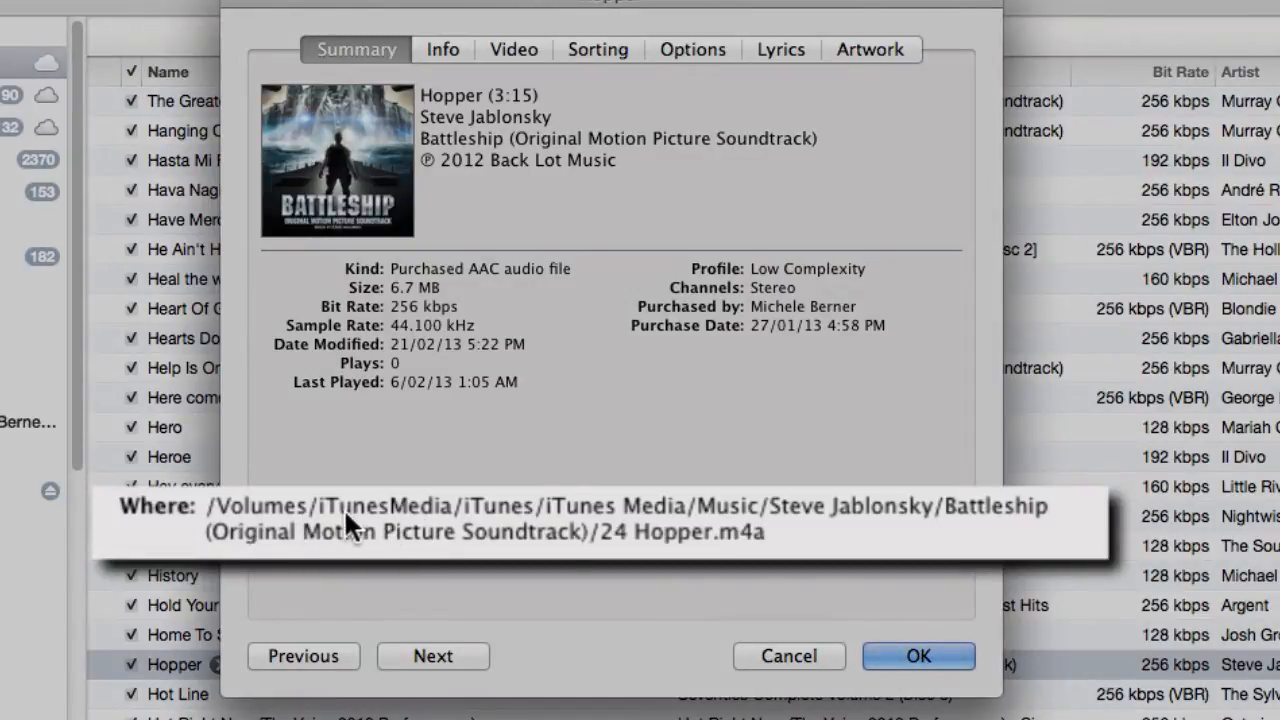
mouse_move(490, 525)
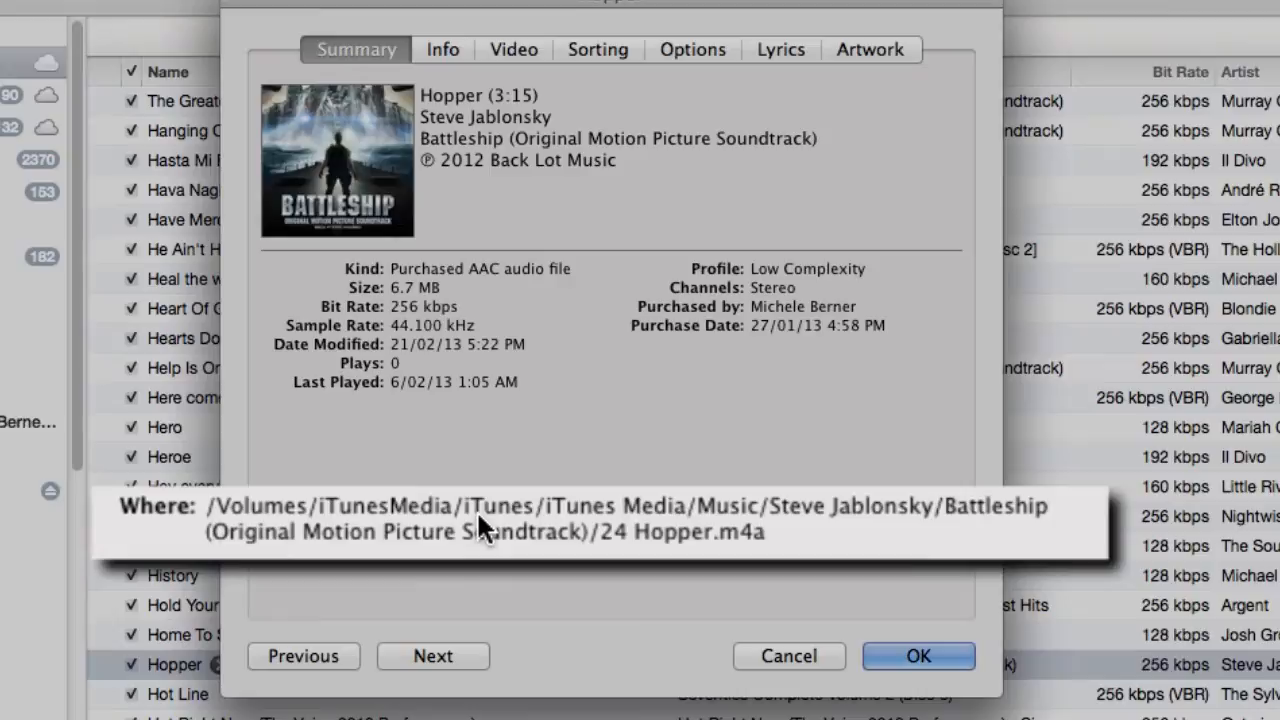
mouse_move(592, 527)
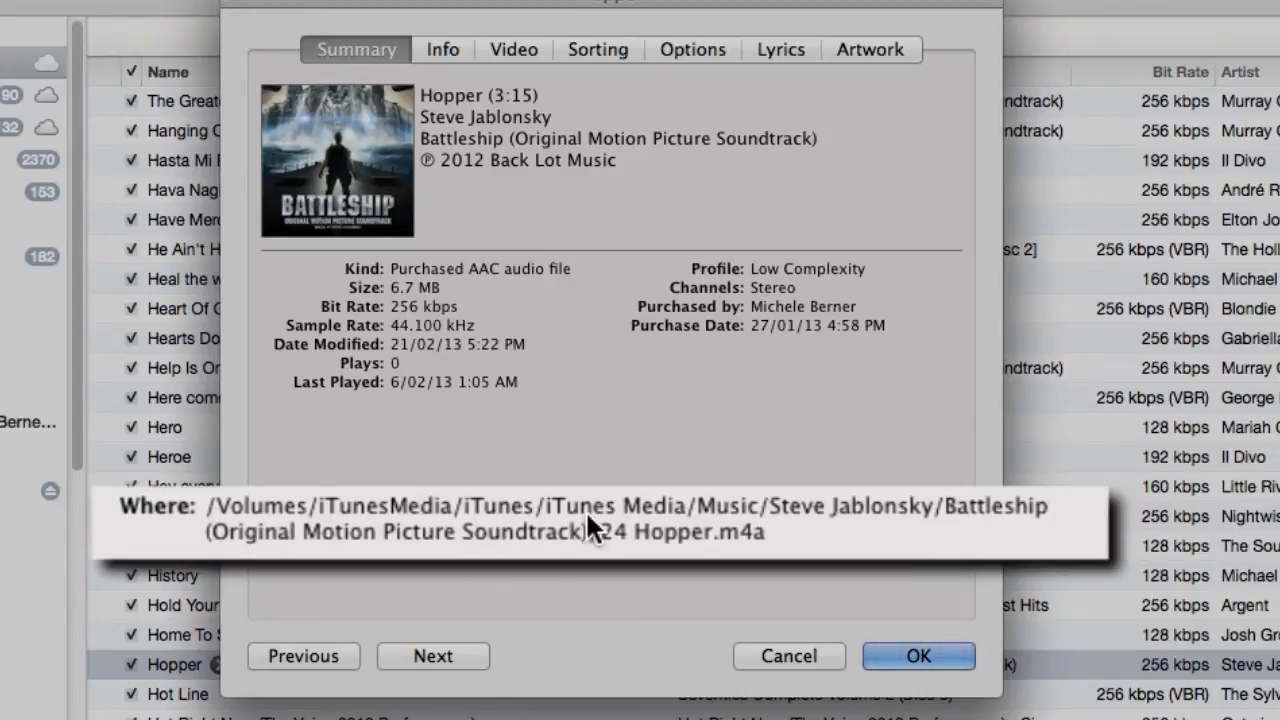
mouse_move(730, 523)
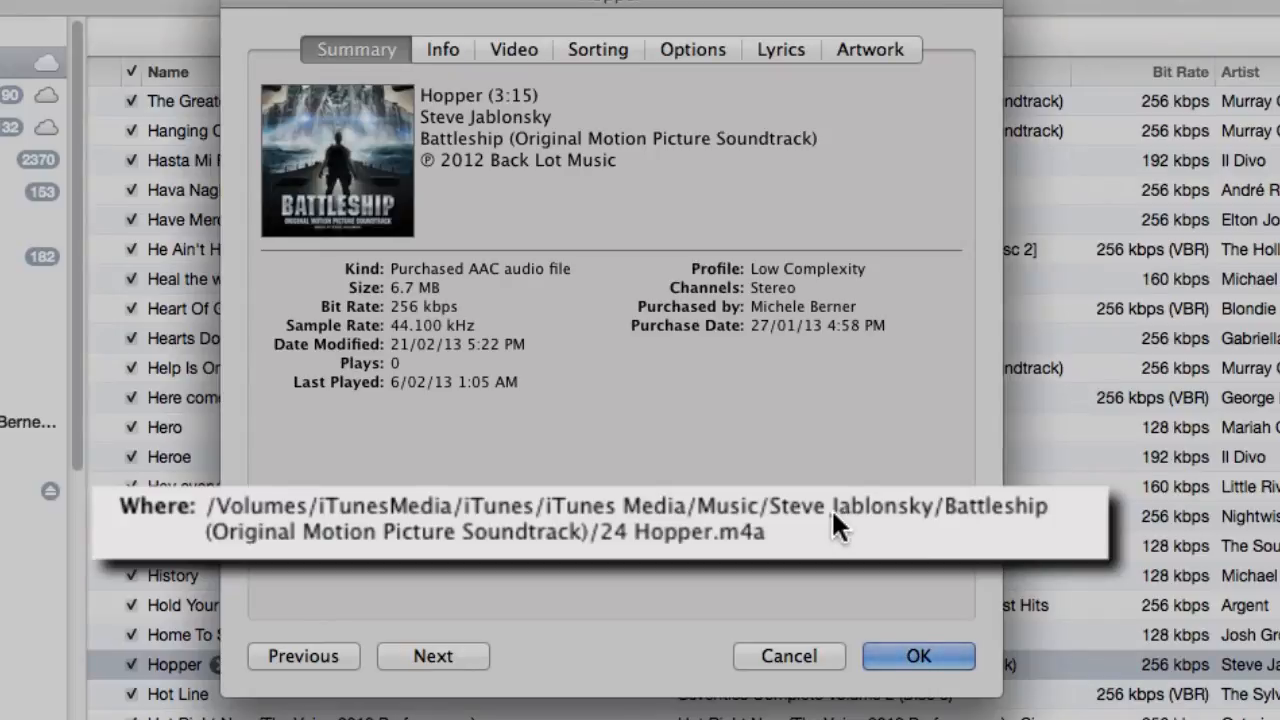
mouse_move(1005, 515)
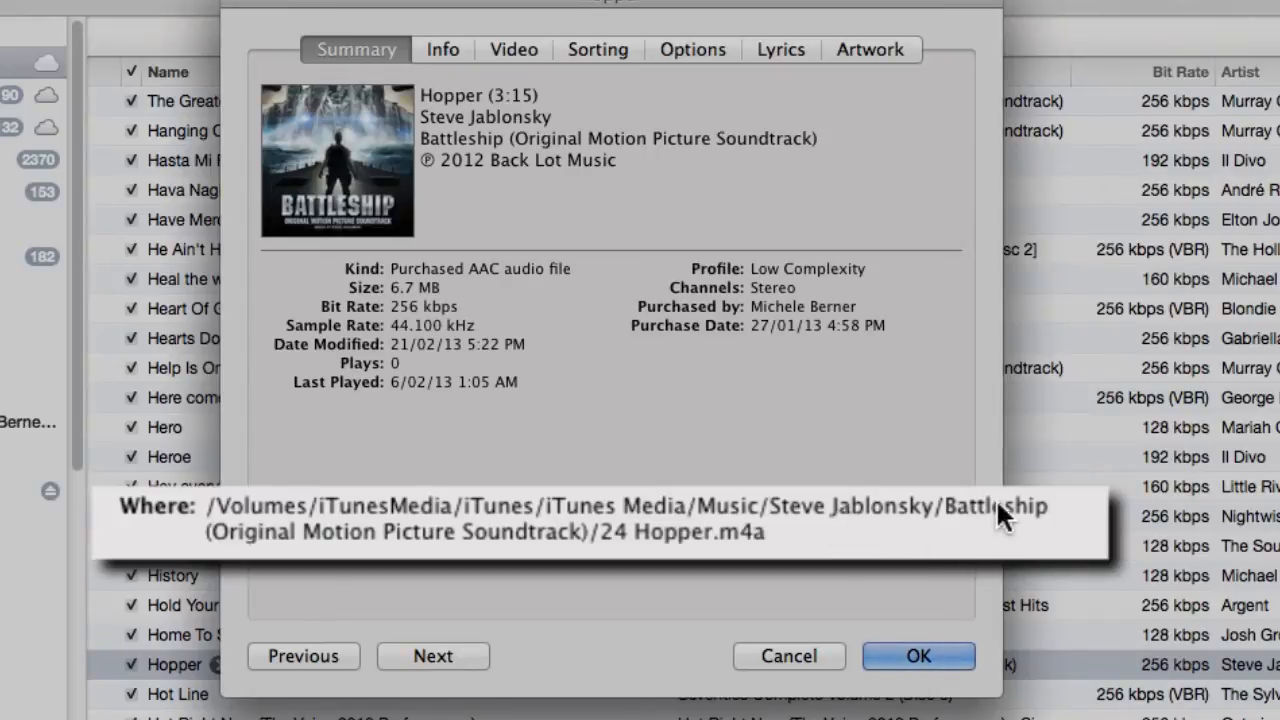
mouse_move(1003, 517)
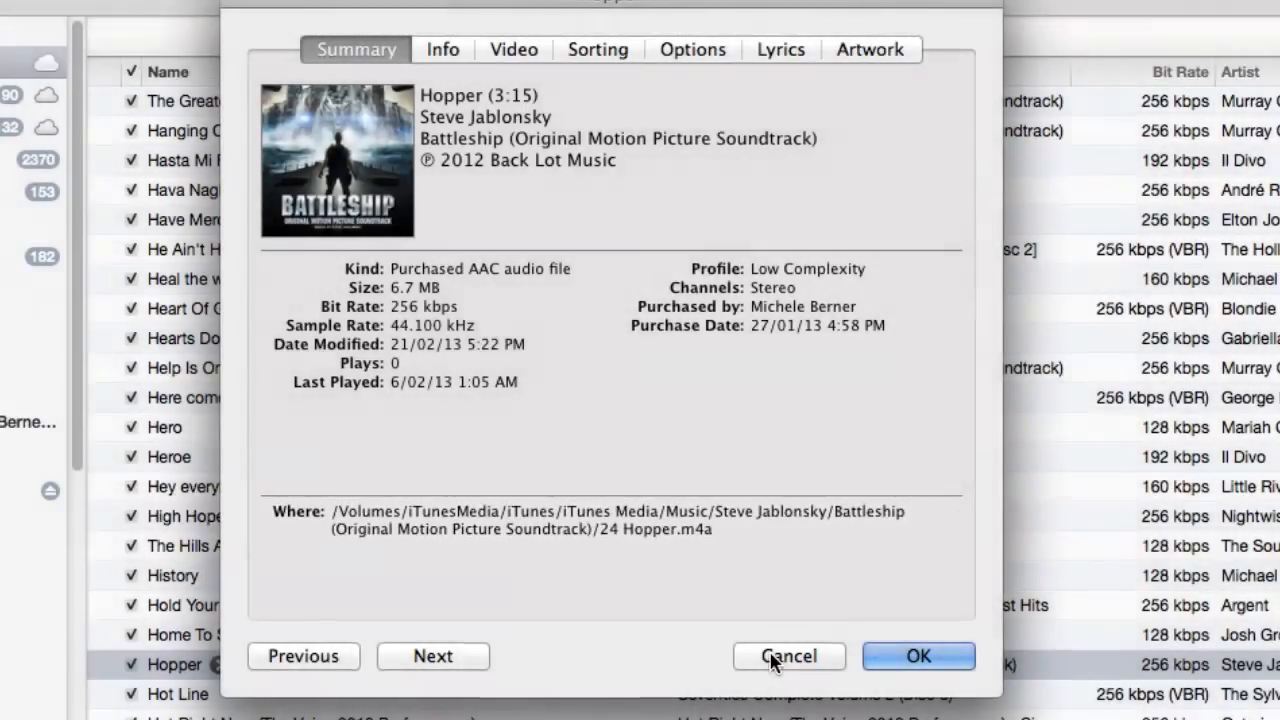
Cancel Hopper's Get Info window after checking its iTunesMedia path.
click(789, 656)
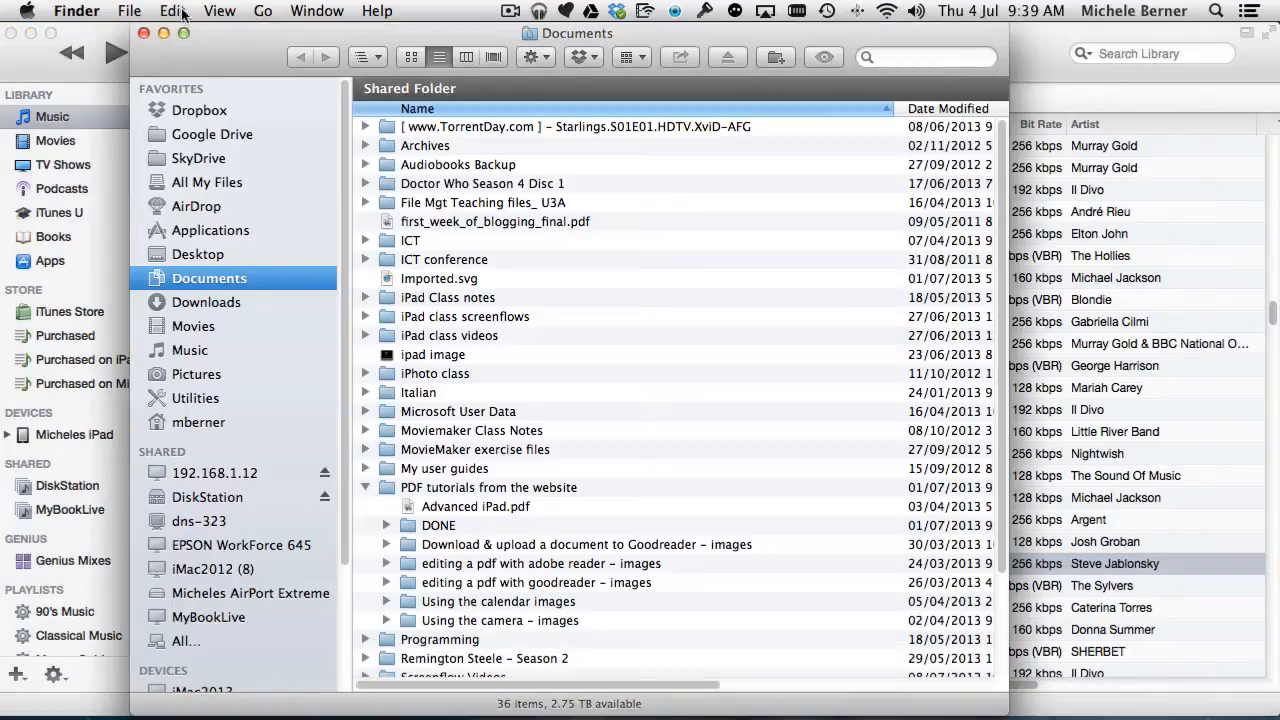
Expand the iTunes and iTunes Media folders on the iTunesMedia volume.
scroll(down, 3)
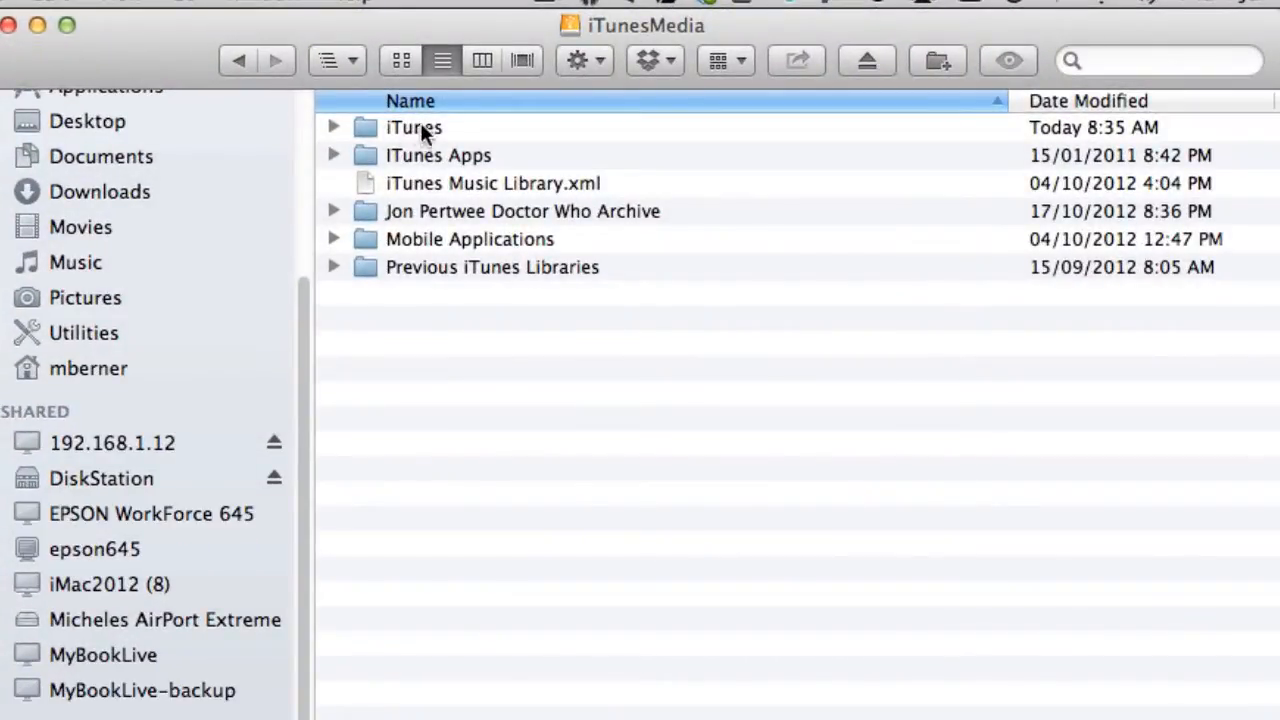
click(334, 127)
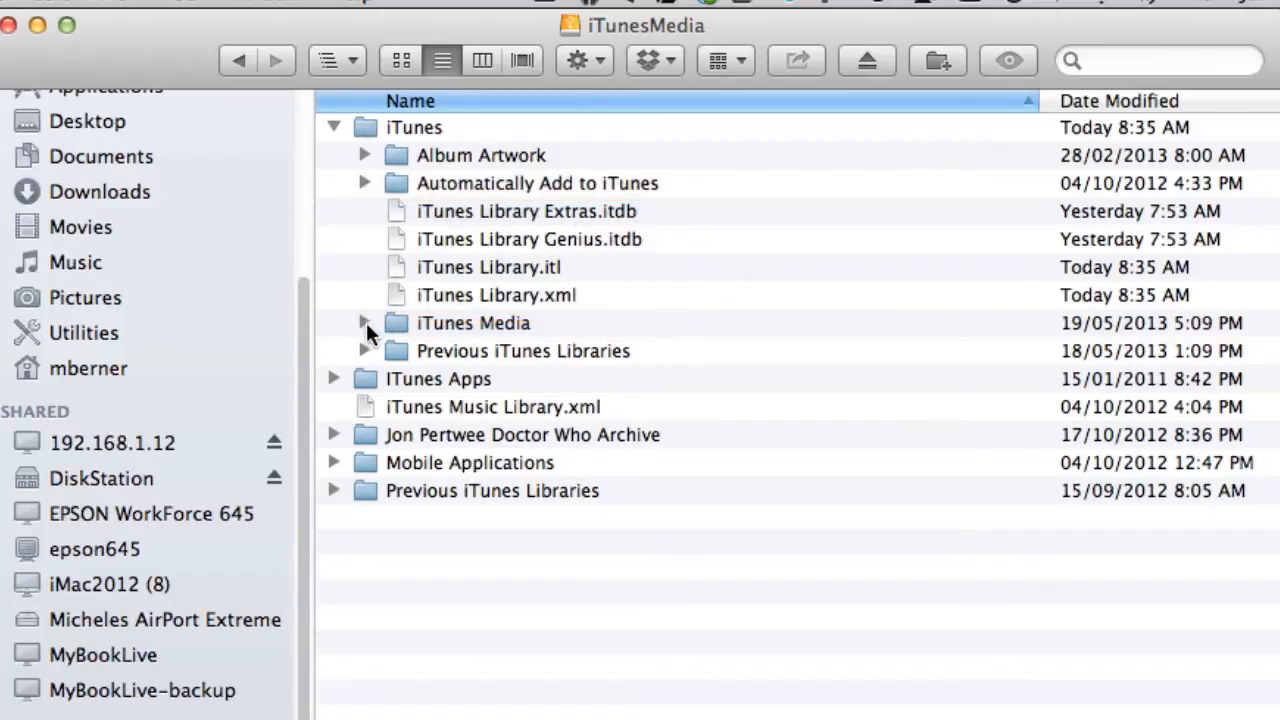
click(365, 322)
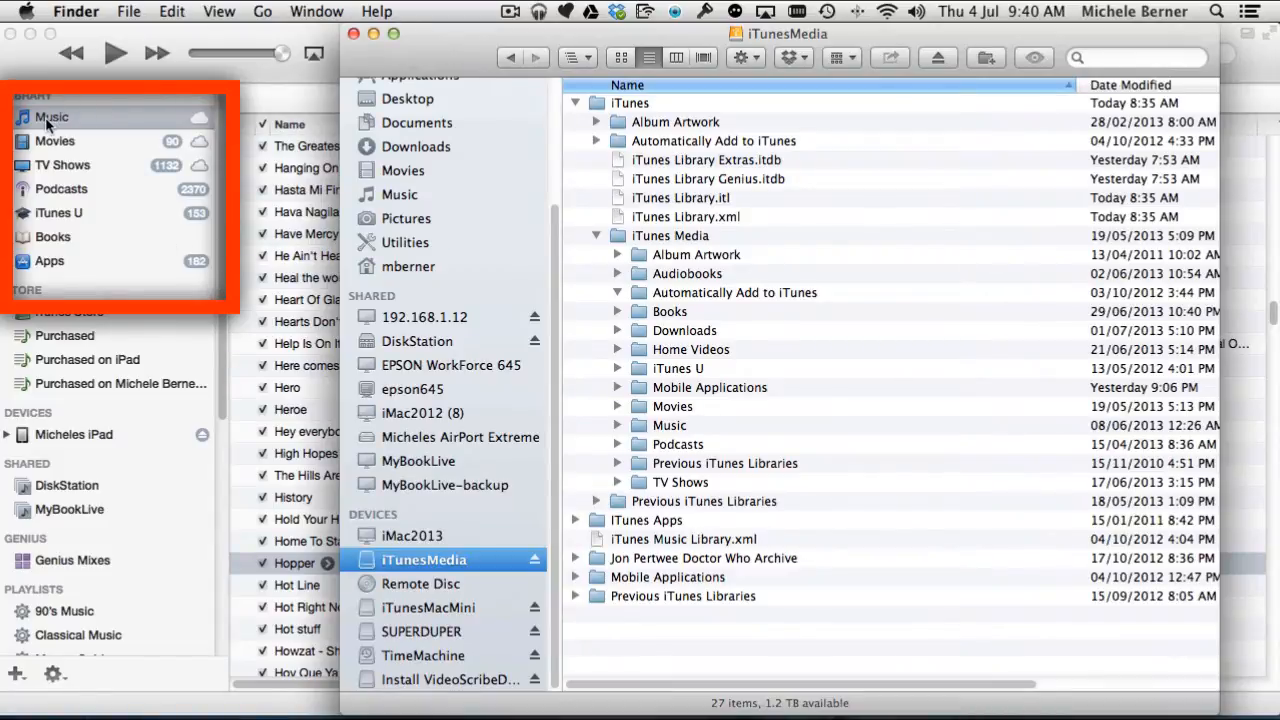
mouse_move(668, 311)
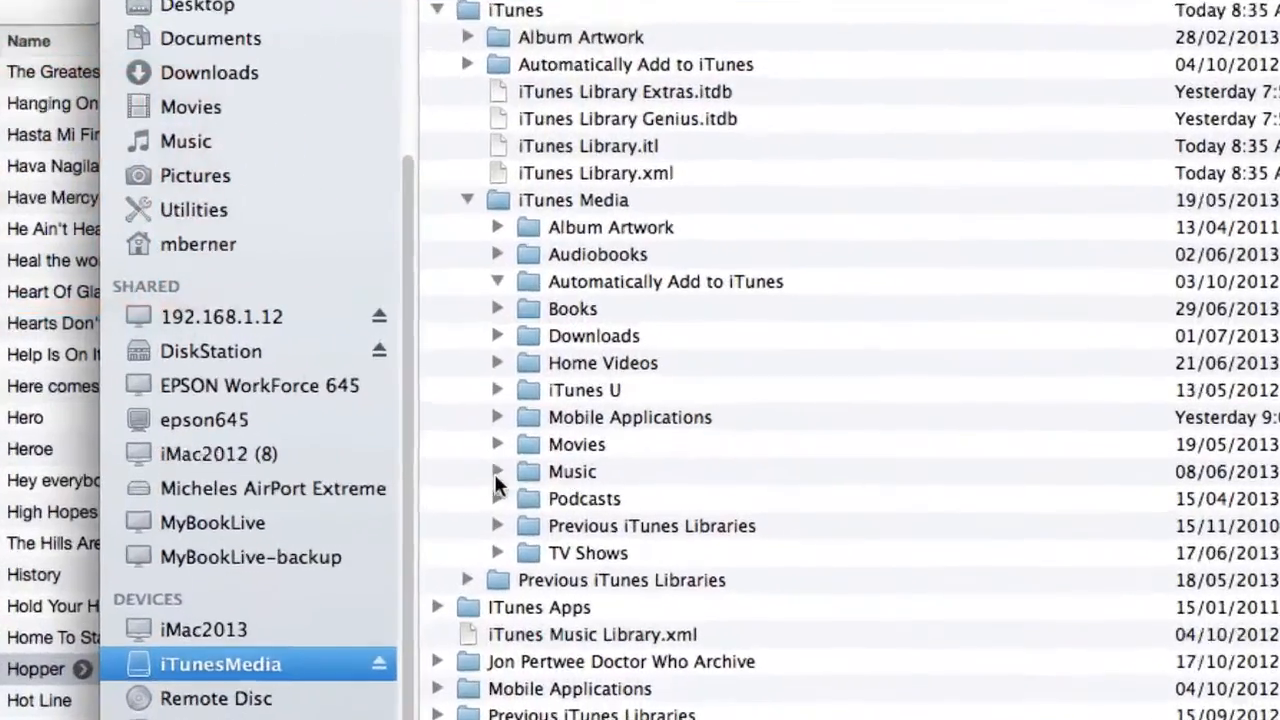
Expand the Music folder and scroll through artists, collapsing E.S. Posthumus.
click(497, 471)
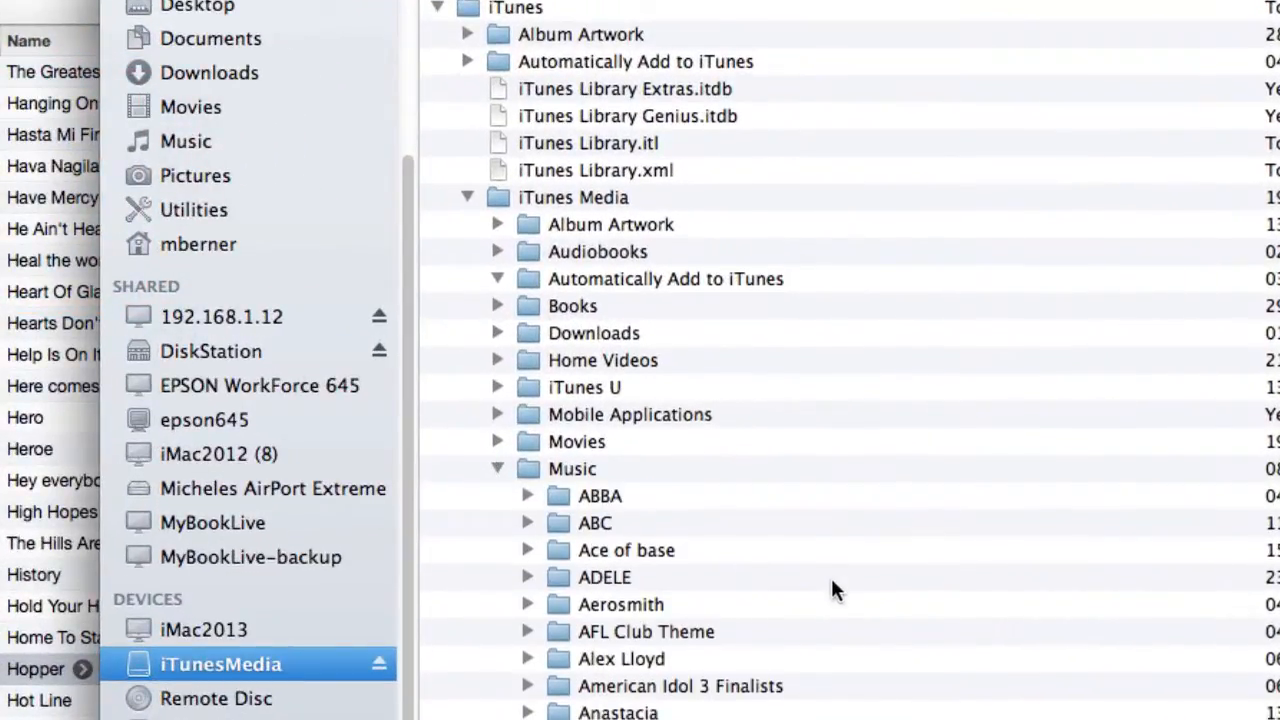
scroll(down, 3)
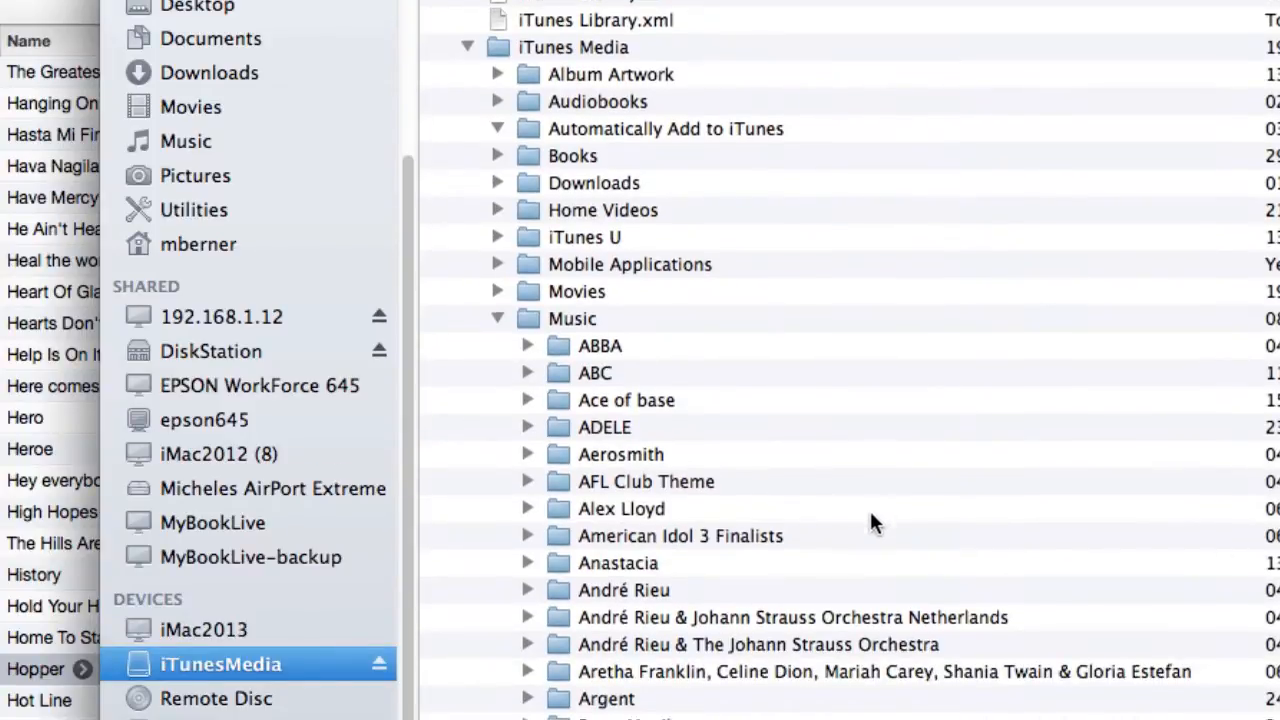
scroll(down, 3)
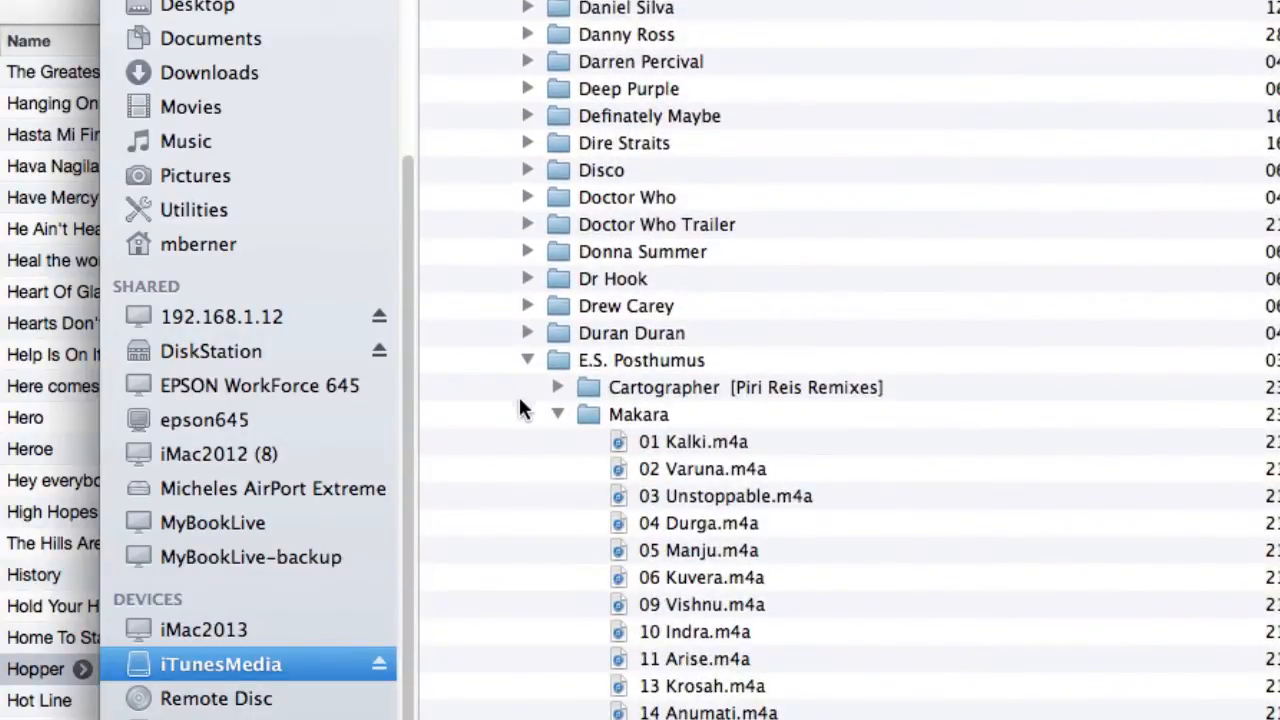
click(528, 360)
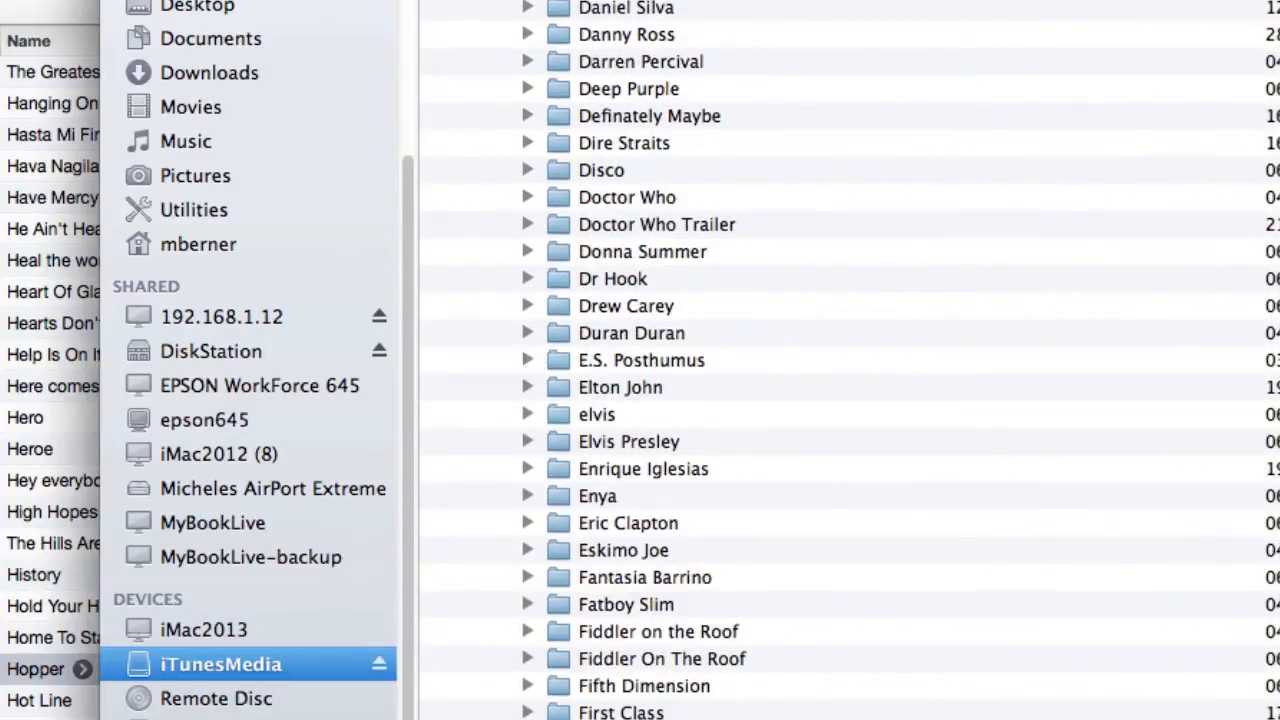
scroll(down, 3)
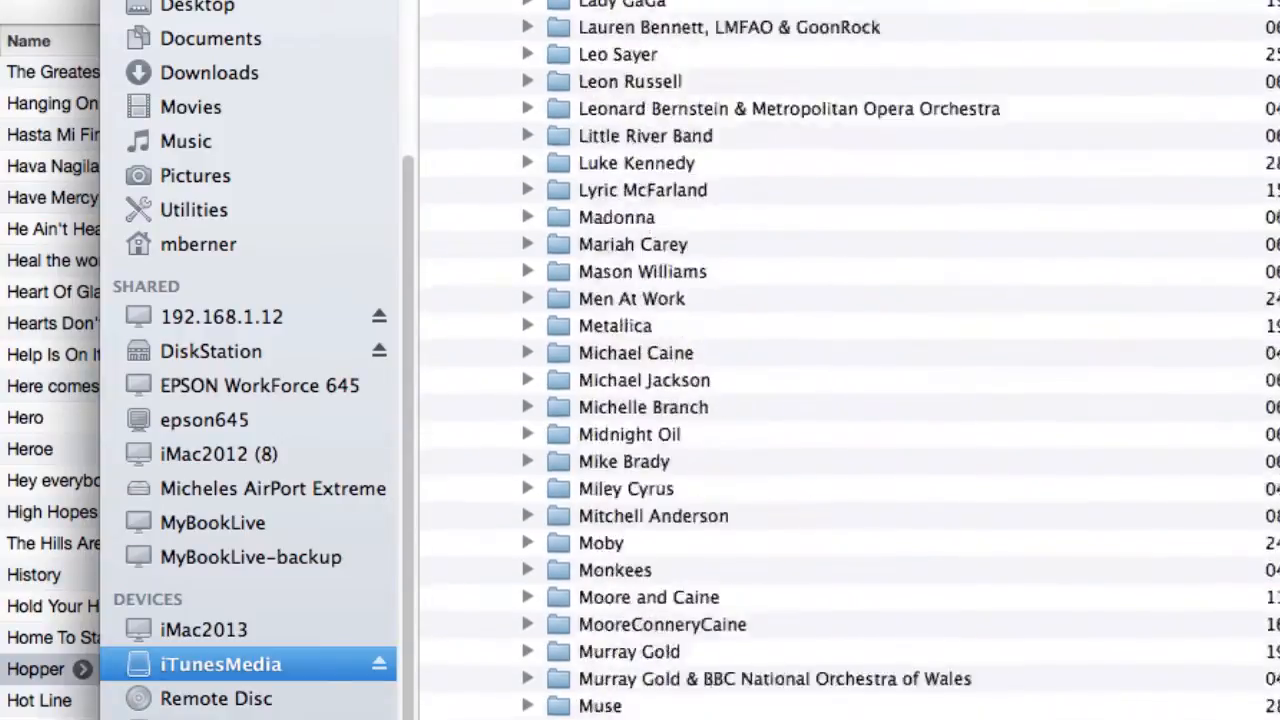
scroll(down, 3)
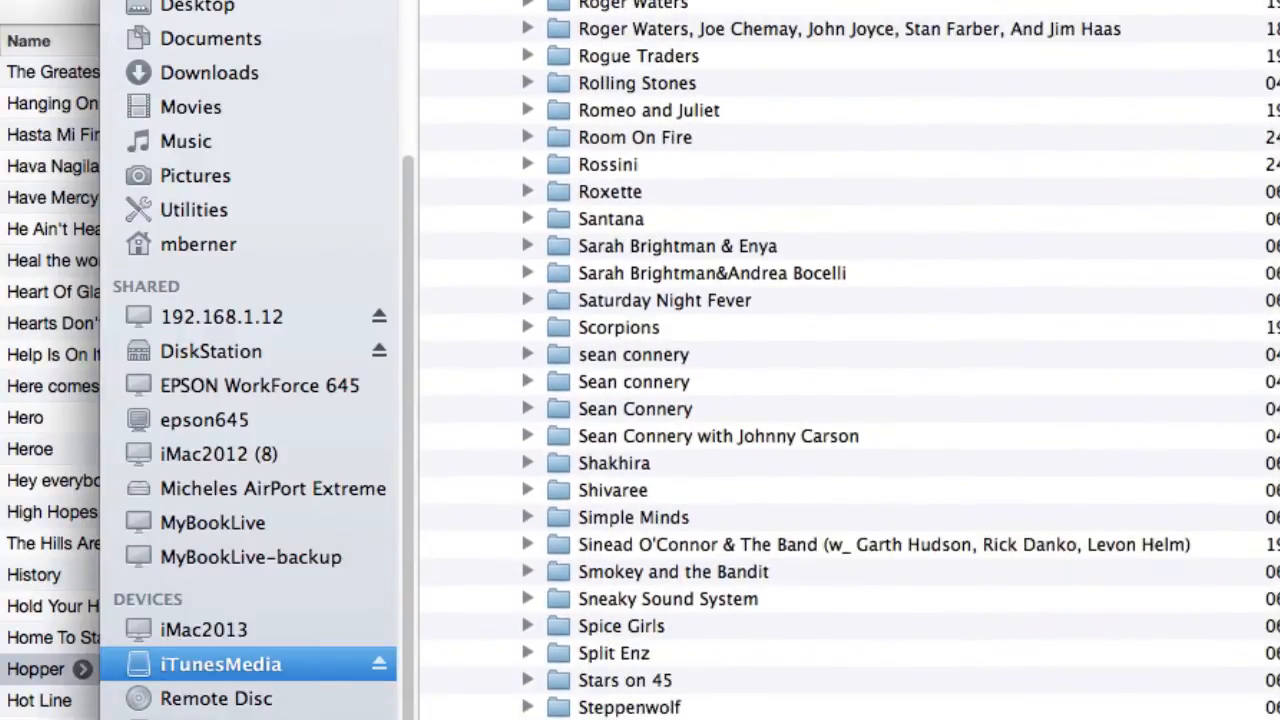
Open Steve Jablonsky's Battleship folder, select 24 Hopper.m4a, then collapse the artist folder.
click(527, 599)
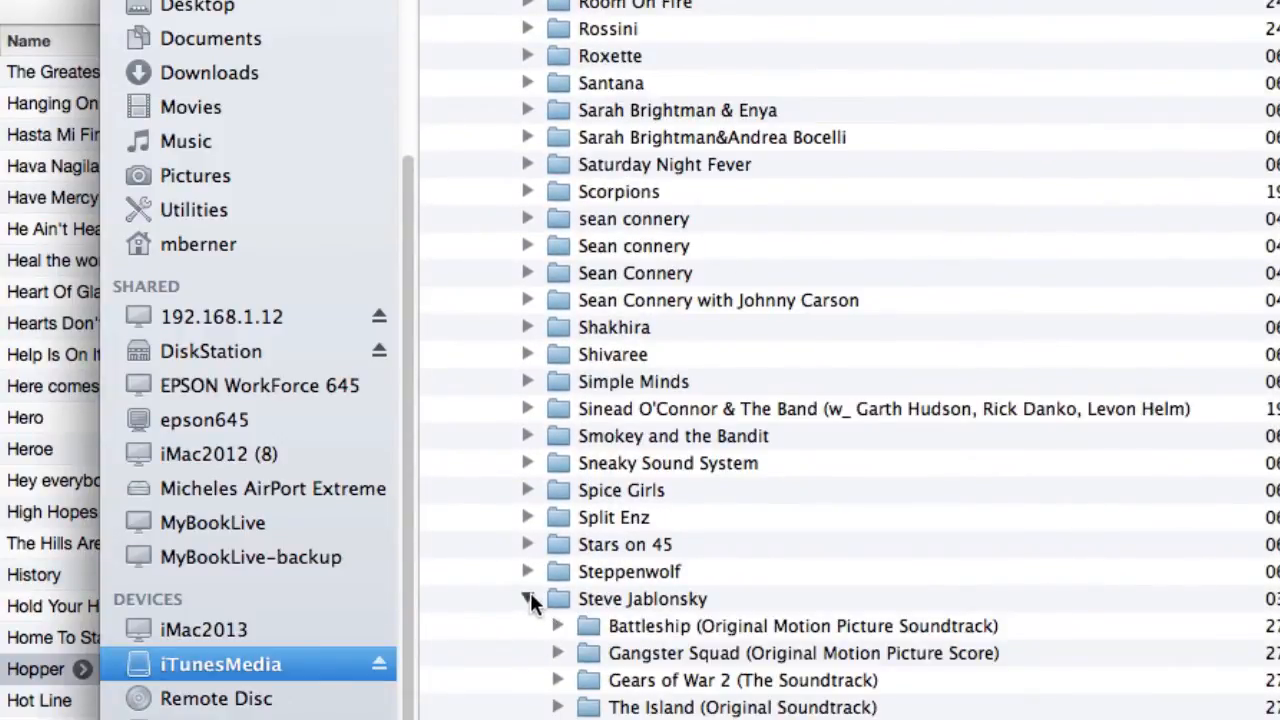
click(528, 598)
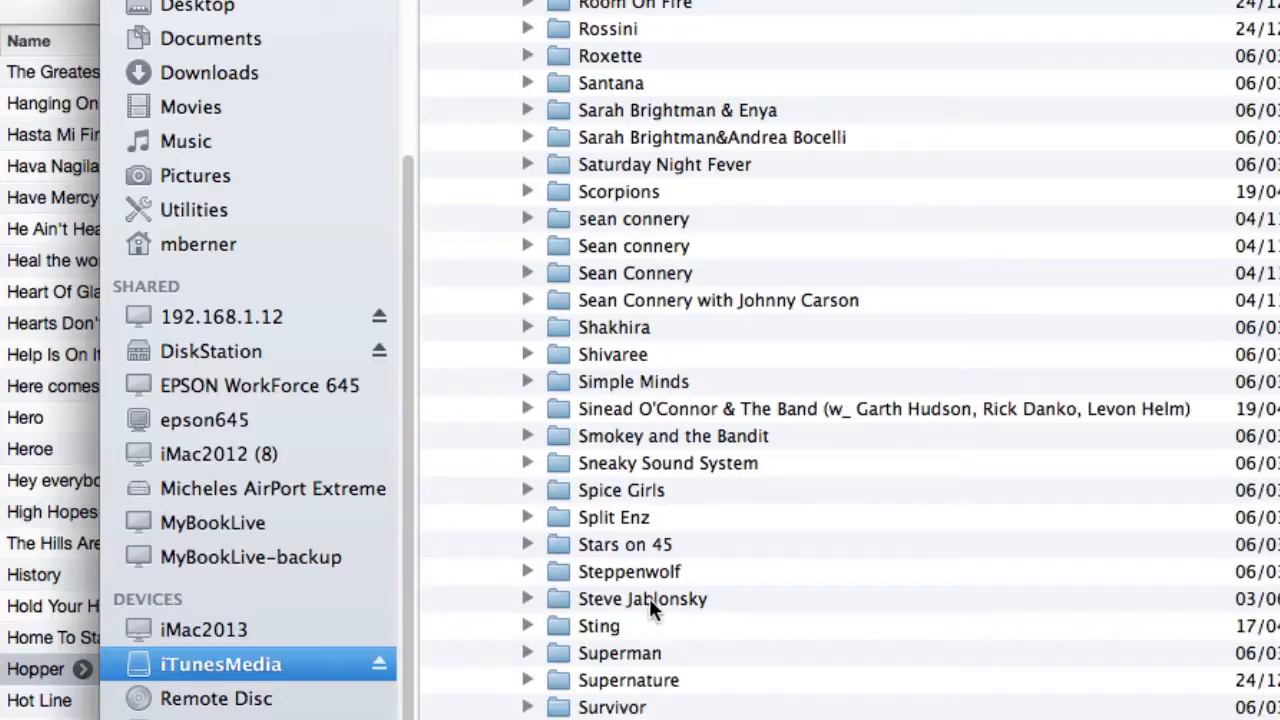
click(528, 598)
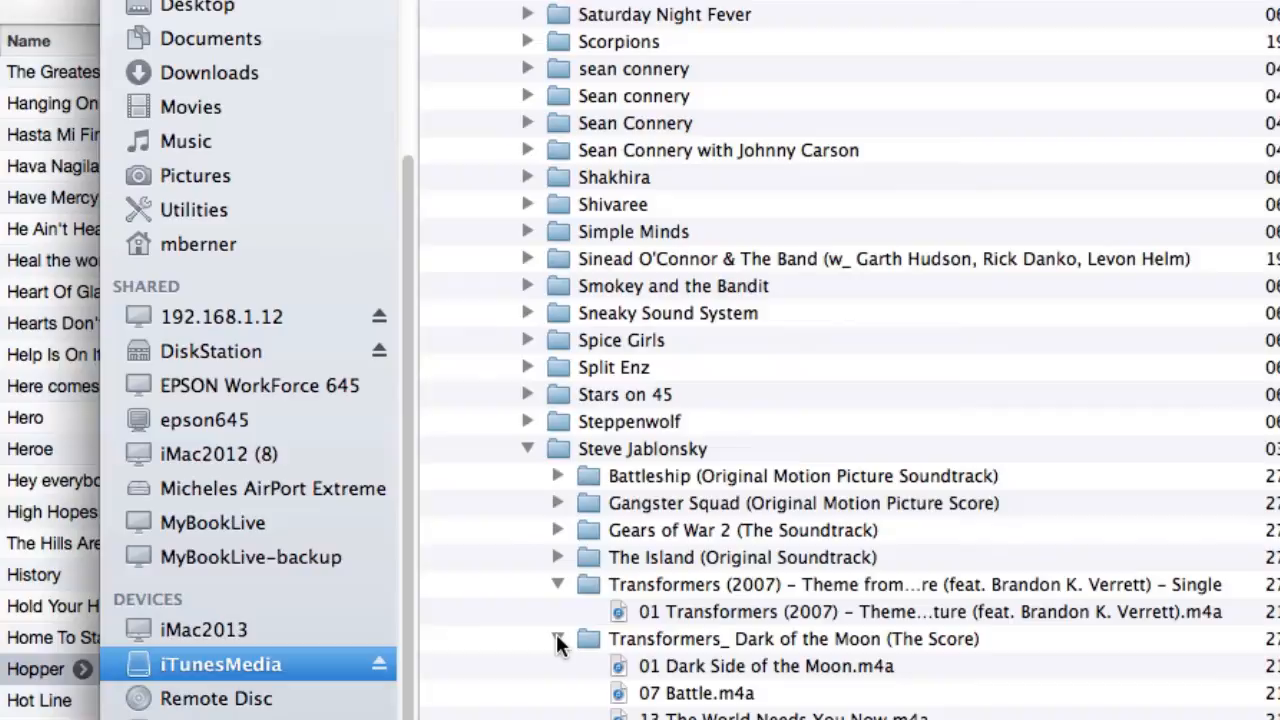
click(558, 638)
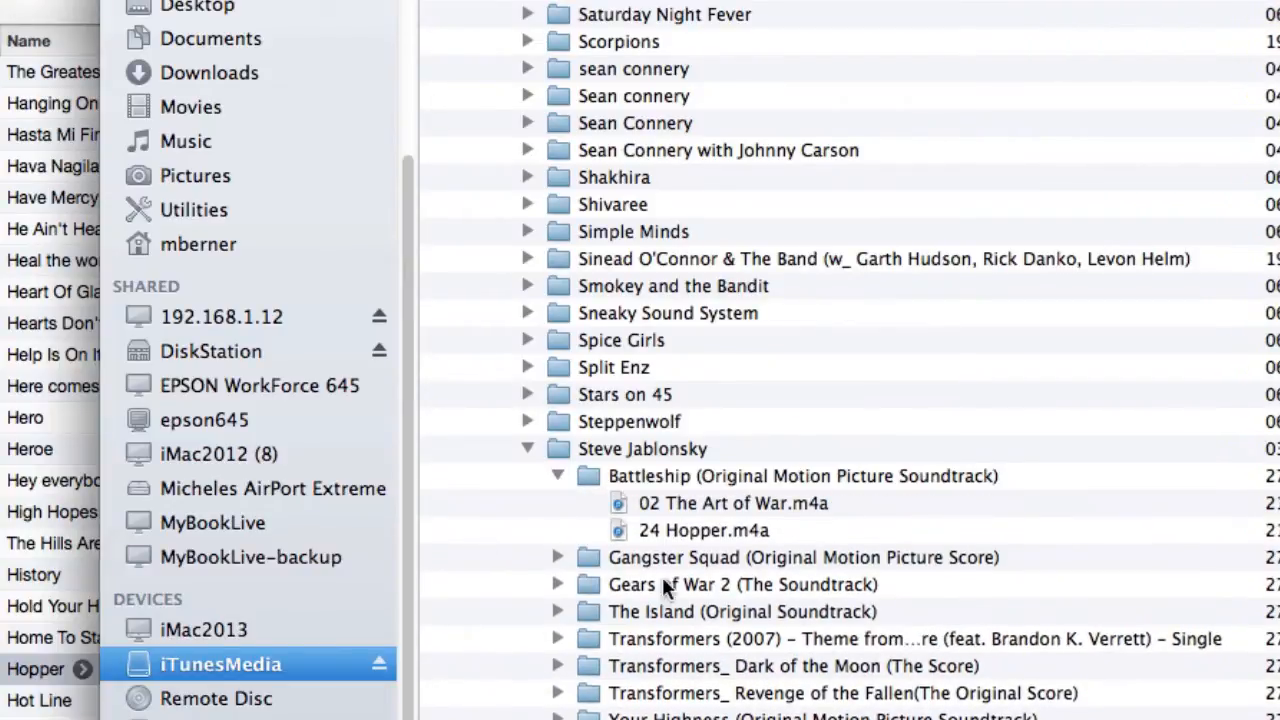
click(703, 530)
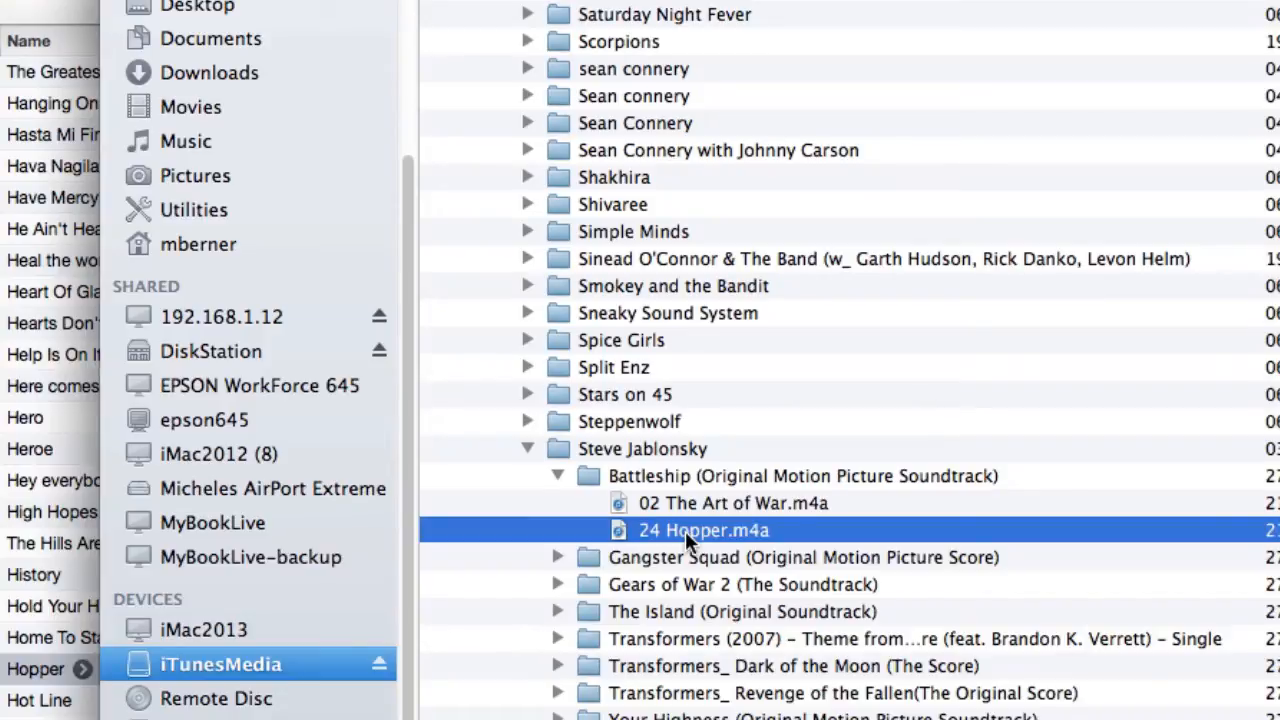
mouse_move(528, 458)
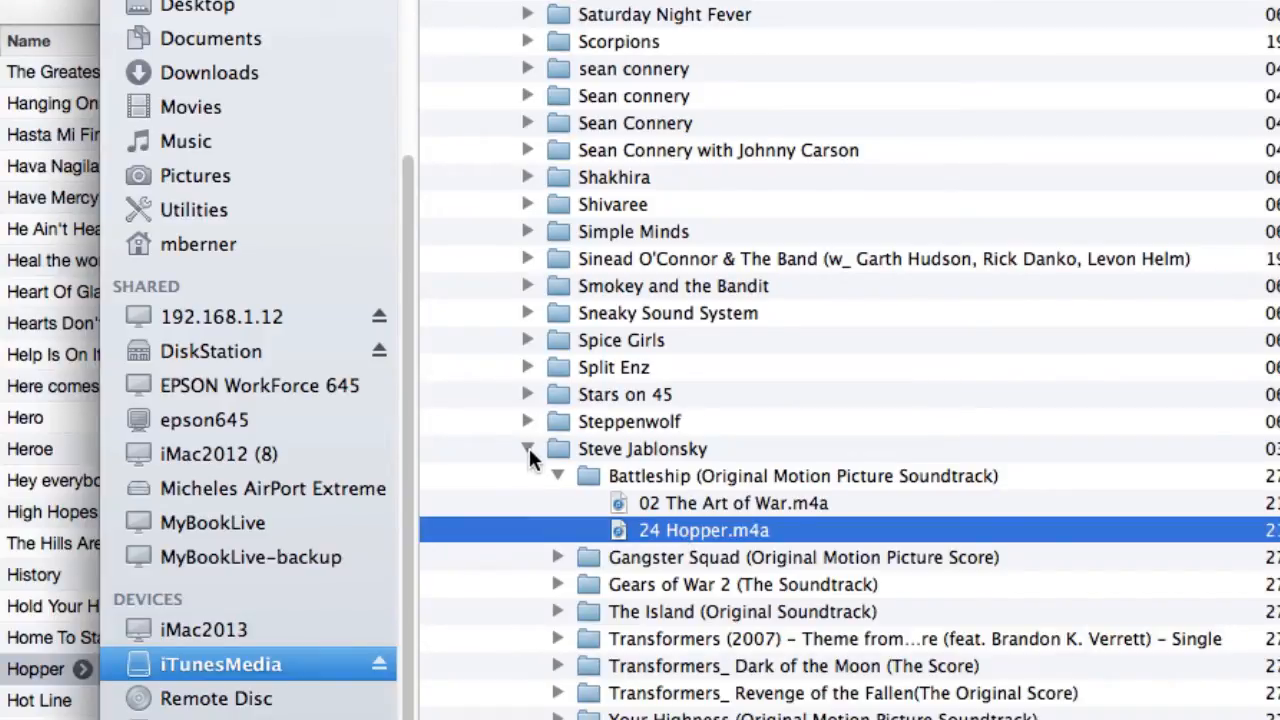
click(528, 448)
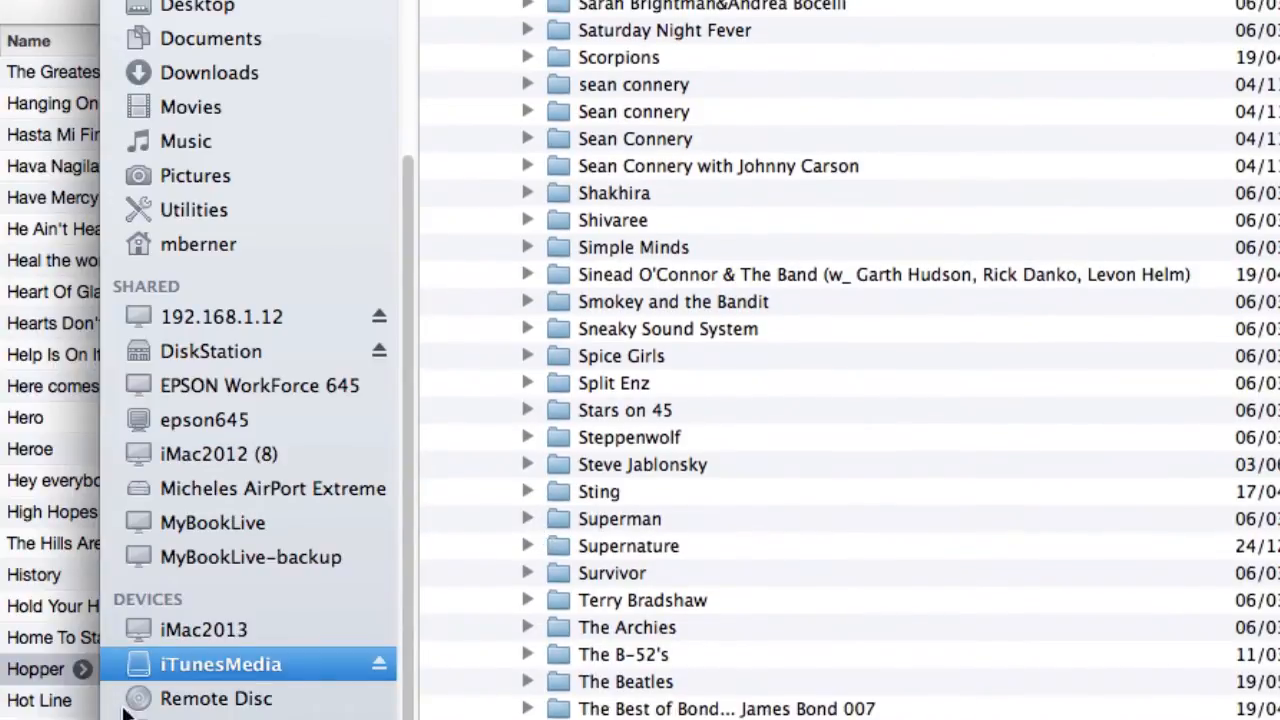
Open Get Info for the iTunes Media folder.
scroll(up, 3)
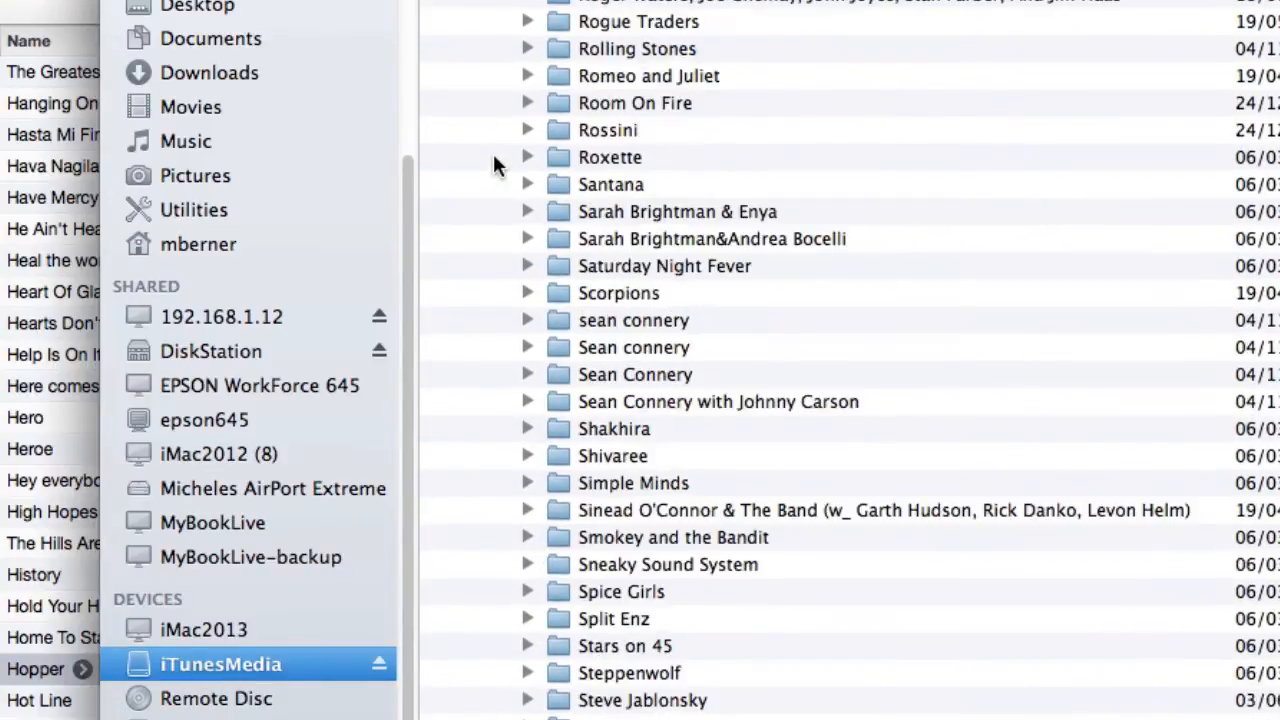
scroll(up, 3)
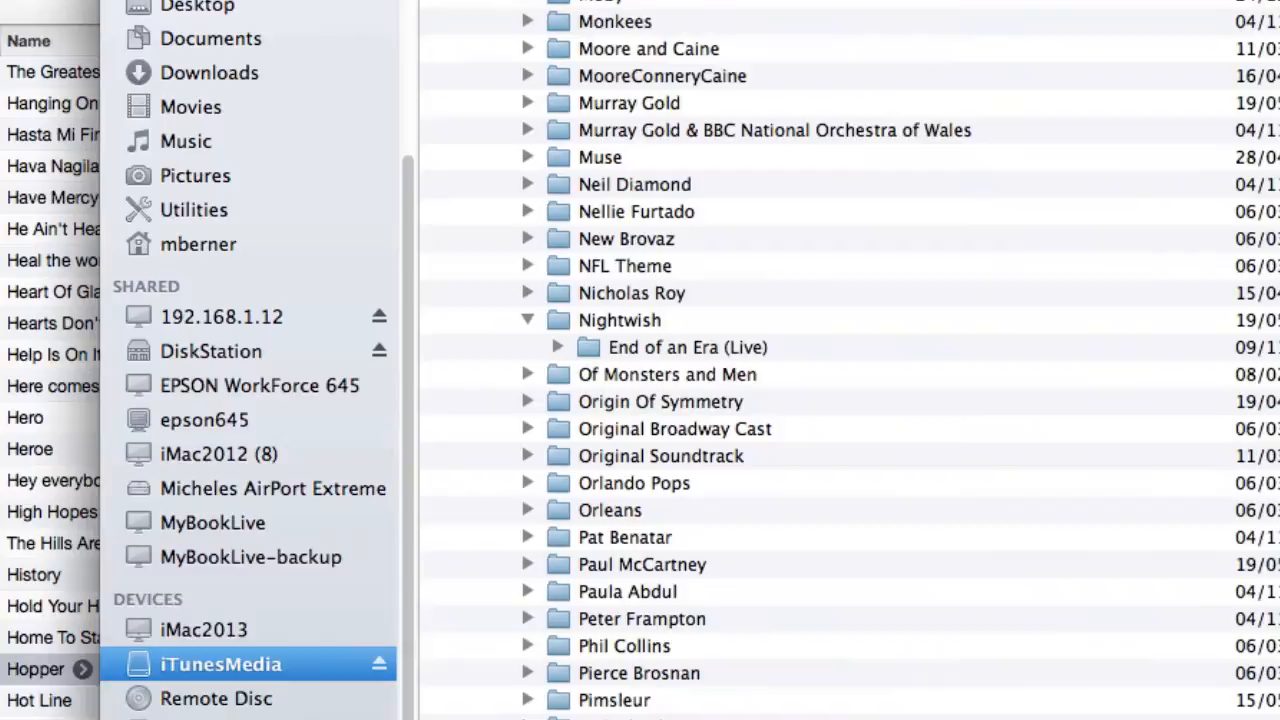
scroll(up, 3)
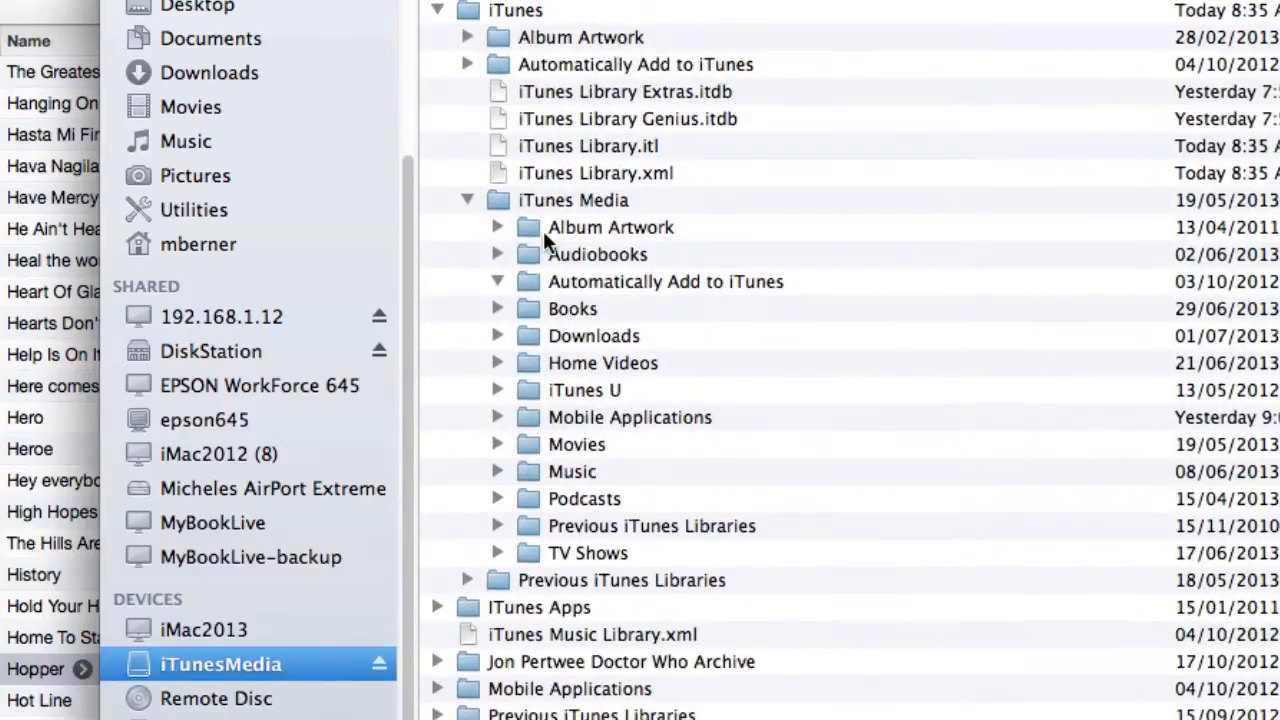
click(573, 200)
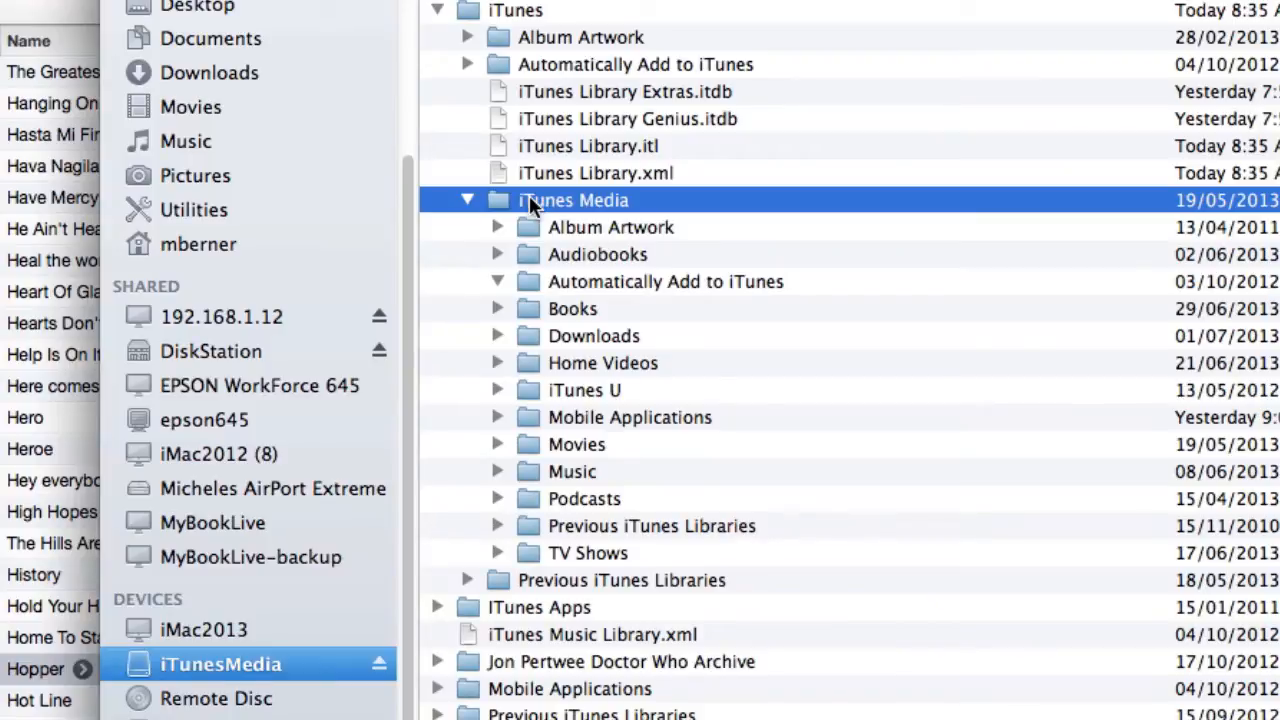
mouse_move(558, 261)
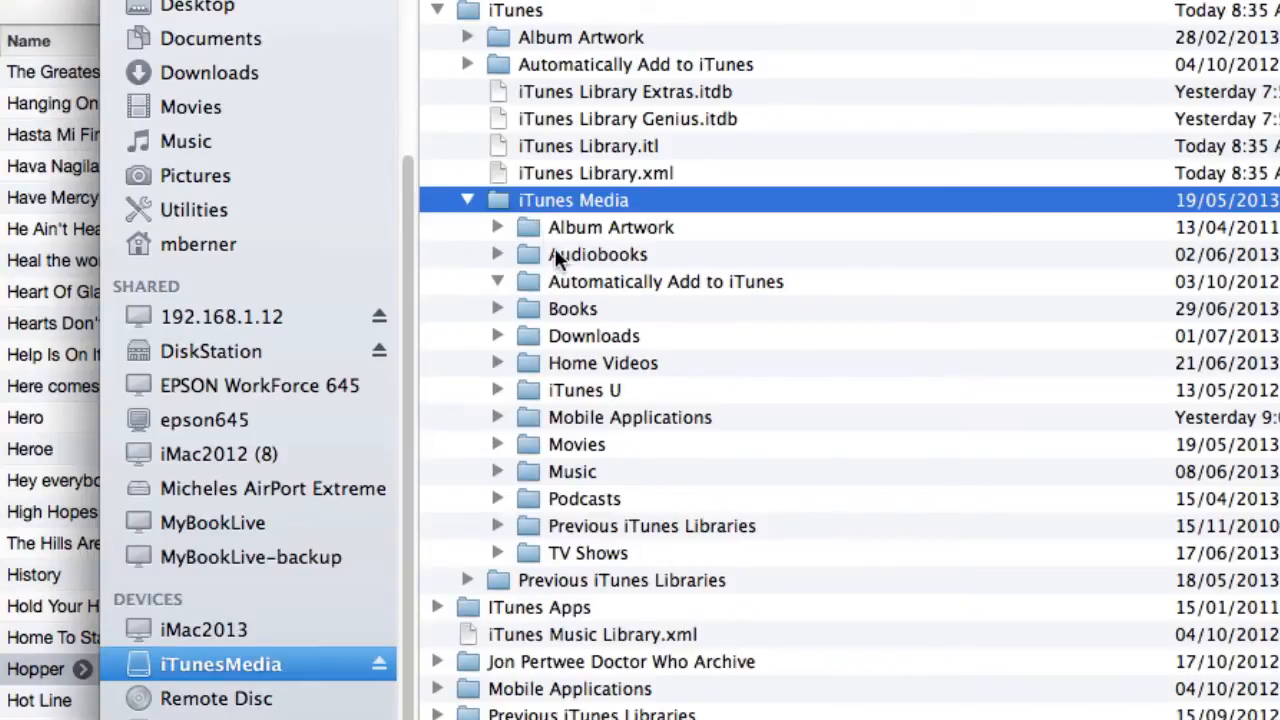
right_click(573, 199)
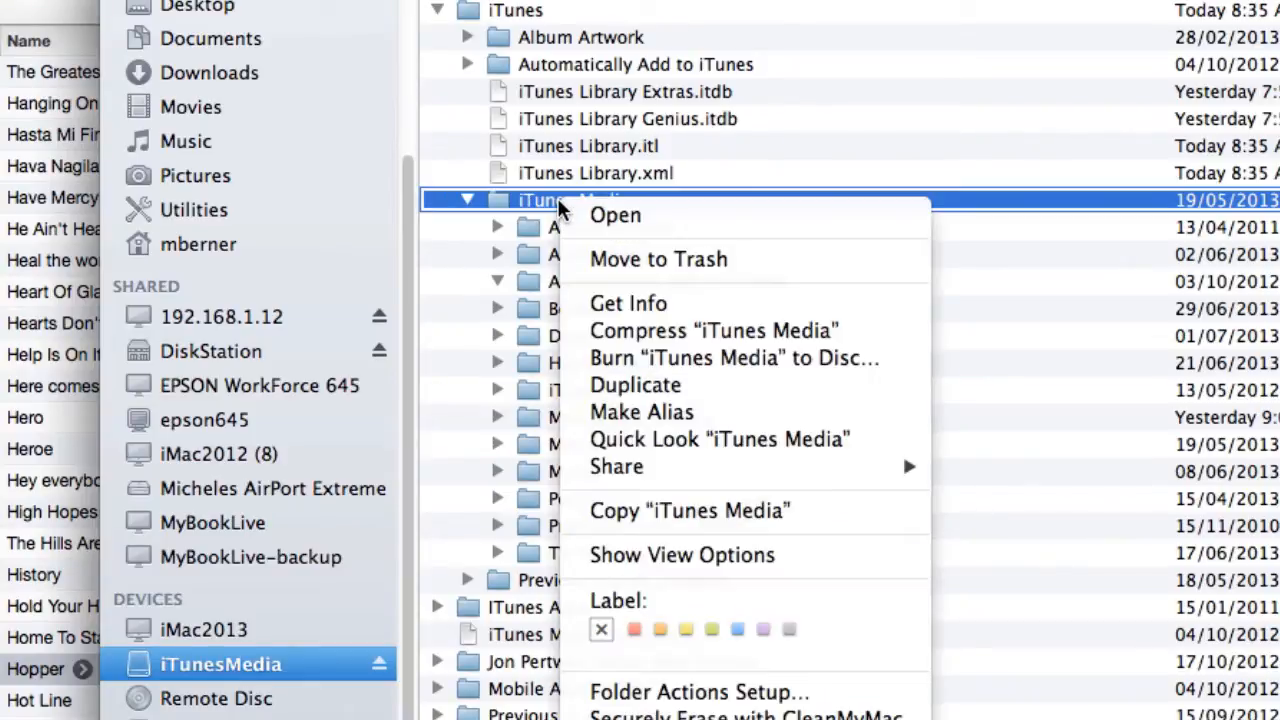
click(628, 303)
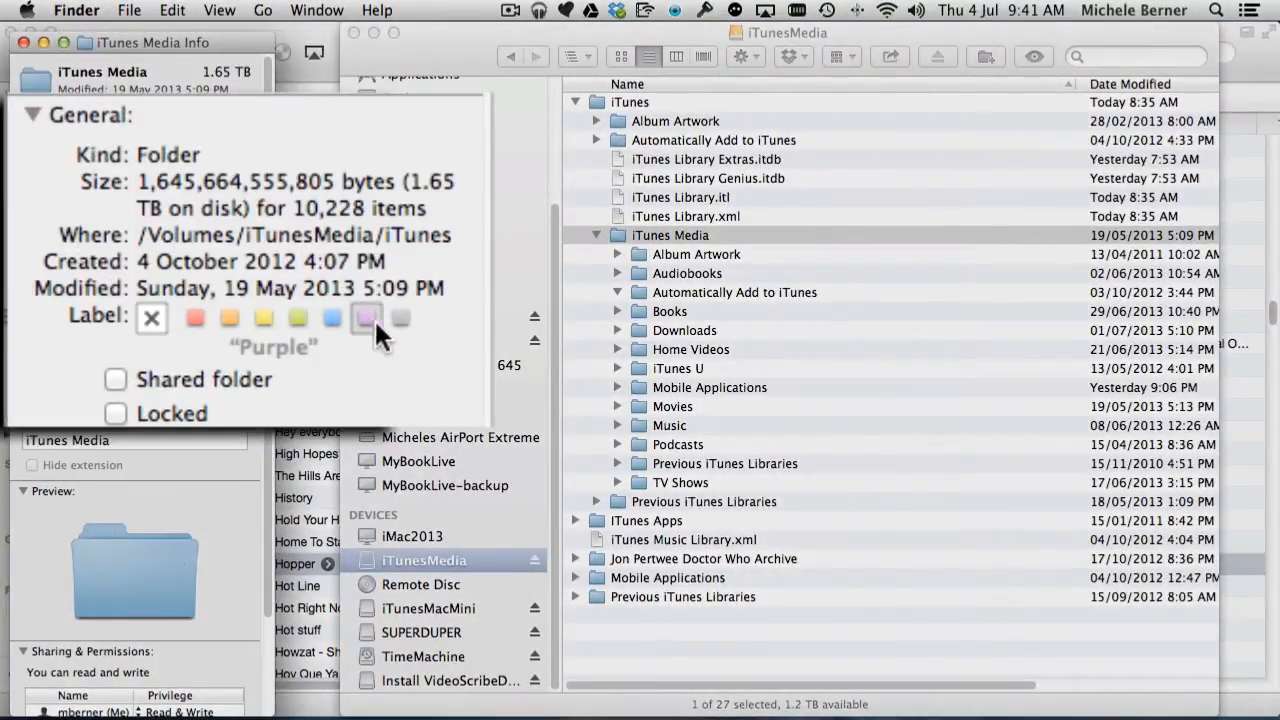
mouse_move(400, 318)
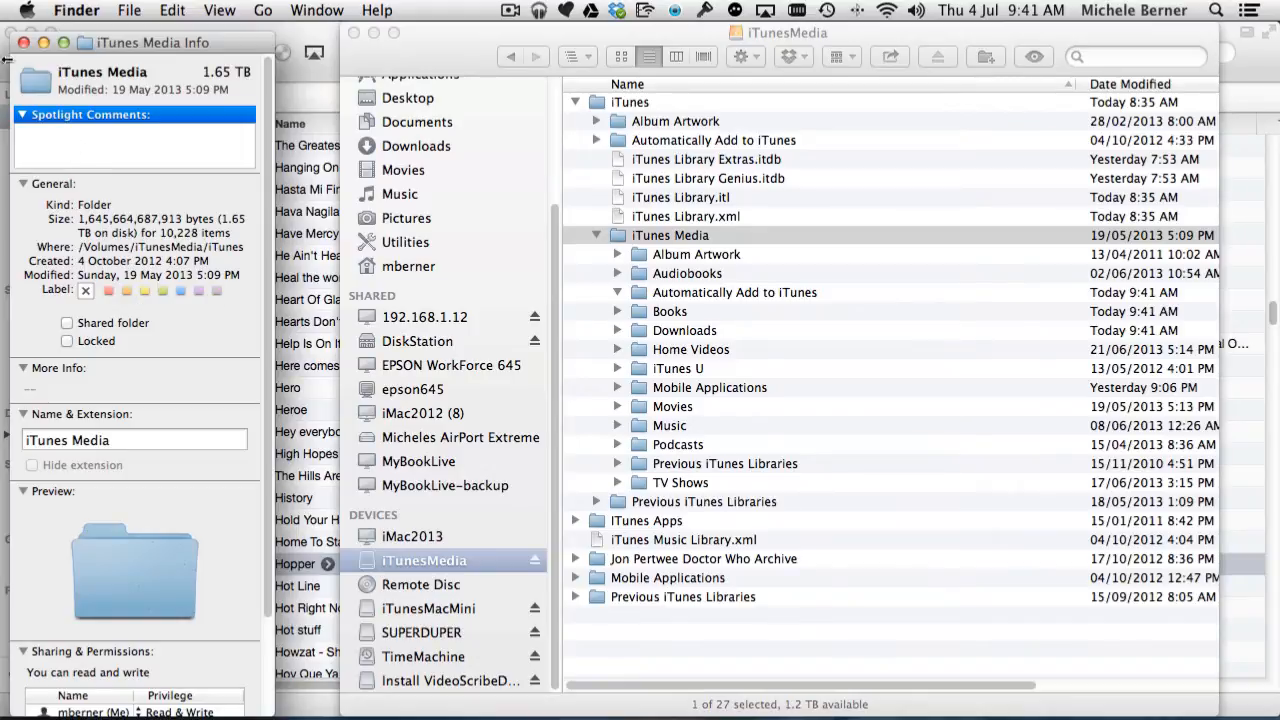
Close the iTunes Media folder's info window.
click(24, 42)
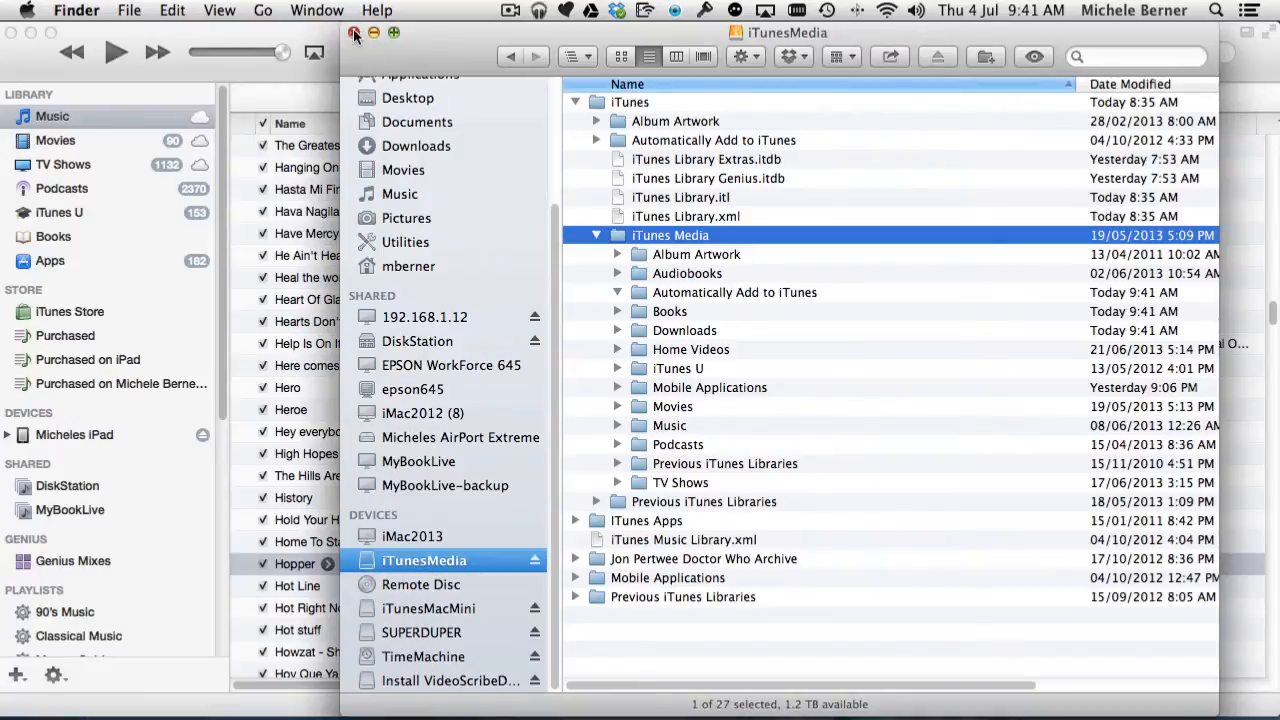
Close the Finder window to return to iTunes' Music list.
click(354, 33)
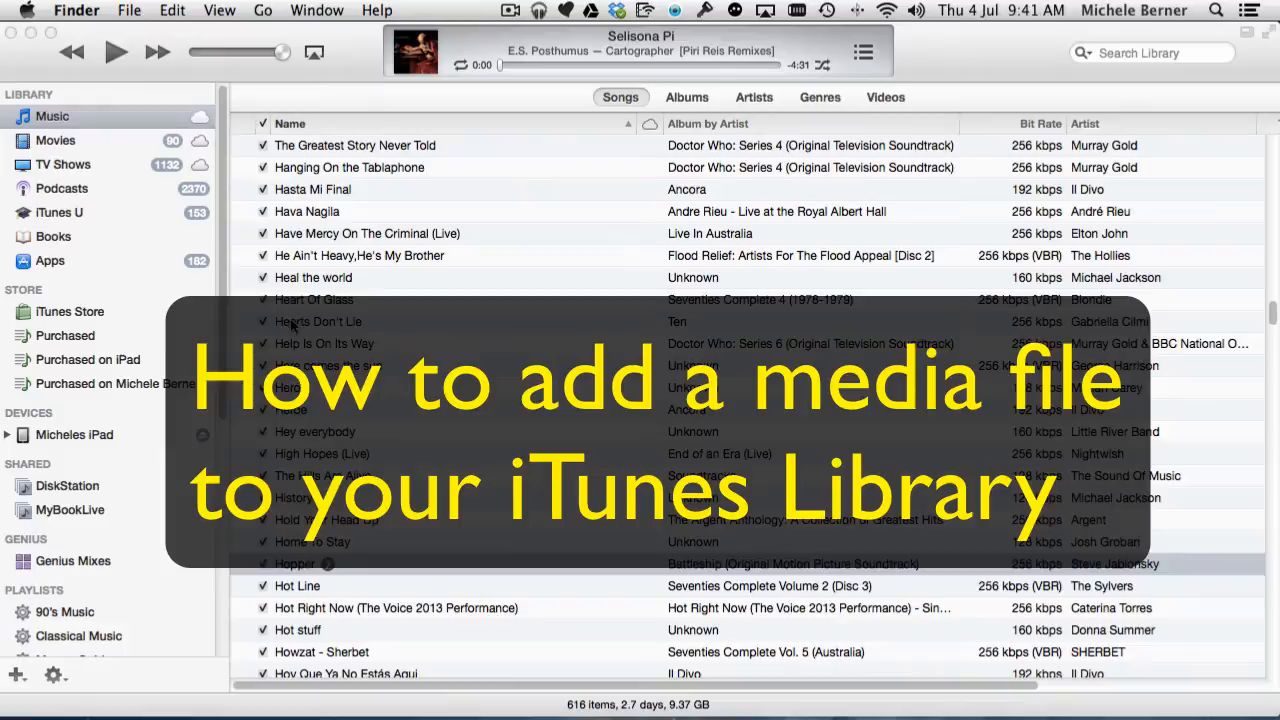
mouse_move(33, 33)
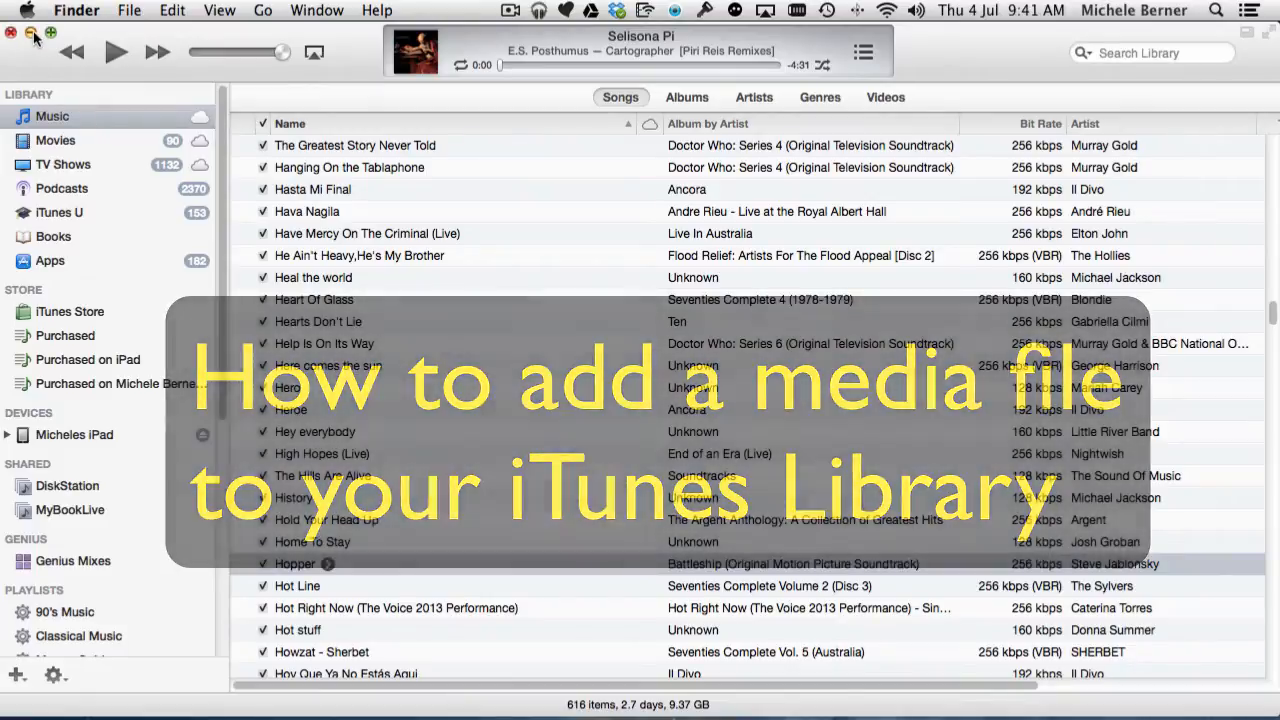
Minimize iTunes, open Finder's Movies folder and select Seachange.S03.E01.Best laid plans.m4v.
click(33, 33)
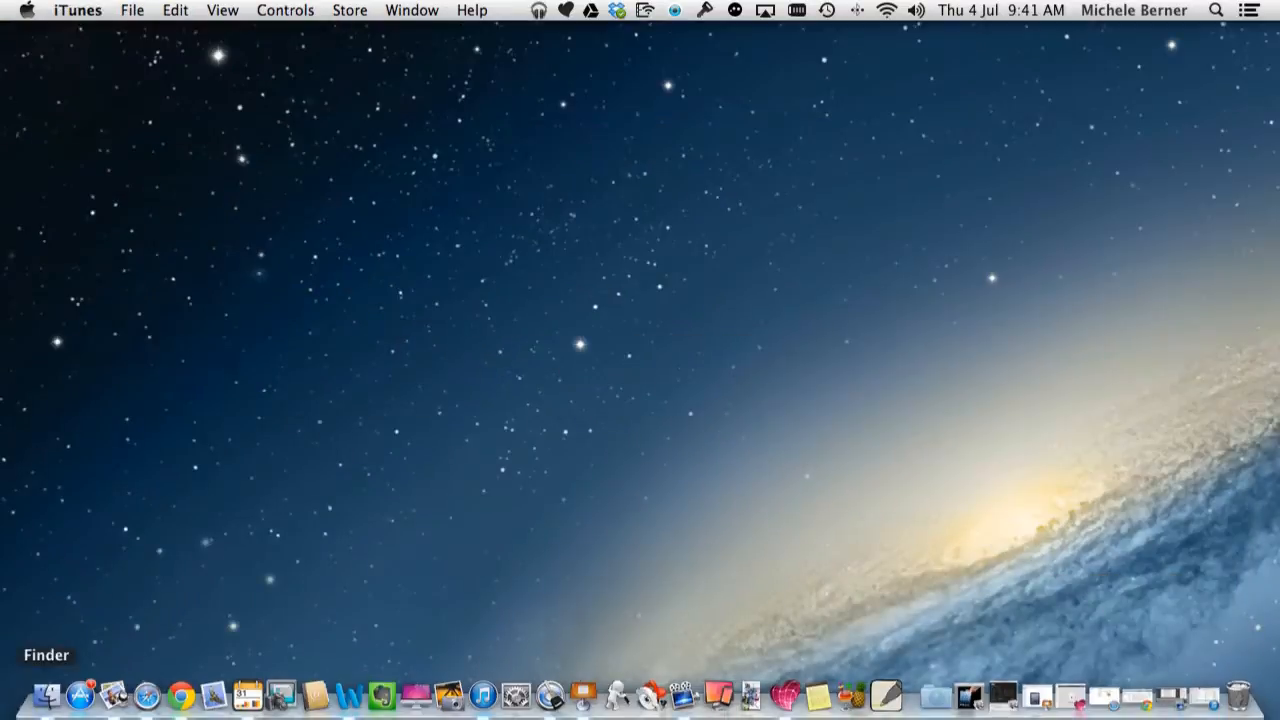
click(43, 693)
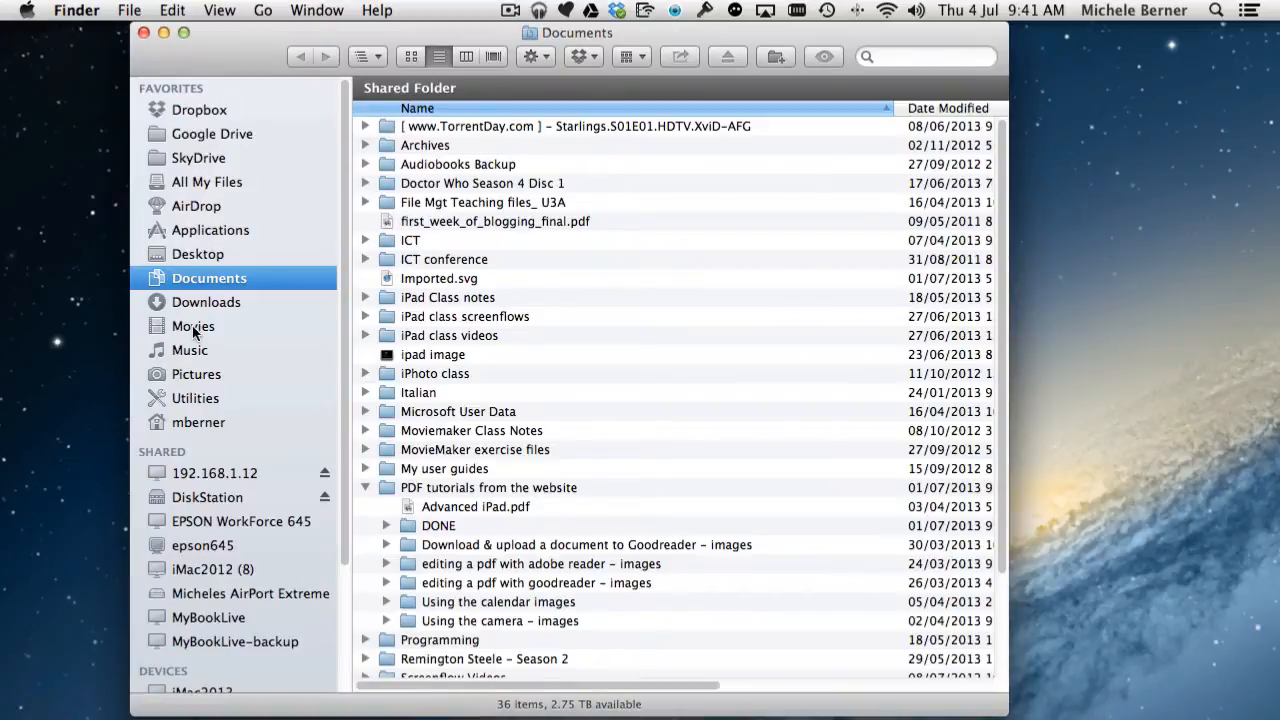
click(192, 326)
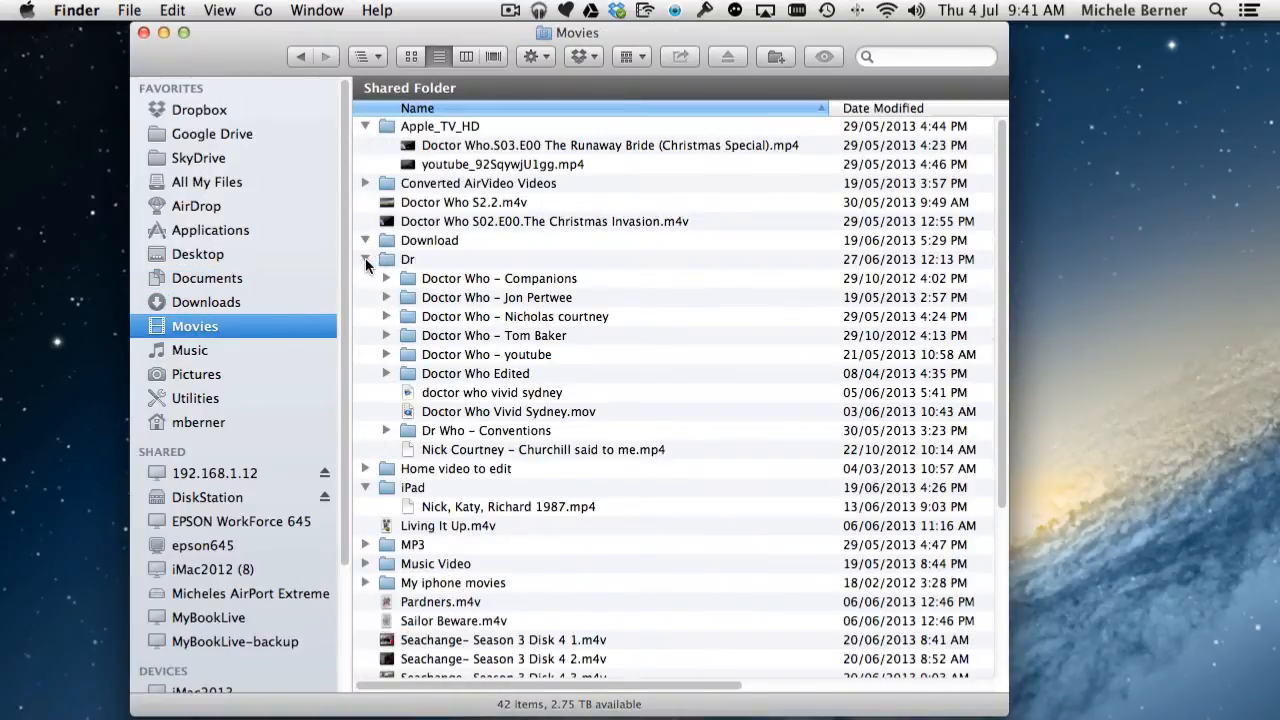
click(366, 259)
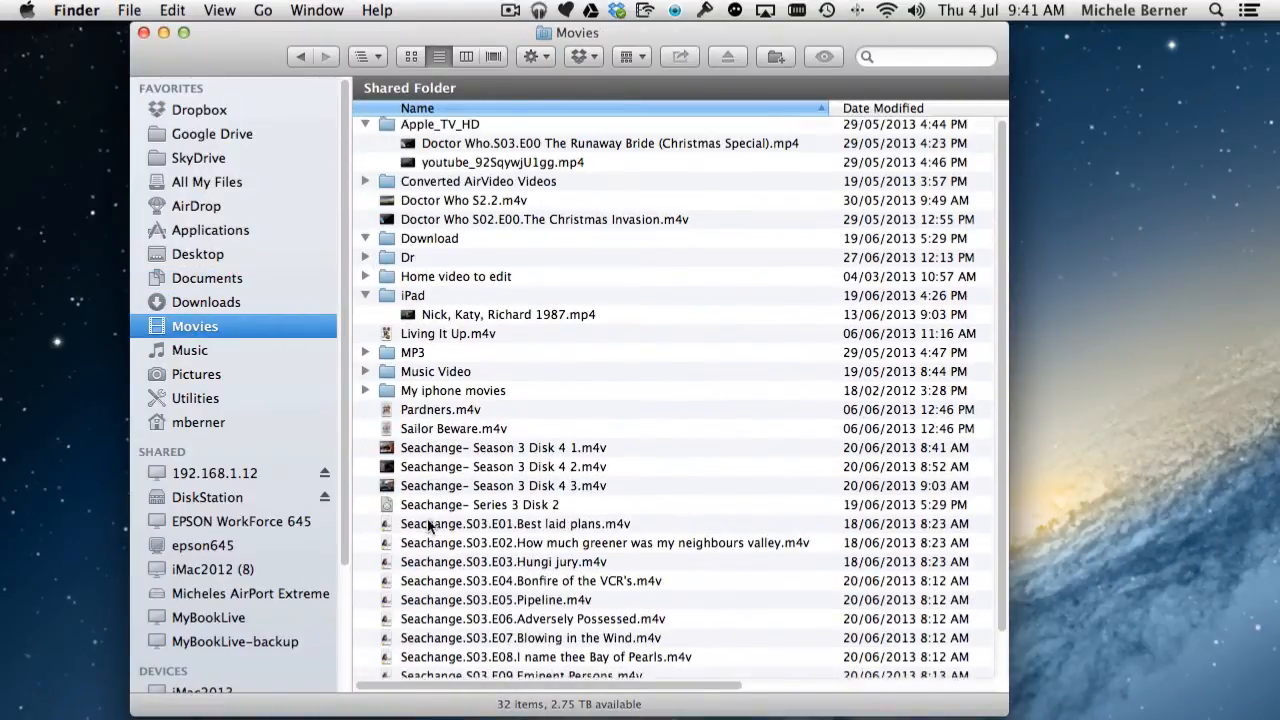
scroll(down, 3)
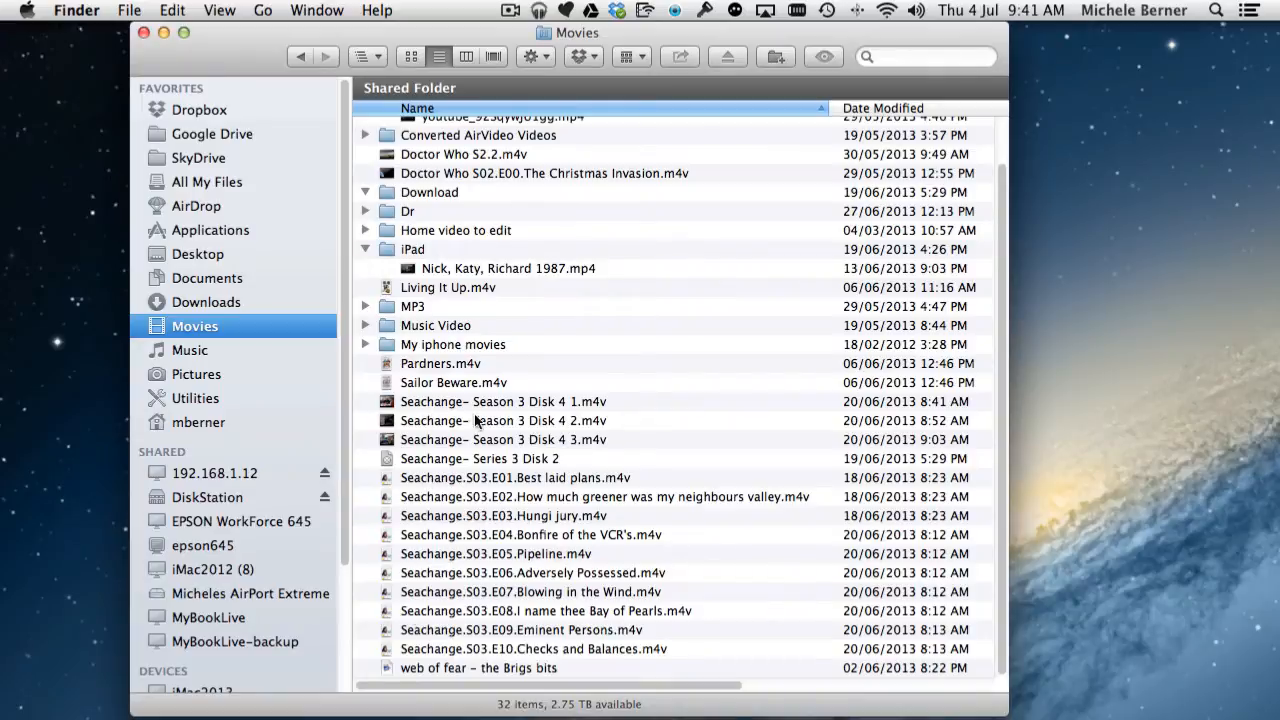
mouse_move(450, 485)
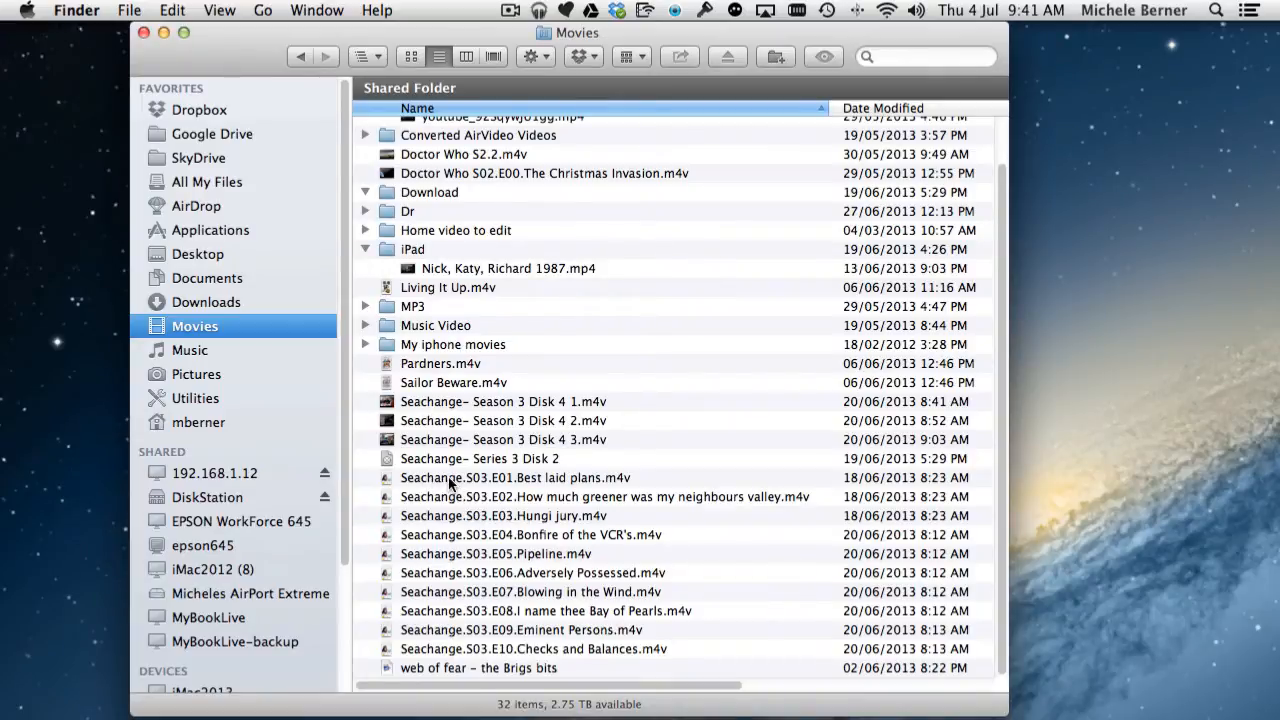
click(515, 477)
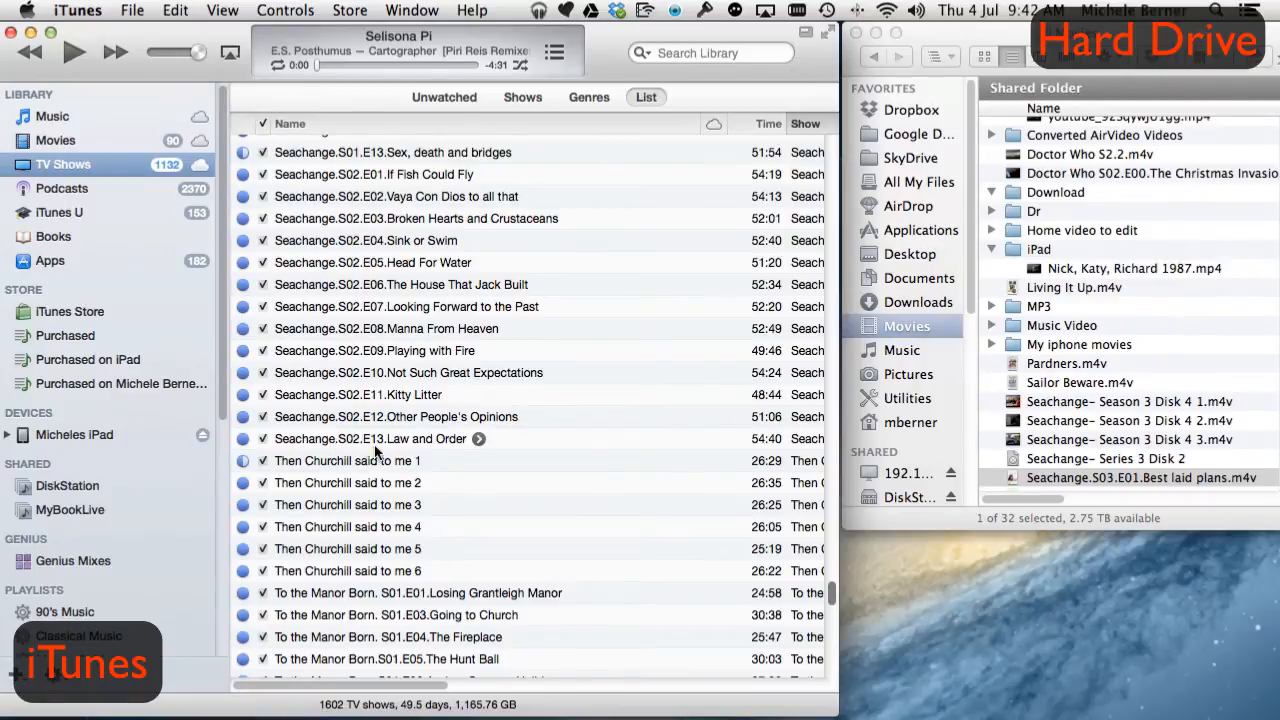
mouse_move(1062, 469)
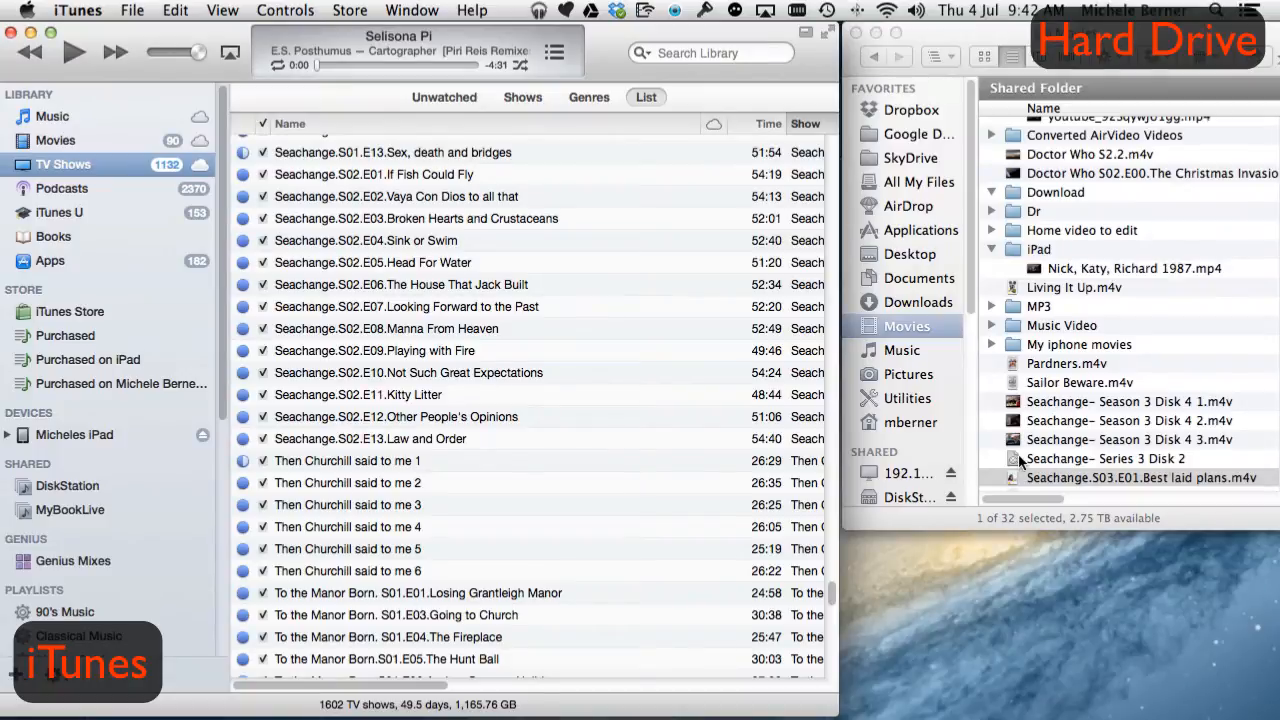
mouse_move(1090, 463)
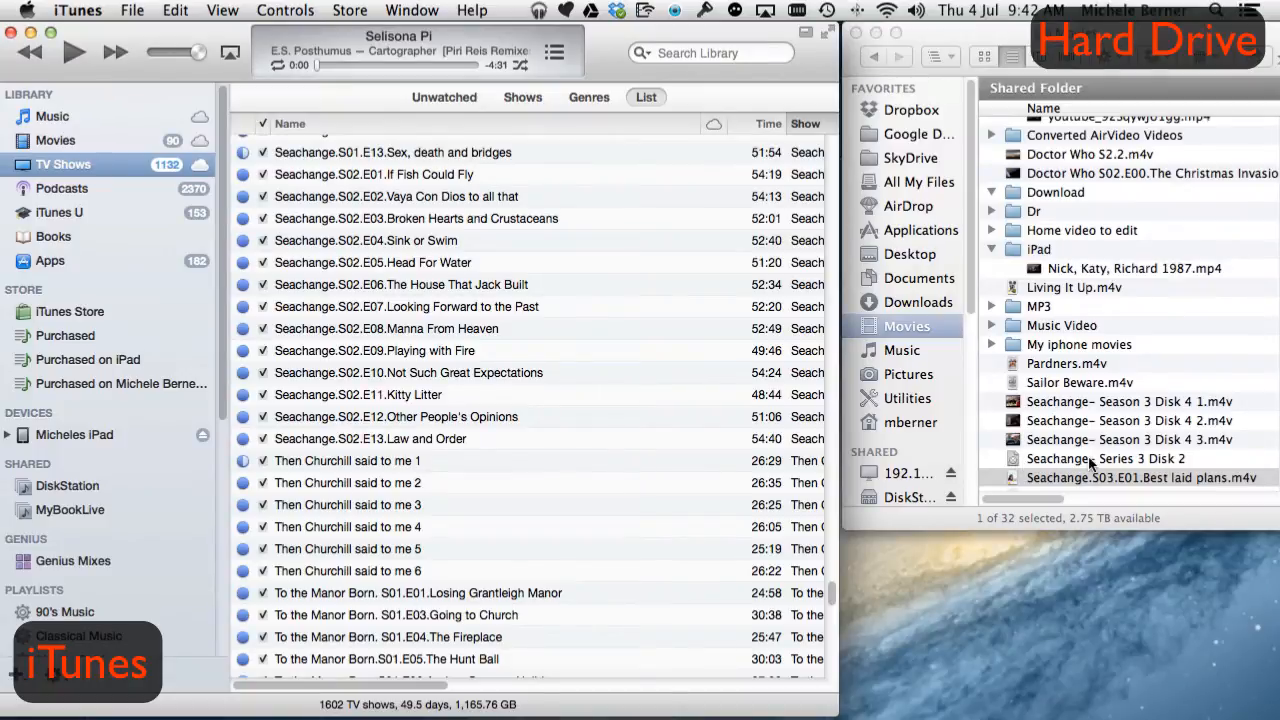
Scroll the Finder list to Season 3 and select Seachange.S03.E01.Best laid plans.m4v.
scroll(down, 3)
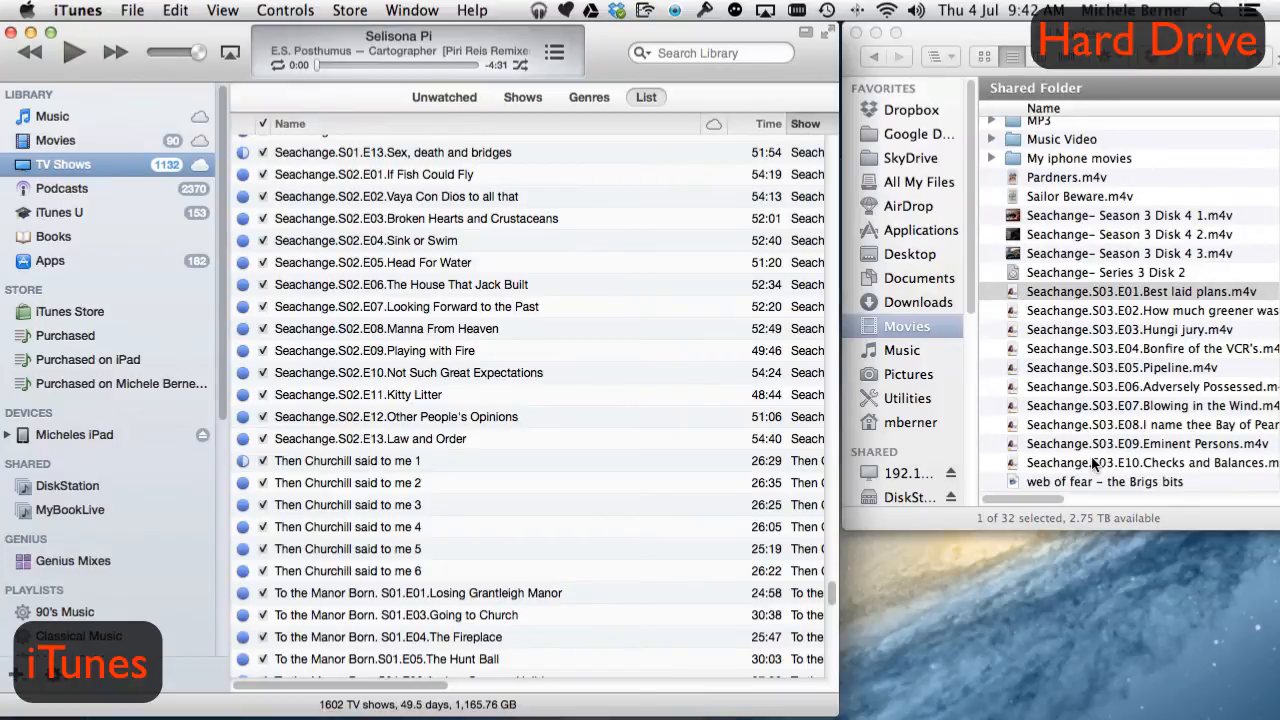
mouse_move(1070, 295)
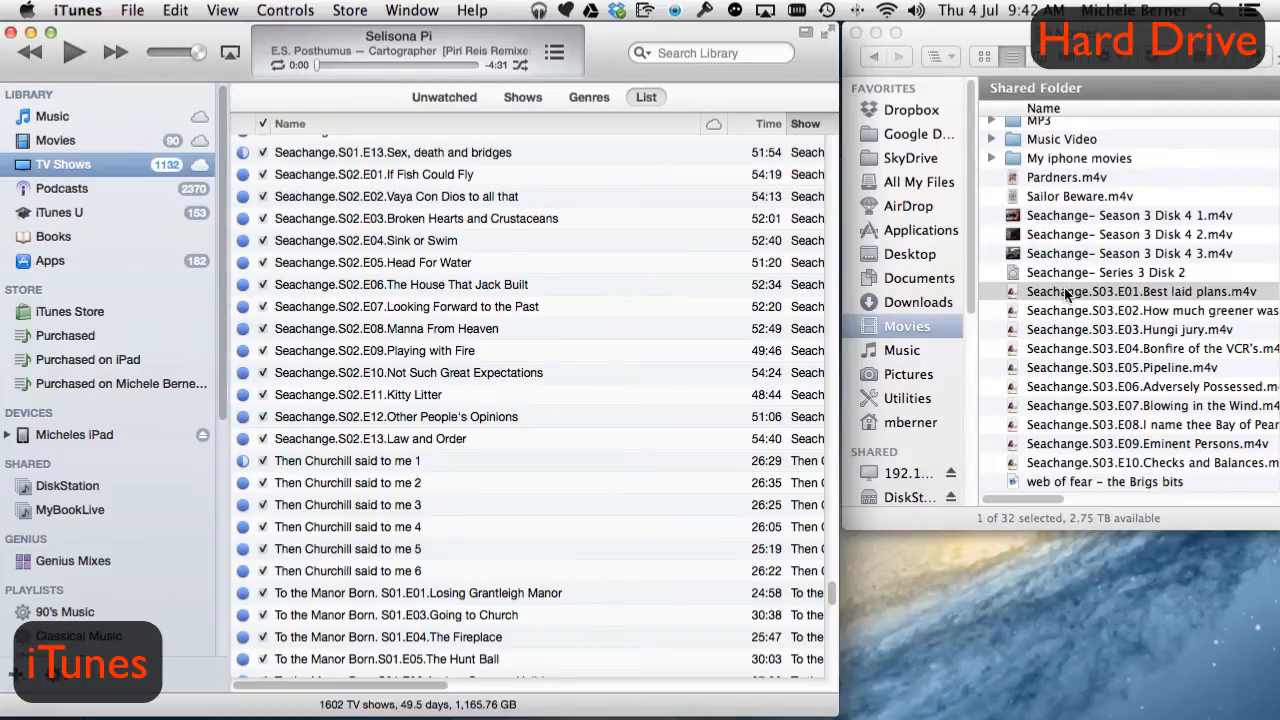
click(1140, 291)
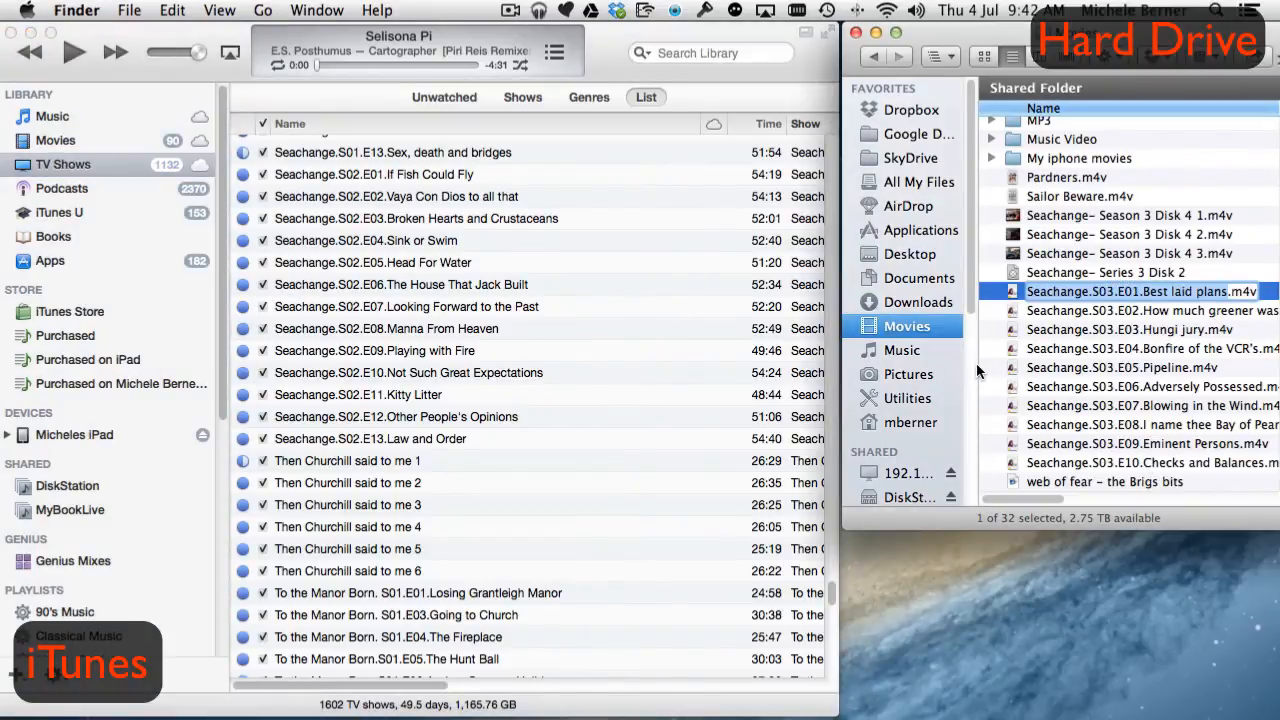
Drag the S03E01 file into TV Shows, then select and right-click the new Best Laid Plans entry.
drag(1140, 291, 548, 416)
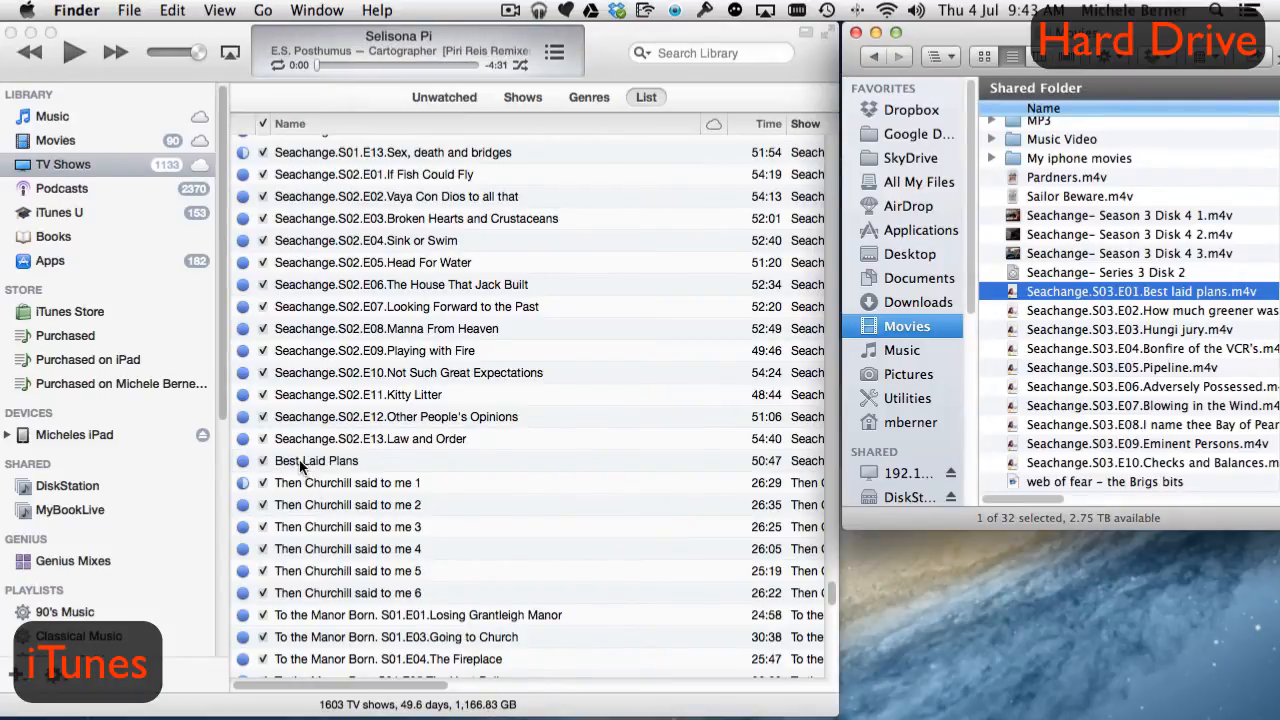
click(316, 460)
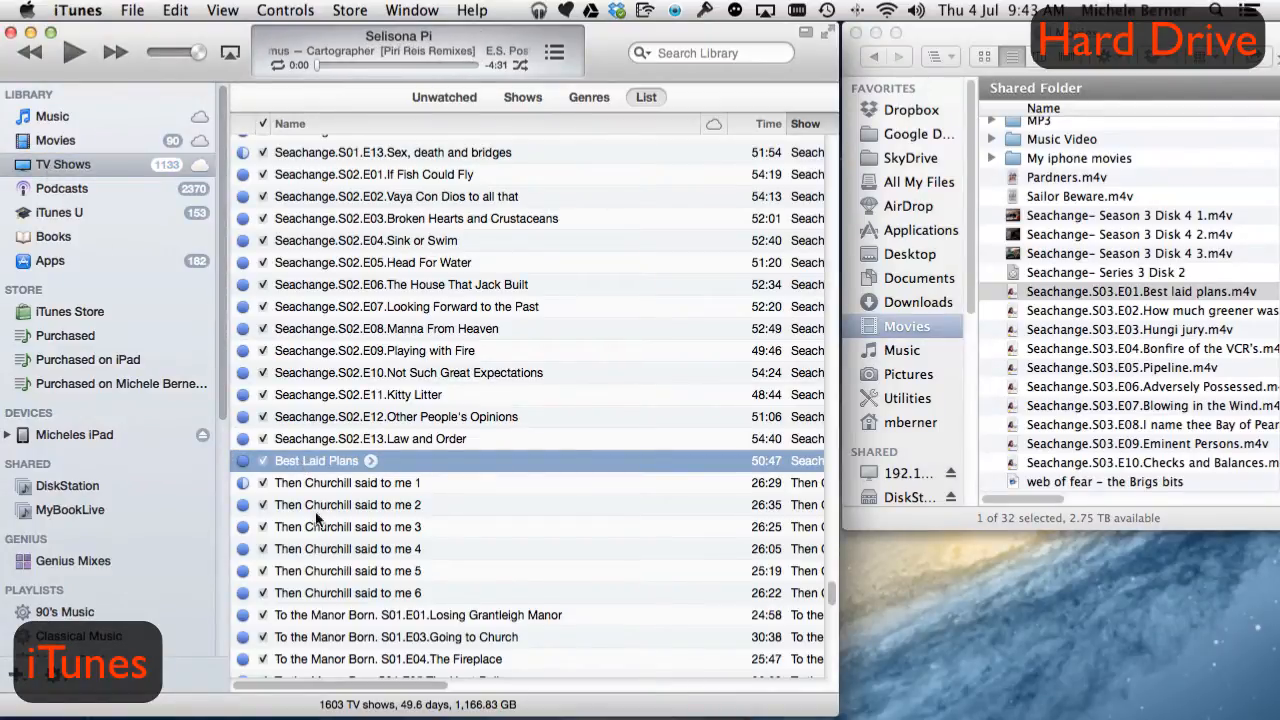
click(348, 526)
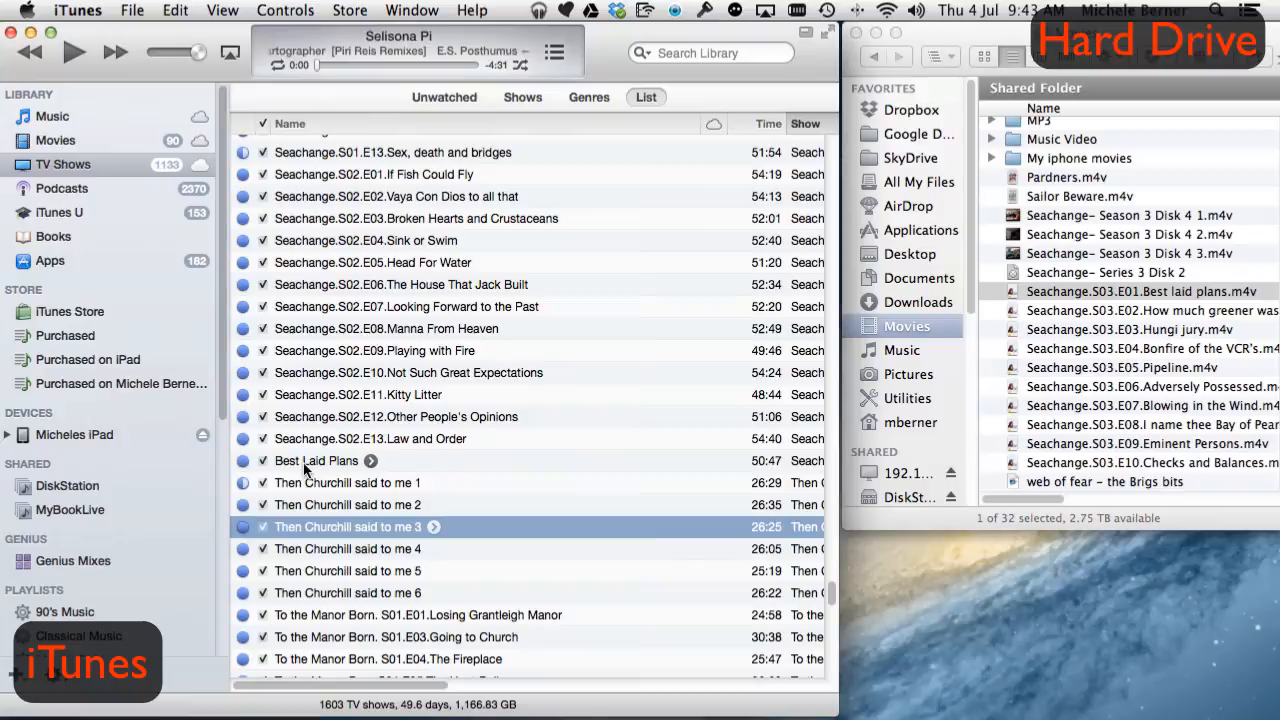
click(317, 460)
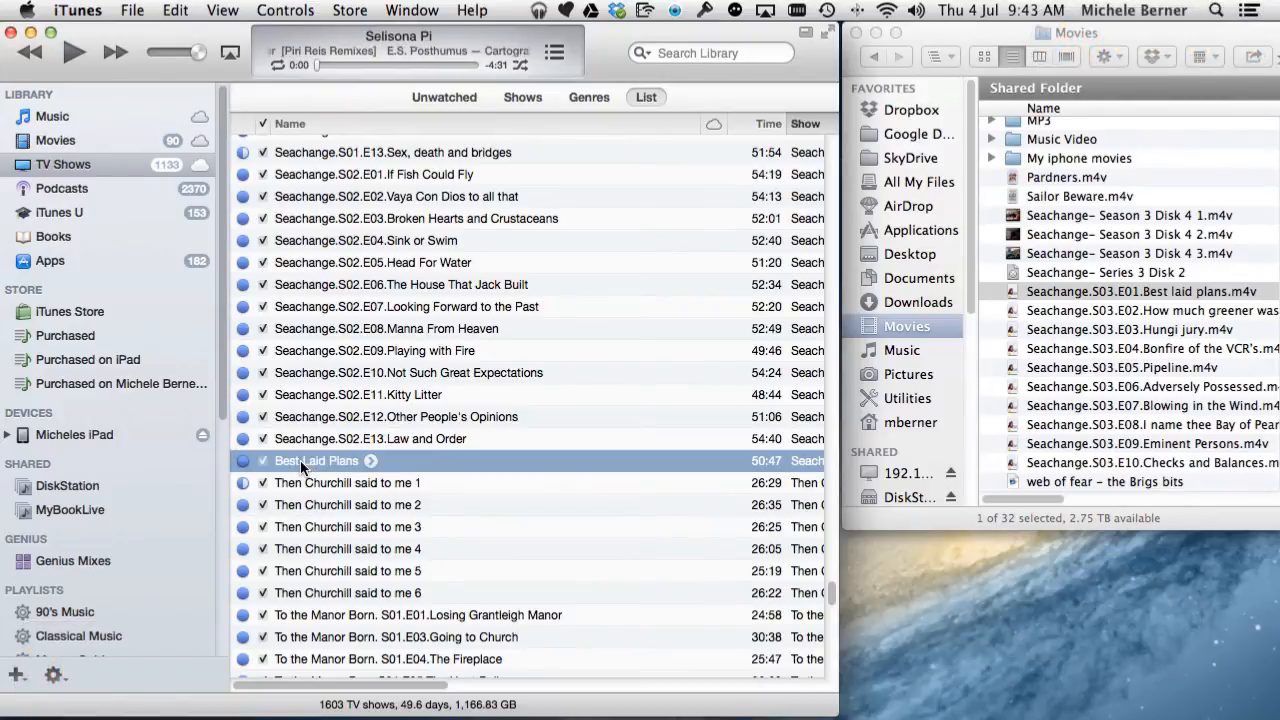
right_click(316, 460)
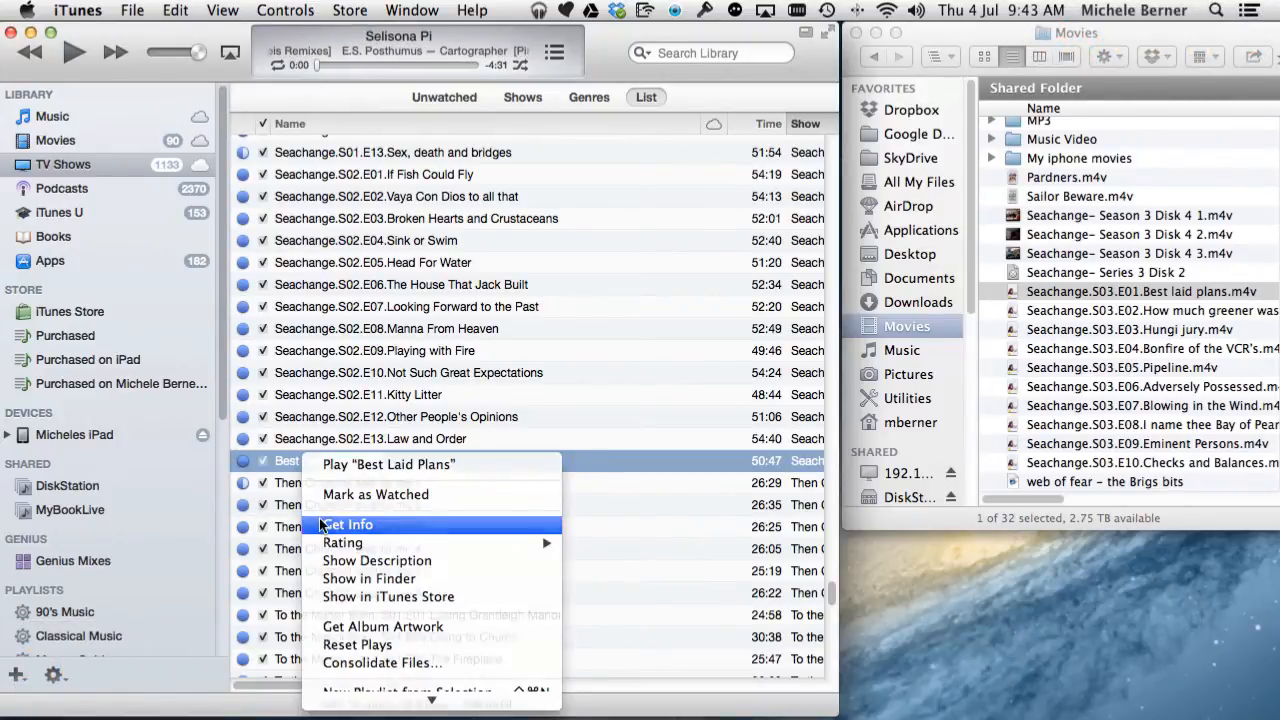
Choose Get Info for Best Laid Plans to see its iTunesMedia TV Shows path.
click(350, 524)
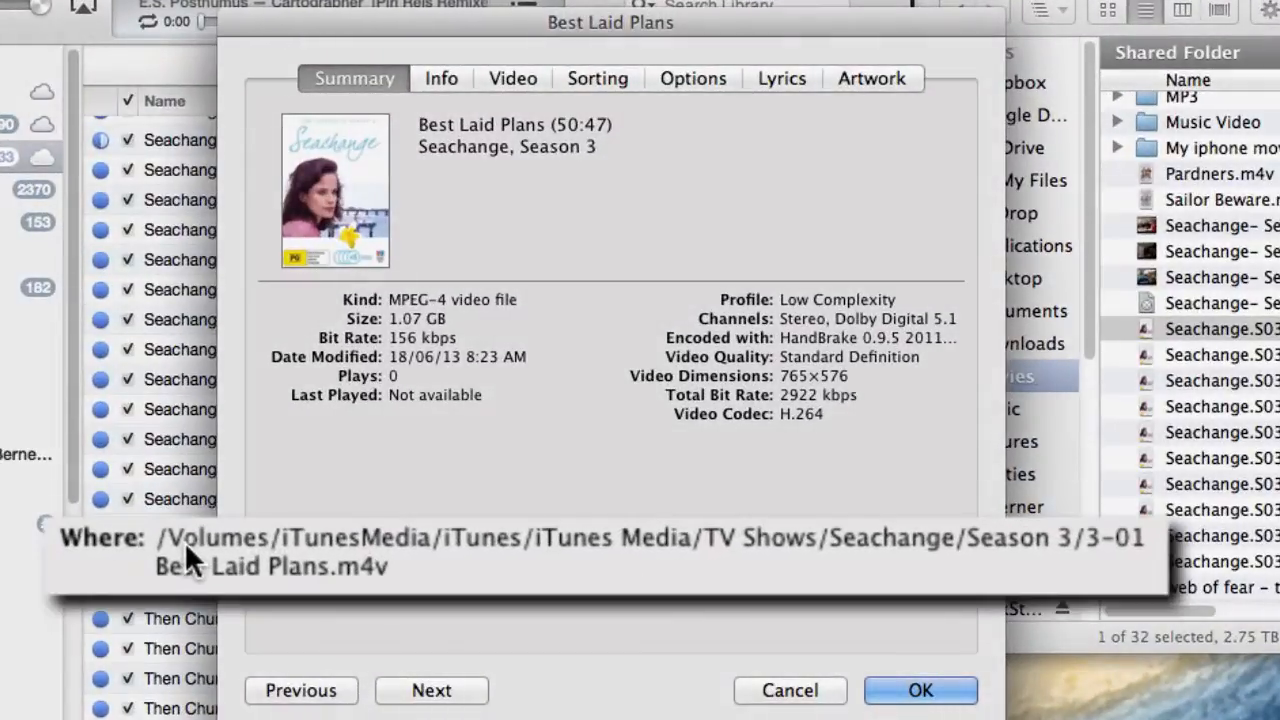
mouse_move(320, 556)
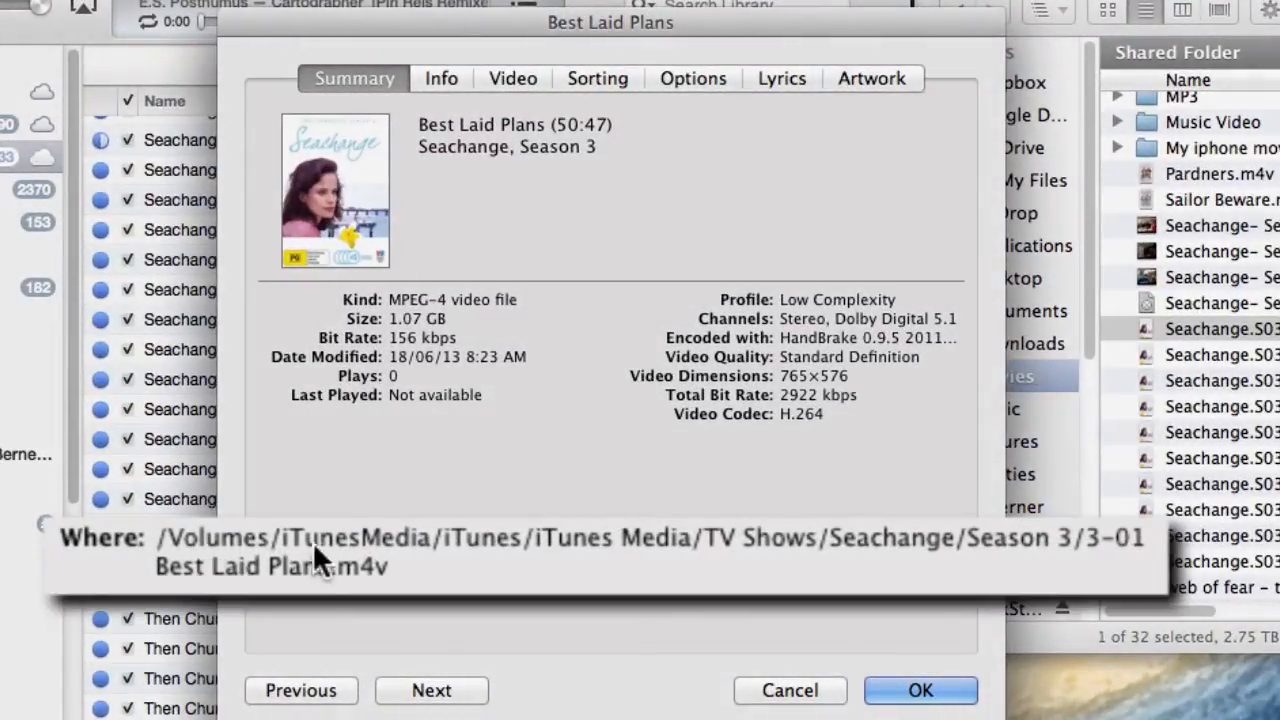
mouse_move(472, 564)
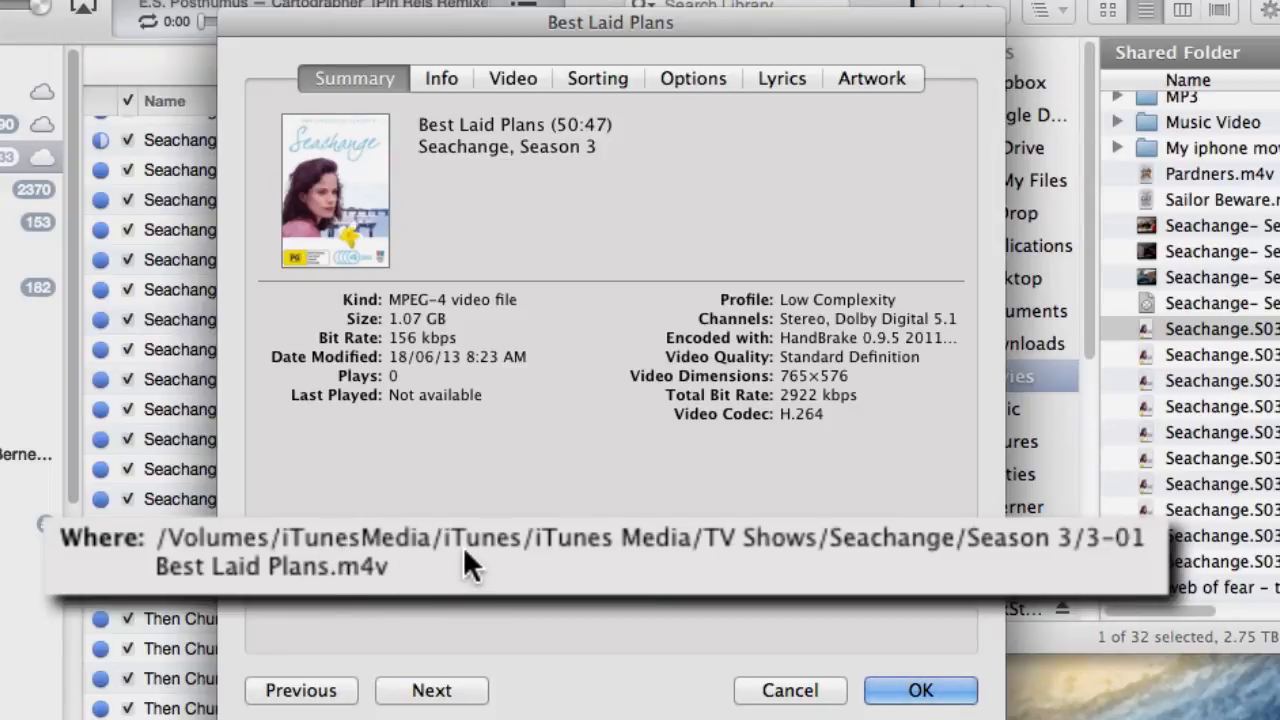
mouse_move(752, 562)
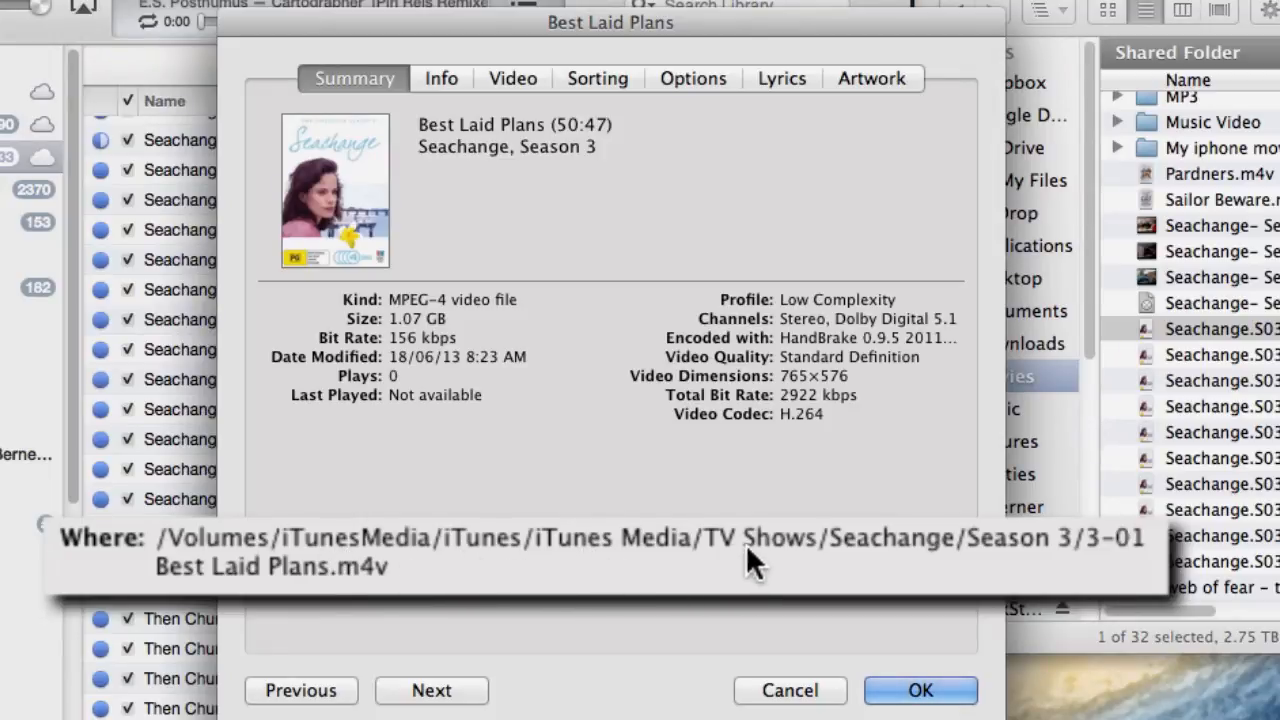
mouse_move(780, 555)
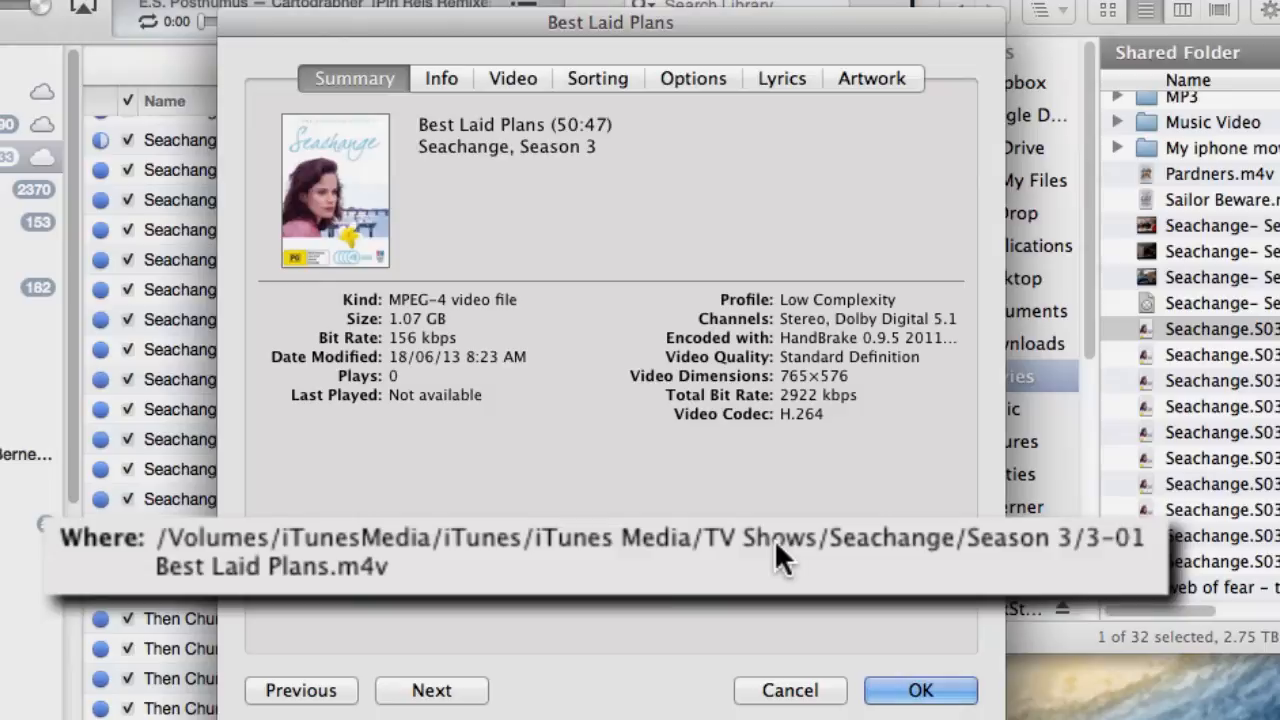
mouse_move(875, 575)
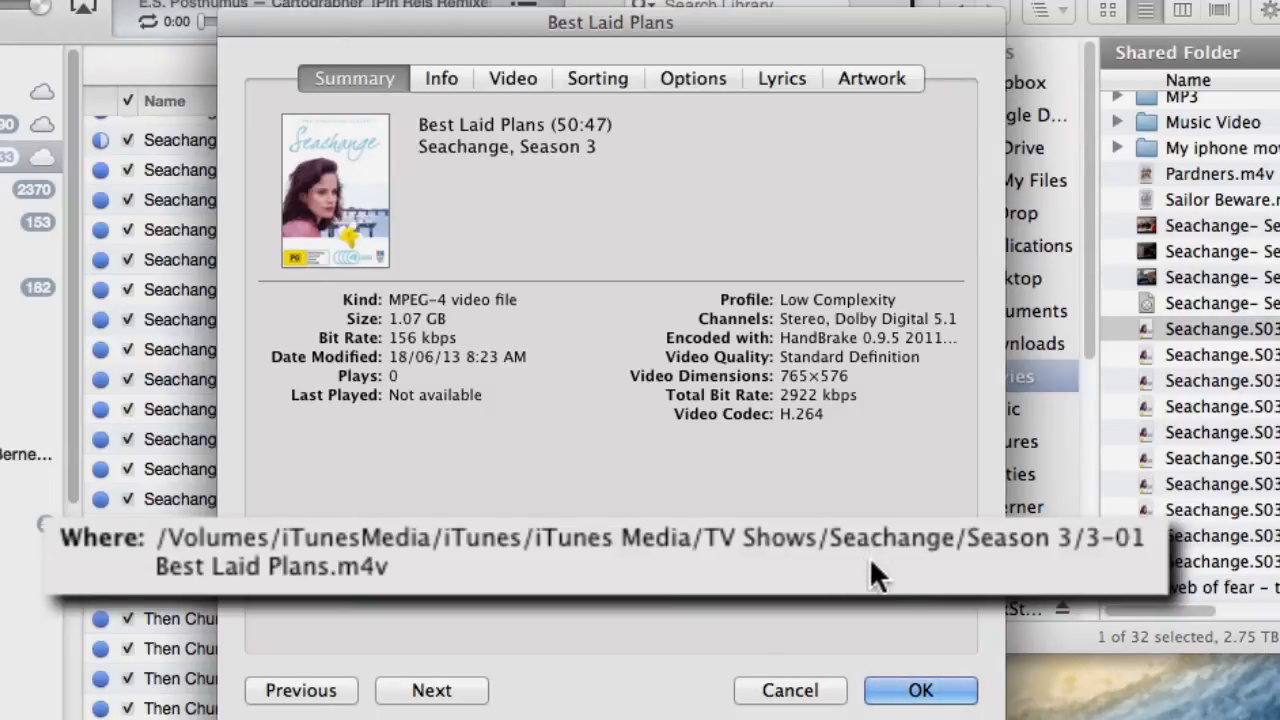
mouse_move(1018, 560)
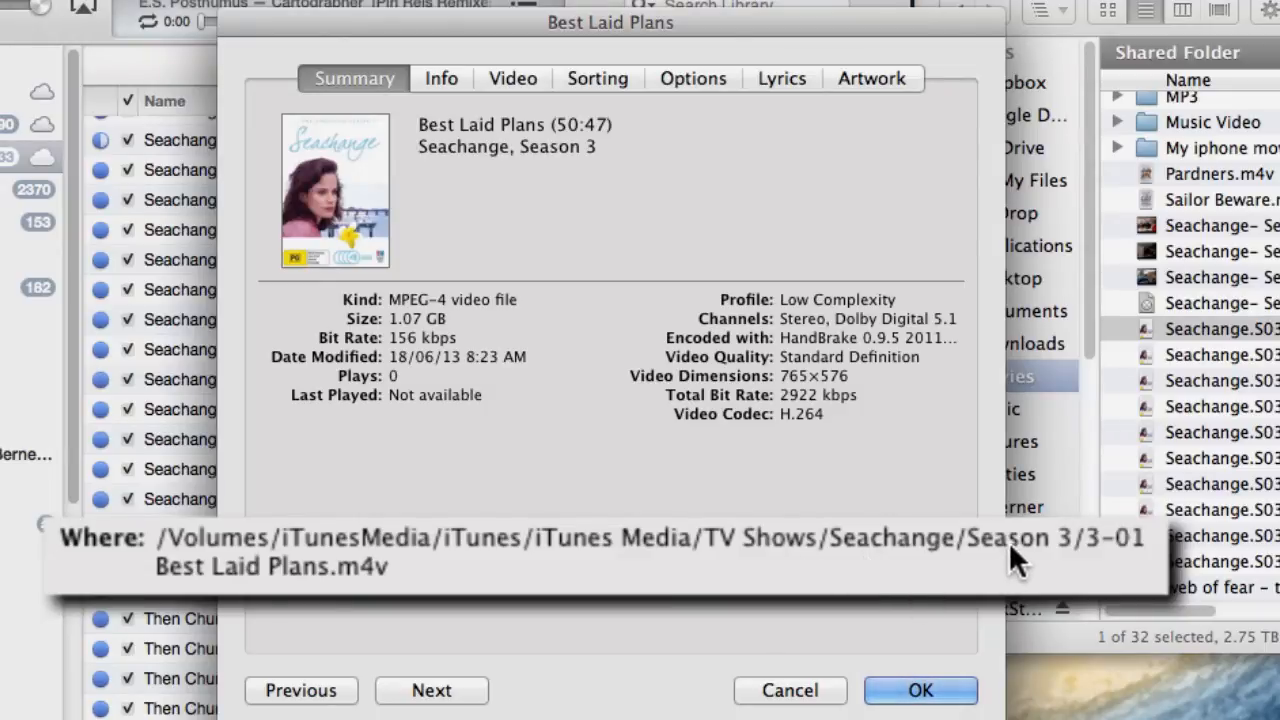
mouse_move(1130, 560)
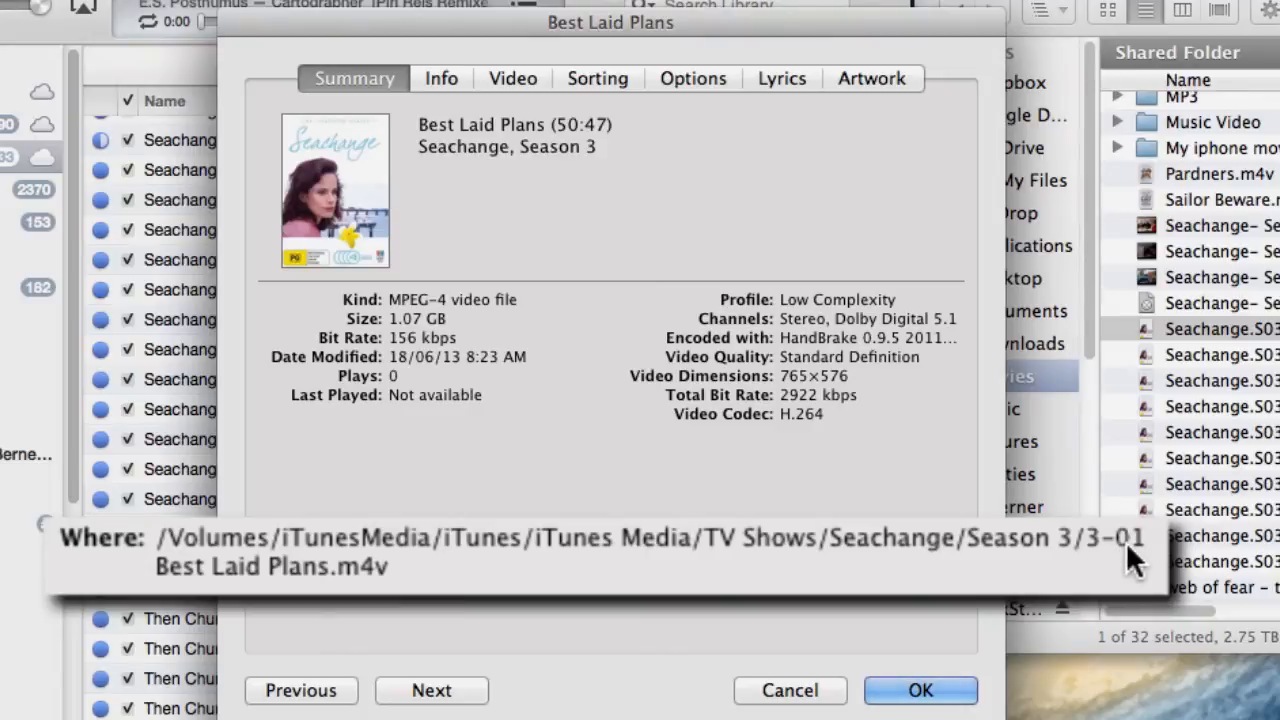
mouse_move(193, 588)
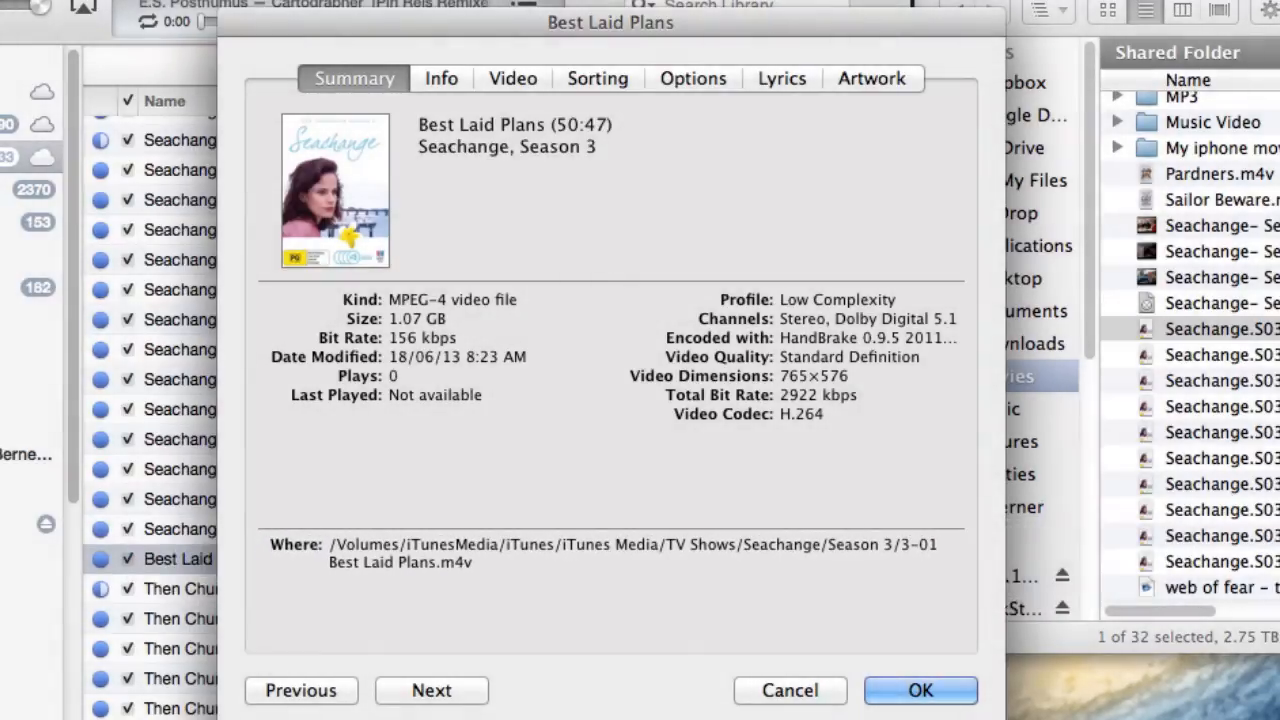
mouse_move(672, 68)
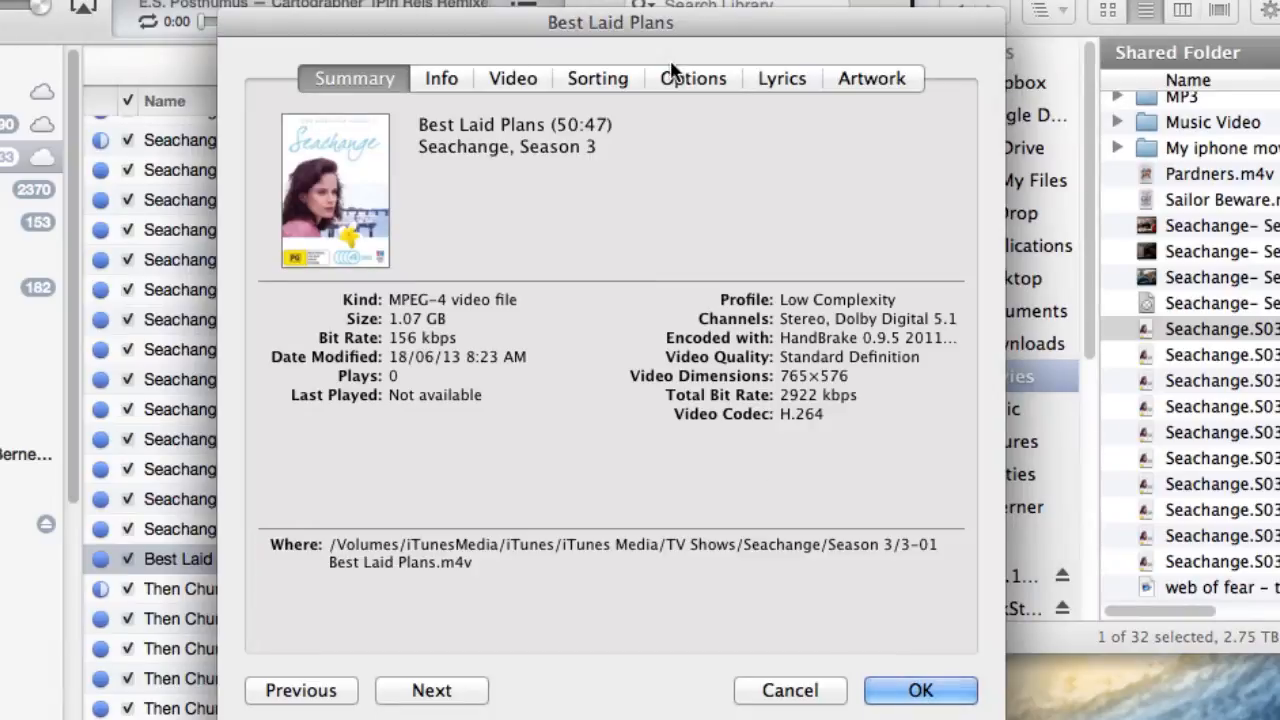
mouse_move(445, 85)
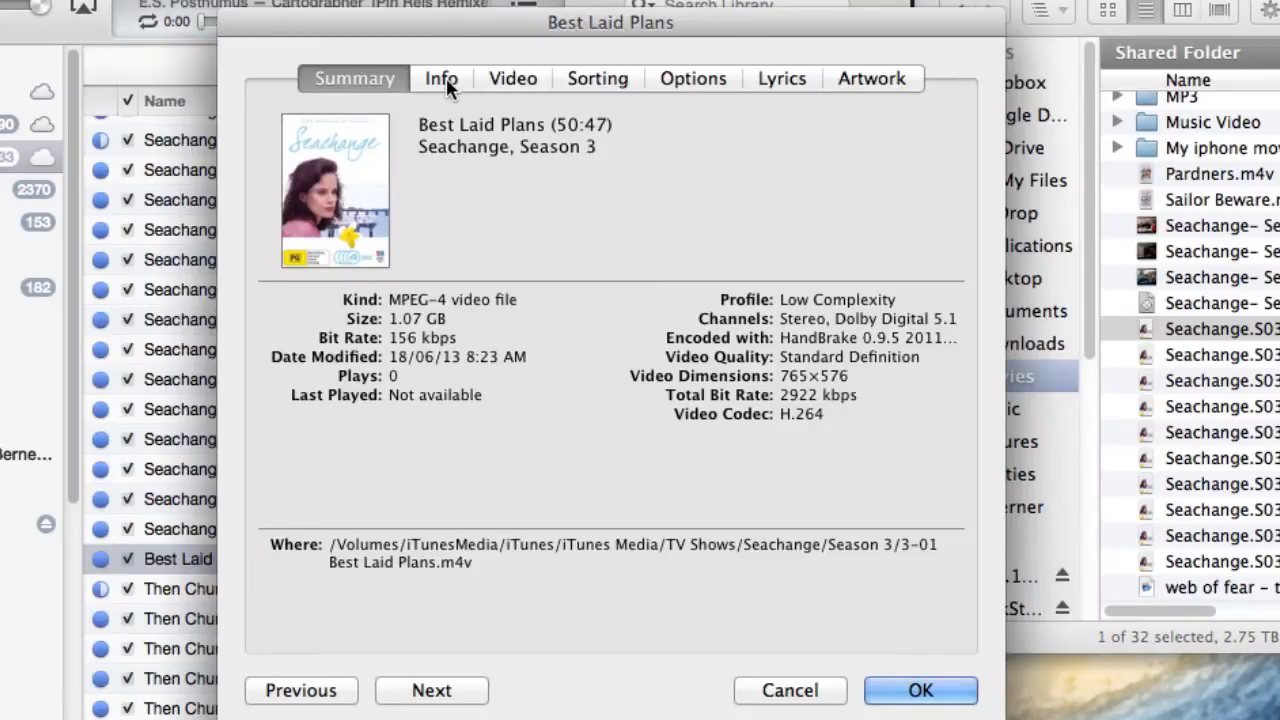
Review the Info, Video, Sorting and Options tabs, then open the Media Kind menu showing TV Show.
click(440, 78)
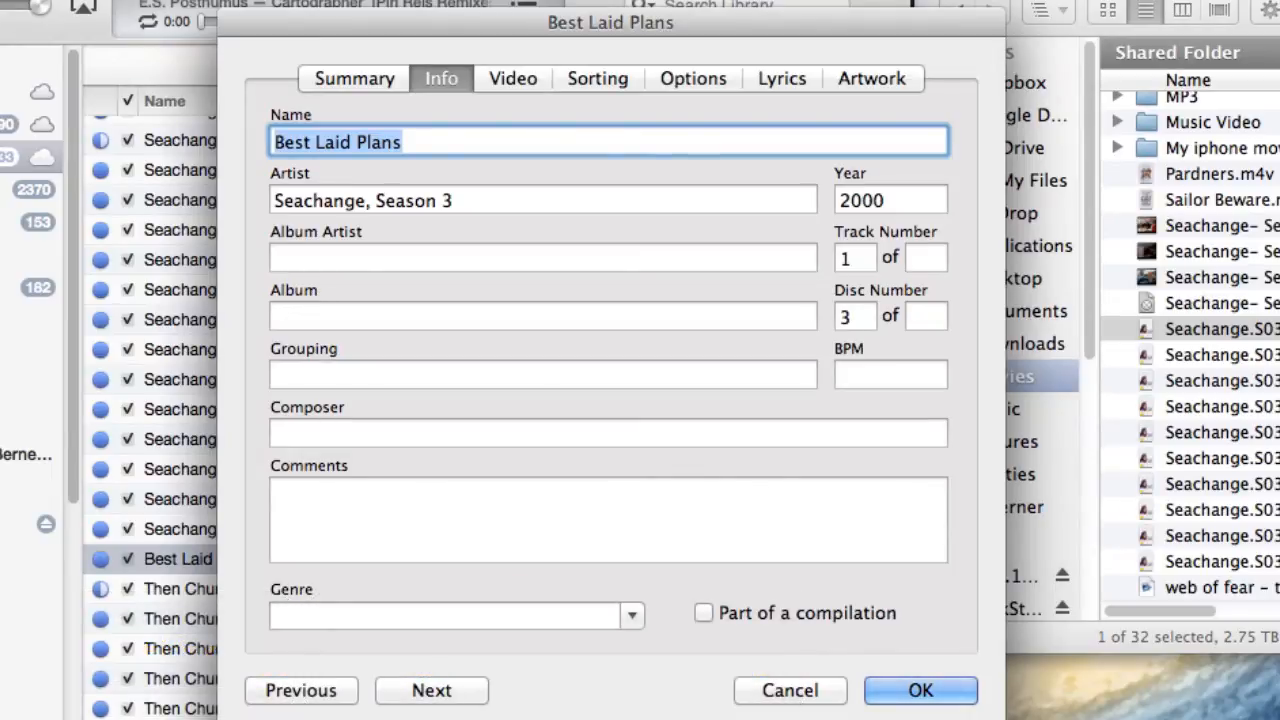
click(512, 78)
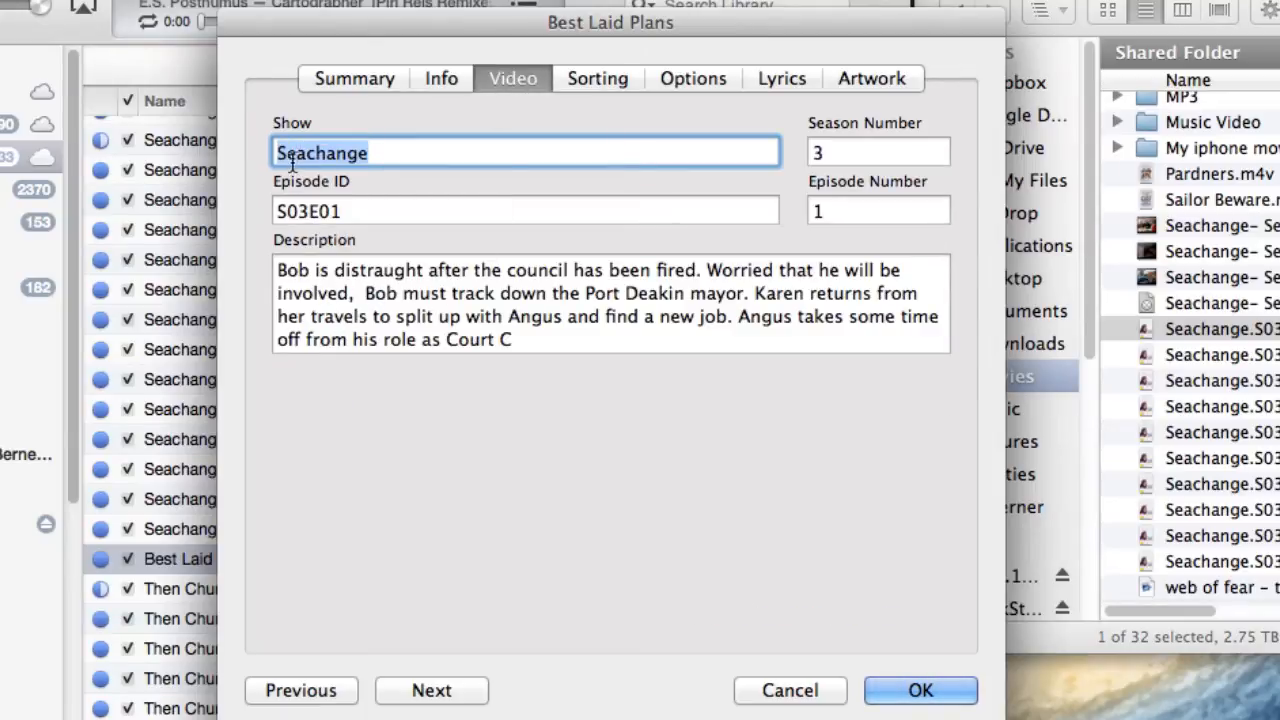
click(597, 78)
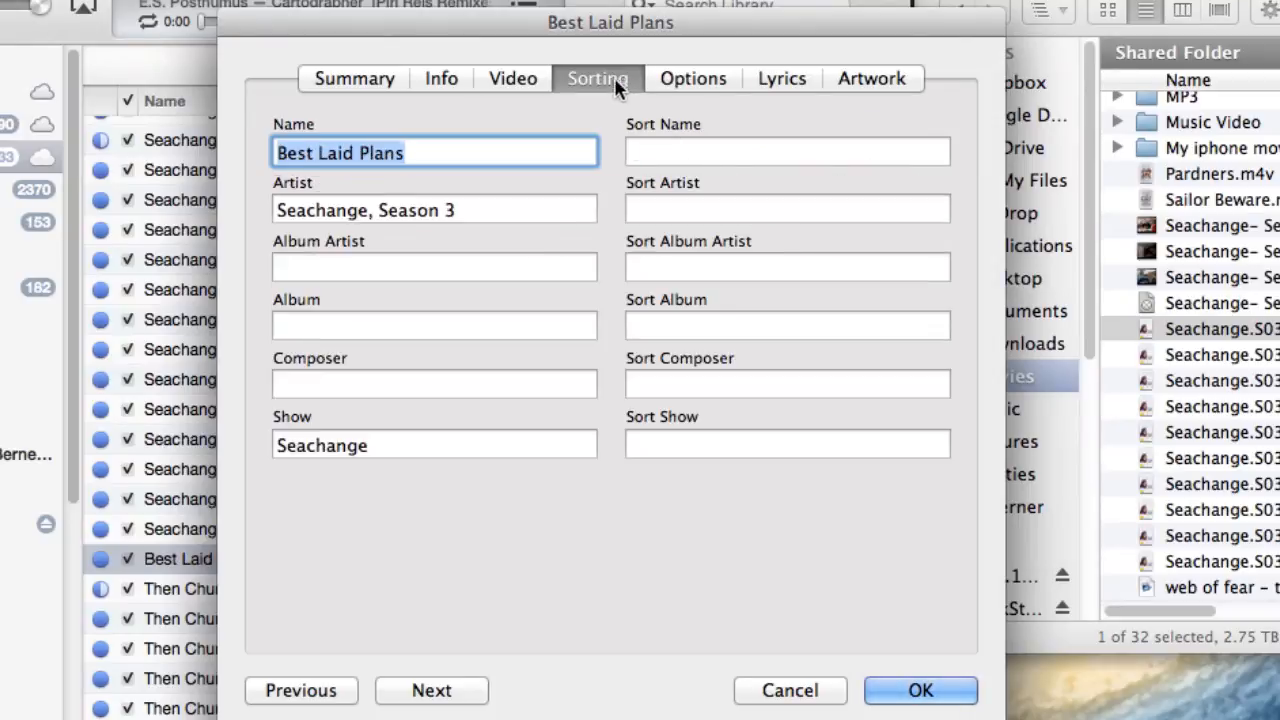
click(692, 78)
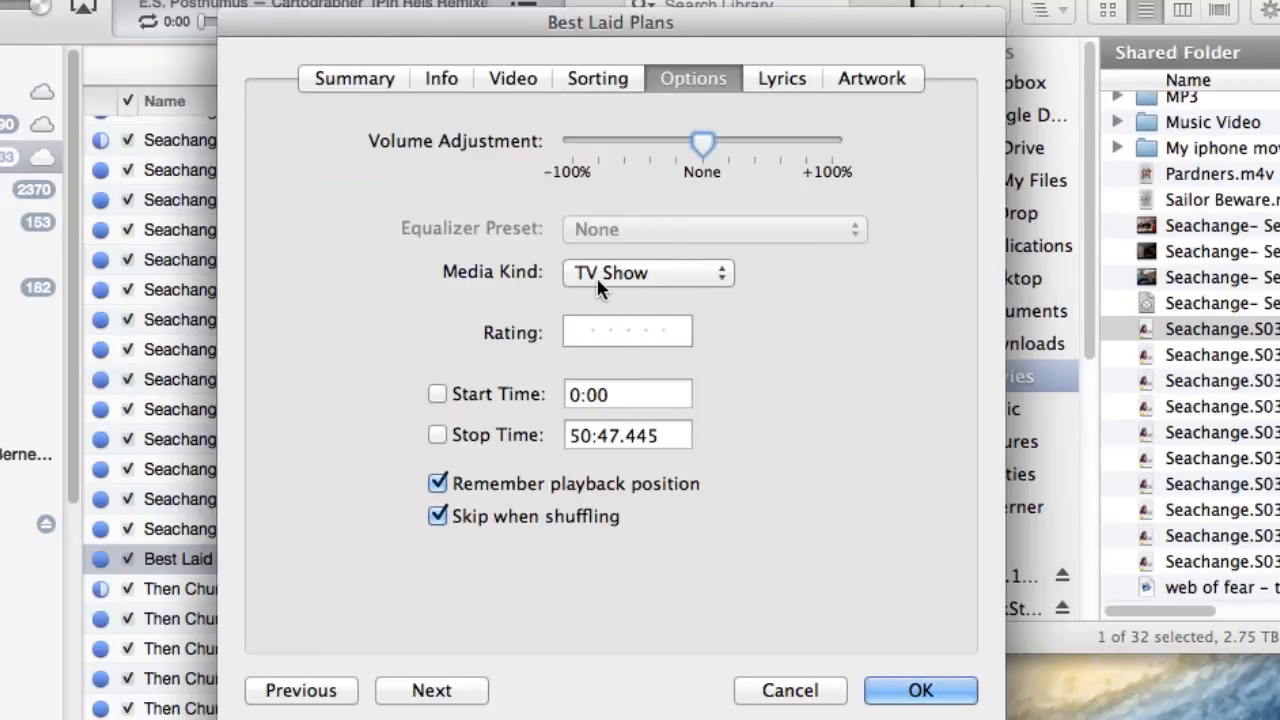
mouse_move(640, 288)
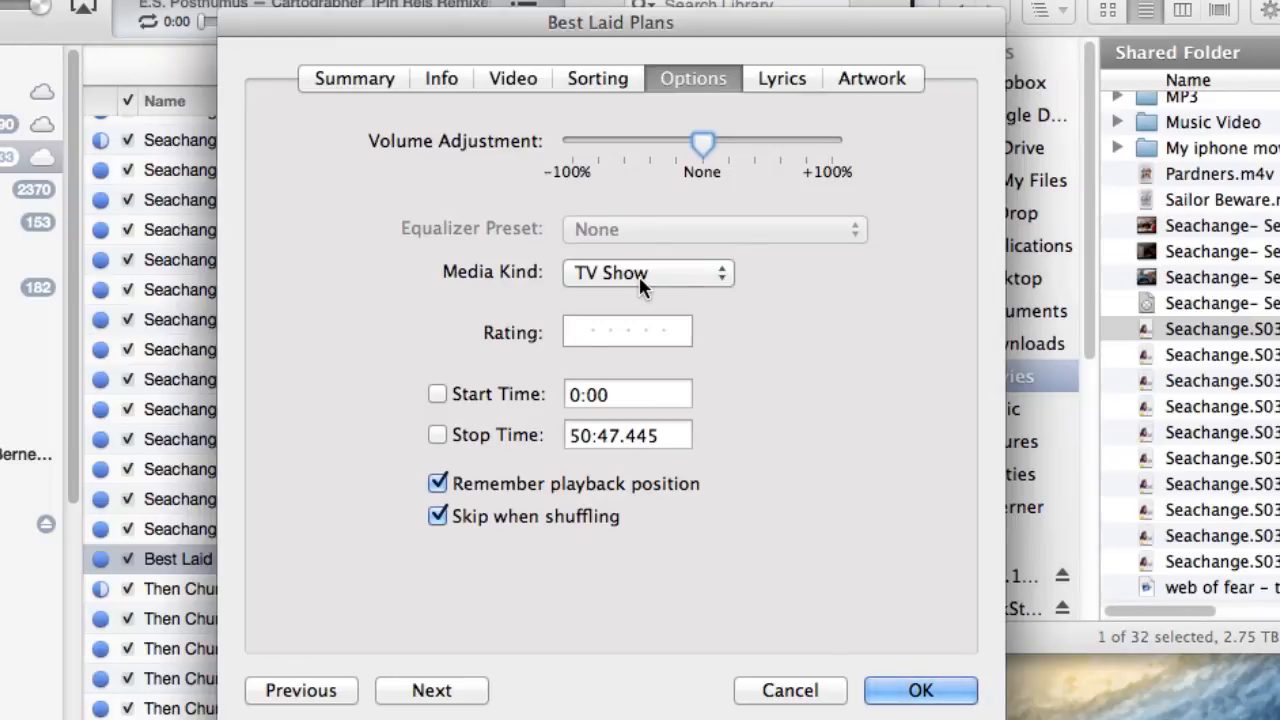
mouse_move(688, 135)
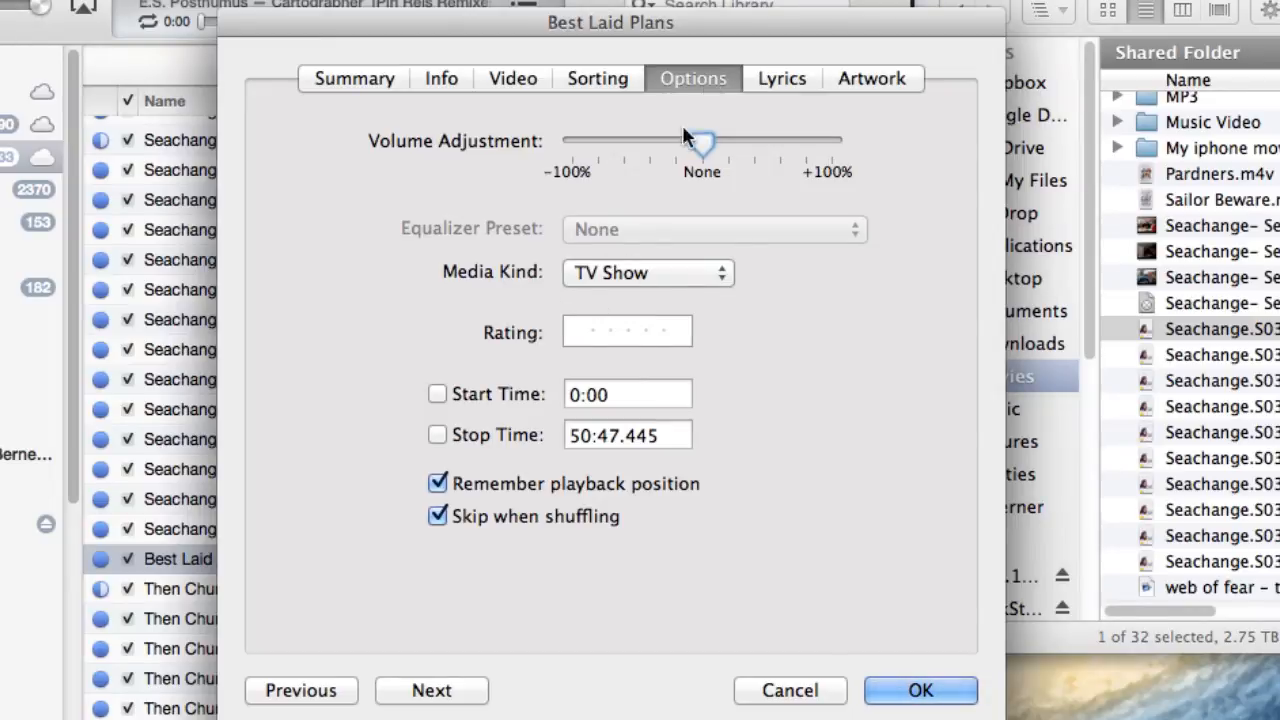
click(647, 273)
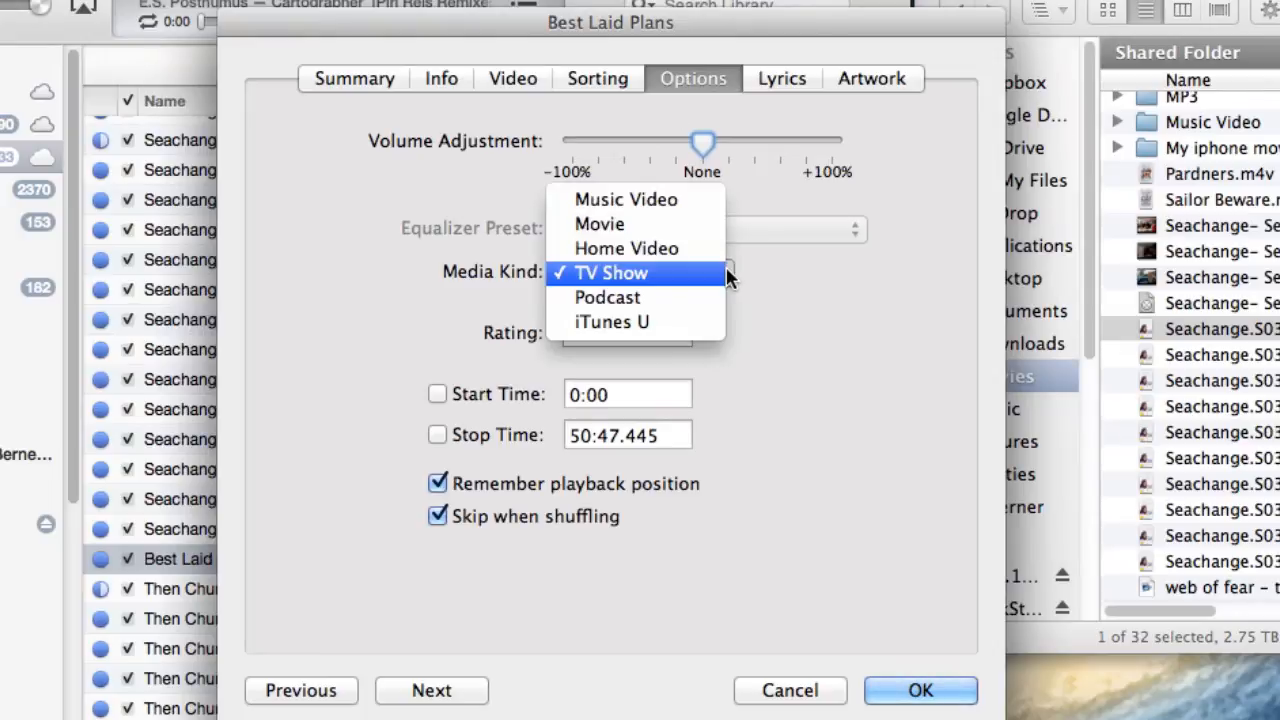
mouse_move(607, 298)
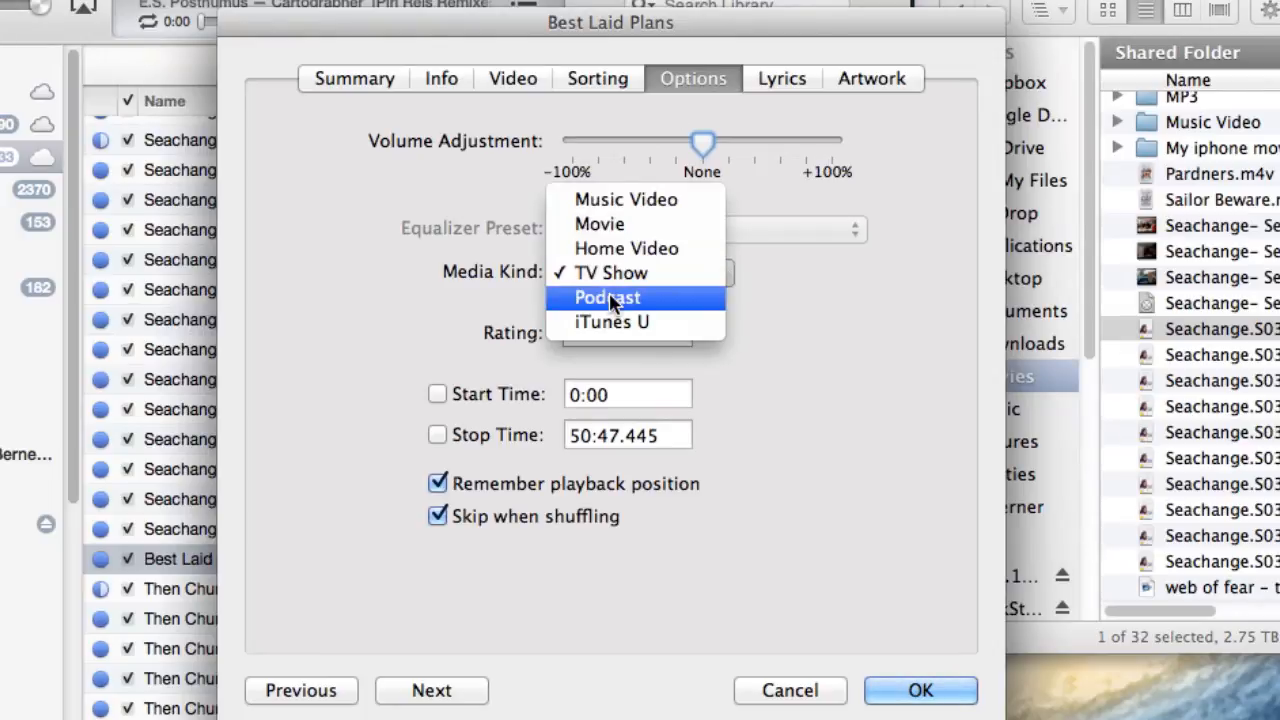
mouse_move(600, 224)
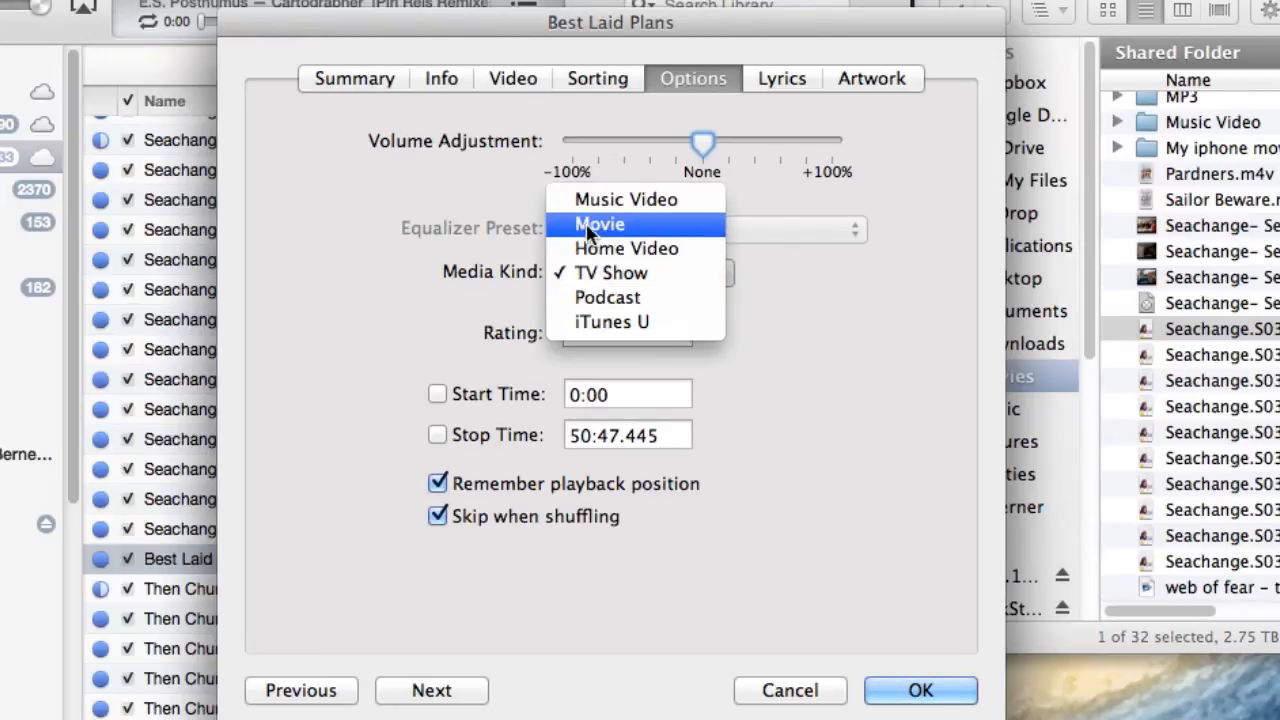